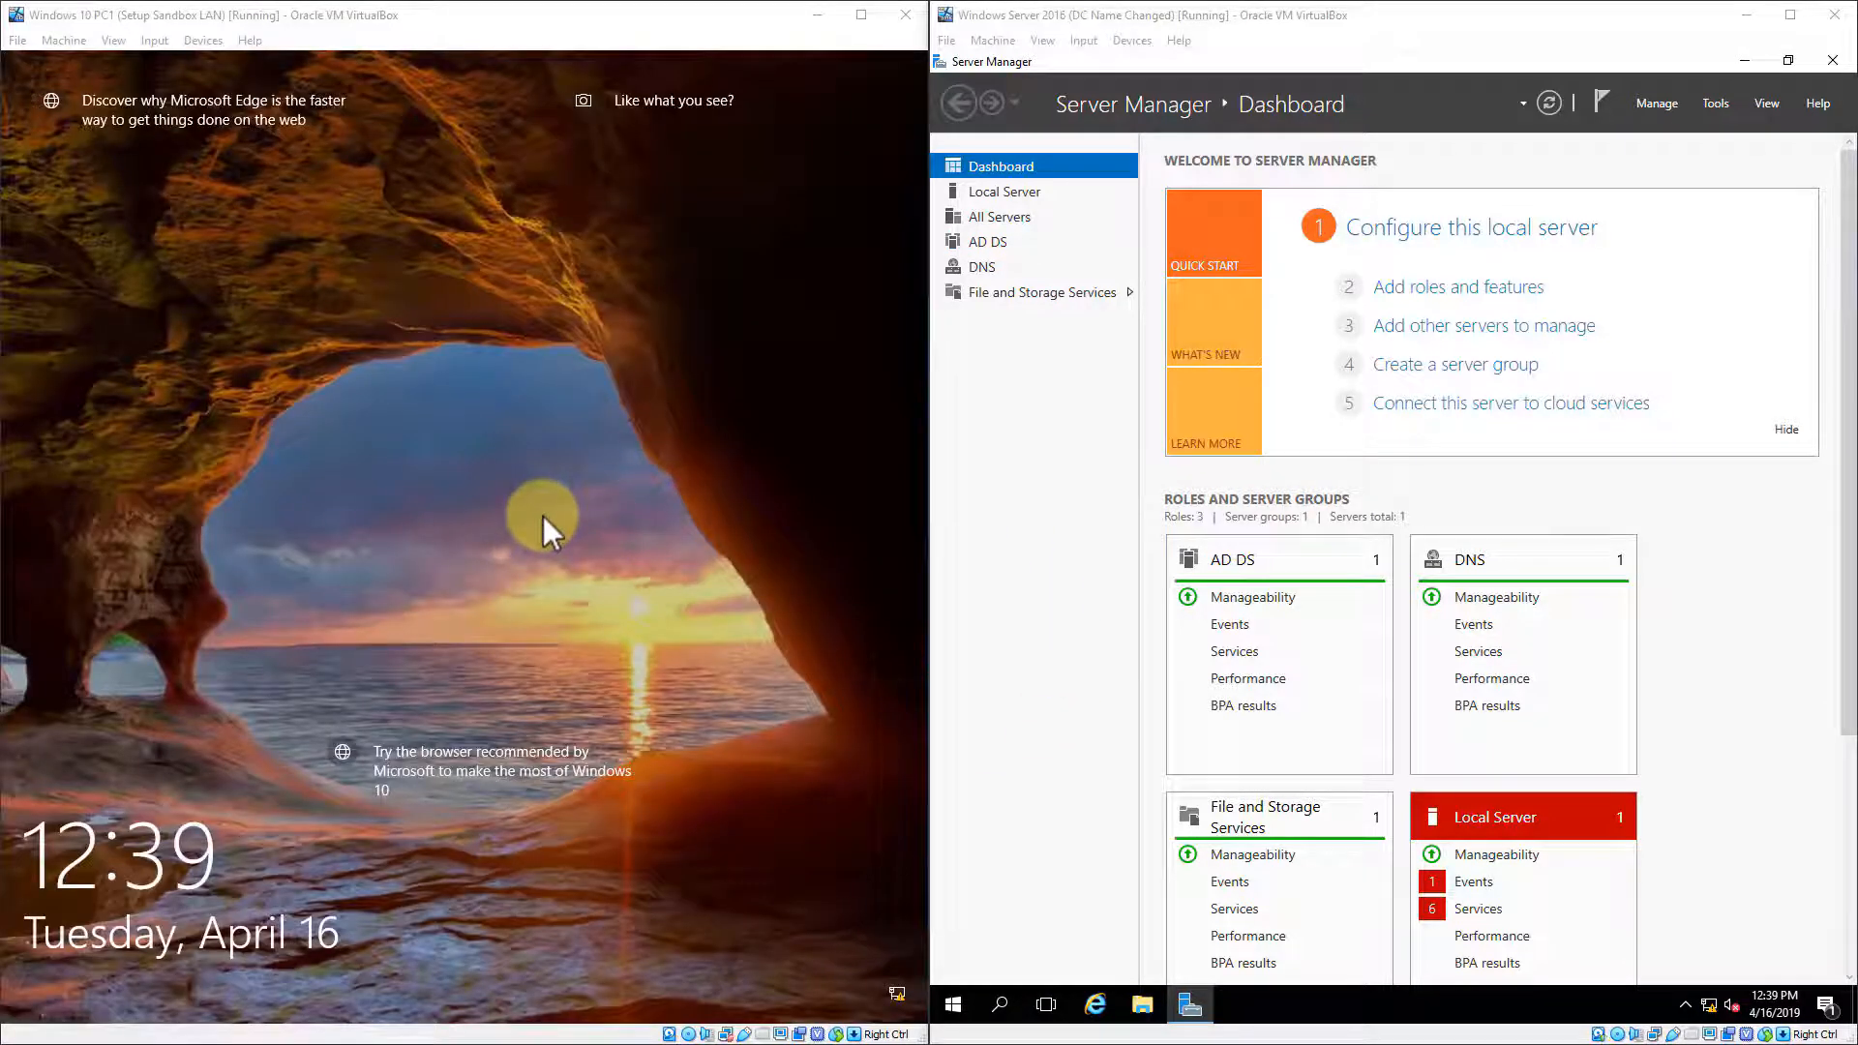
mouse_move(1455, 503)
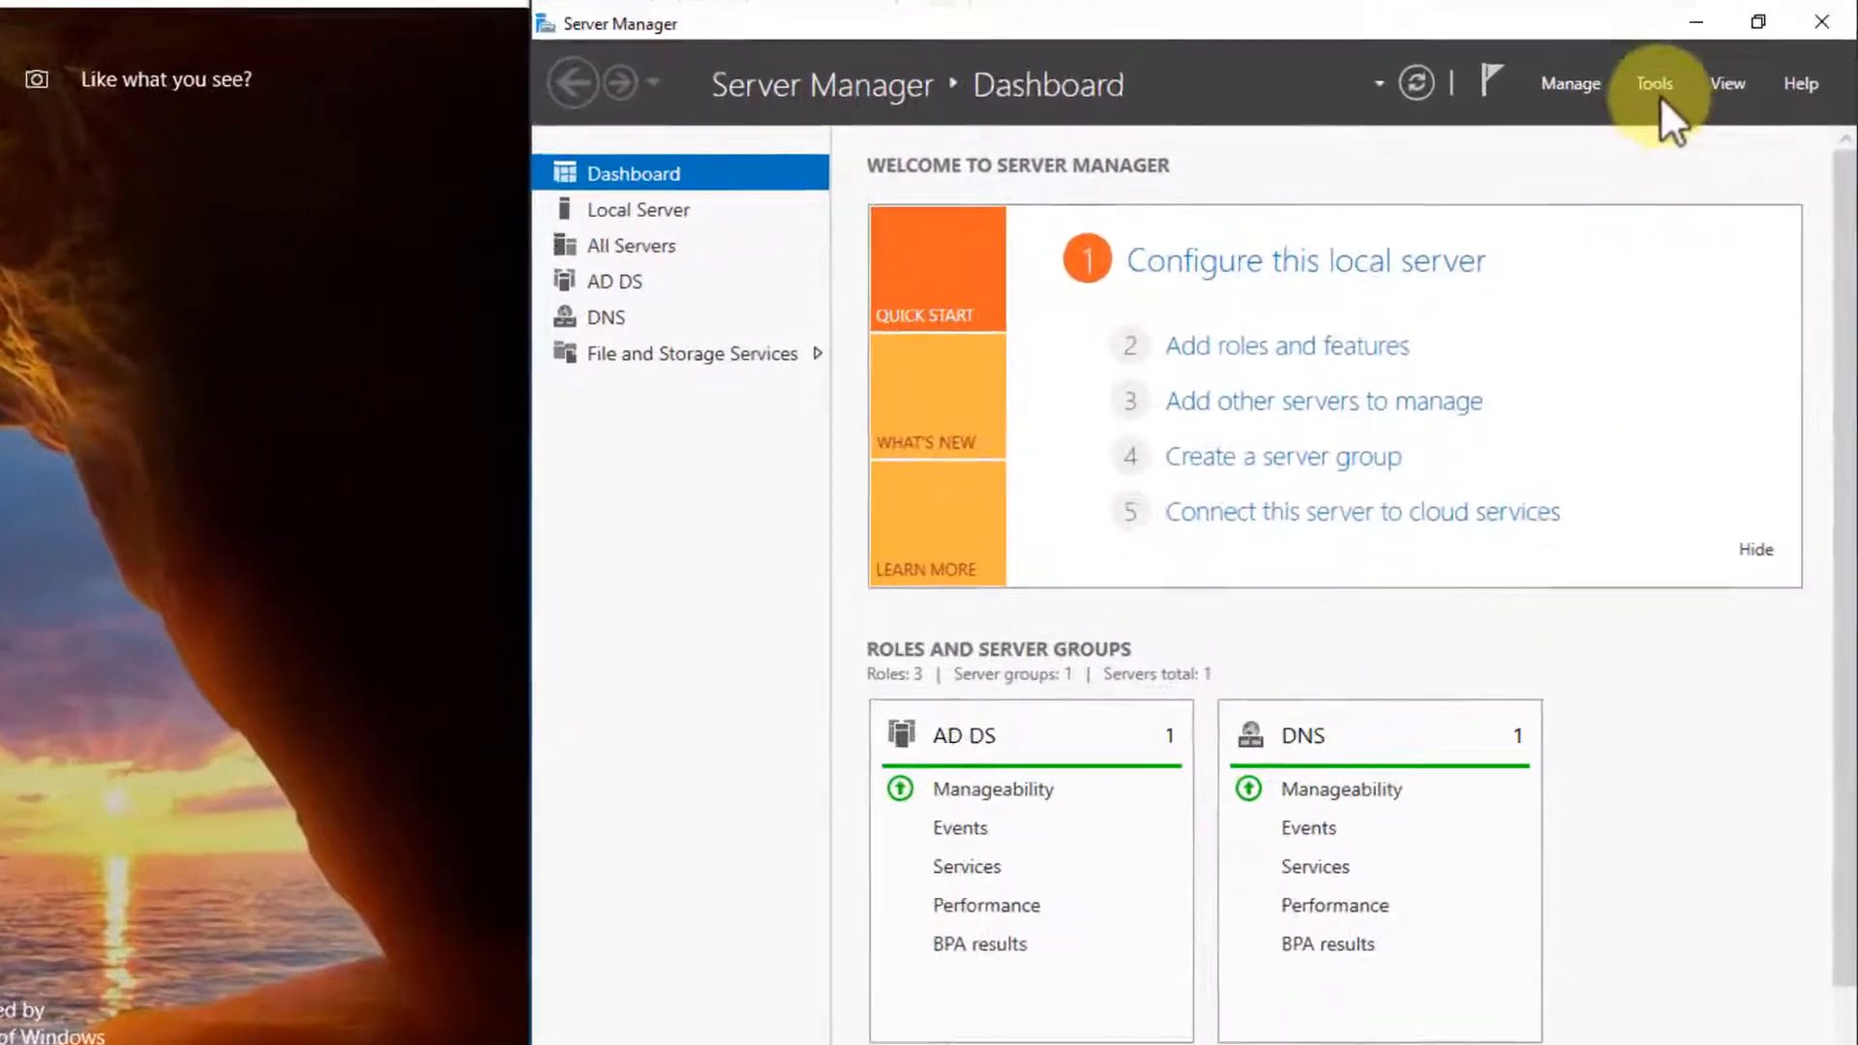
Open Server Manager's Tools menu of administrative consoles.
click(1653, 84)
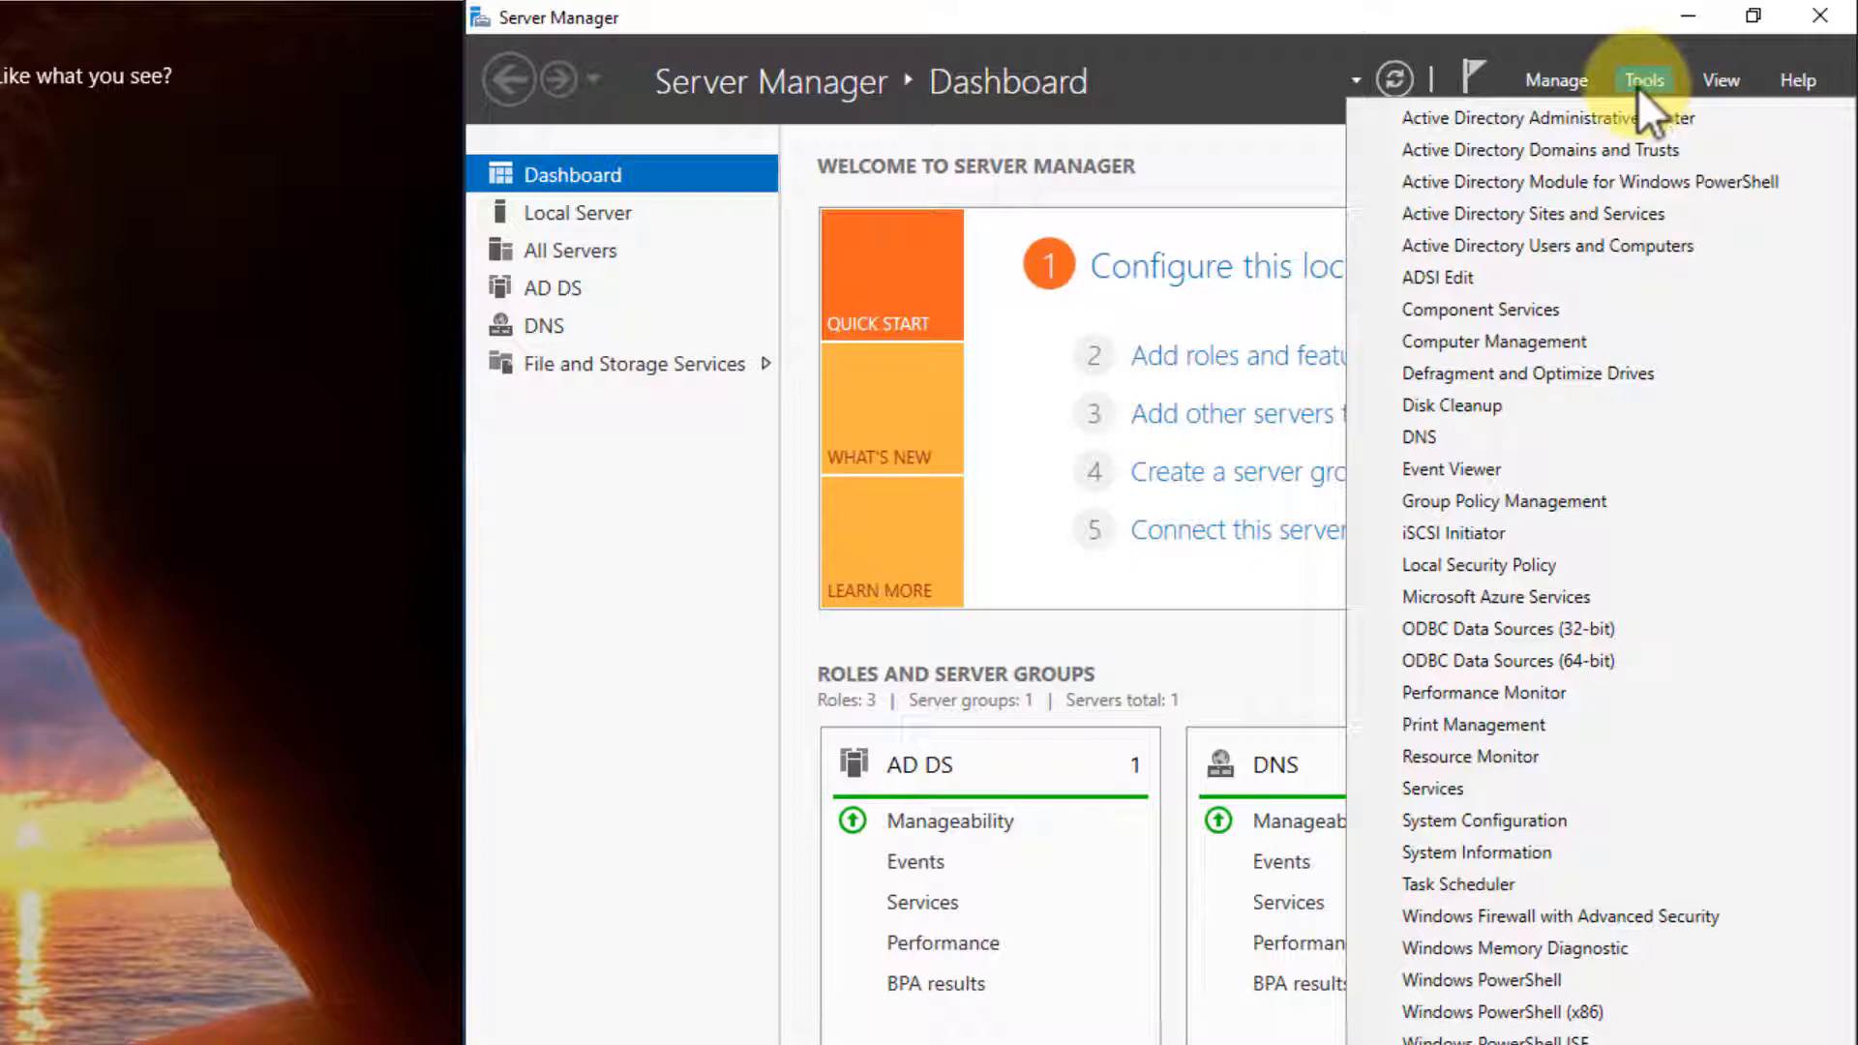
mouse_move(1532, 213)
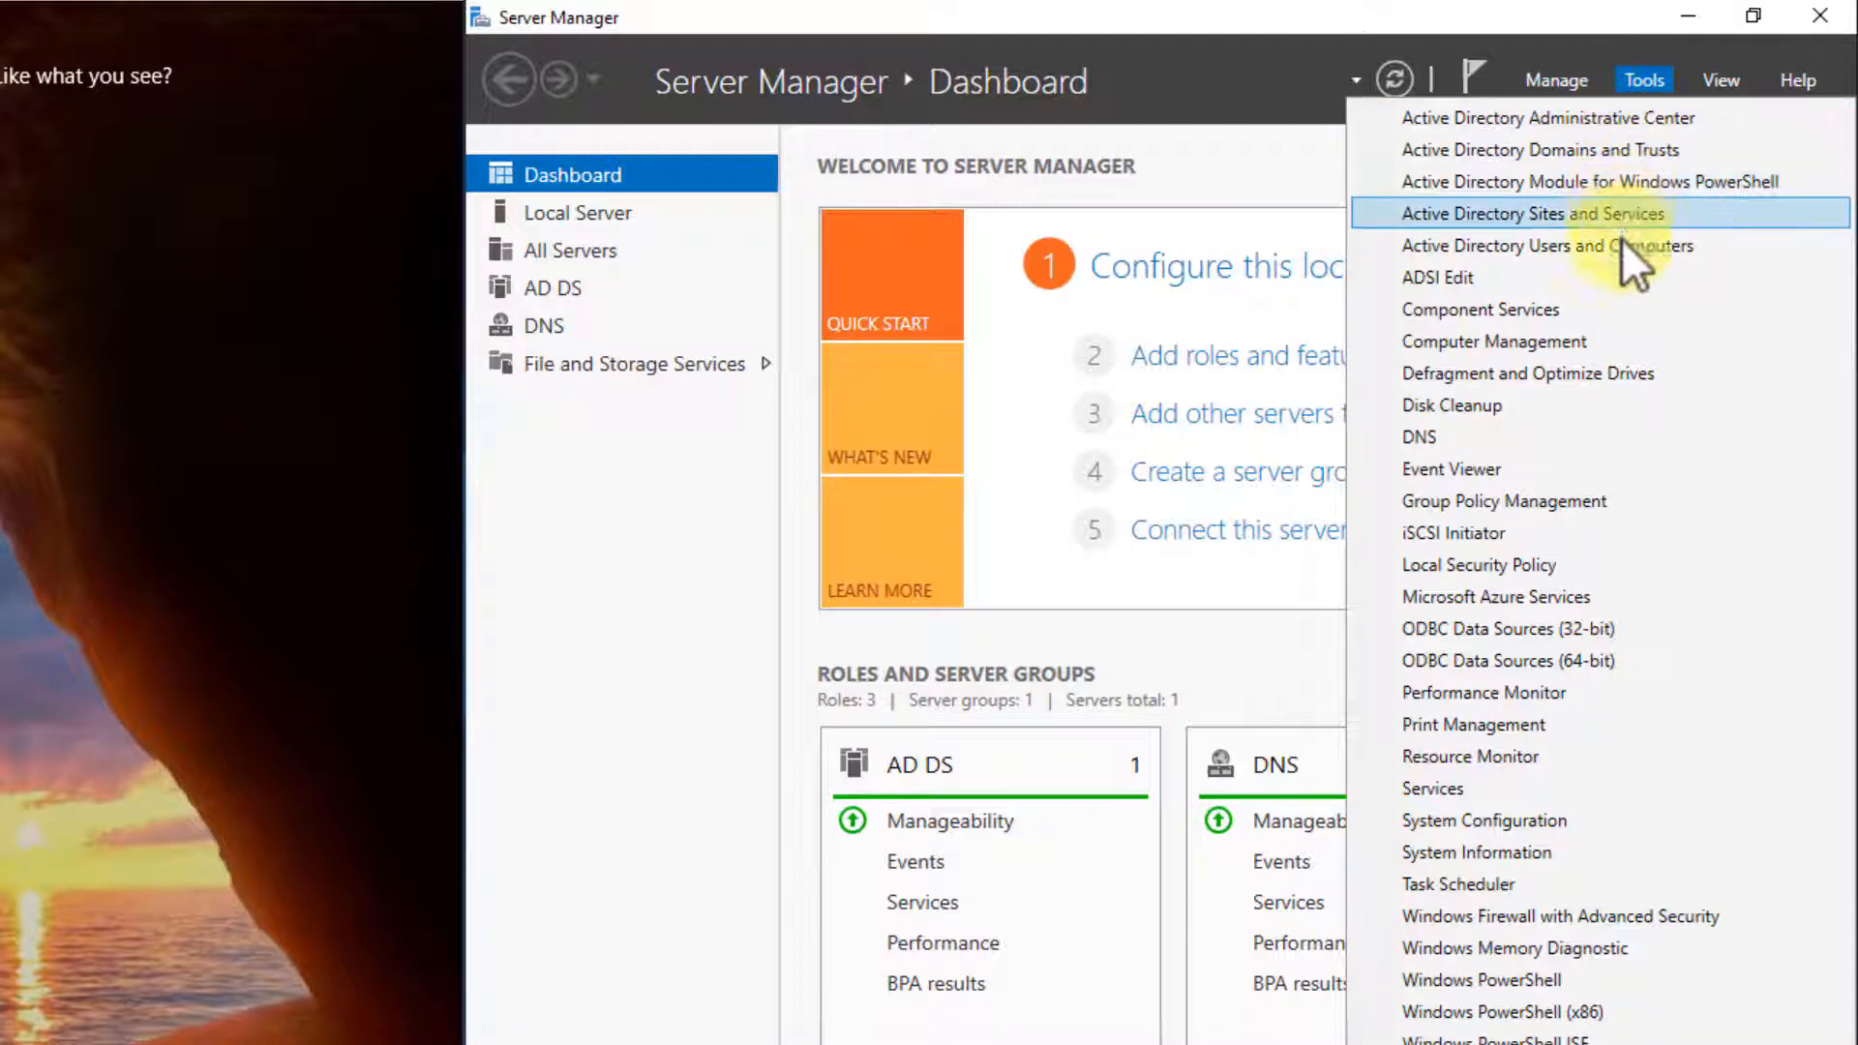
mouse_move(1548, 244)
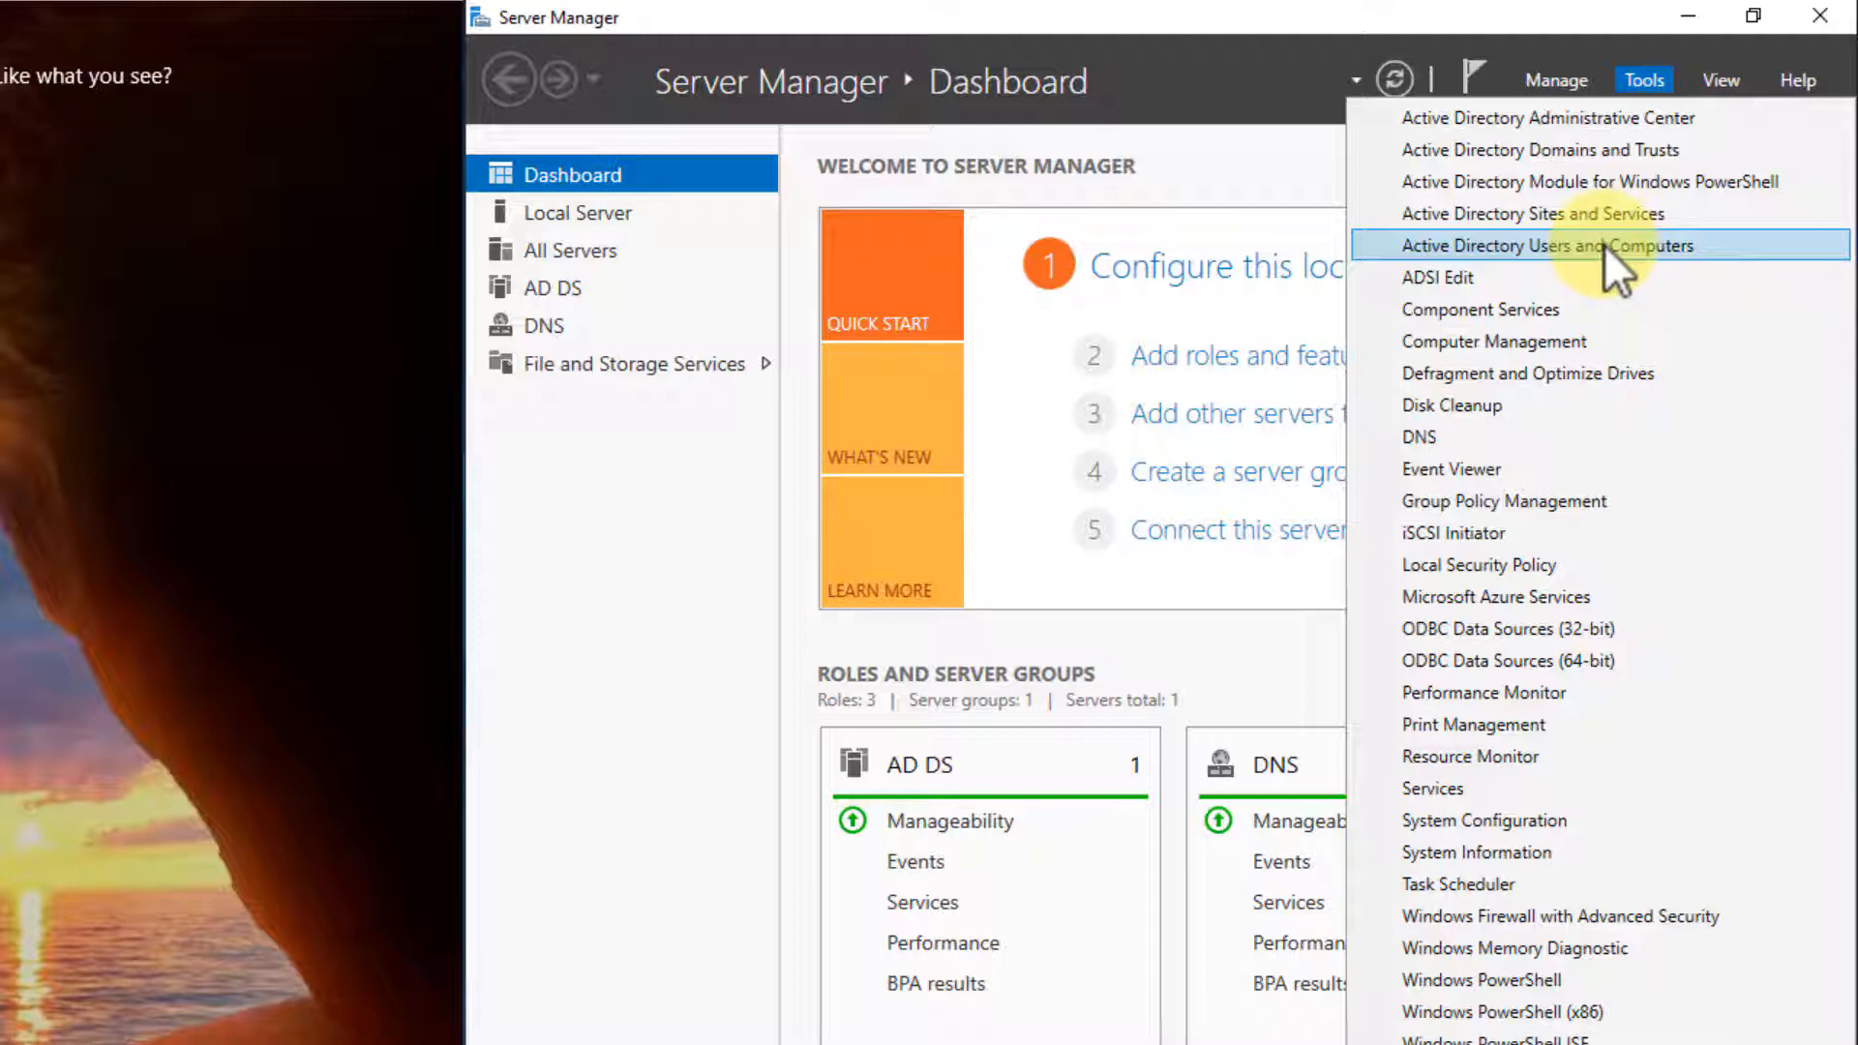
Open Active Directory Users and Computers, select alnet.com's Computers container and open its context menu.
click(1542, 245)
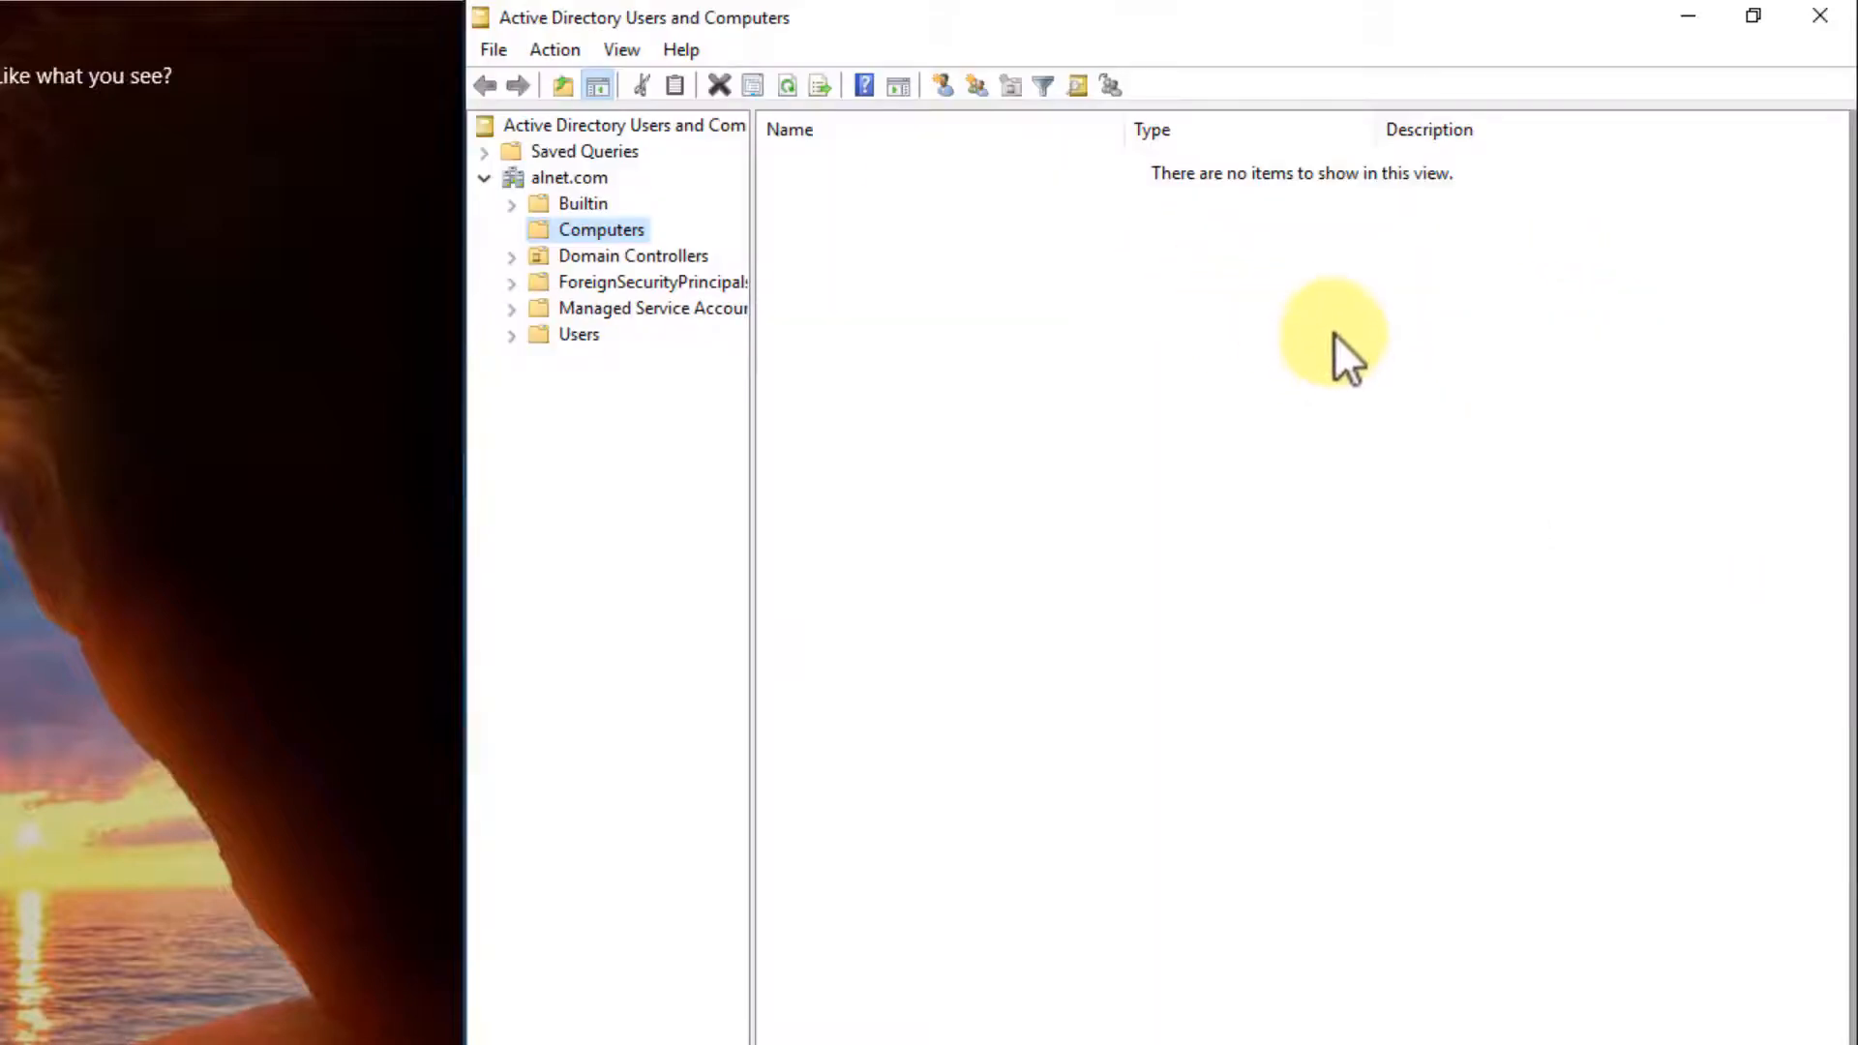
mouse_move(497, 189)
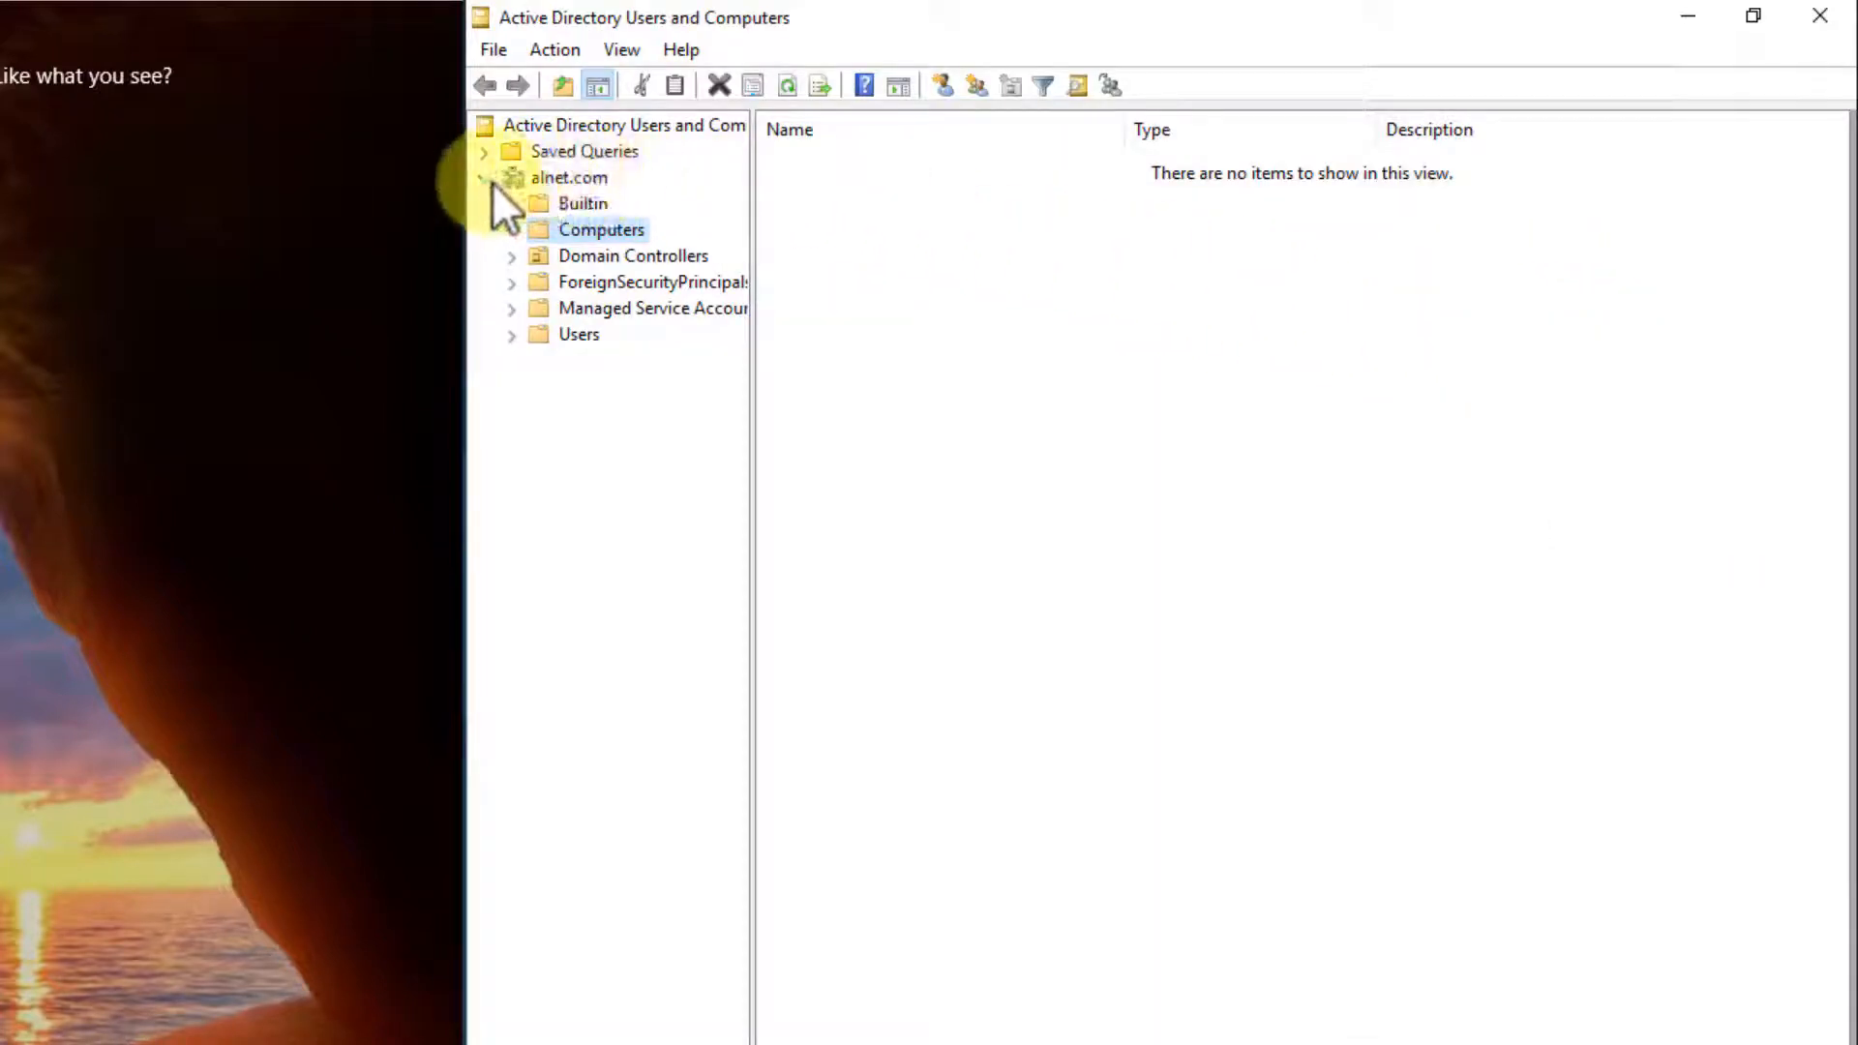
click(570, 176)
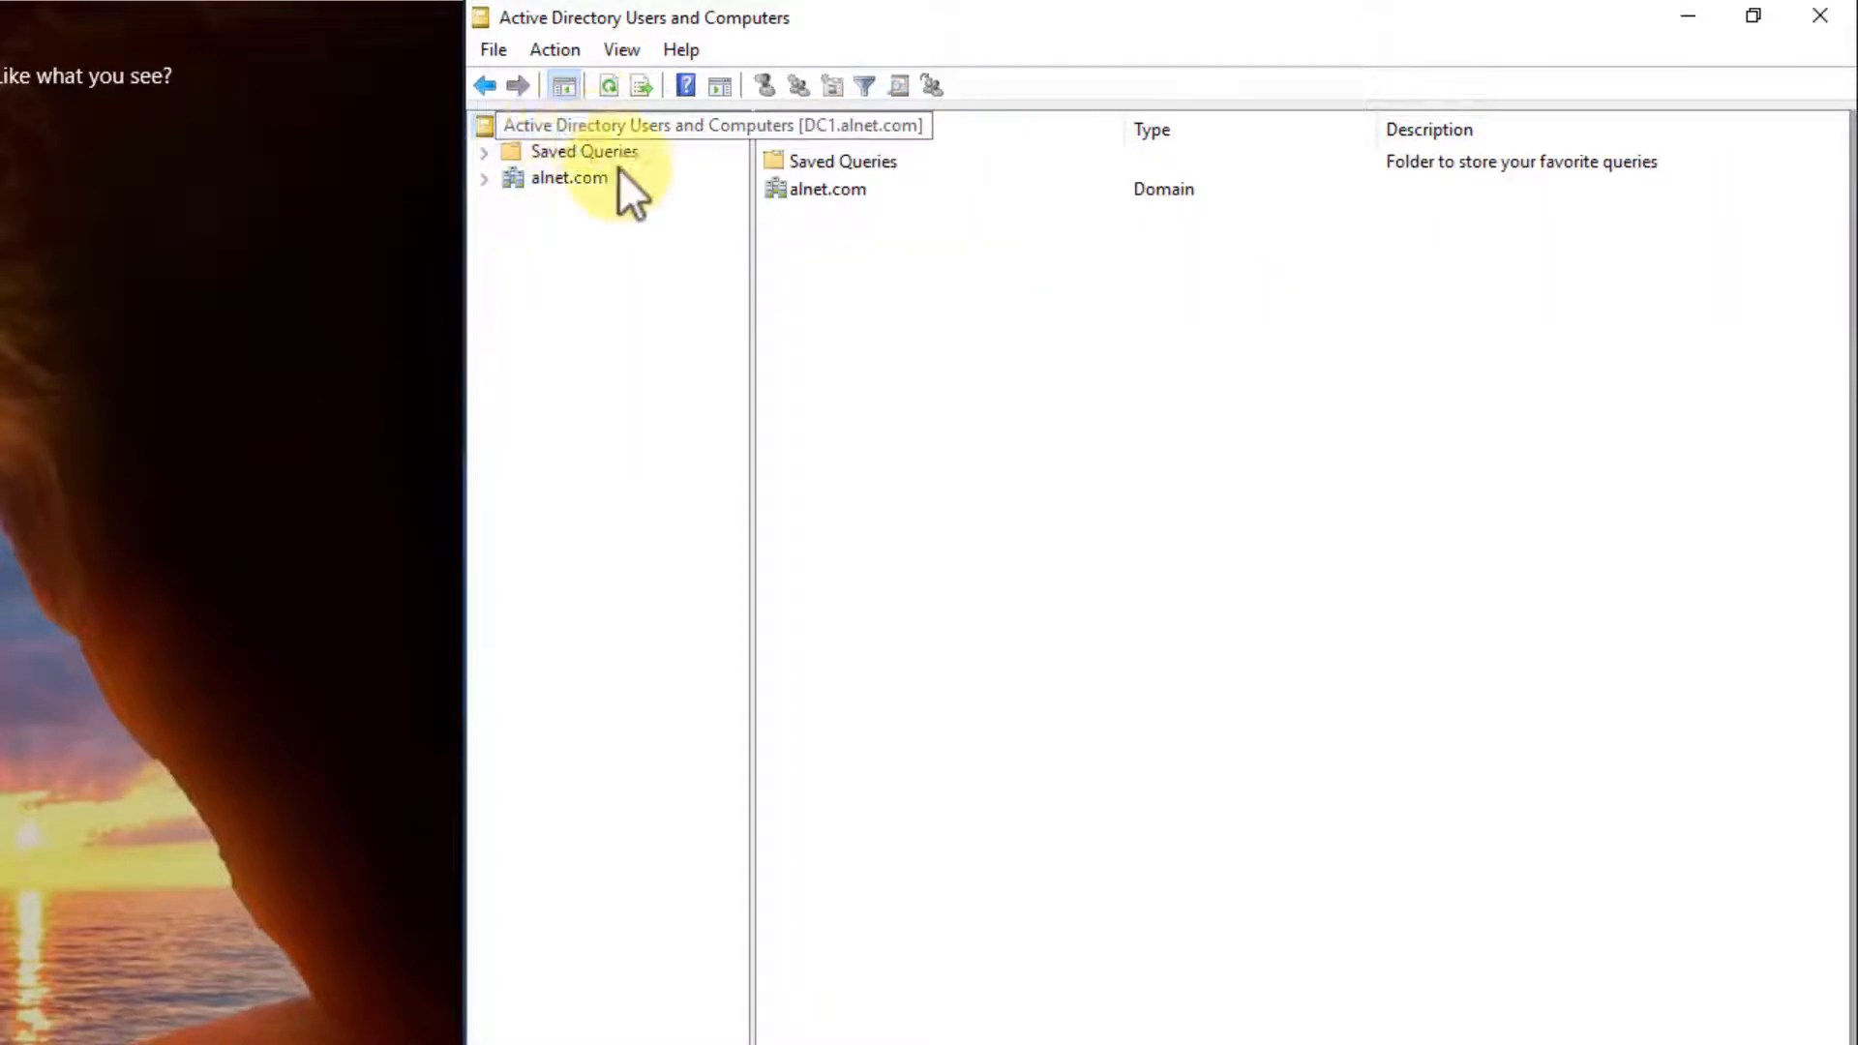
click(624, 125)
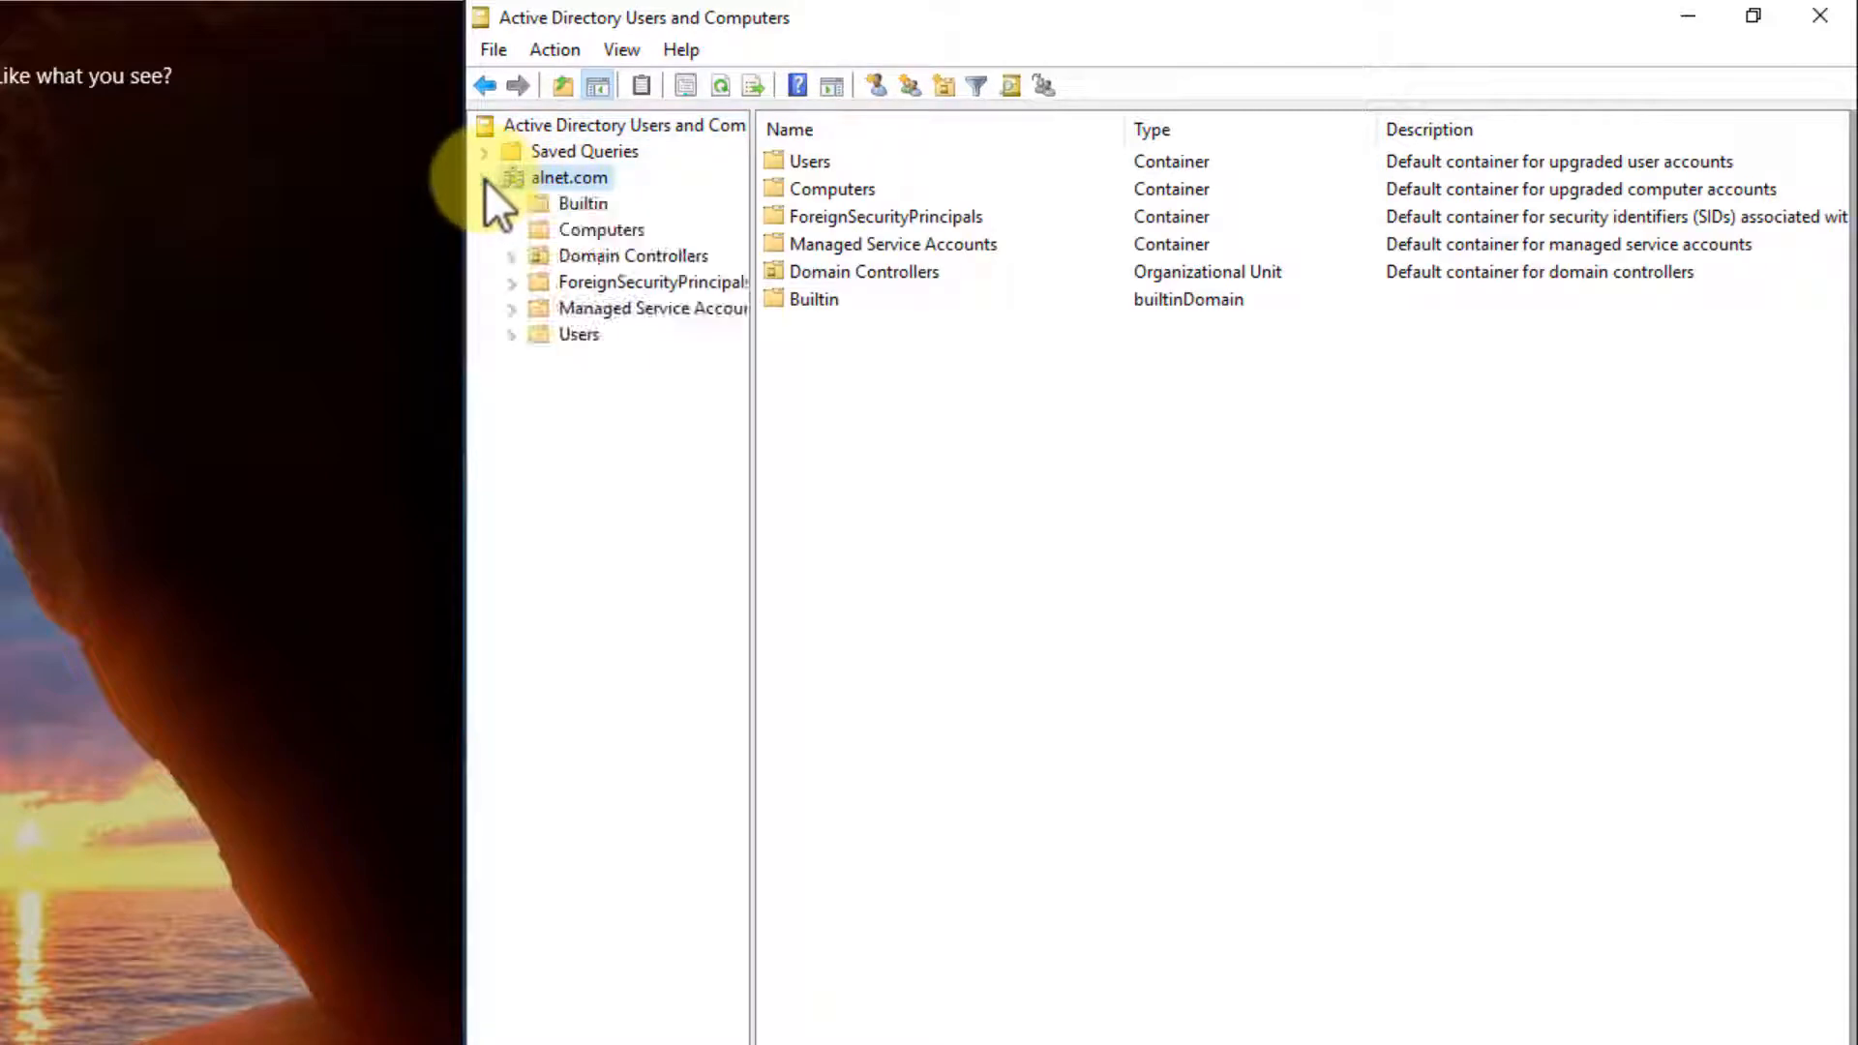
click(601, 228)
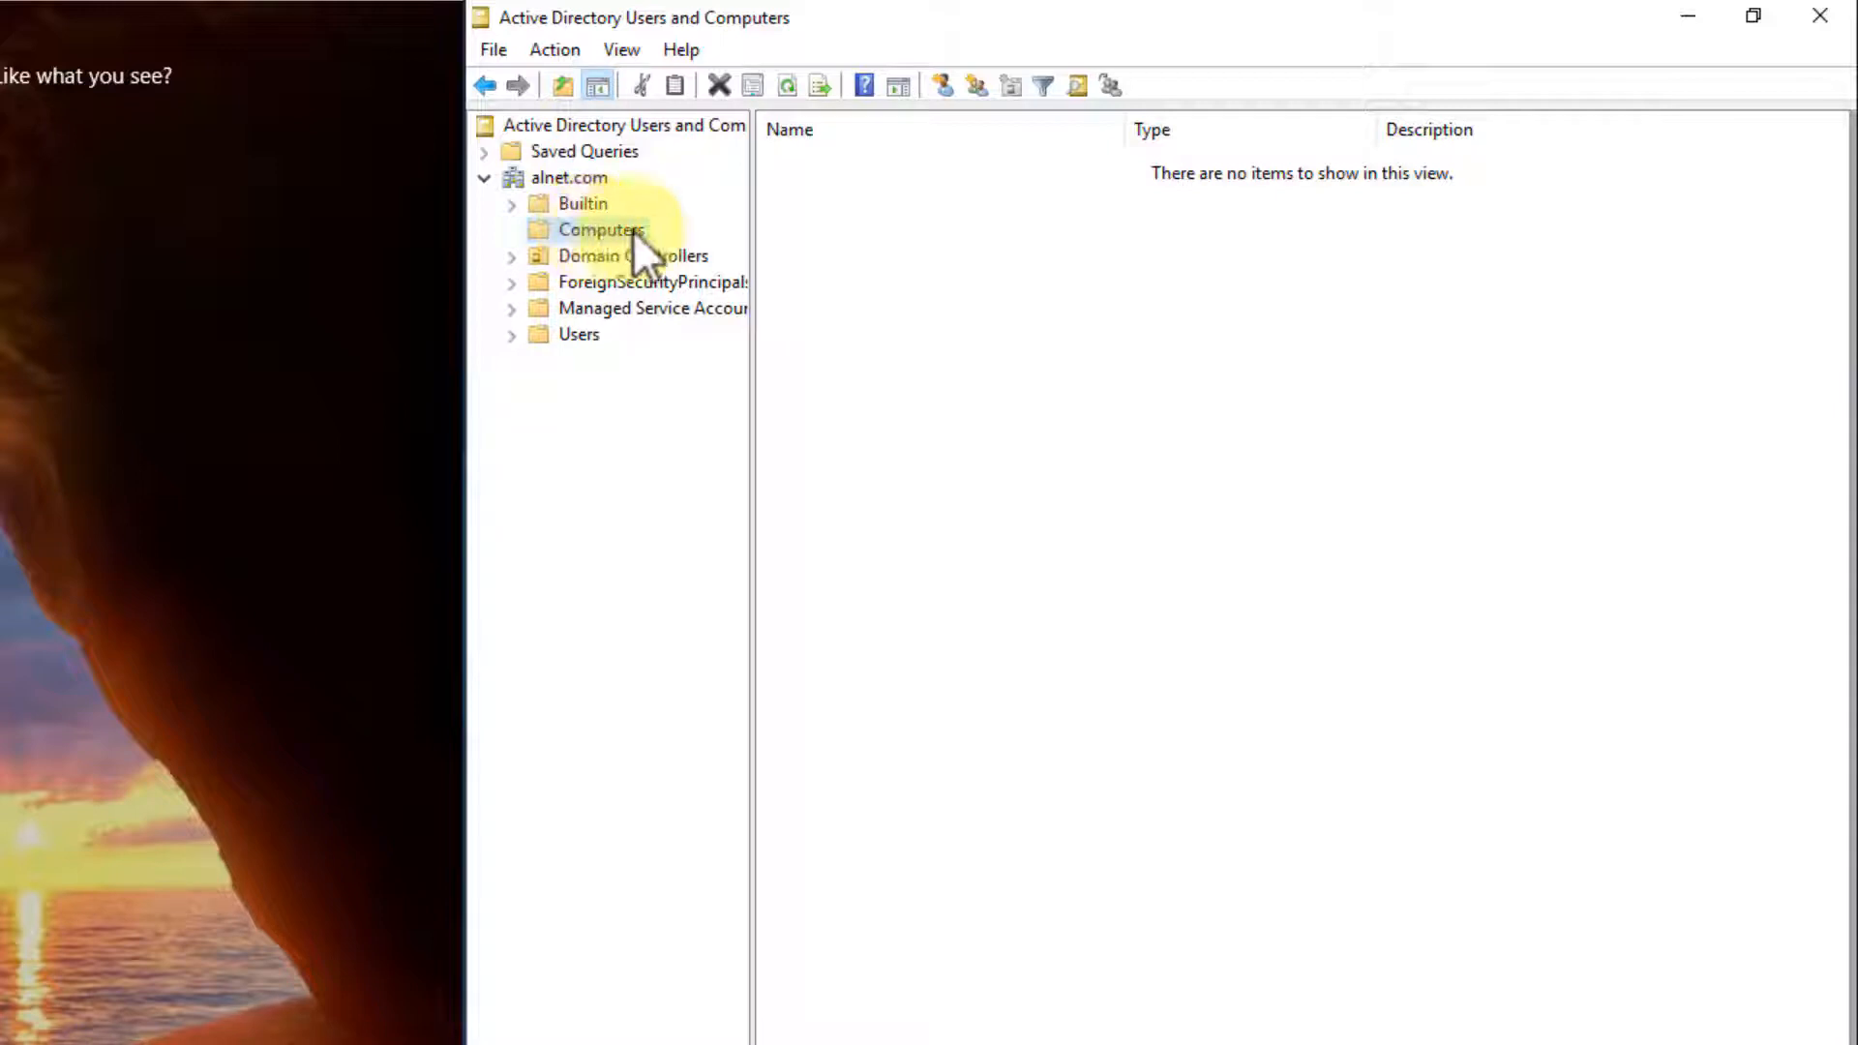
right_click(602, 229)
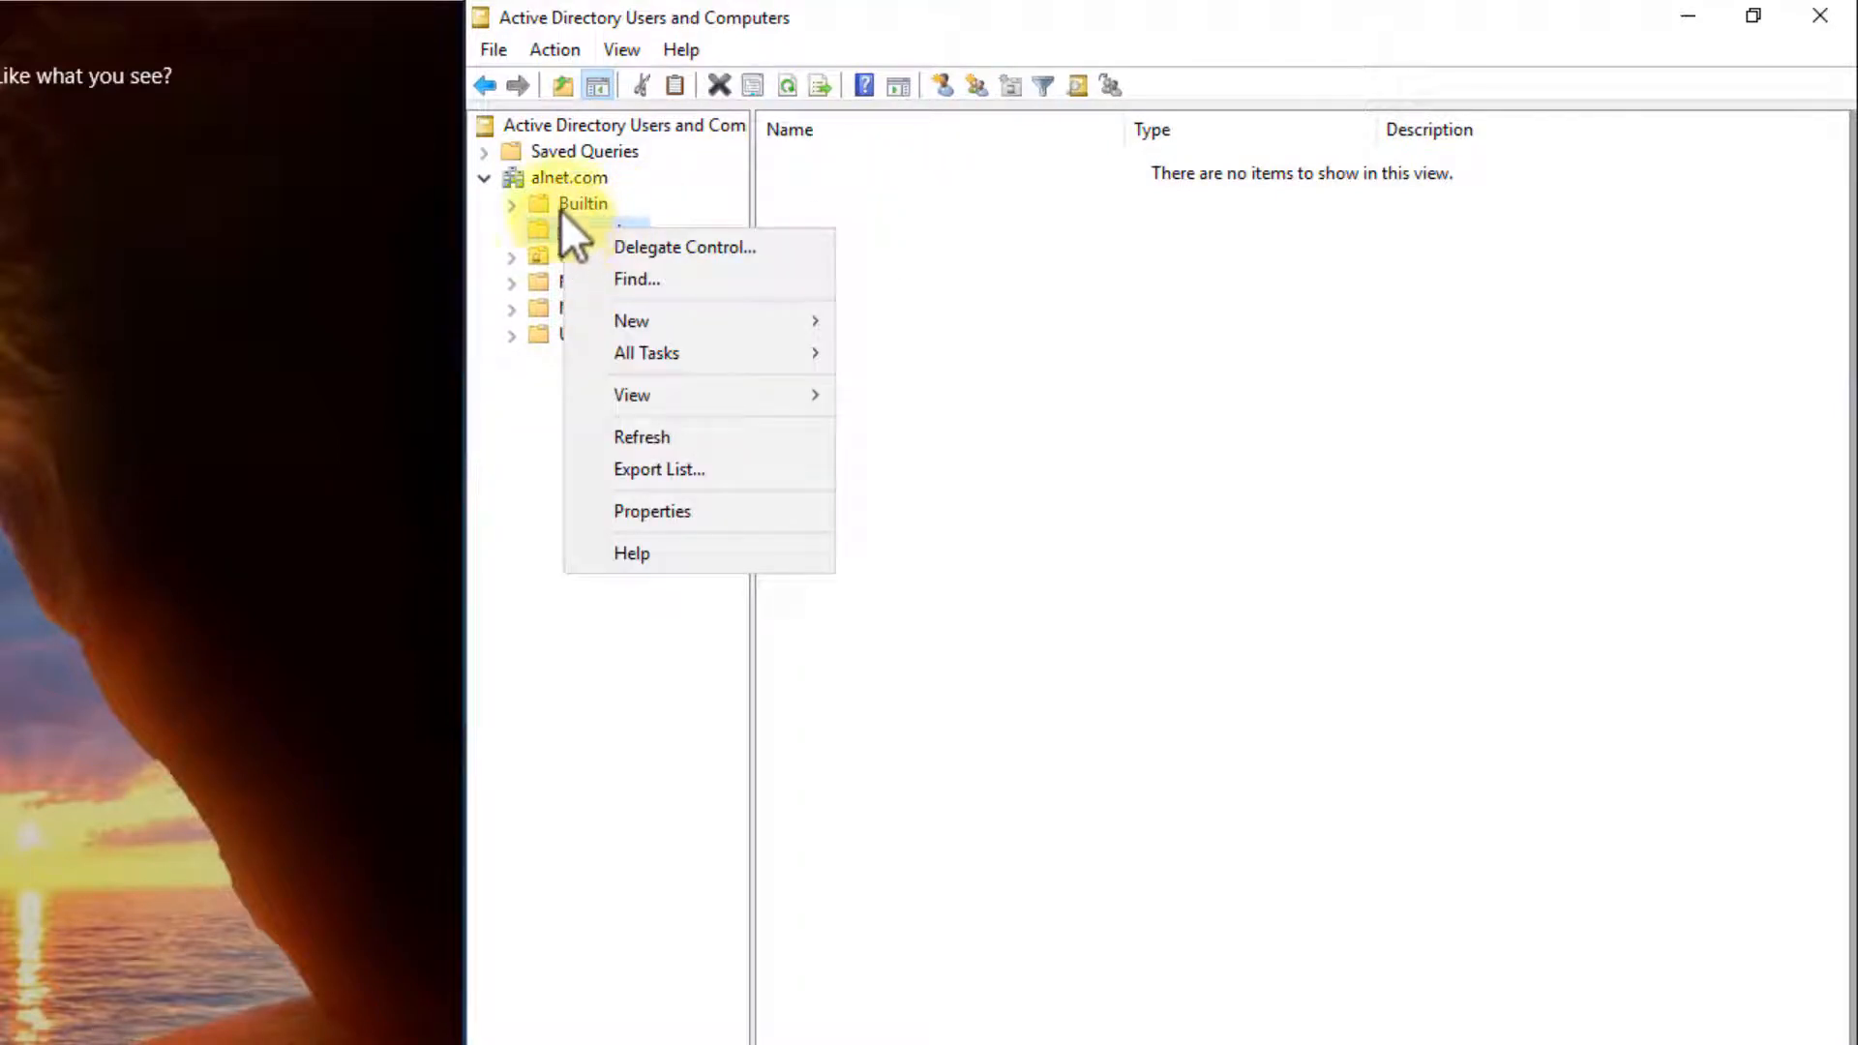
mouse_move(632, 296)
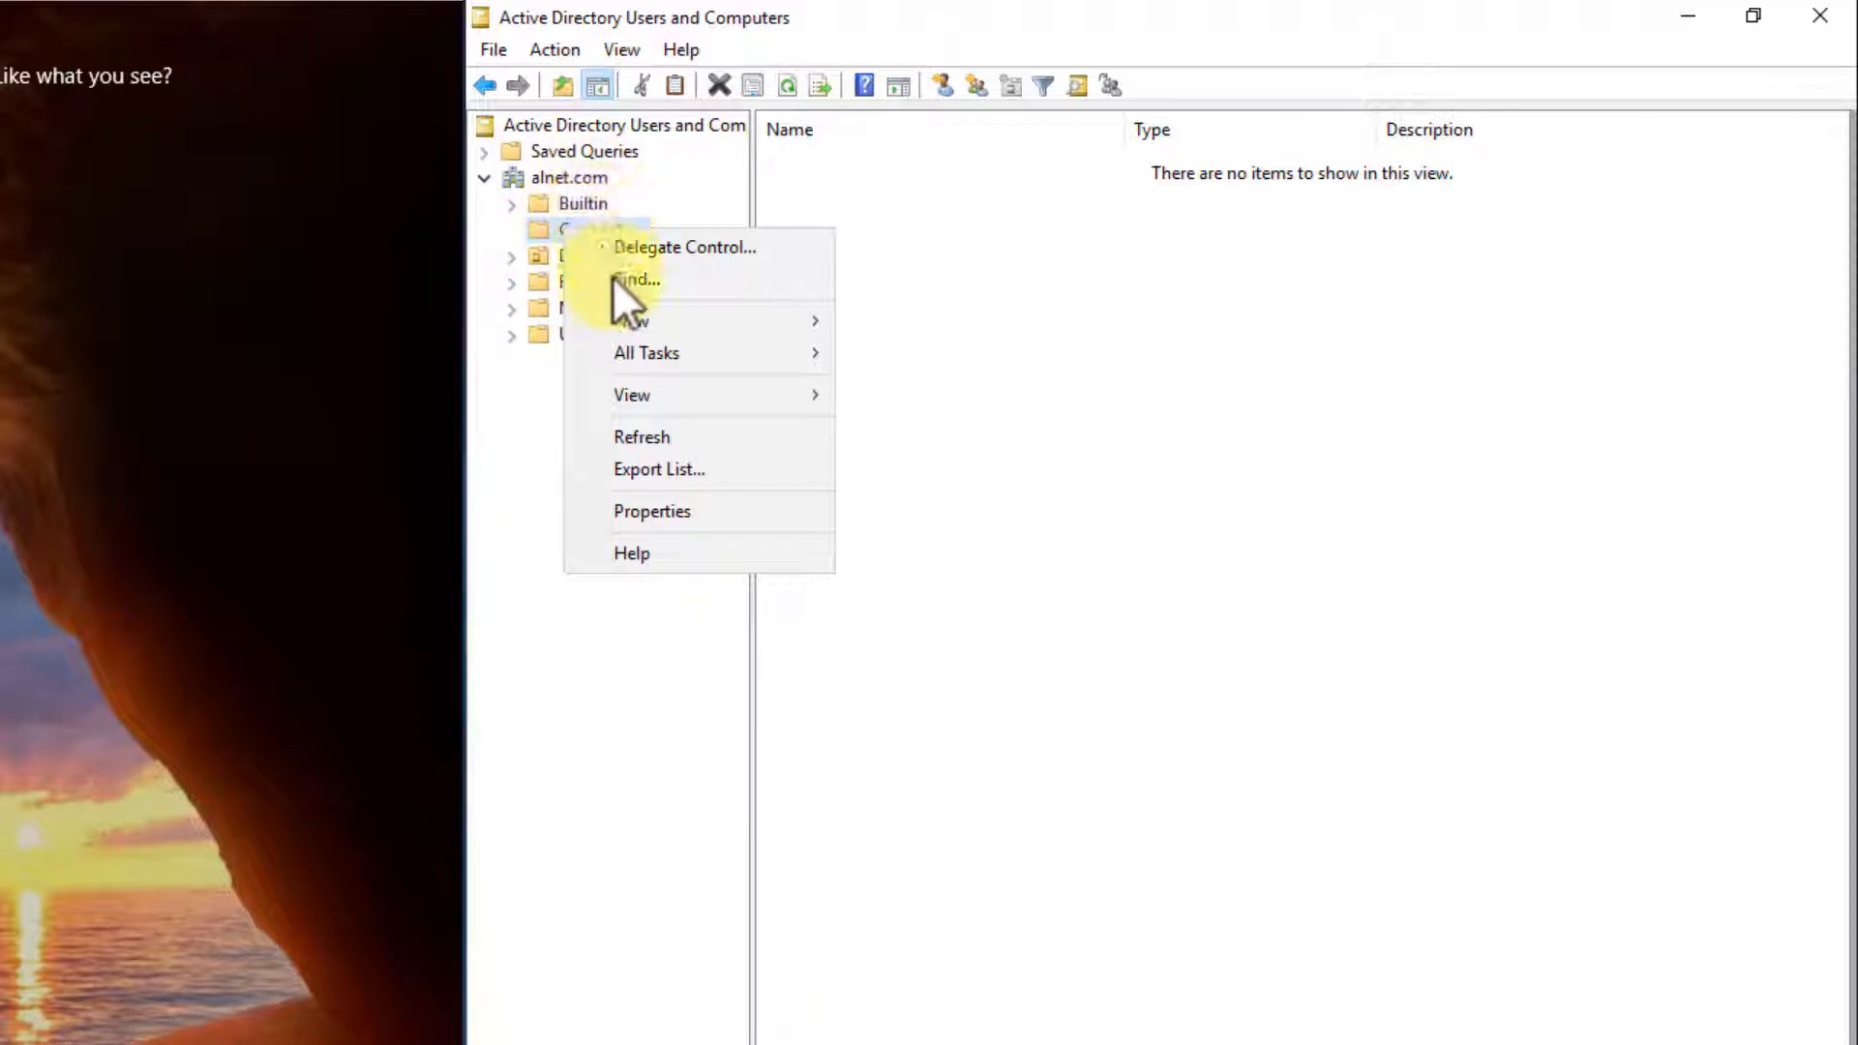
mouse_move(632, 320)
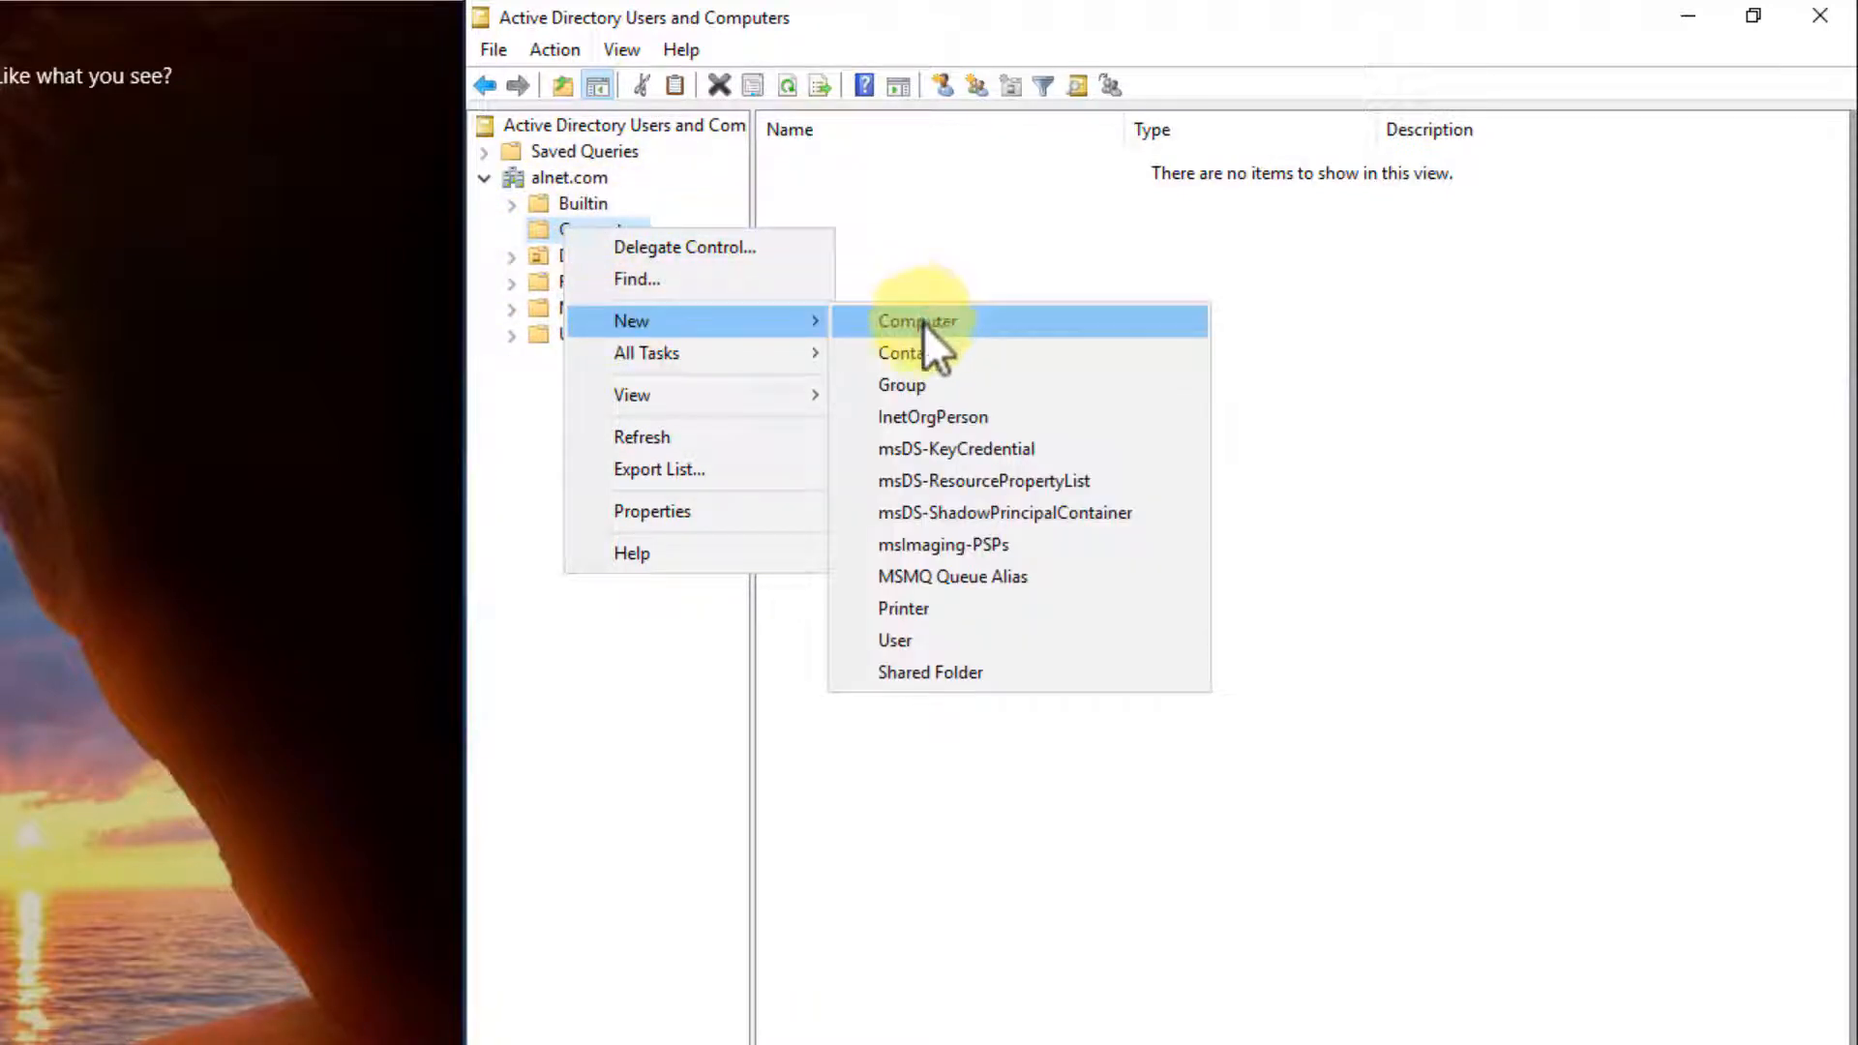
click(918, 322)
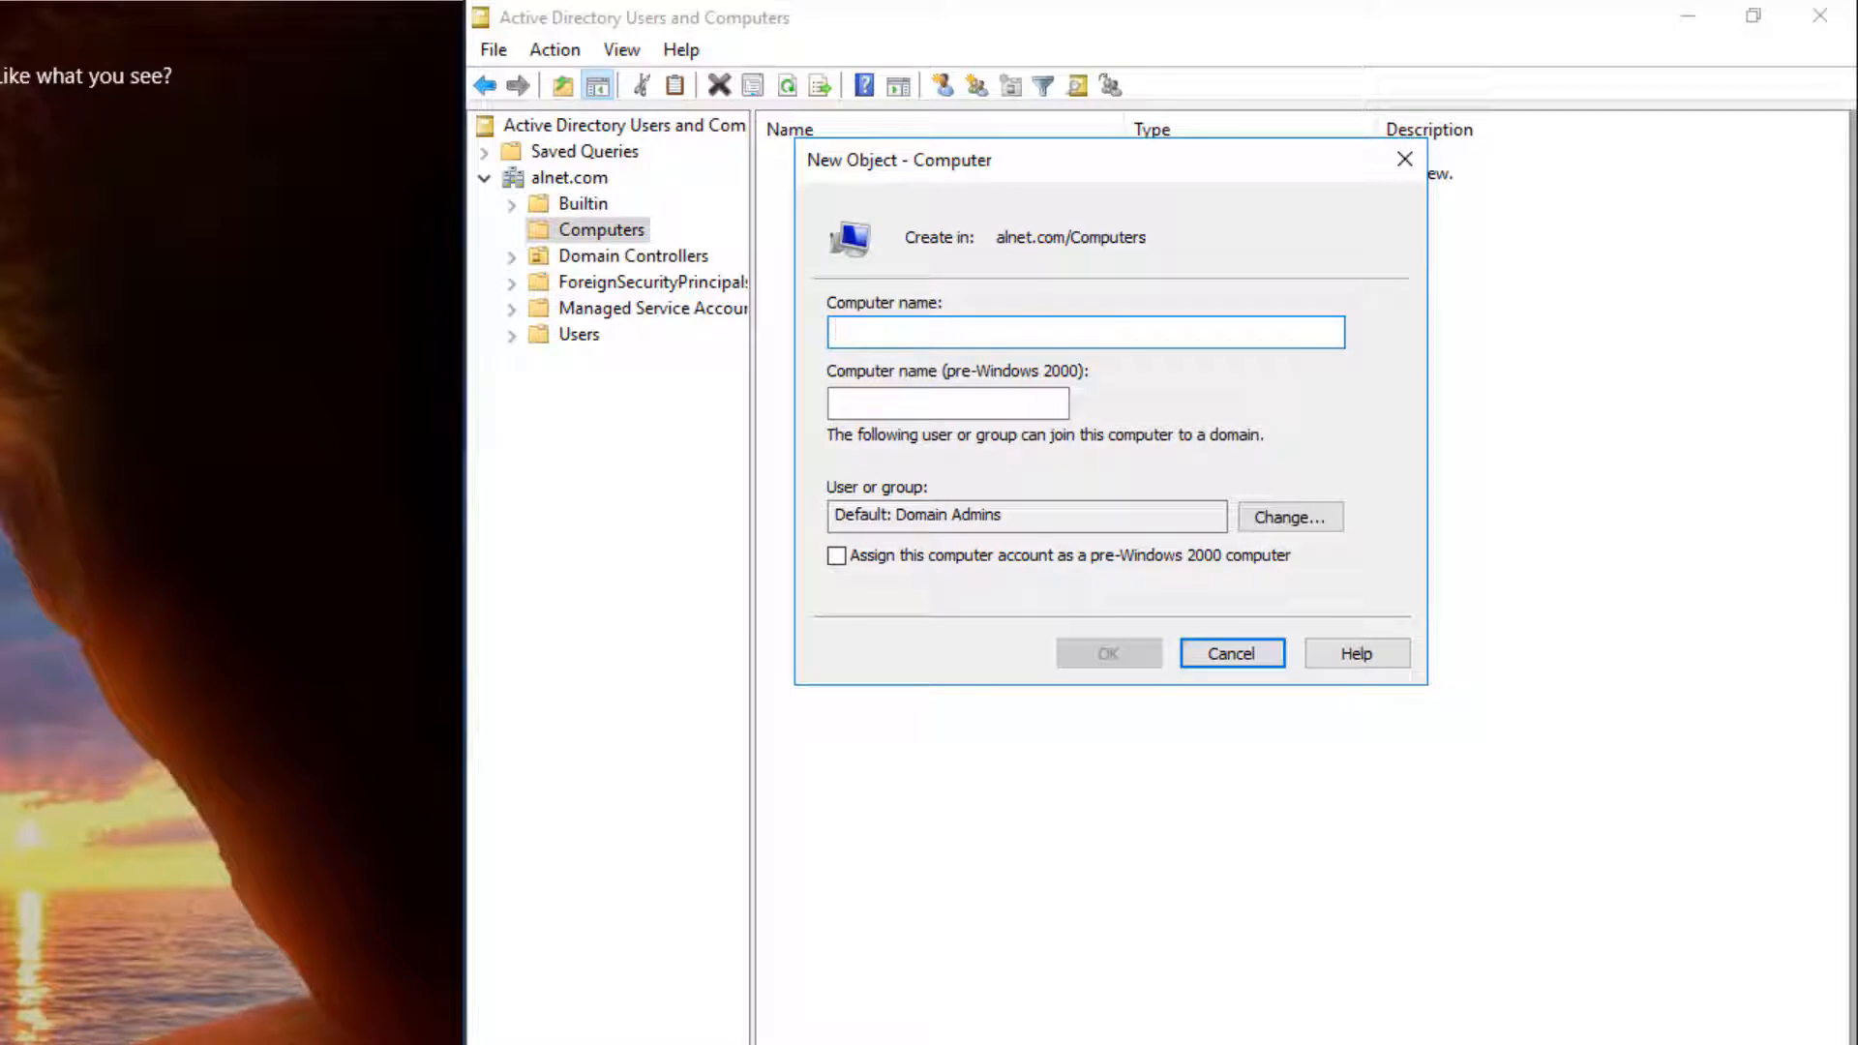
click(1083, 332)
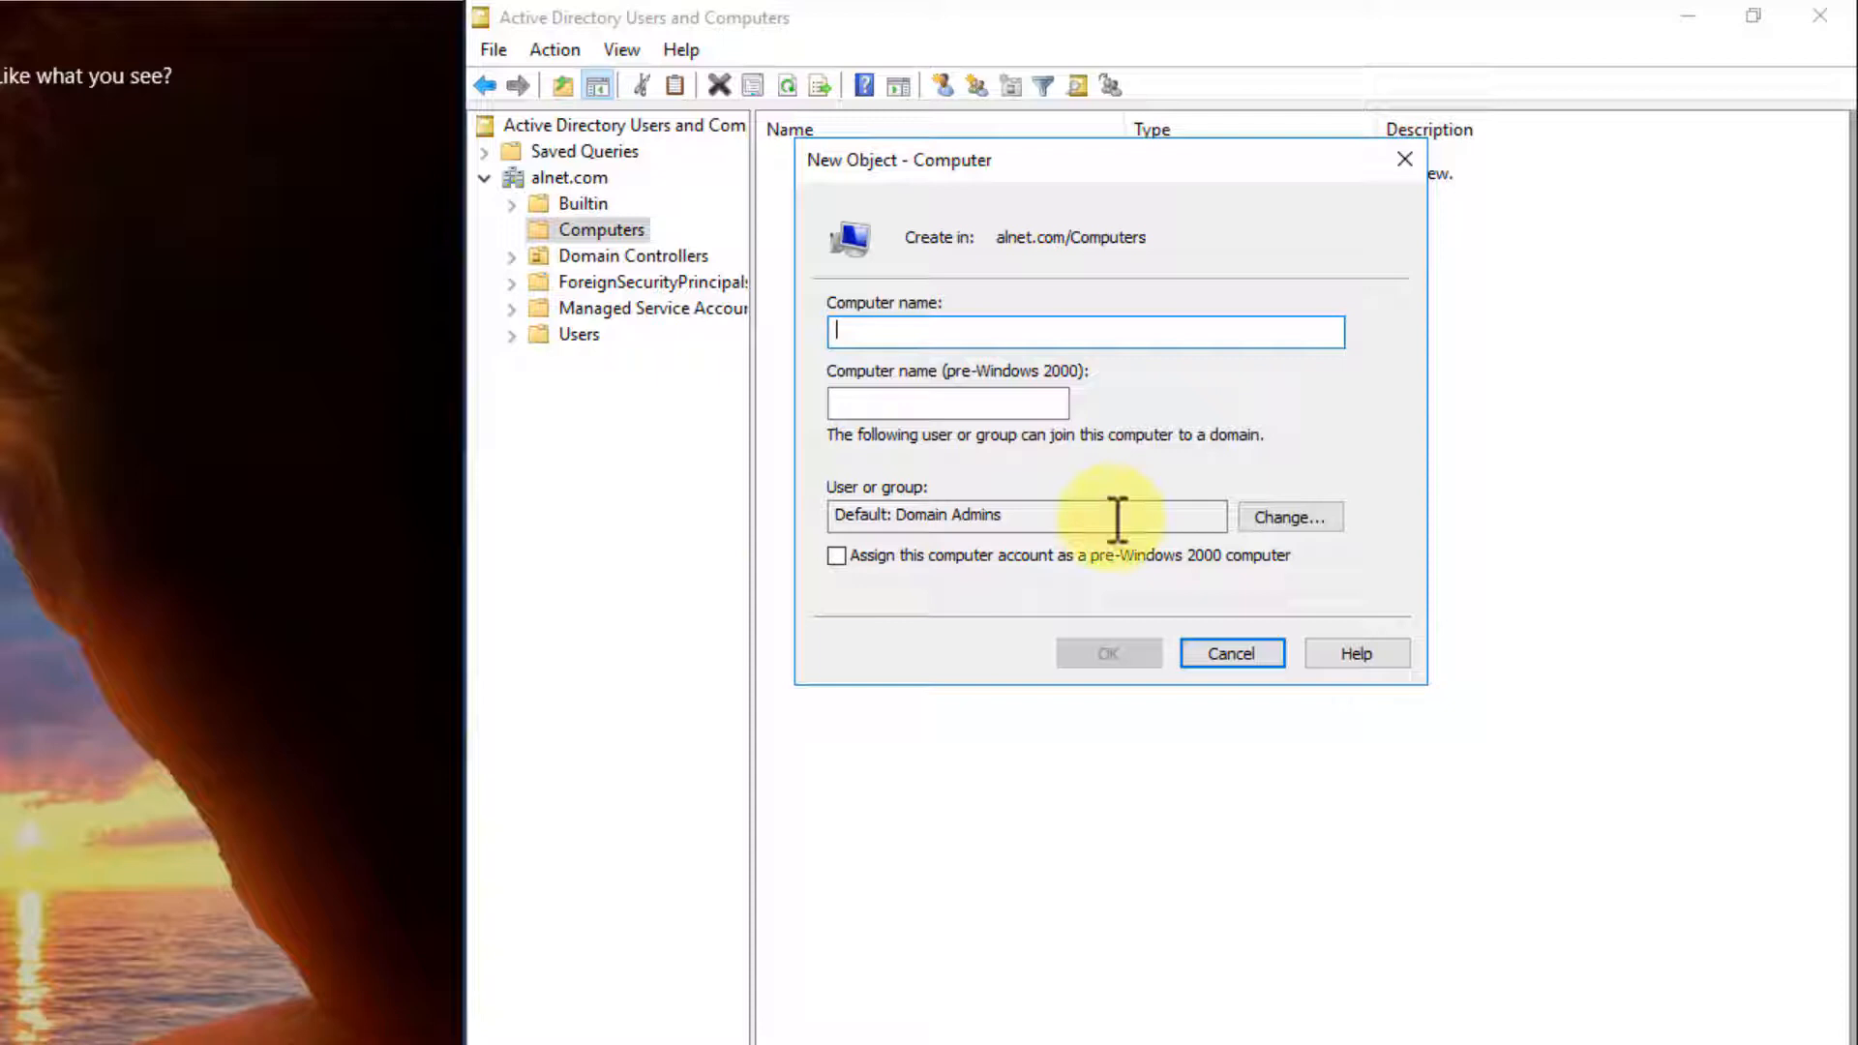
mouse_move(933, 332)
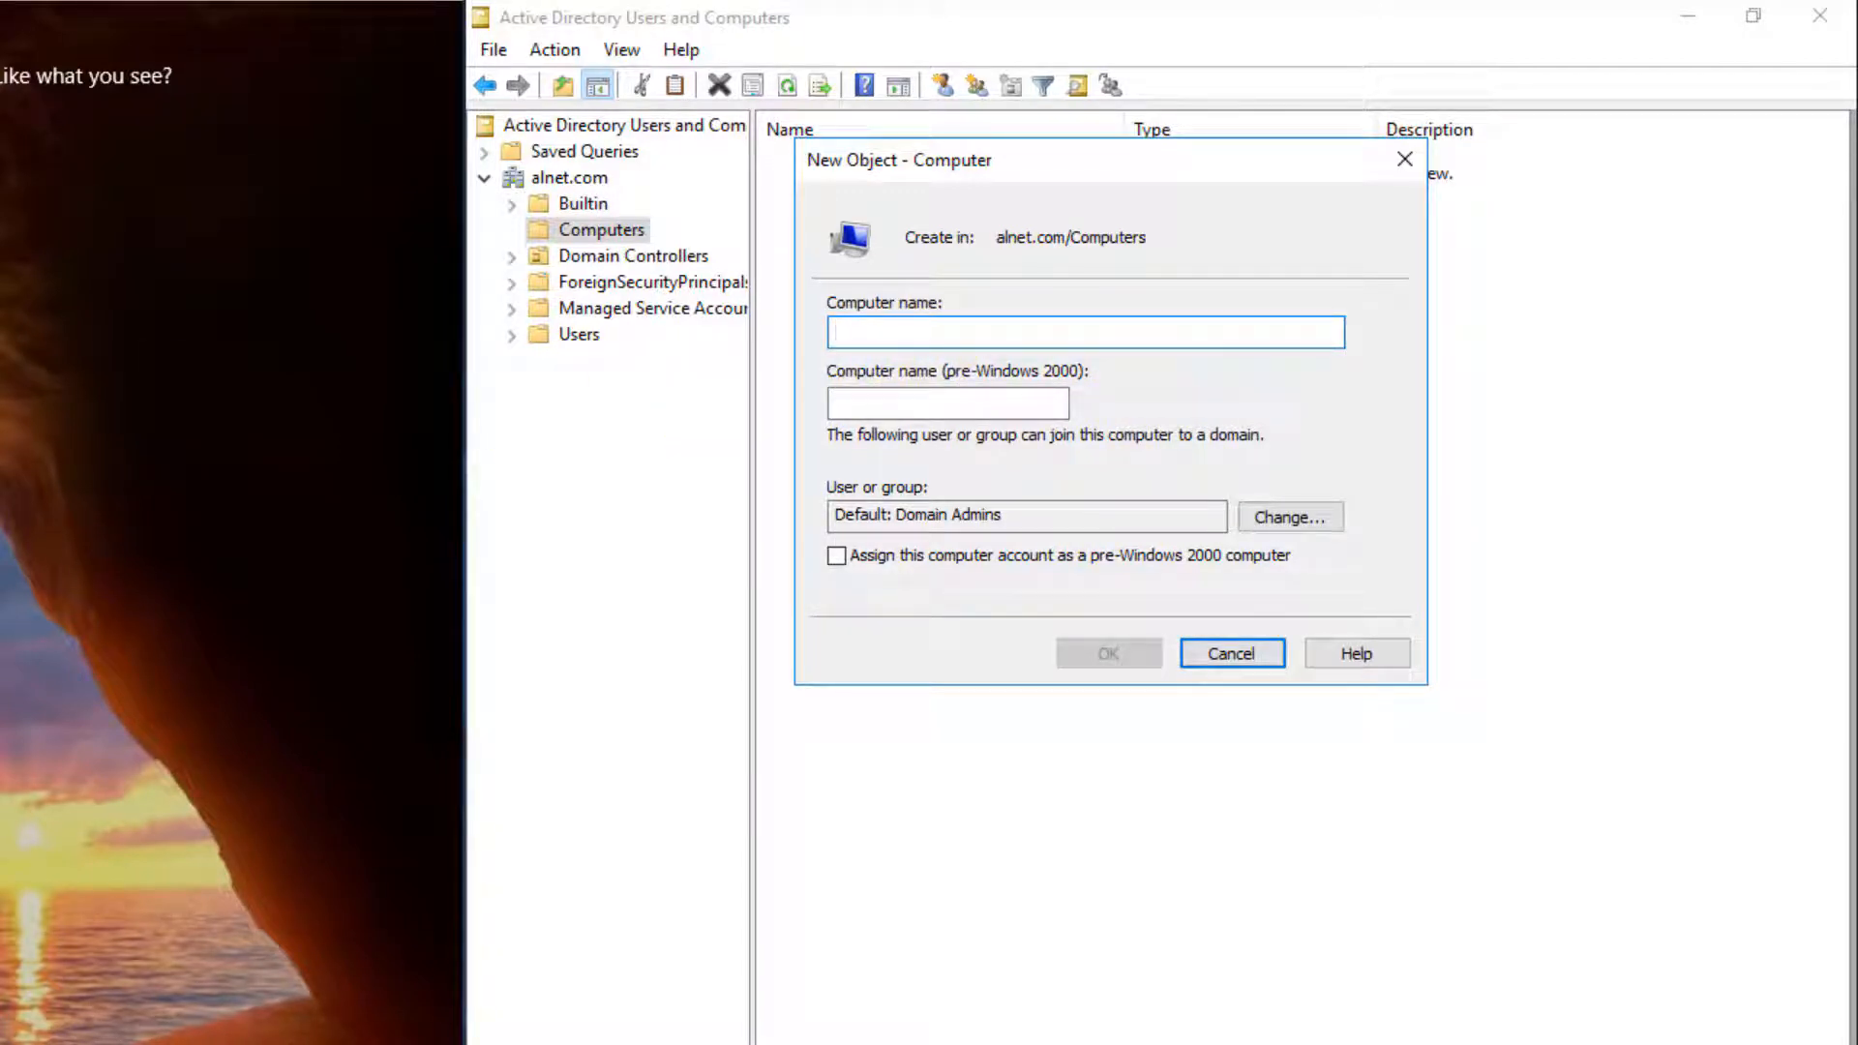
mouse_move(415, 592)
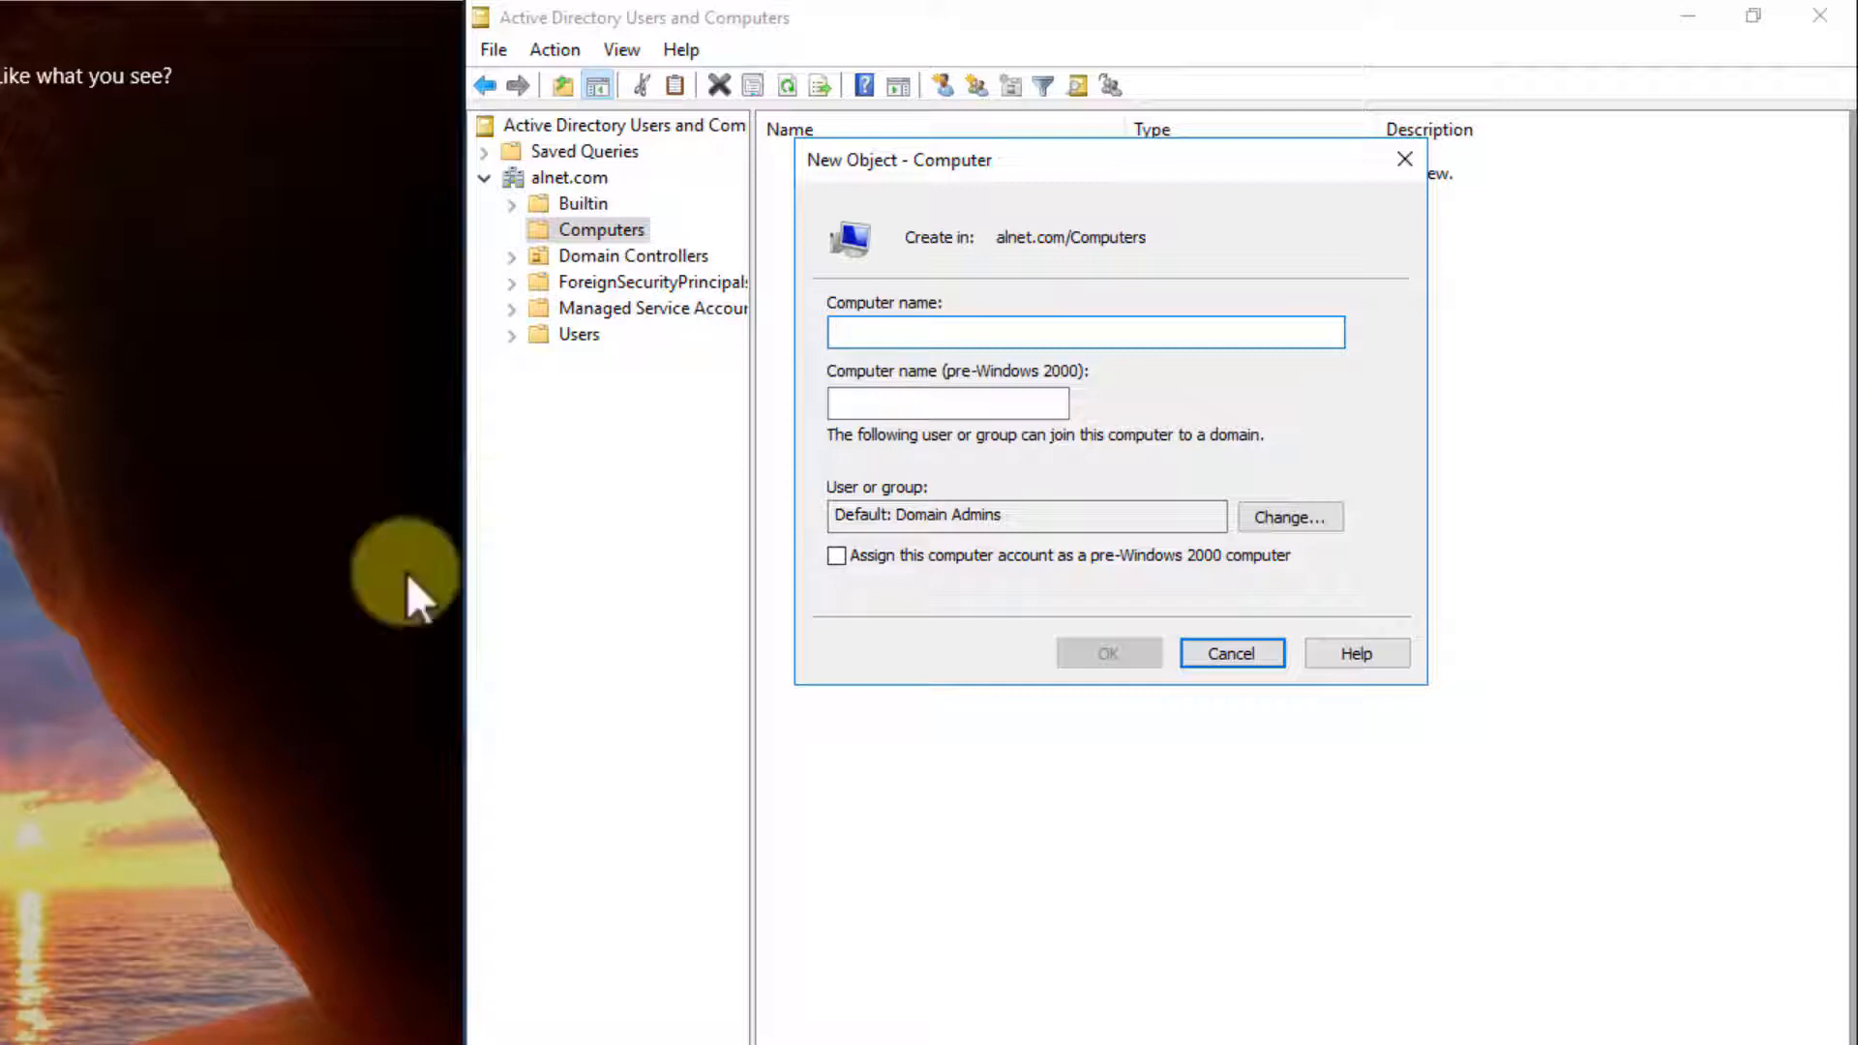
click(1083, 332)
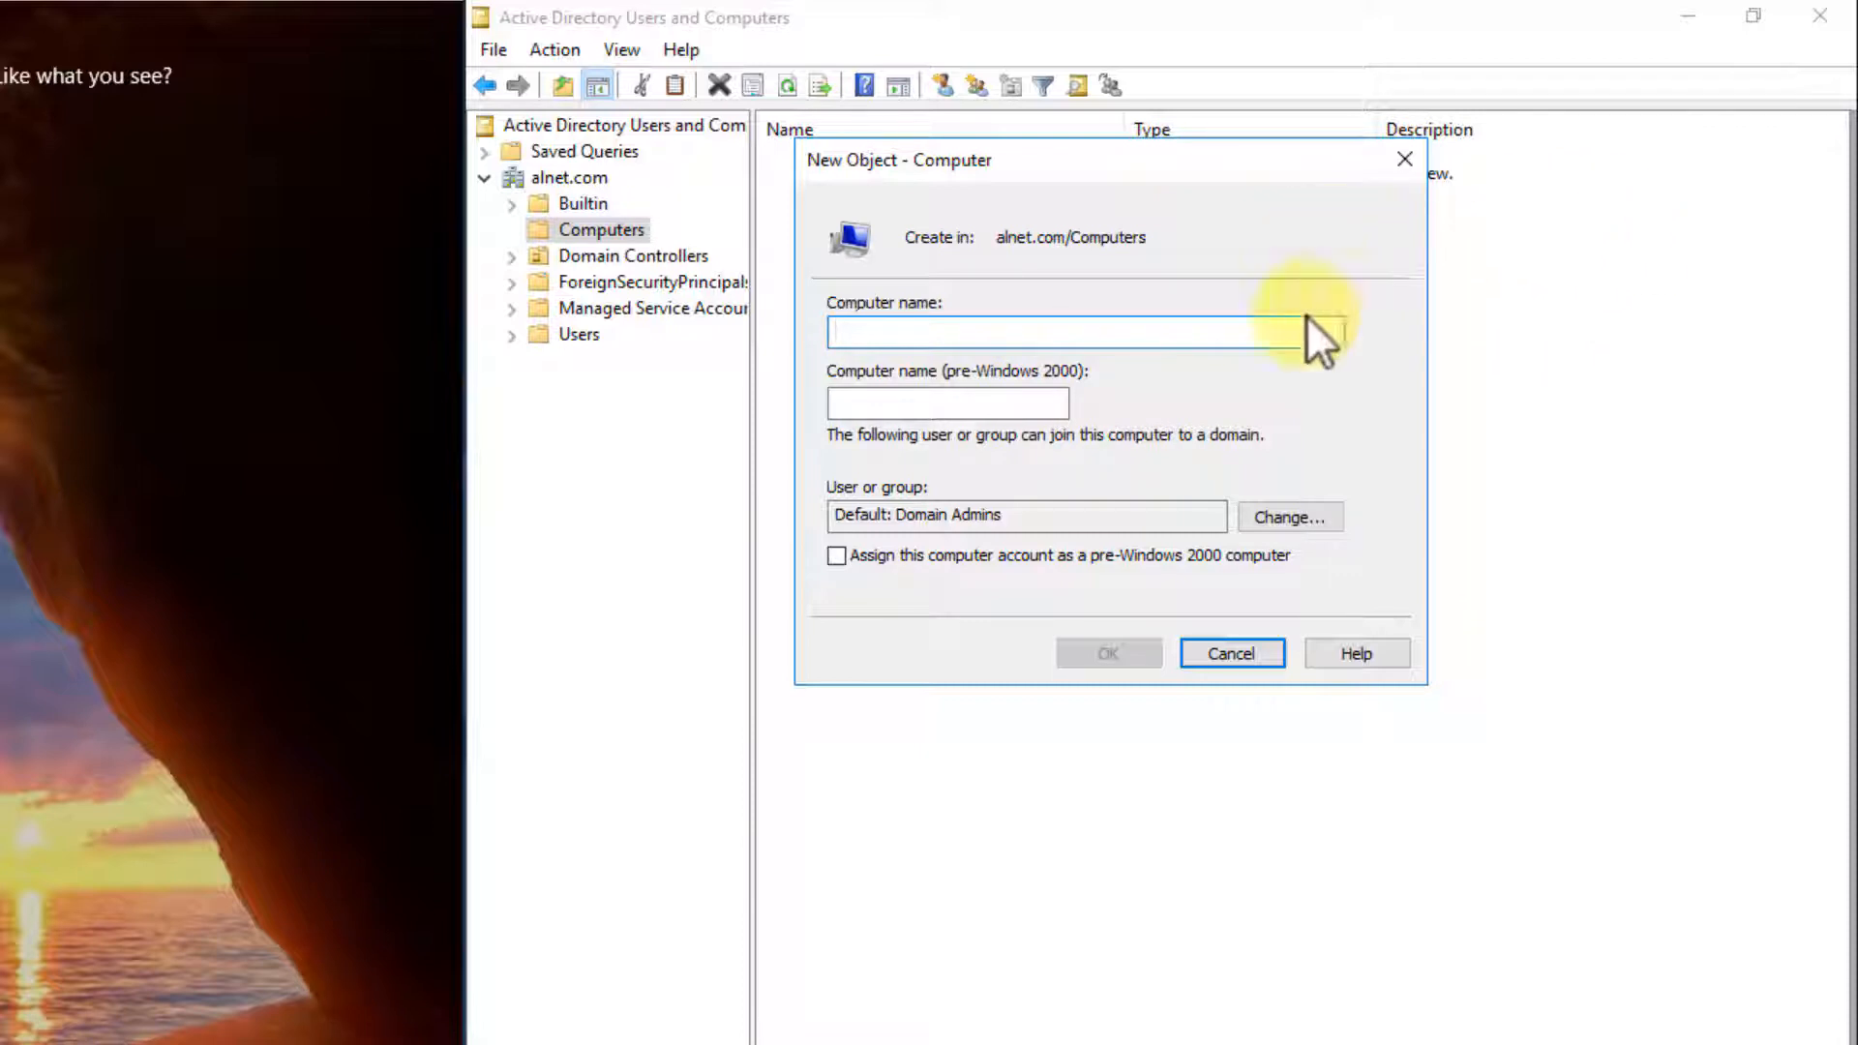
click(1066, 332)
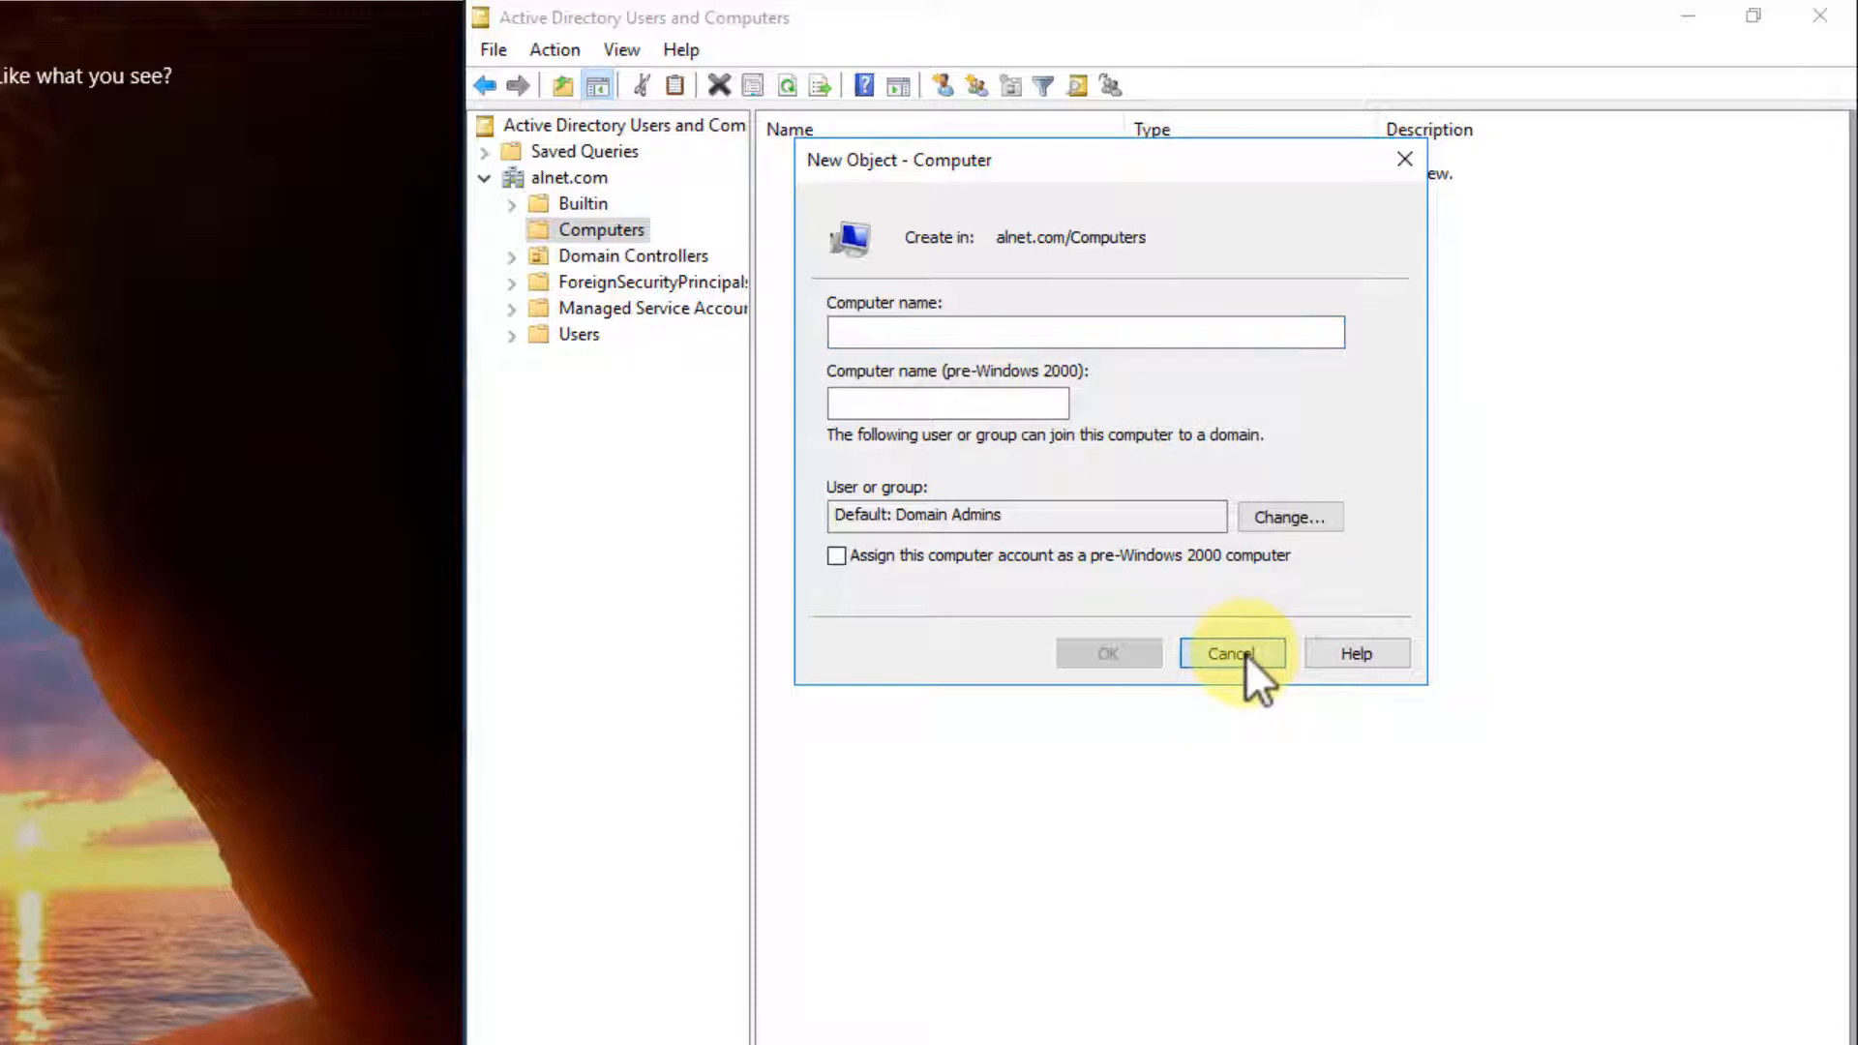
click(1230, 653)
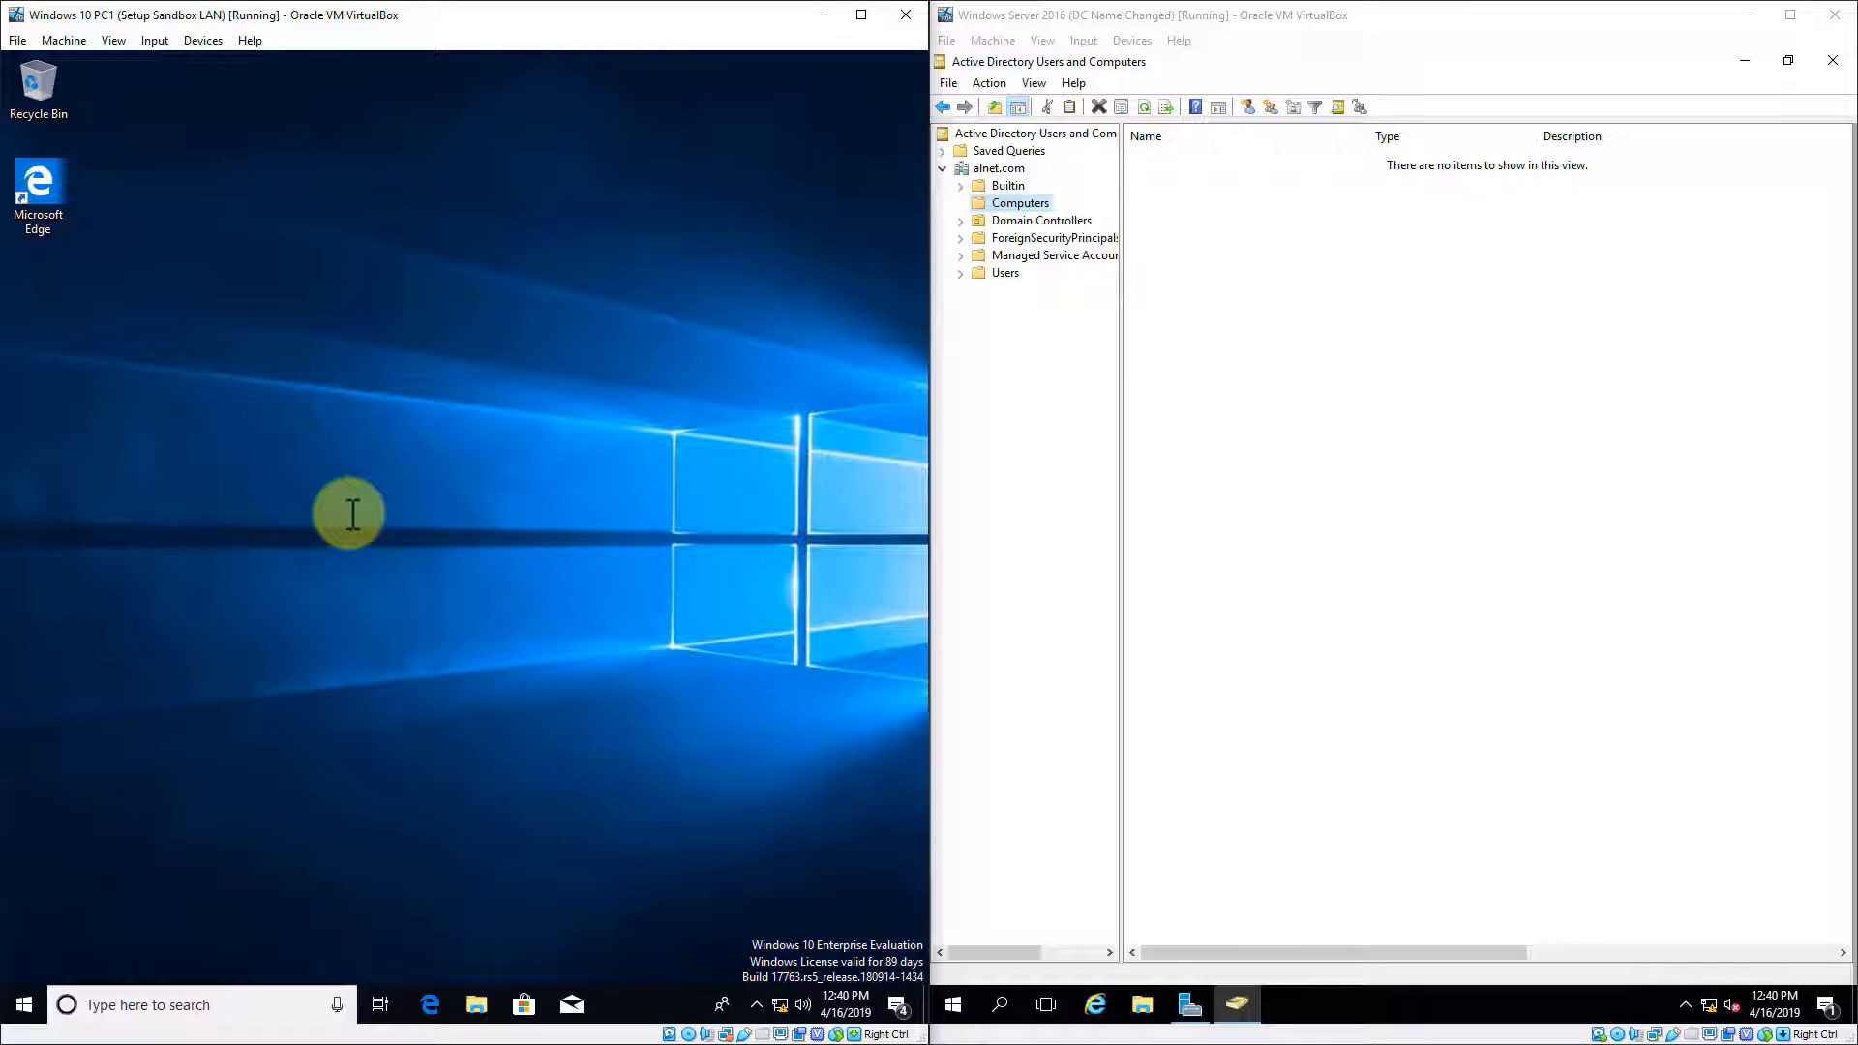
mouse_move(545, 220)
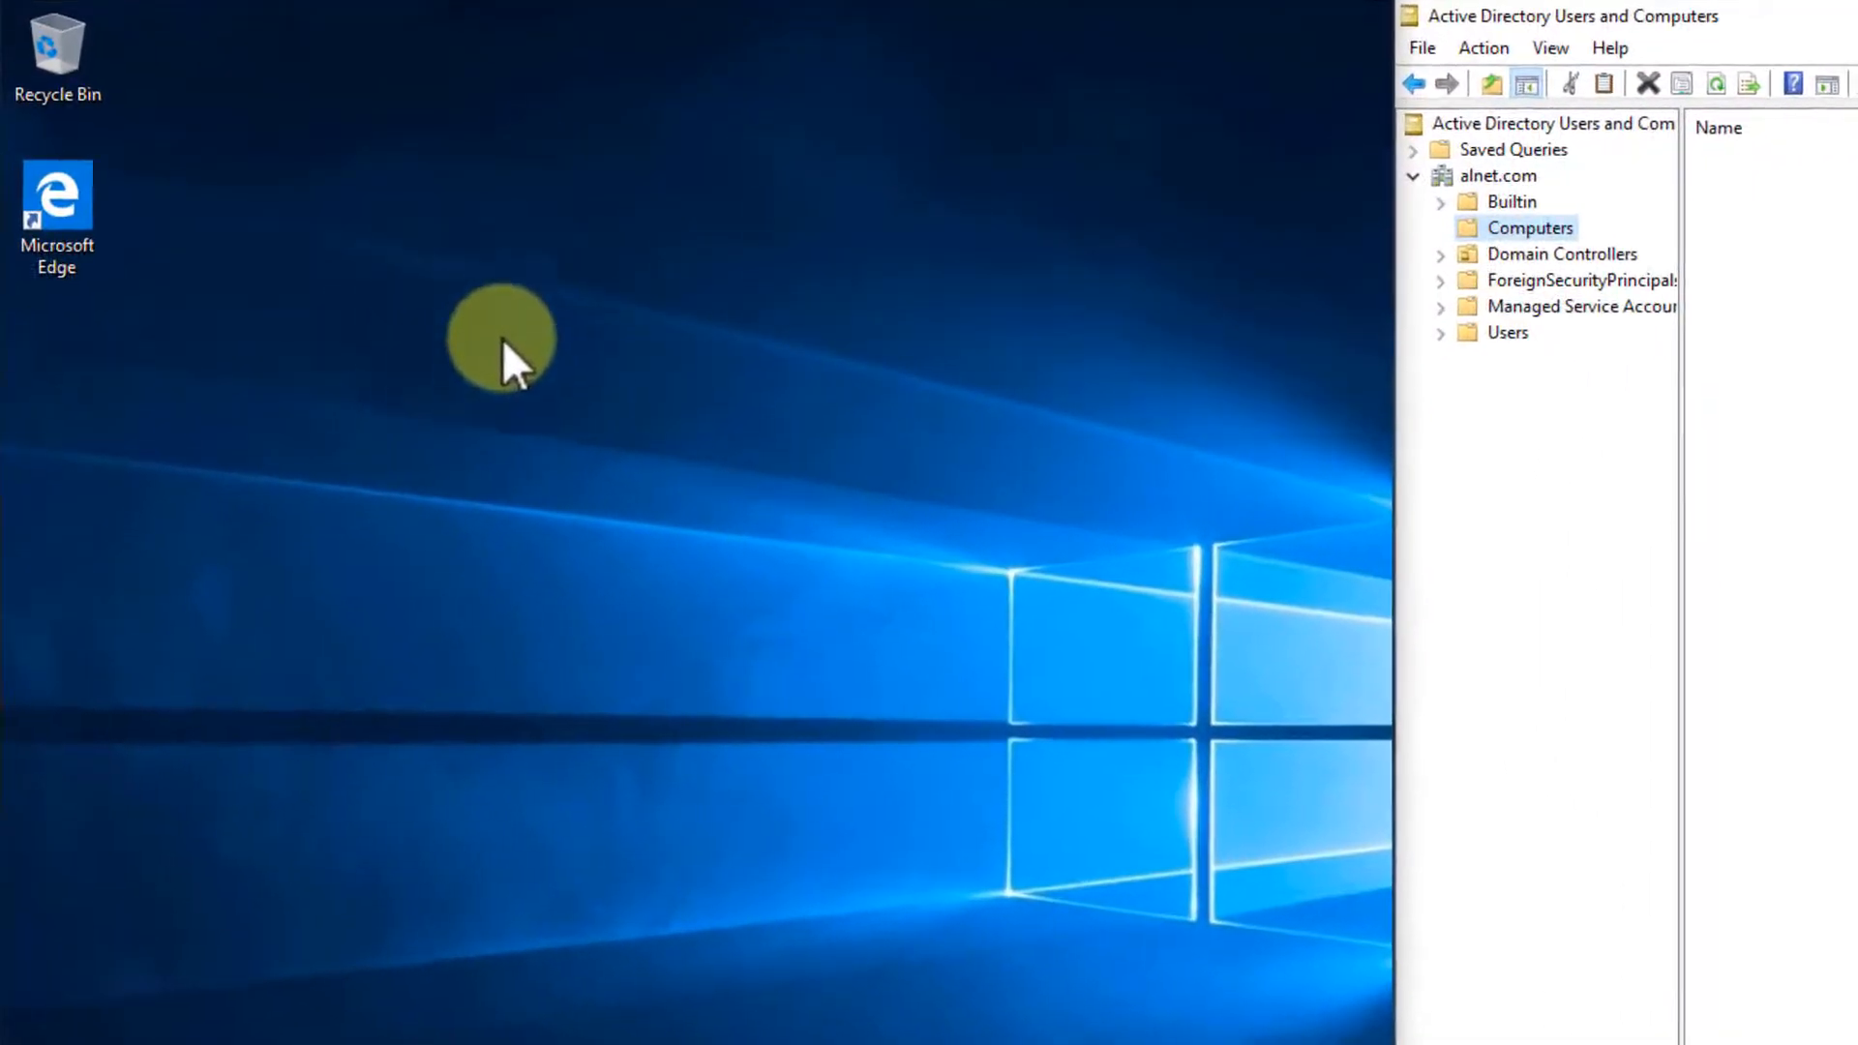
Turn on This PC, user files, Network and Control Panel desktop icons, then close Settings.
right_click(503, 343)
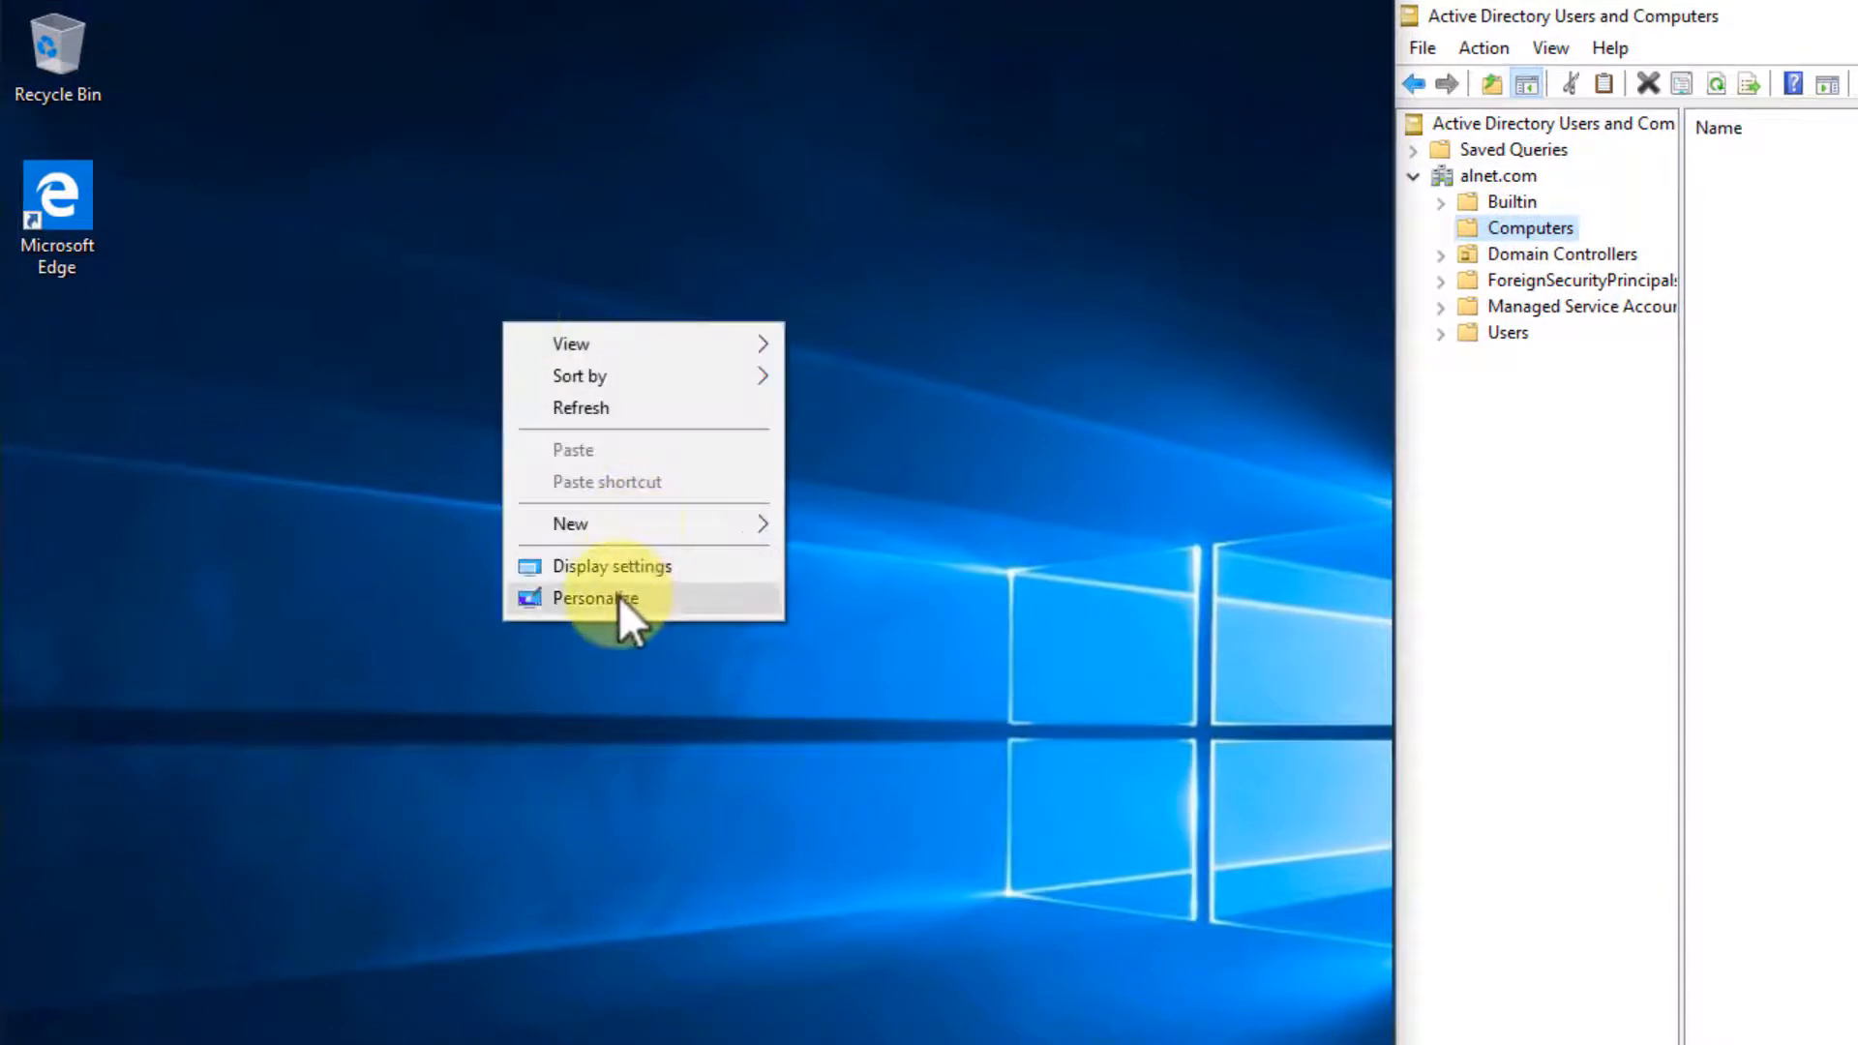
click(595, 597)
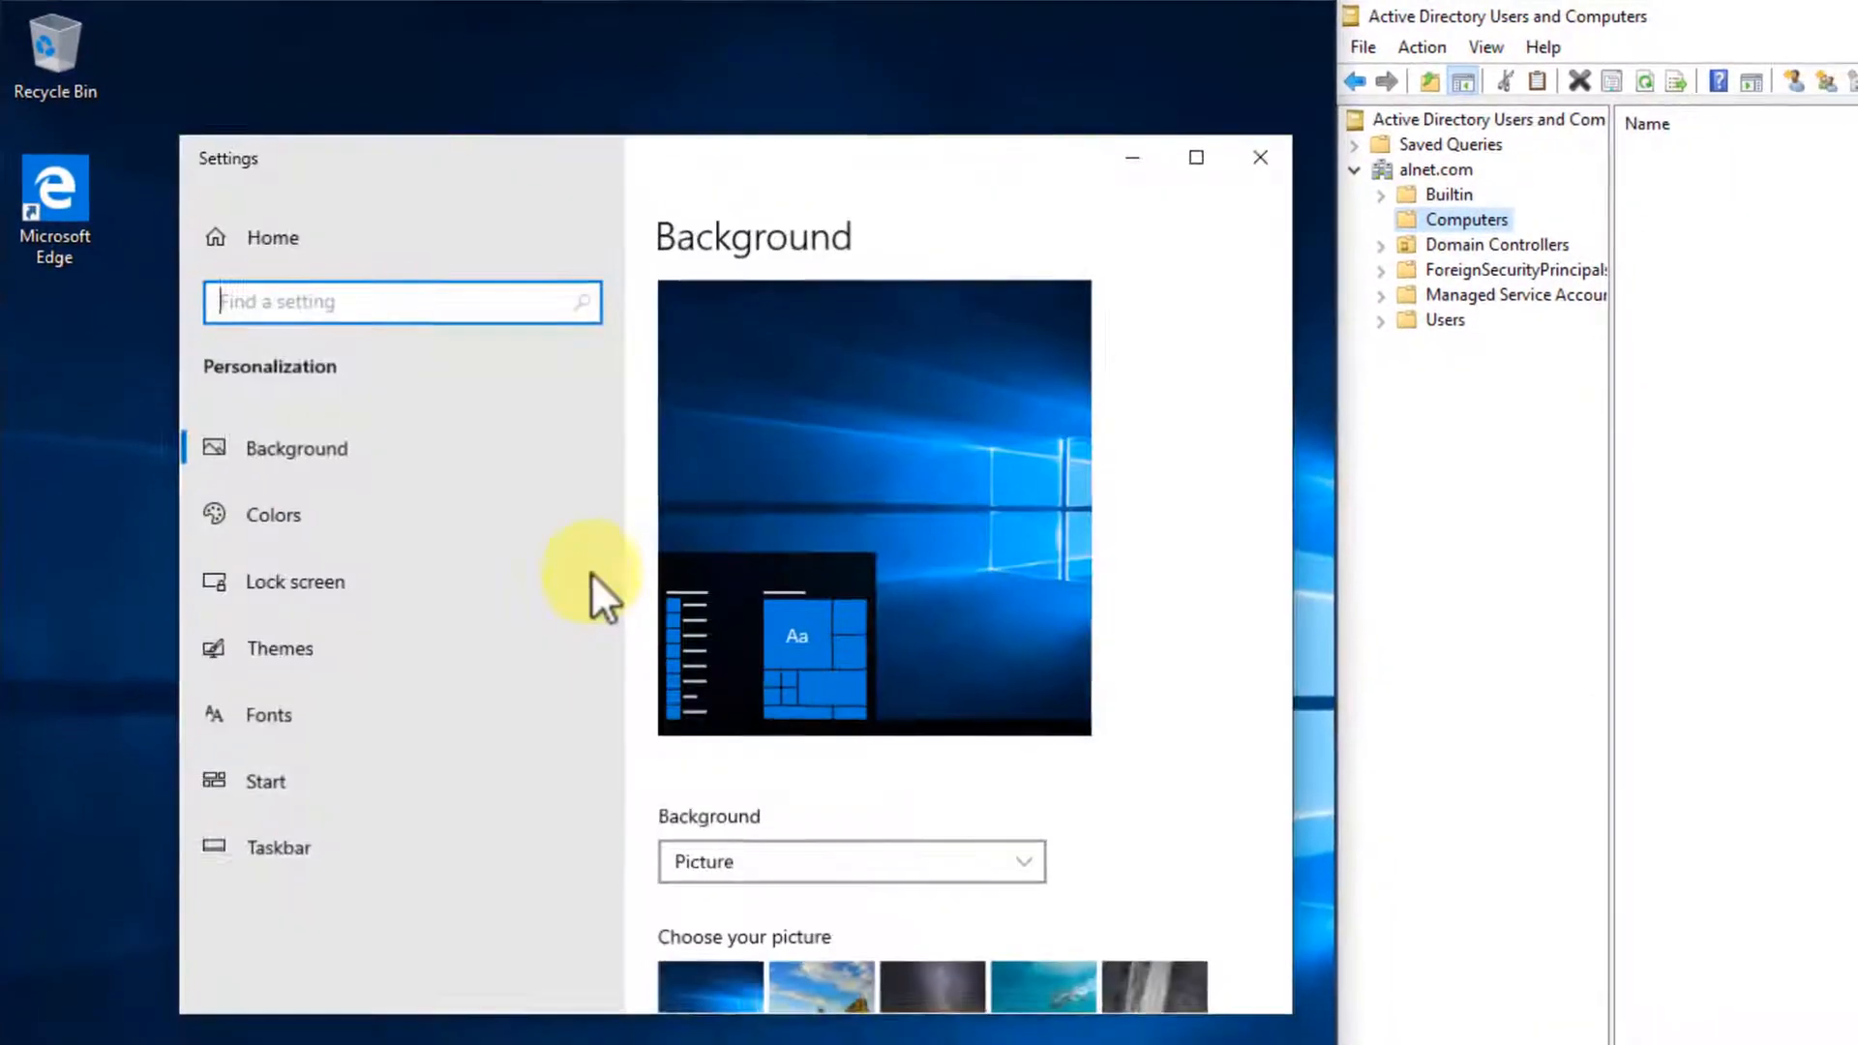
click(279, 649)
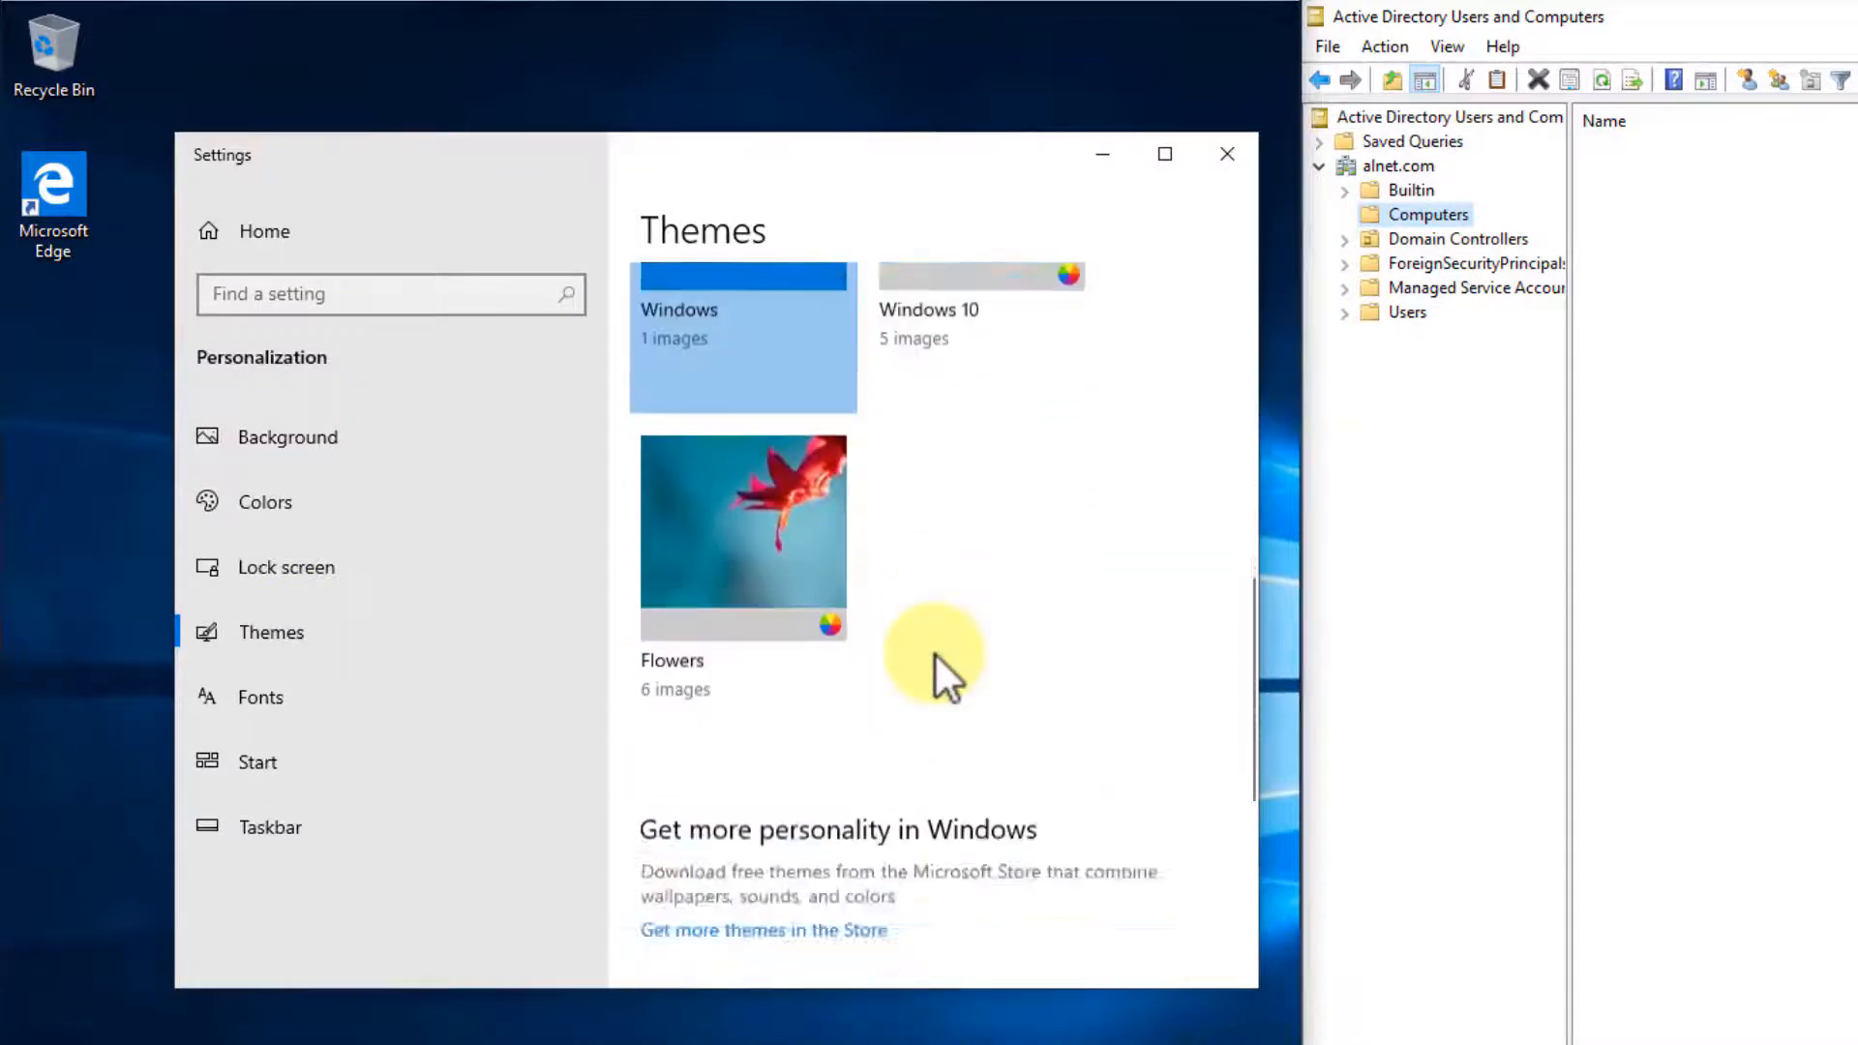
scroll(down, 3)
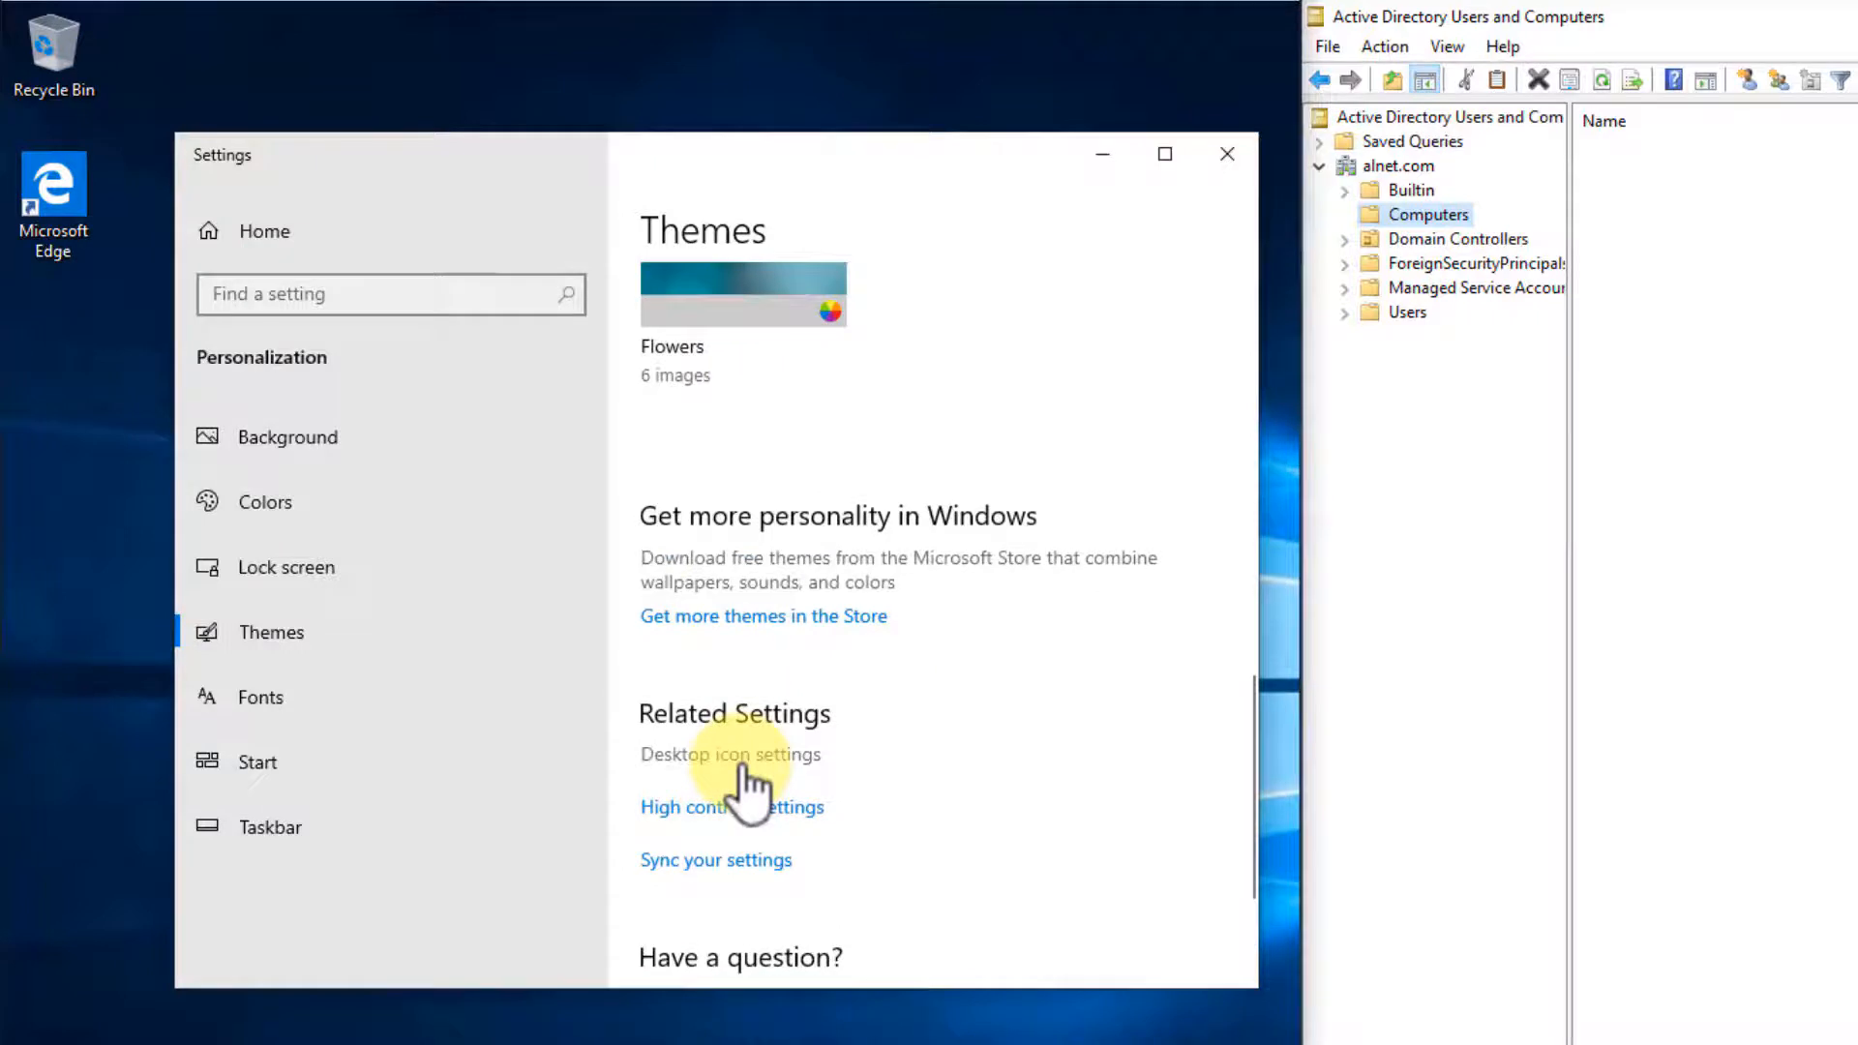
click(730, 754)
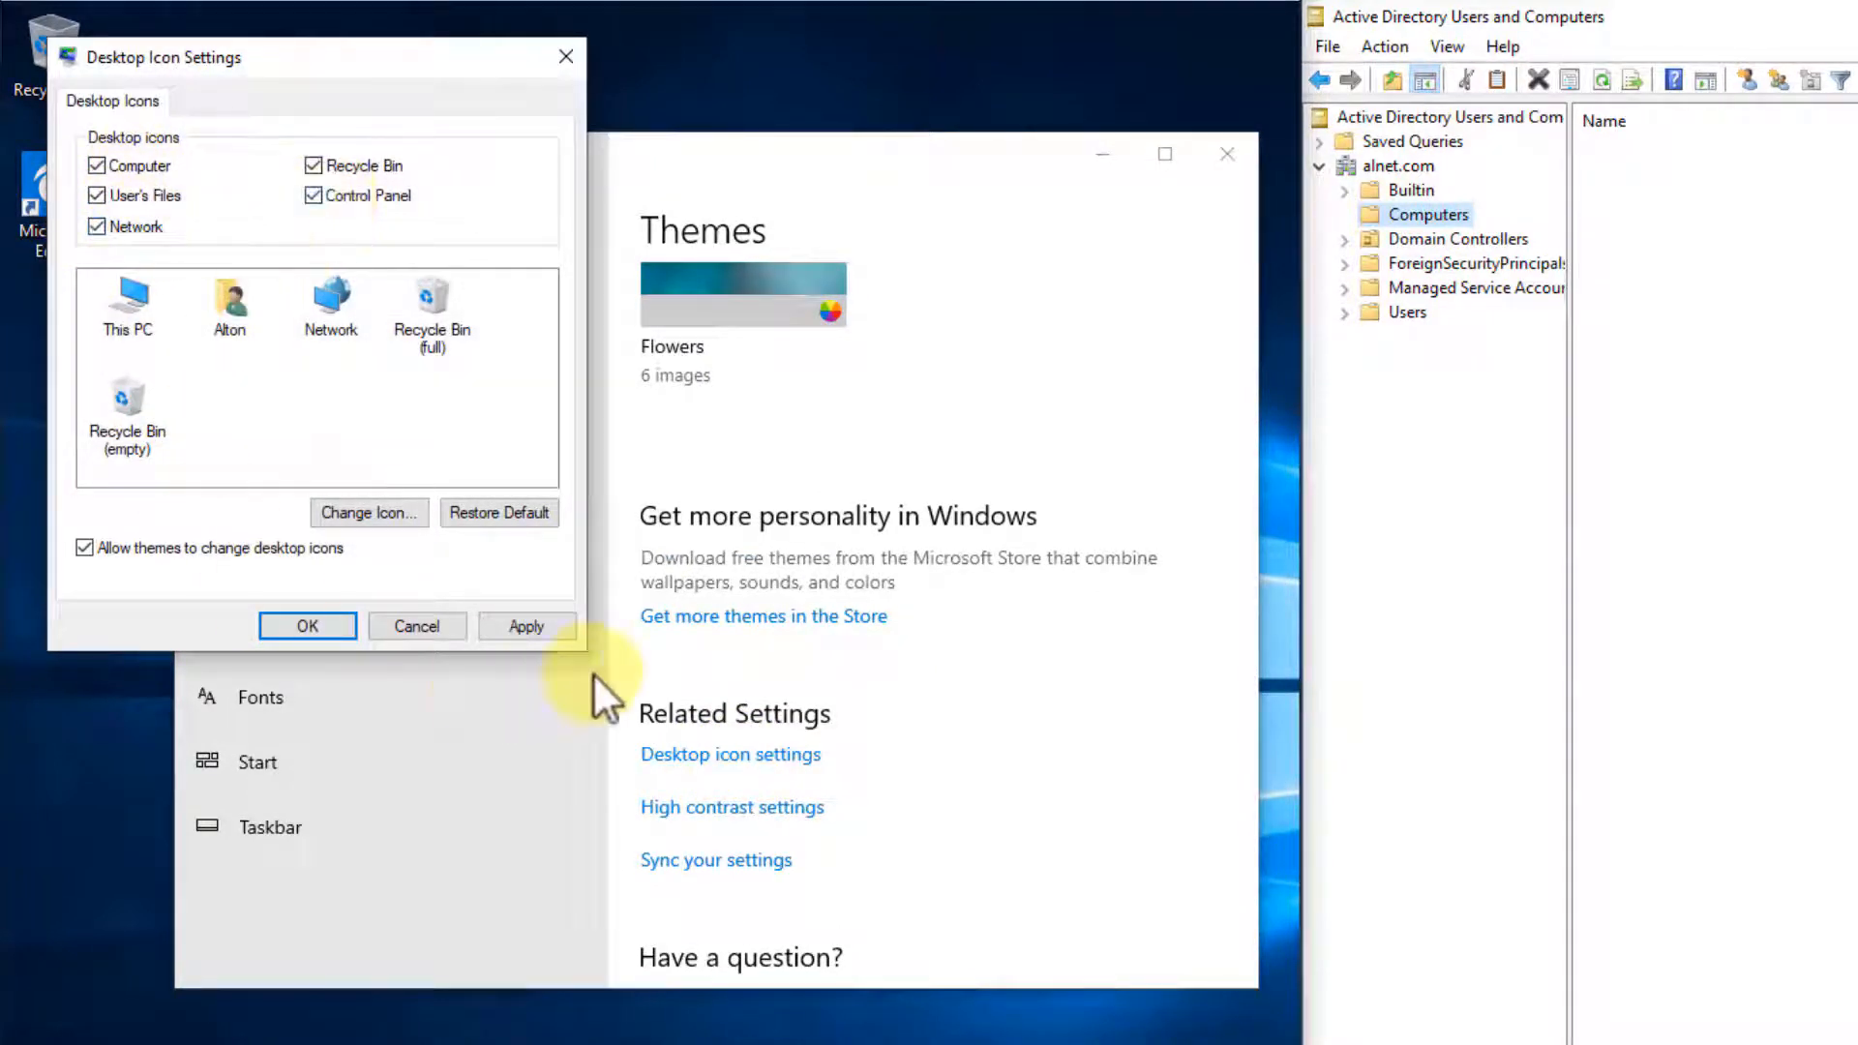
click(306, 626)
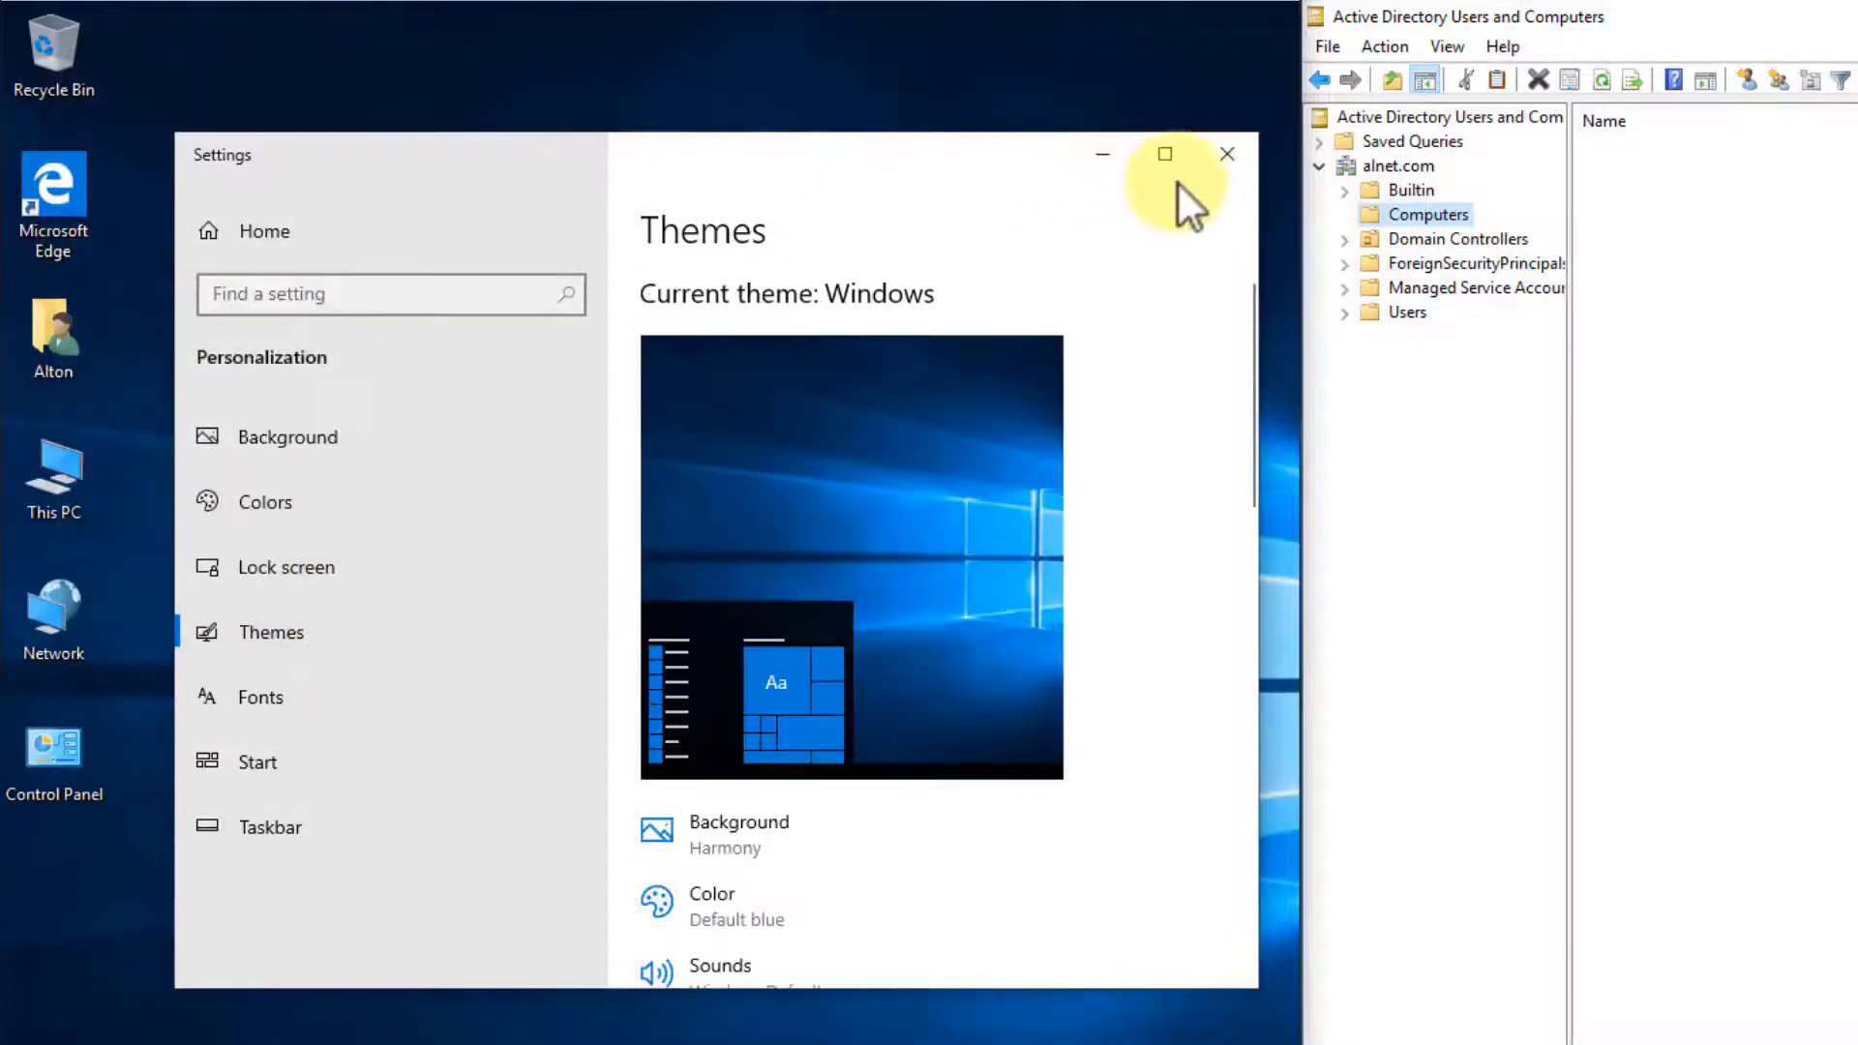
click(1228, 153)
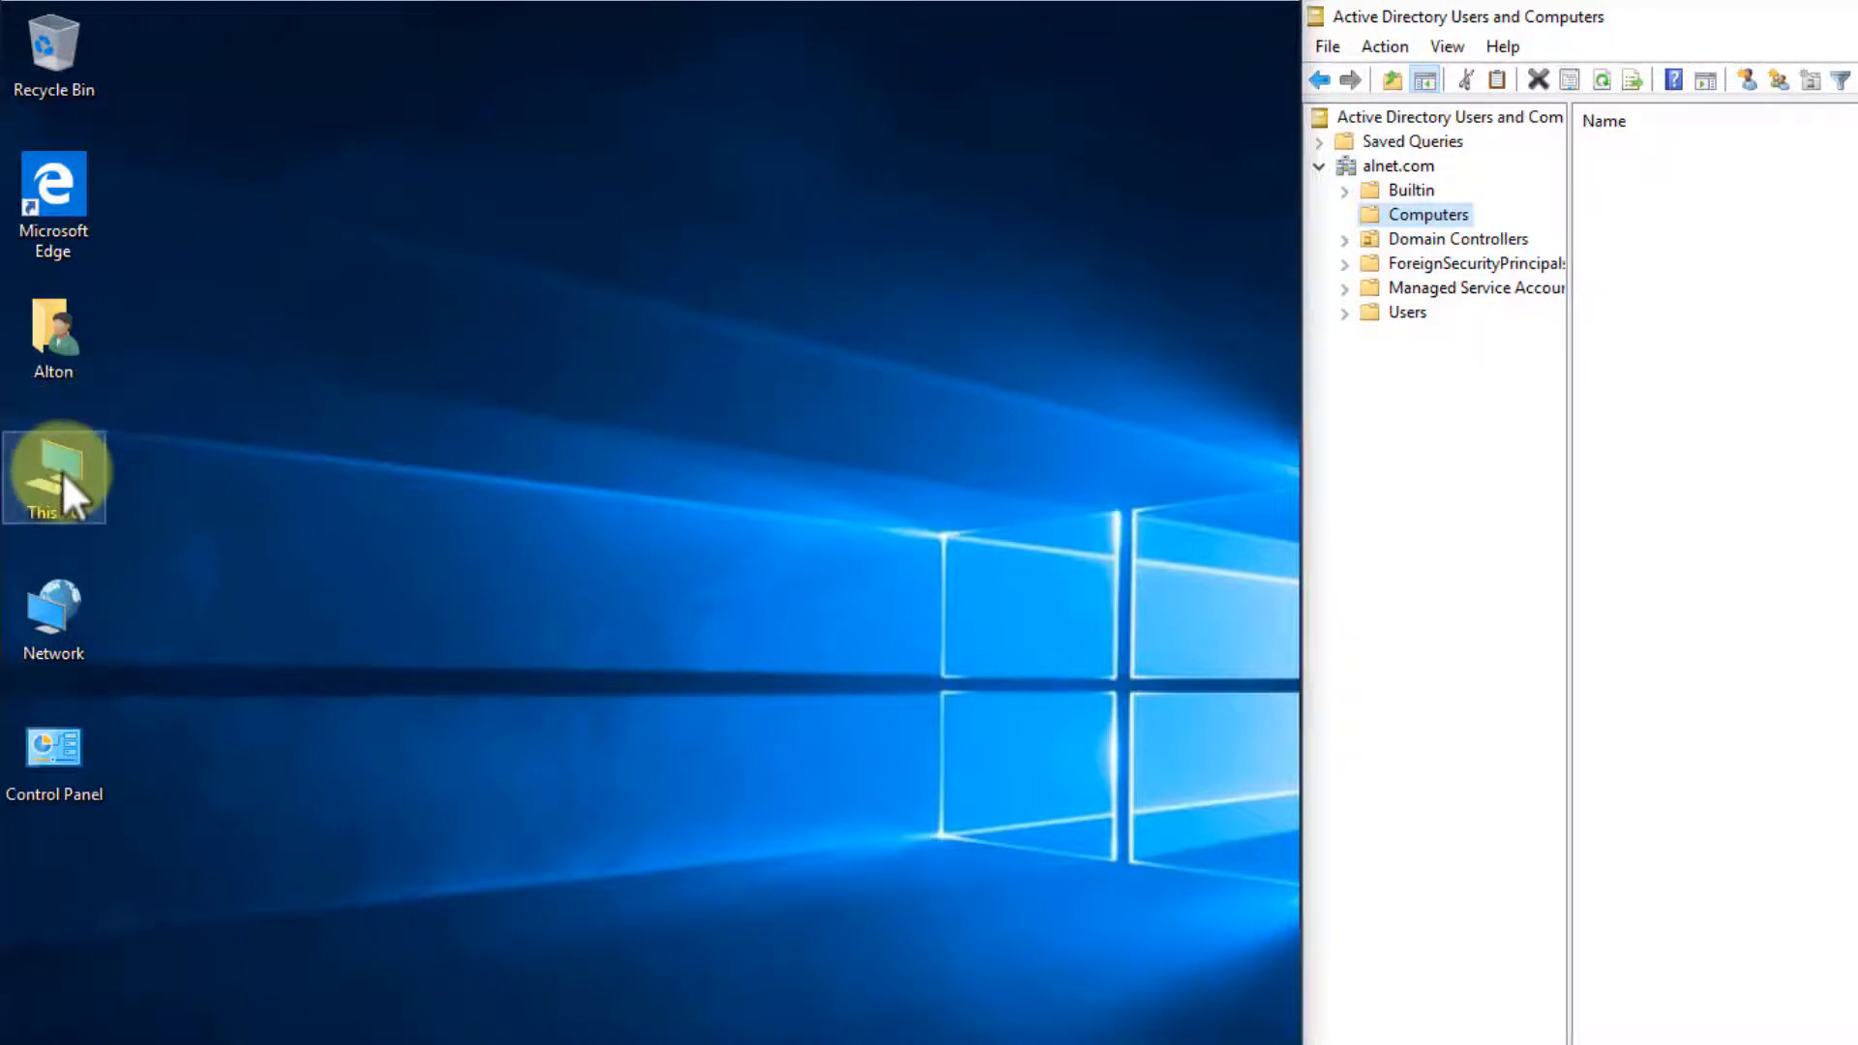
Open This PC's System page and the Computer Name settings for DESKTOP-3B9JA17.
right_click(53, 474)
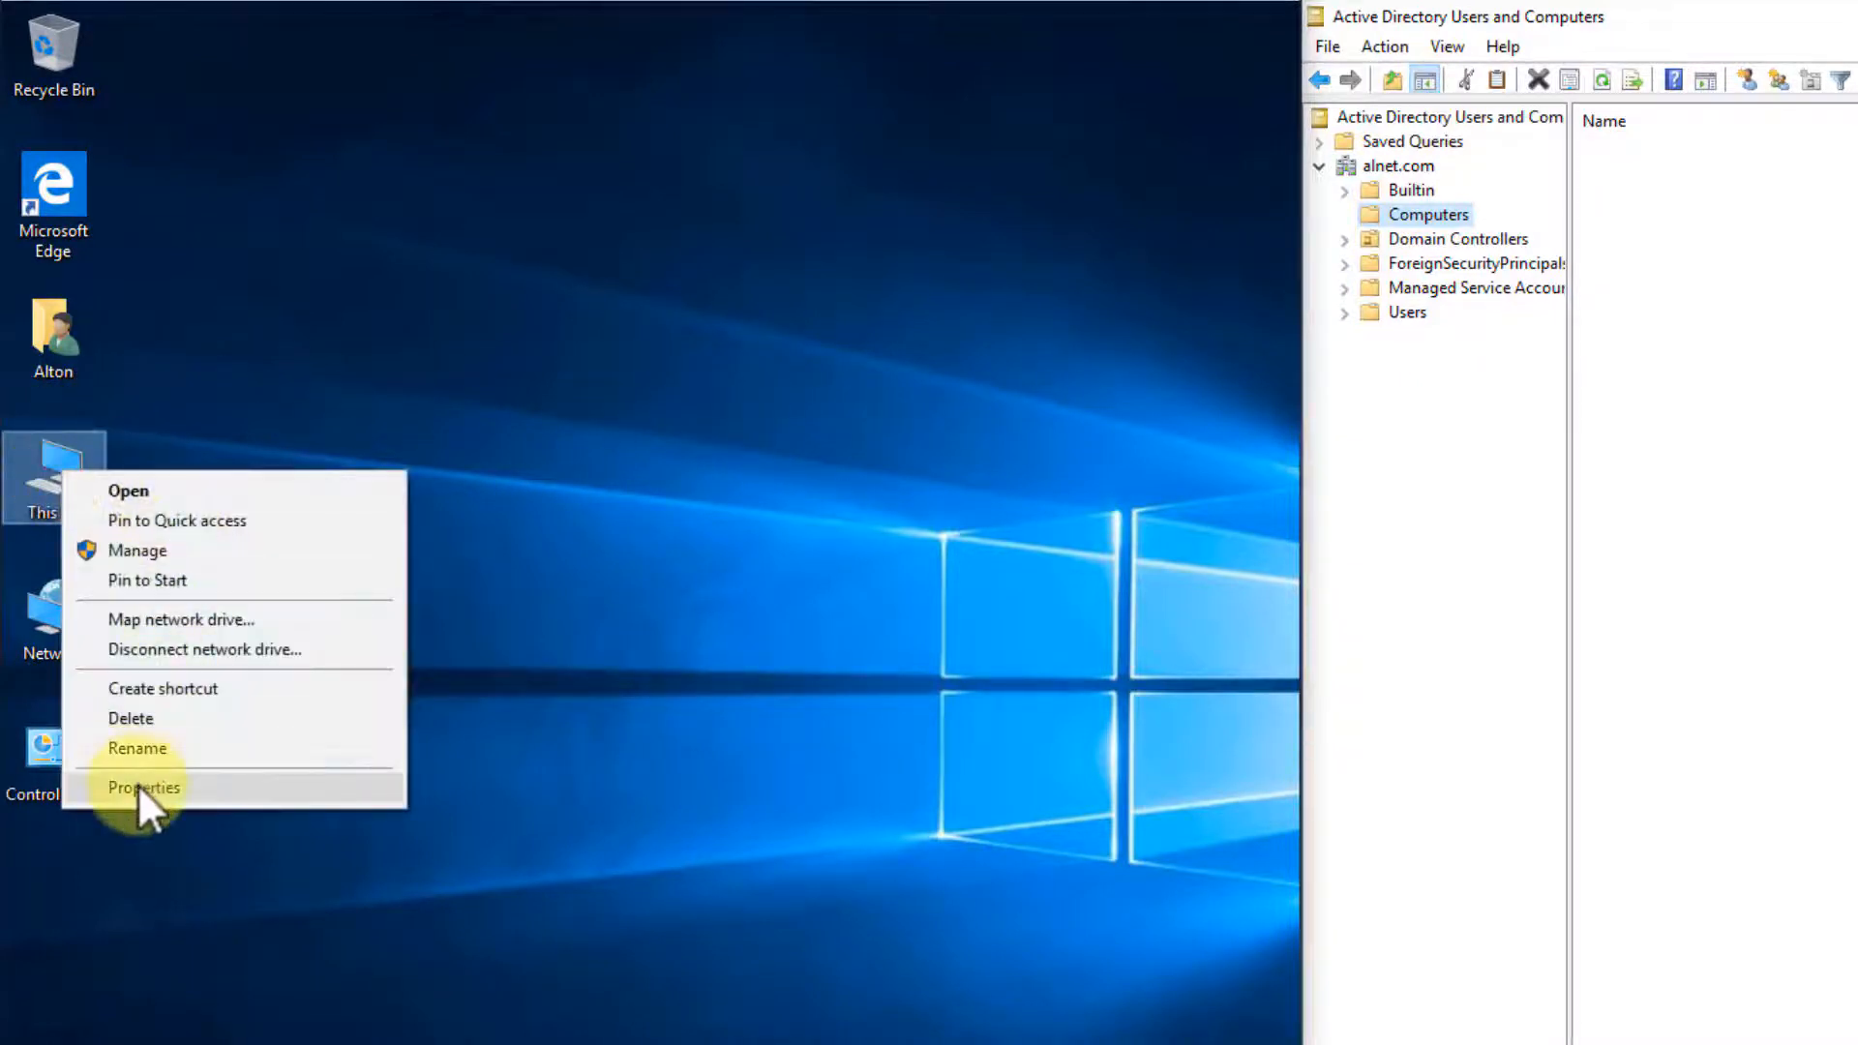
click(142, 787)
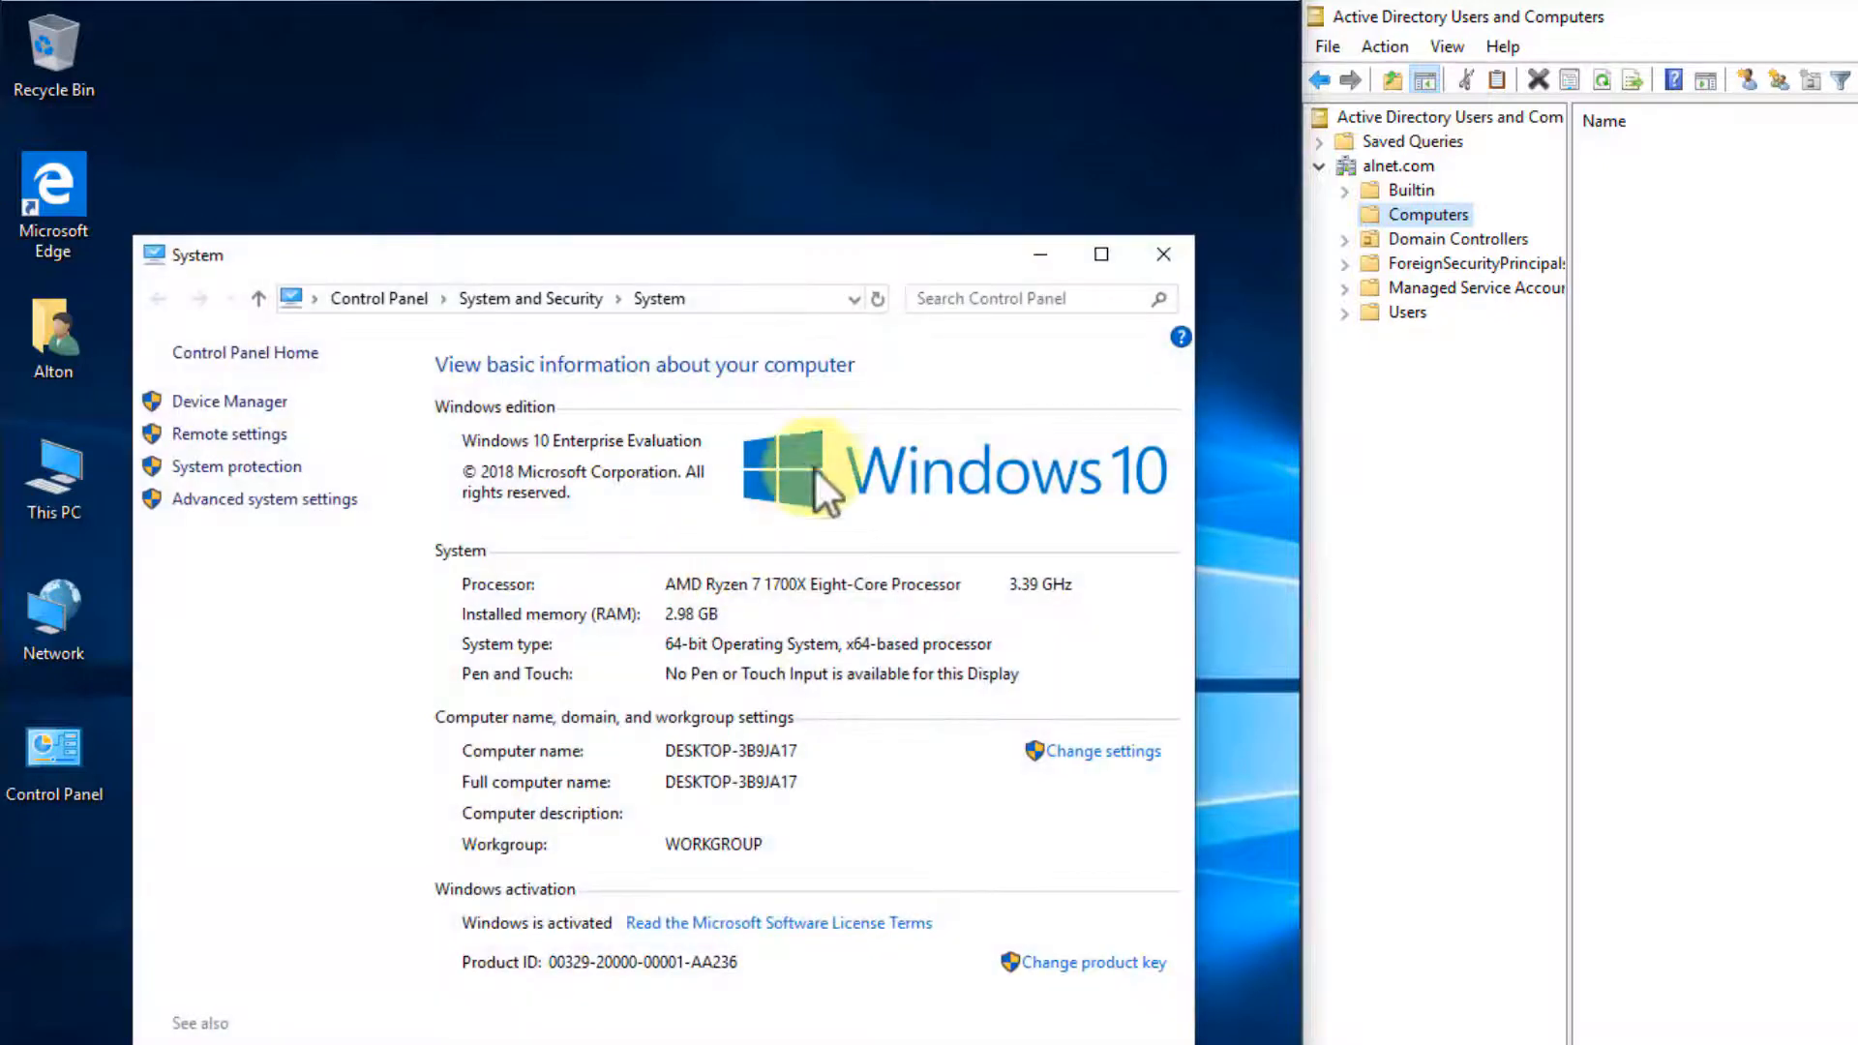
mouse_move(427, 491)
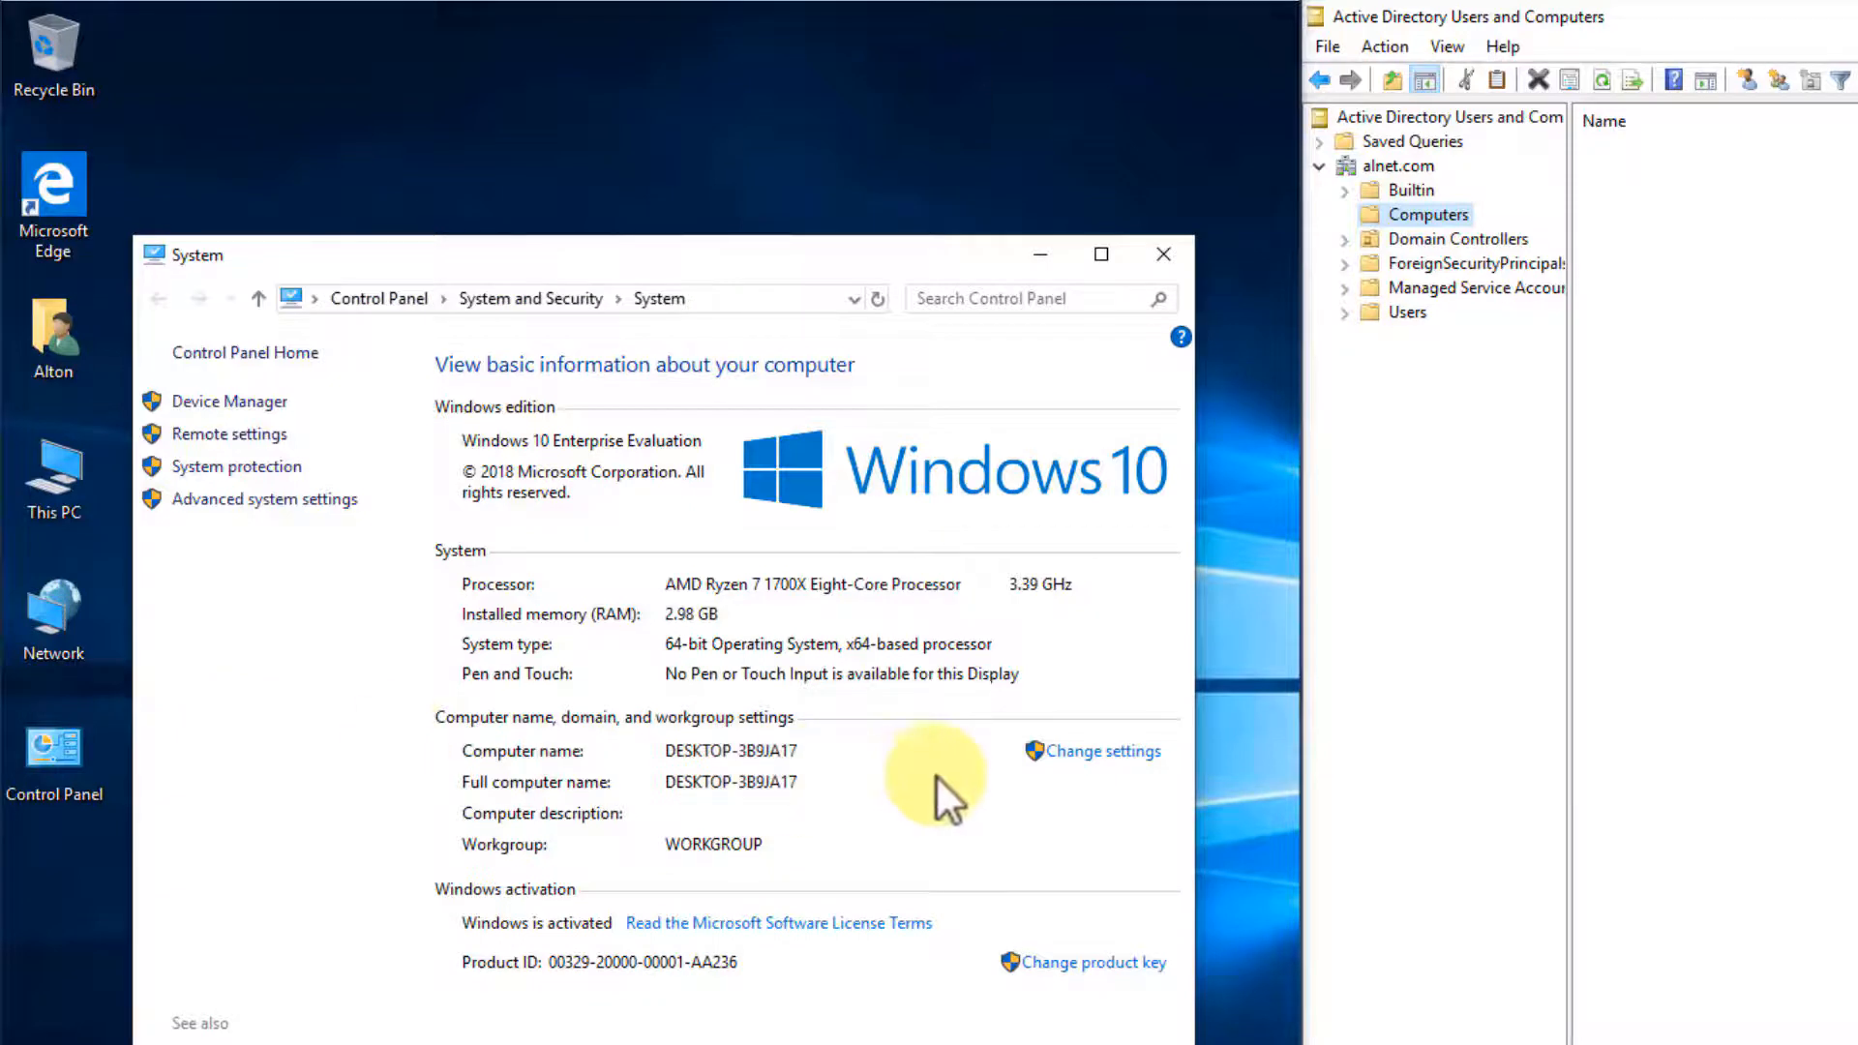
mouse_move(463, 735)
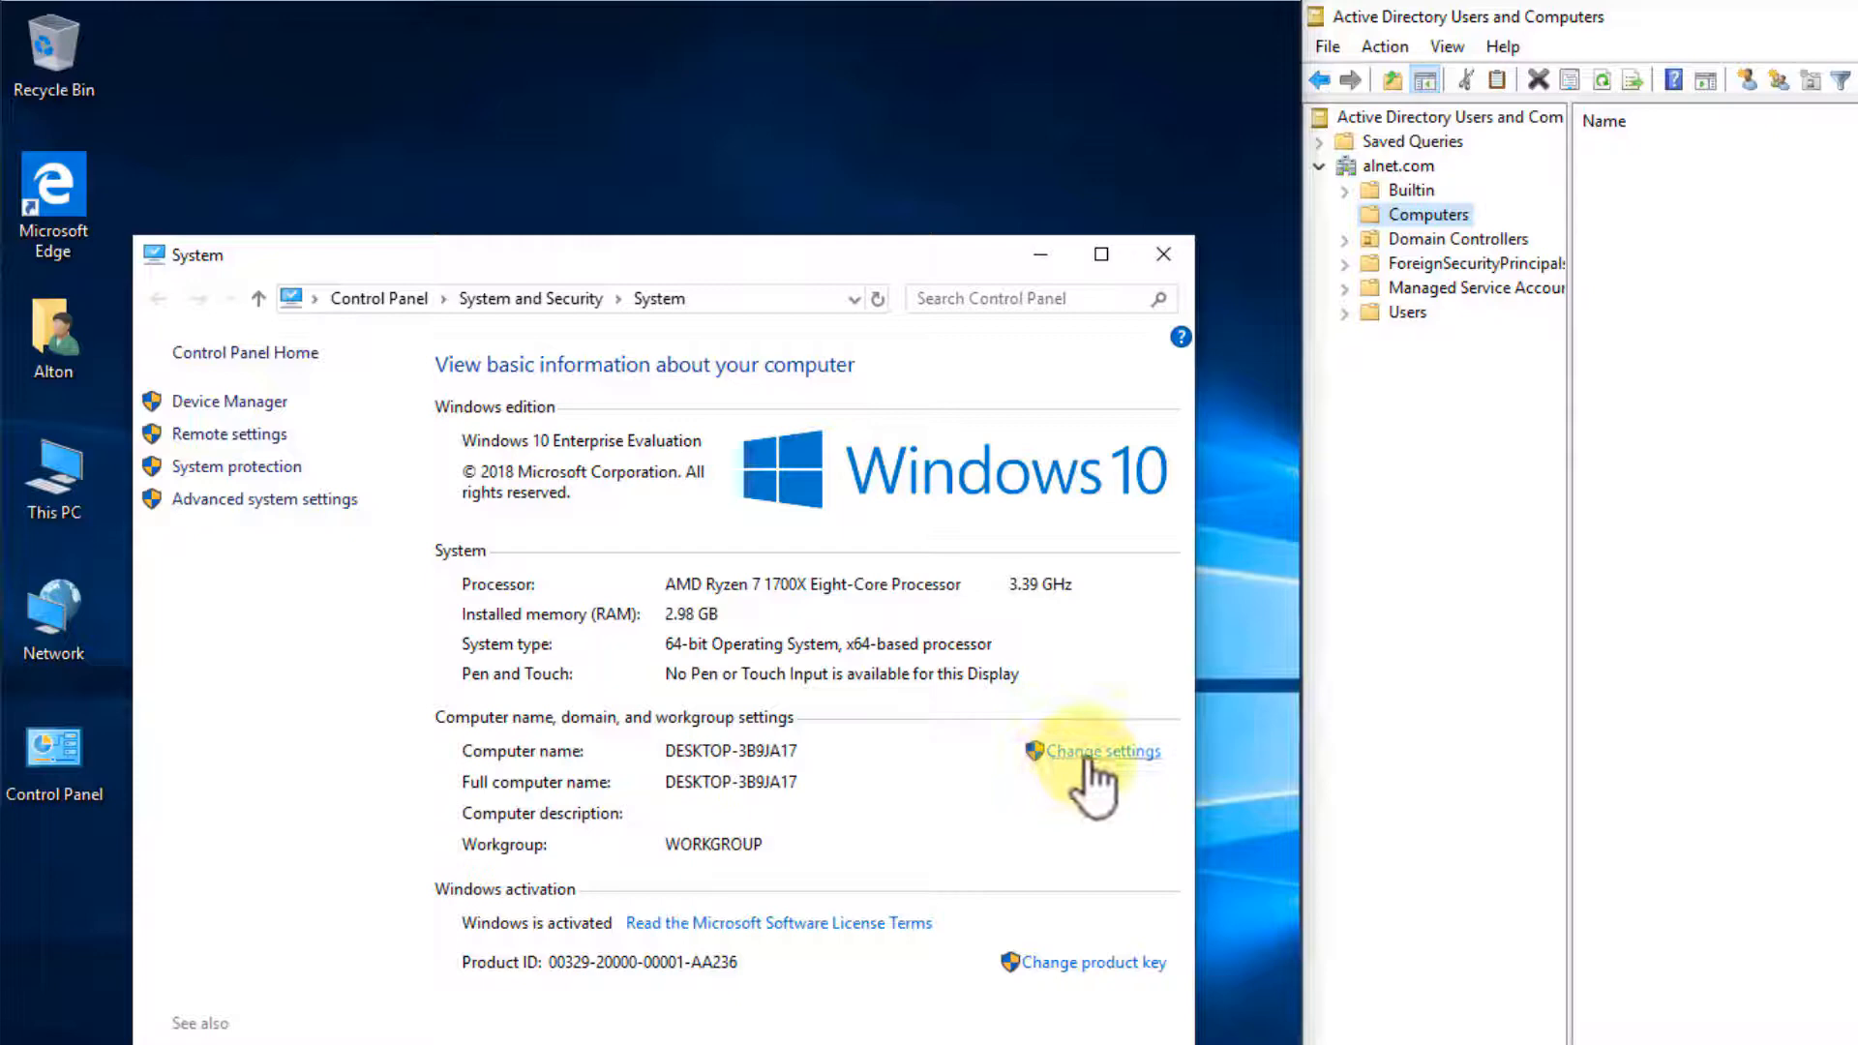
click(1099, 750)
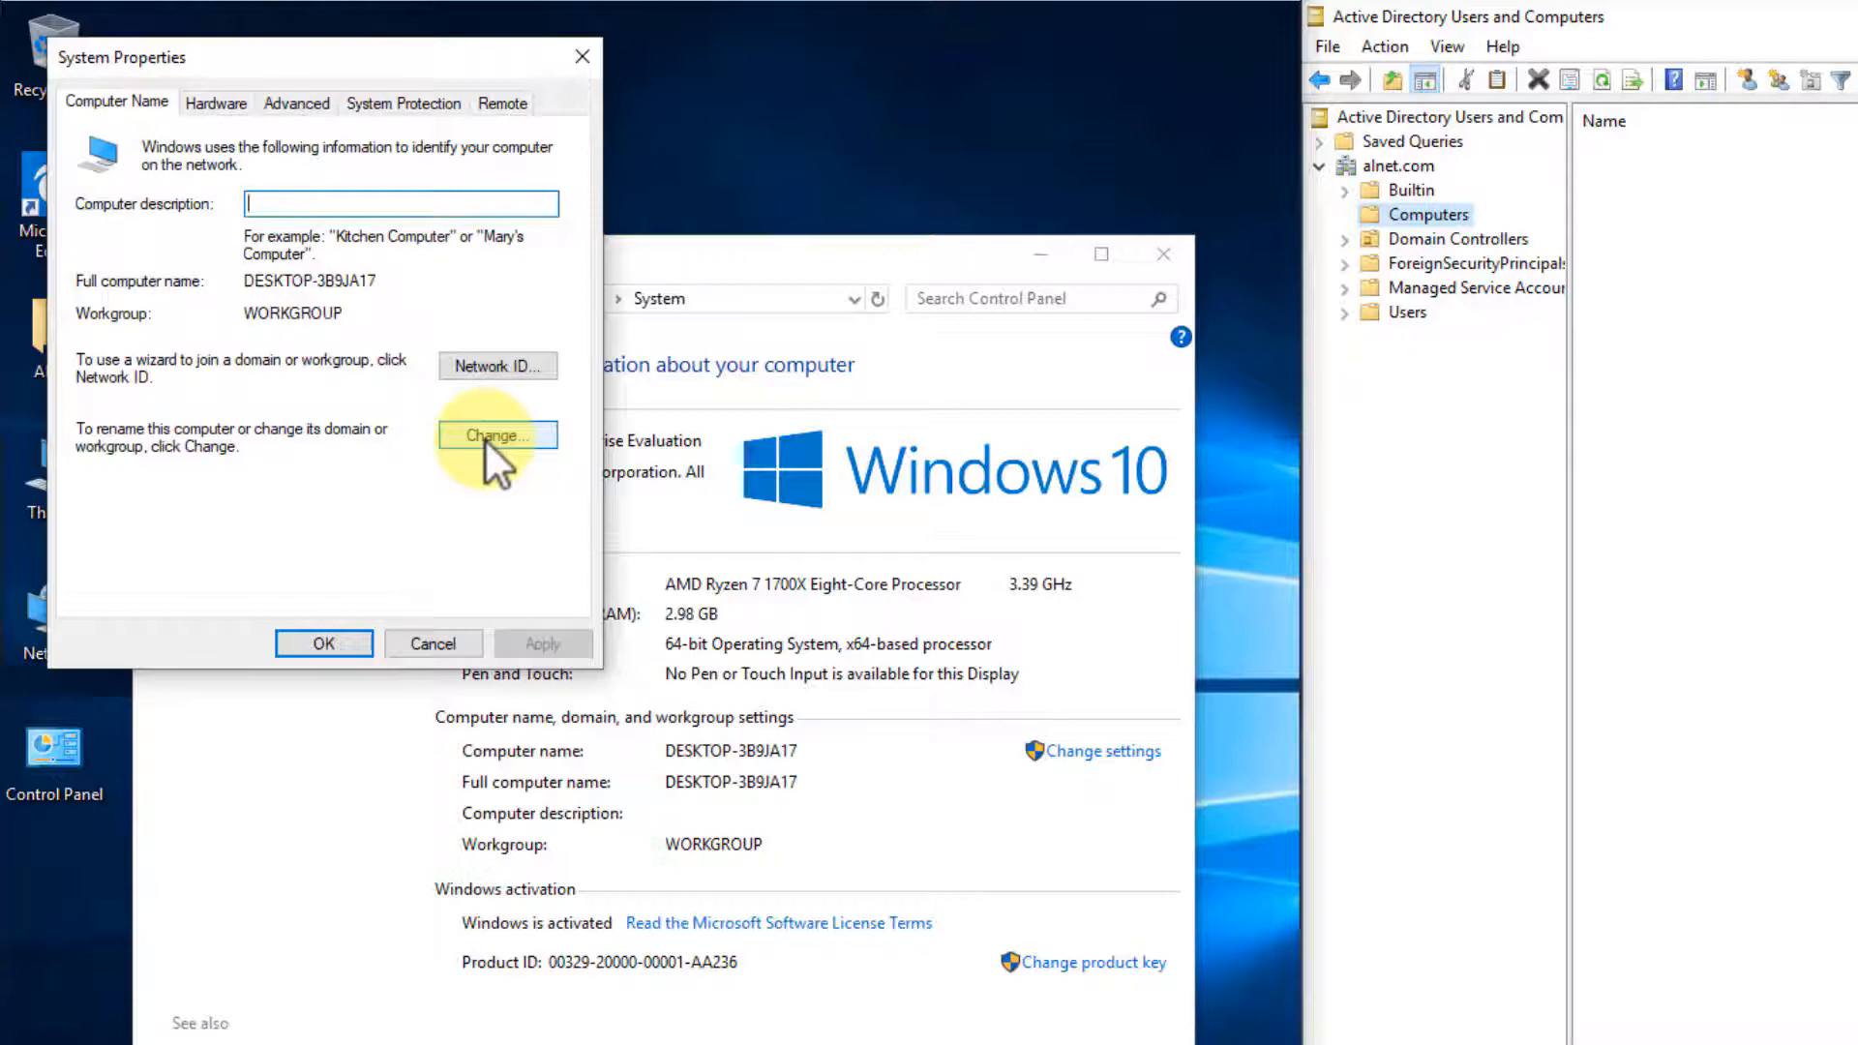
Enter computer name WIN10PC1 and set Domain membership to alnet.com.
click(496, 435)
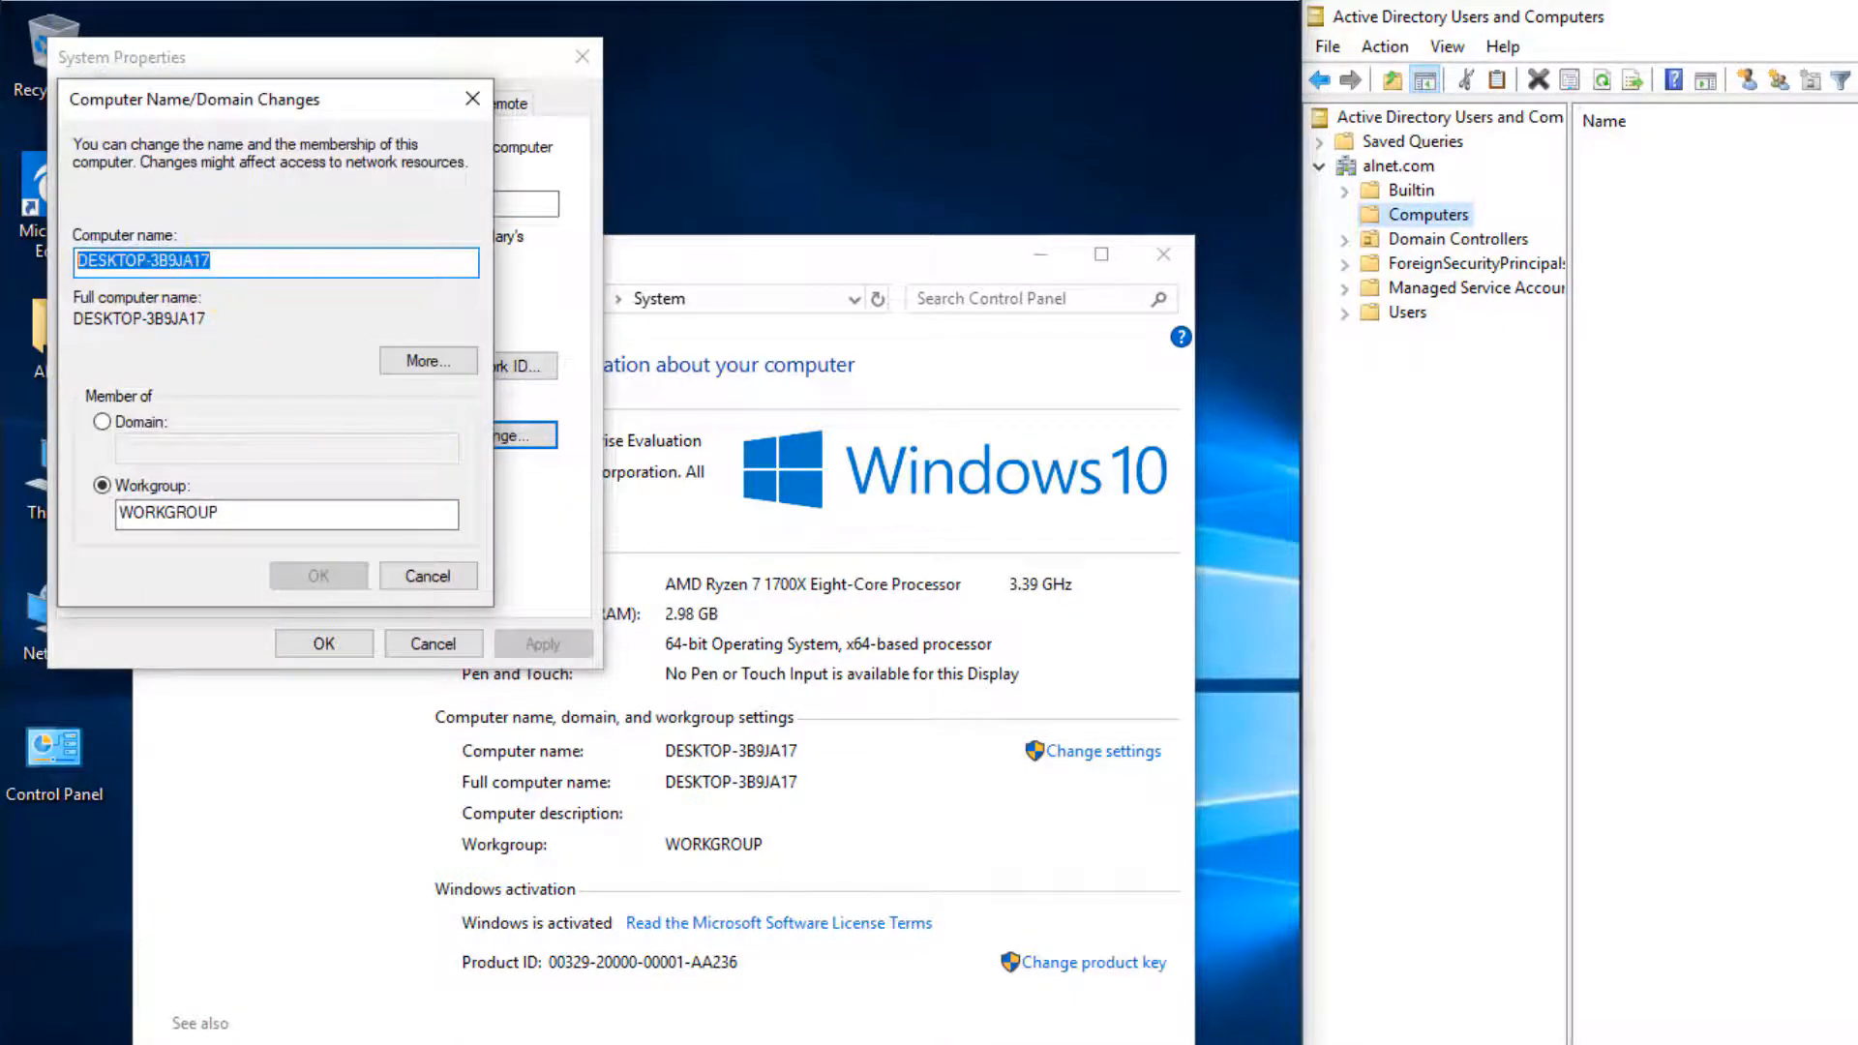
text(WIN10PC)
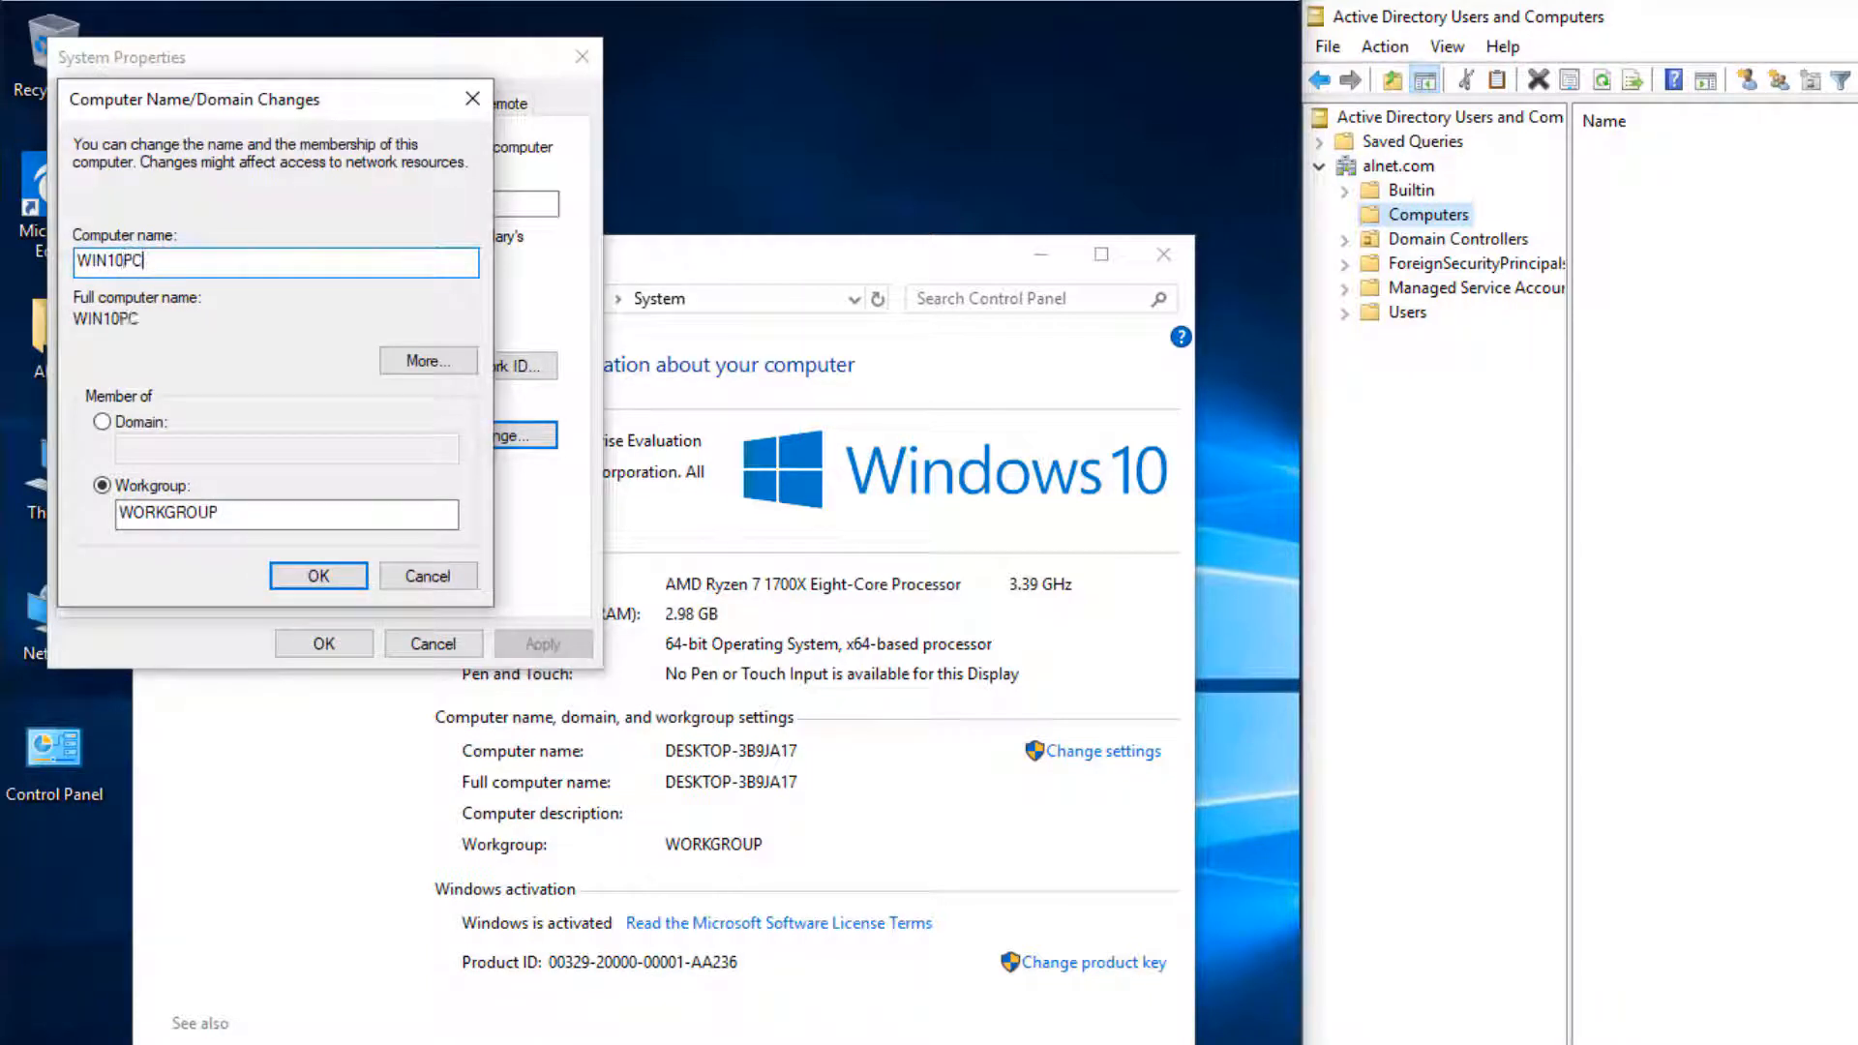
text(1)
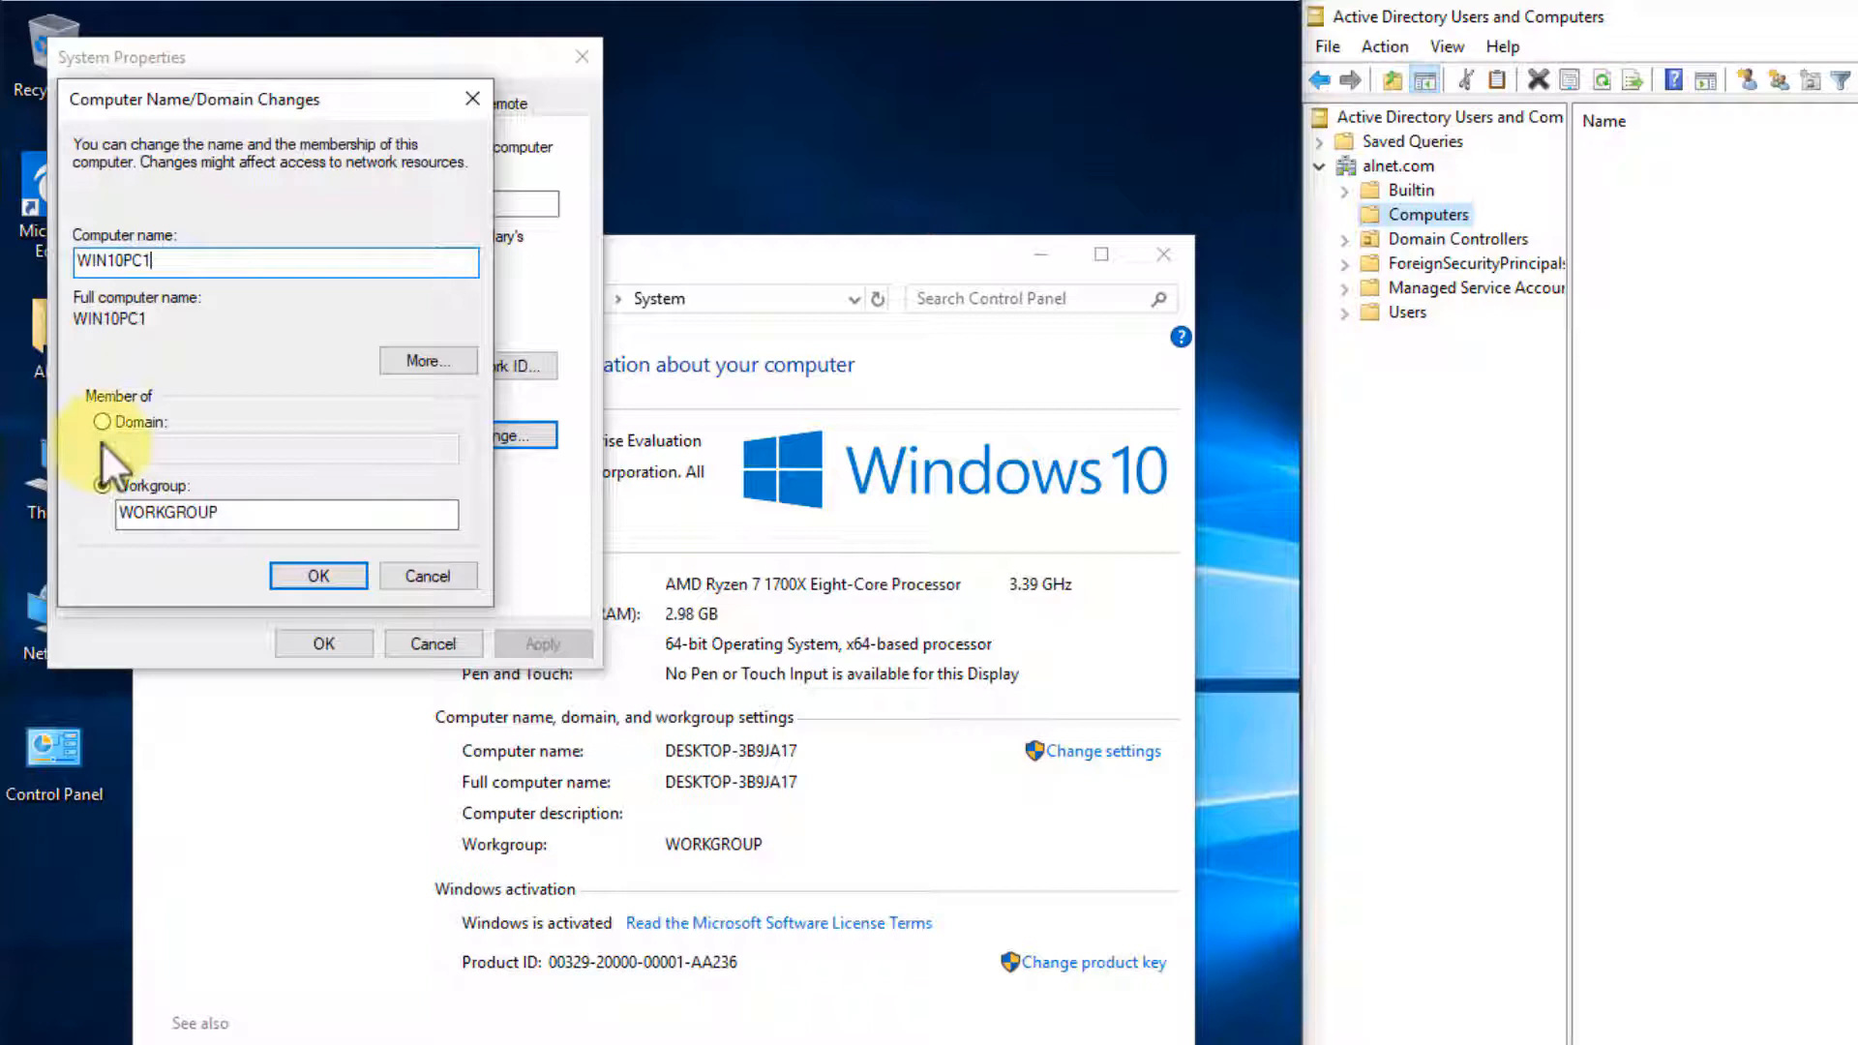
click(101, 422)
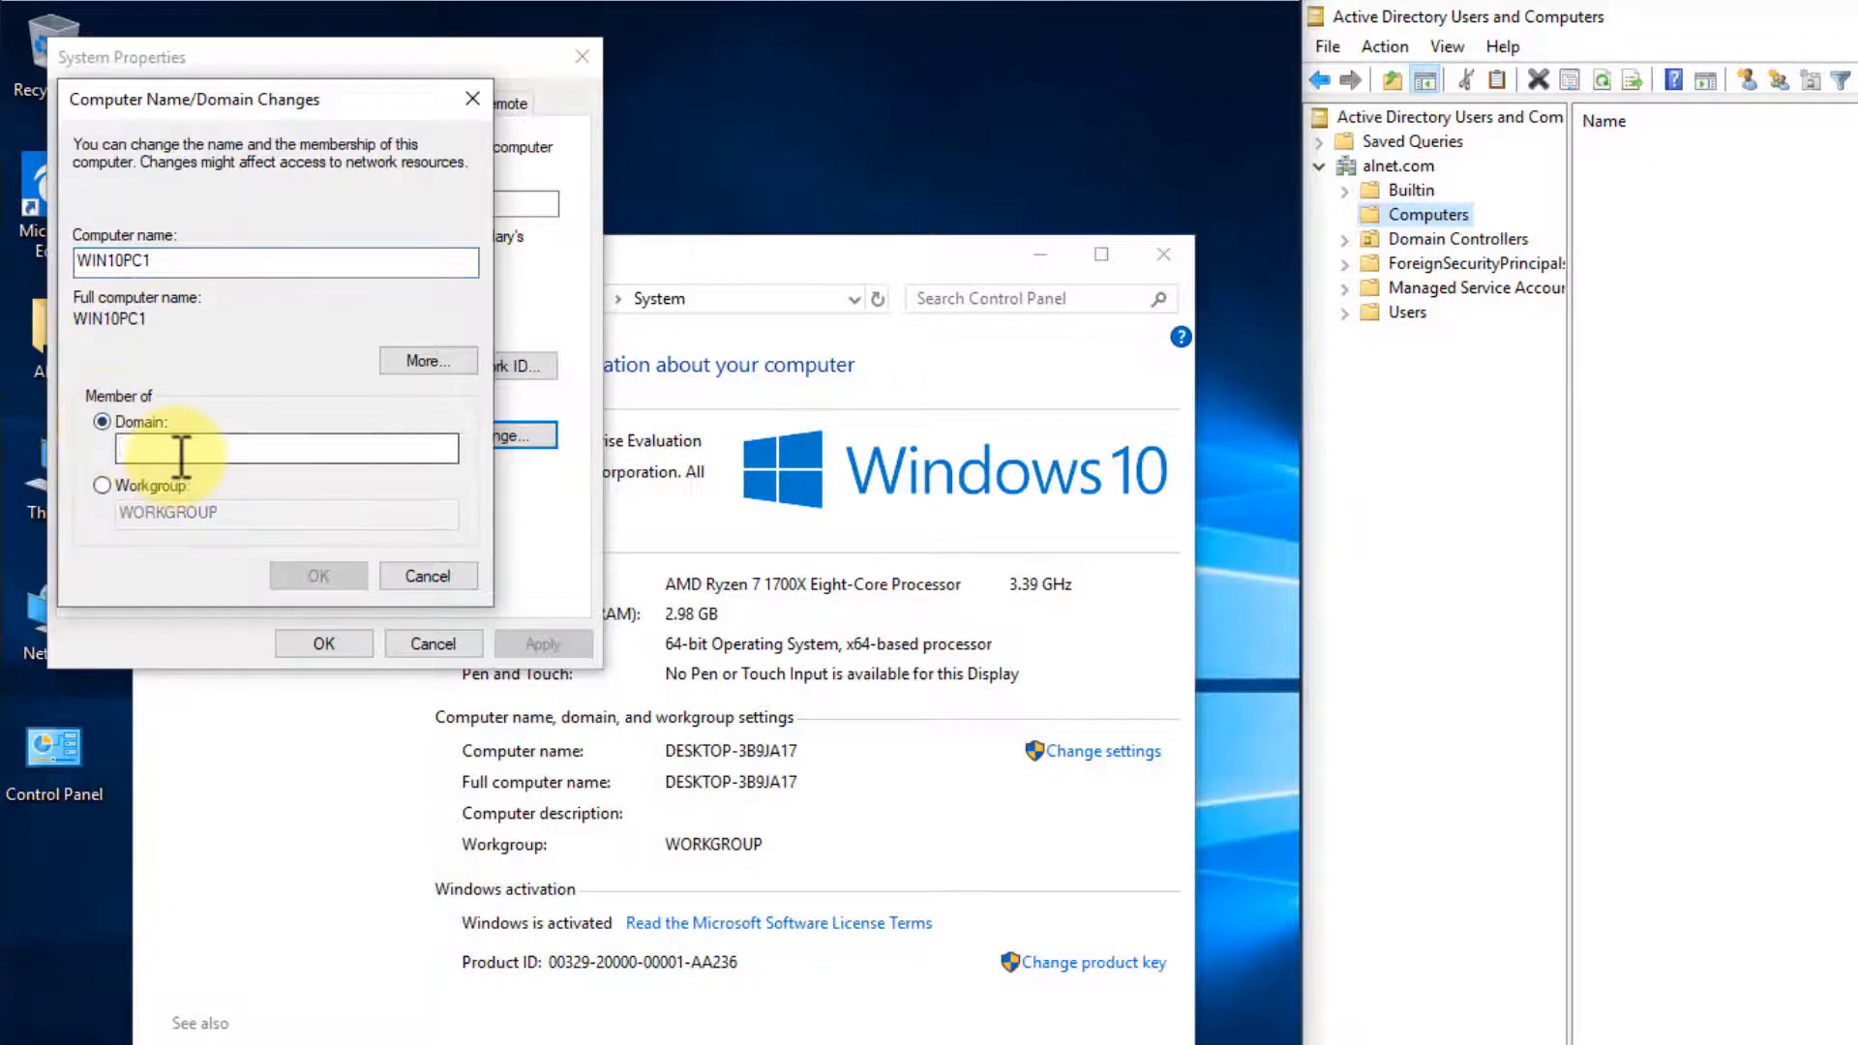
text(a)
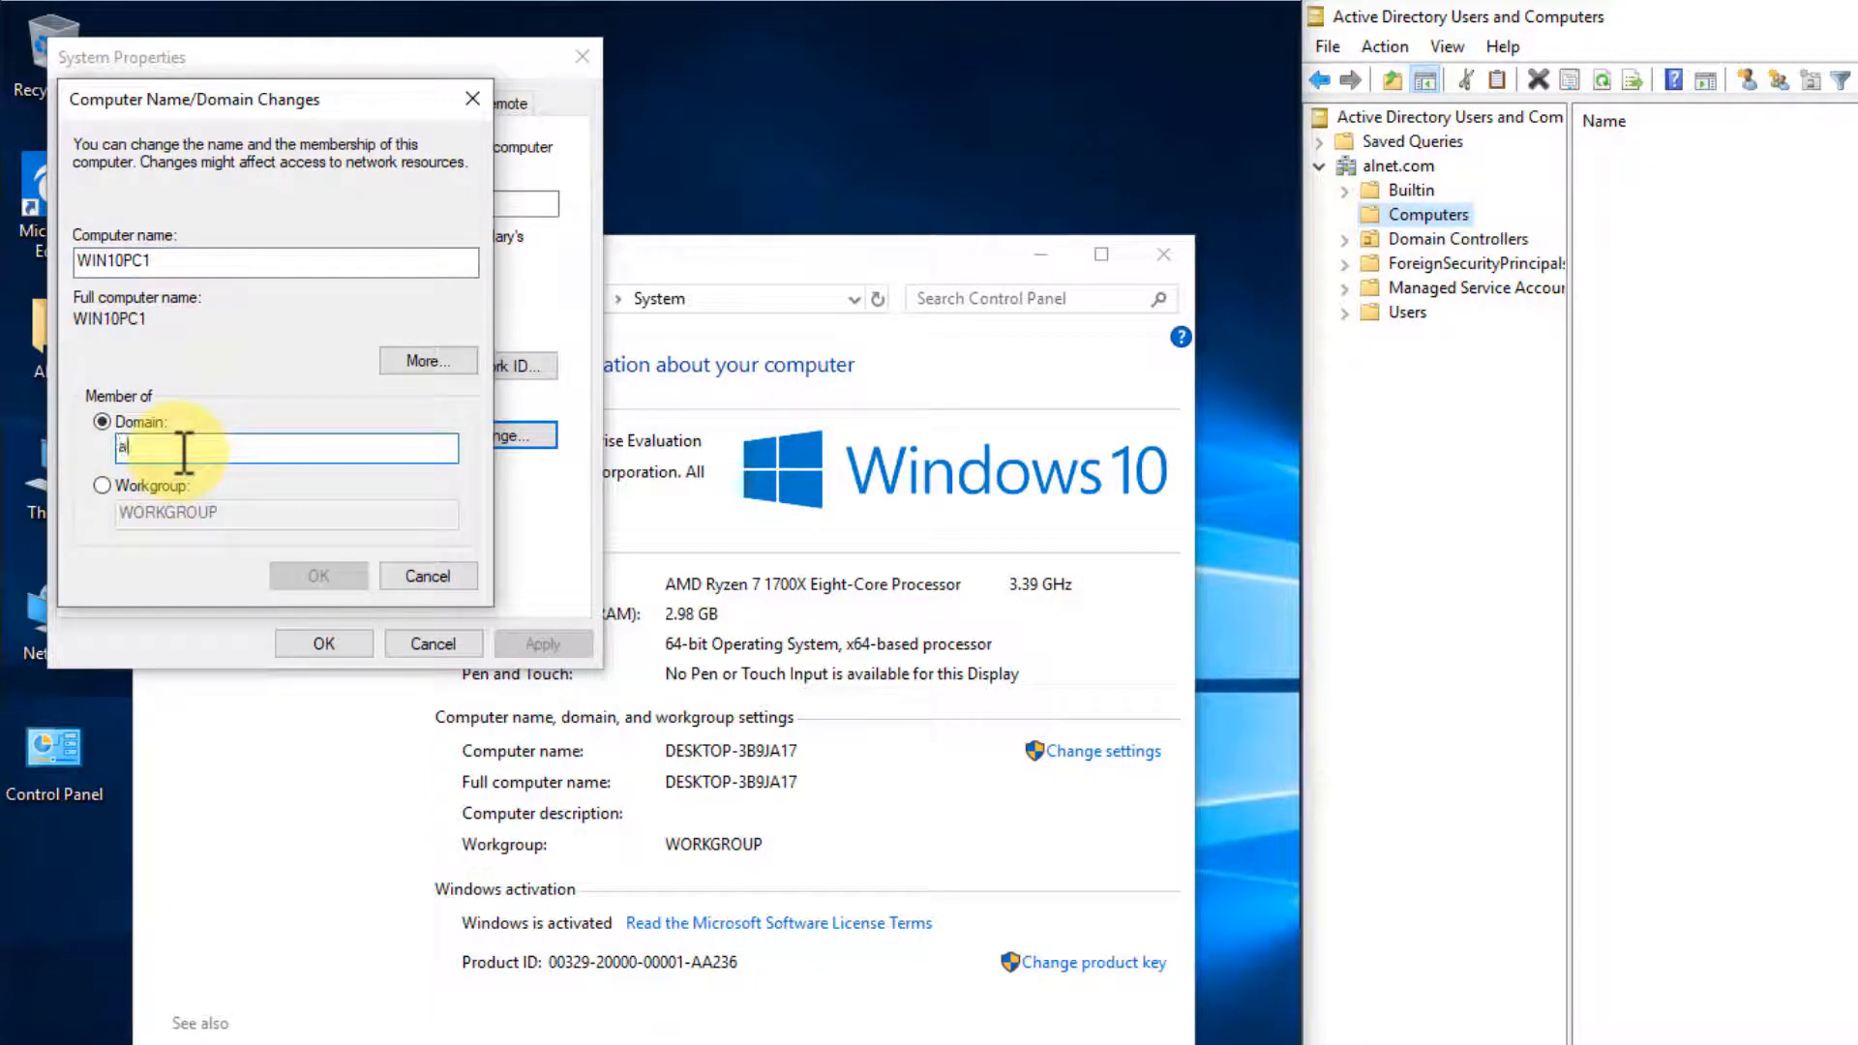
text(lnet.com)
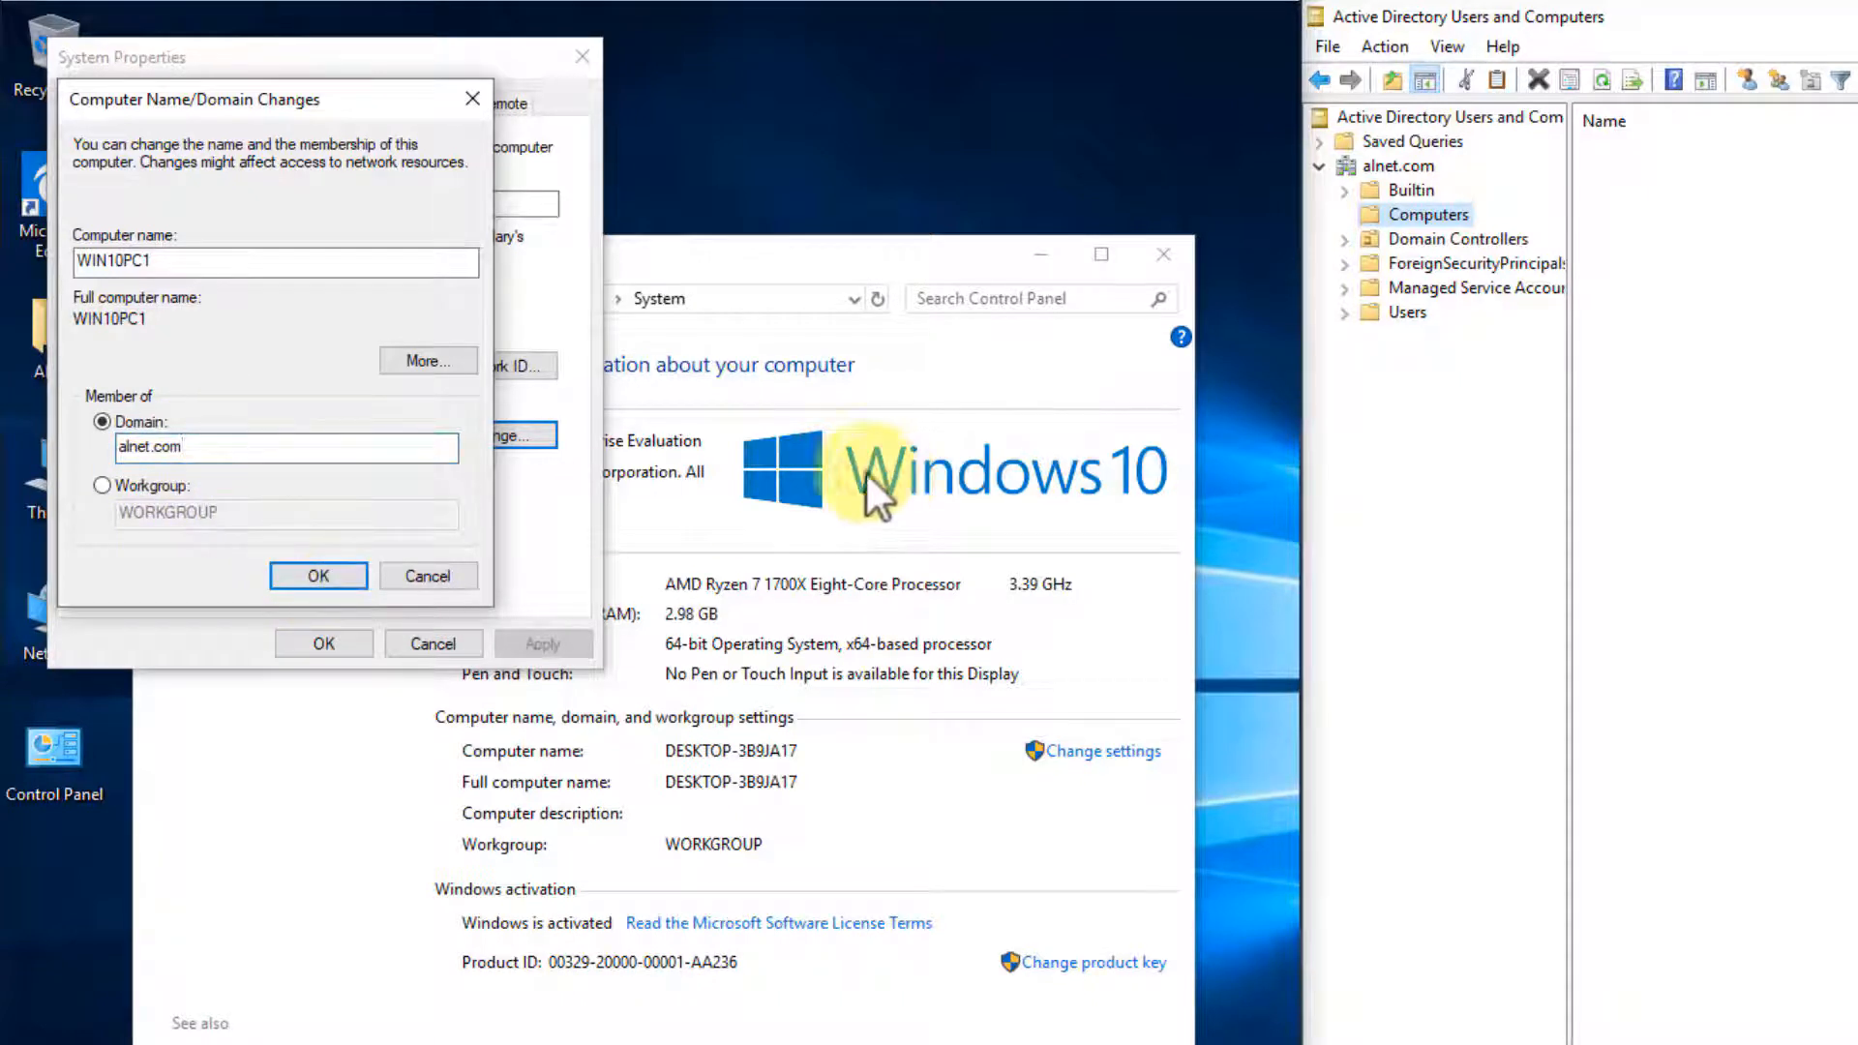
mouse_move(728, 432)
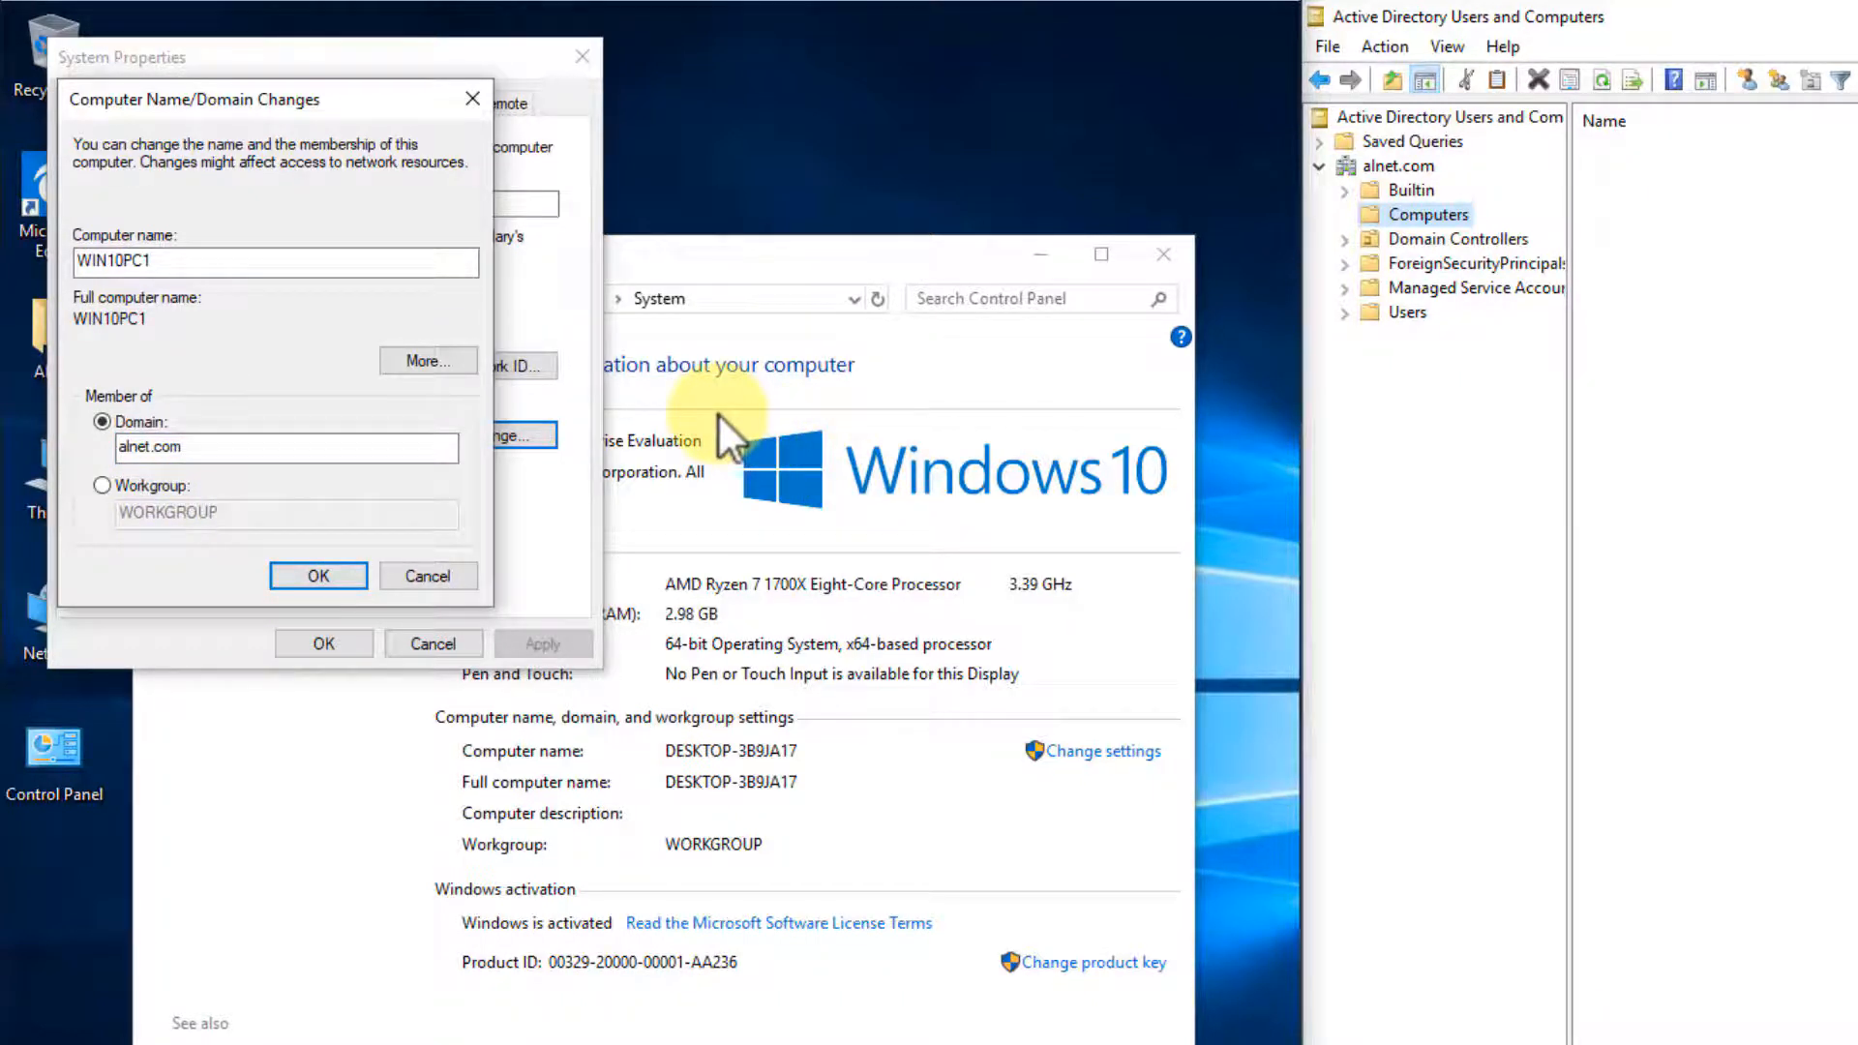
Apply the rename and domain join using alnet\administrator credentials.
click(317, 574)
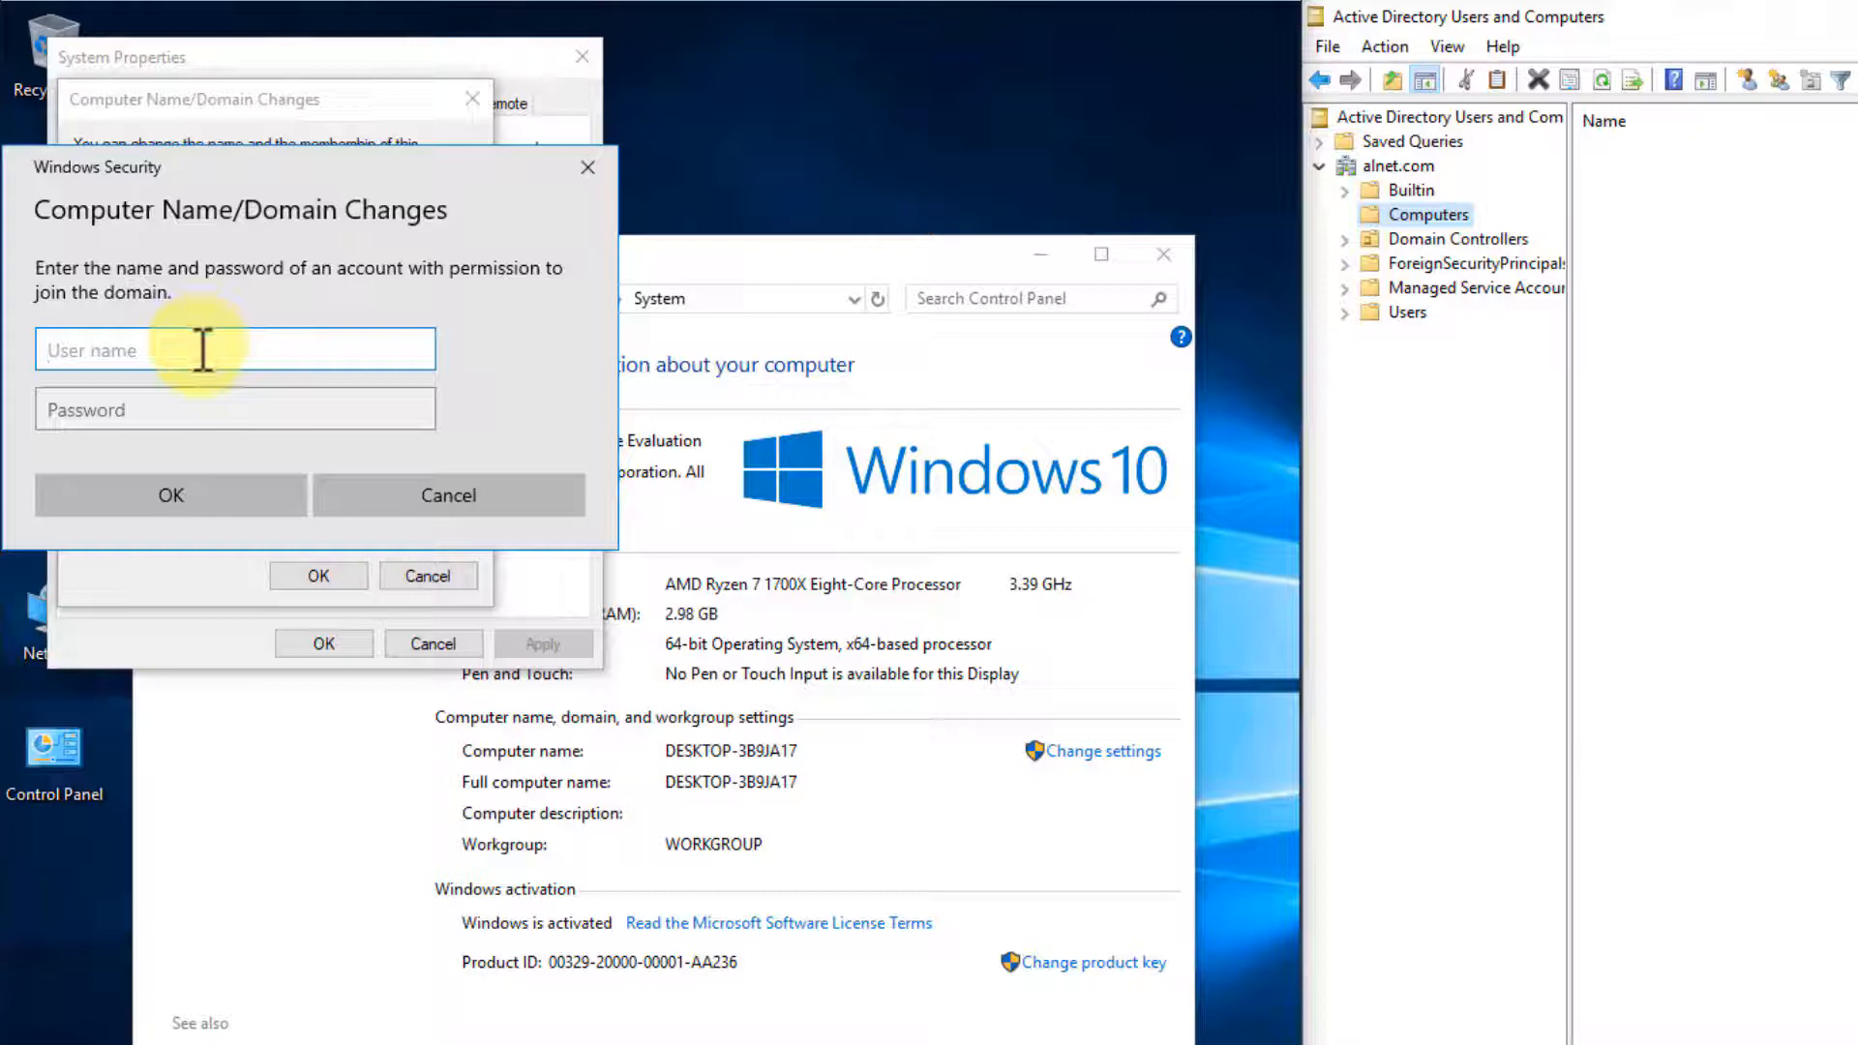
text(alnet)
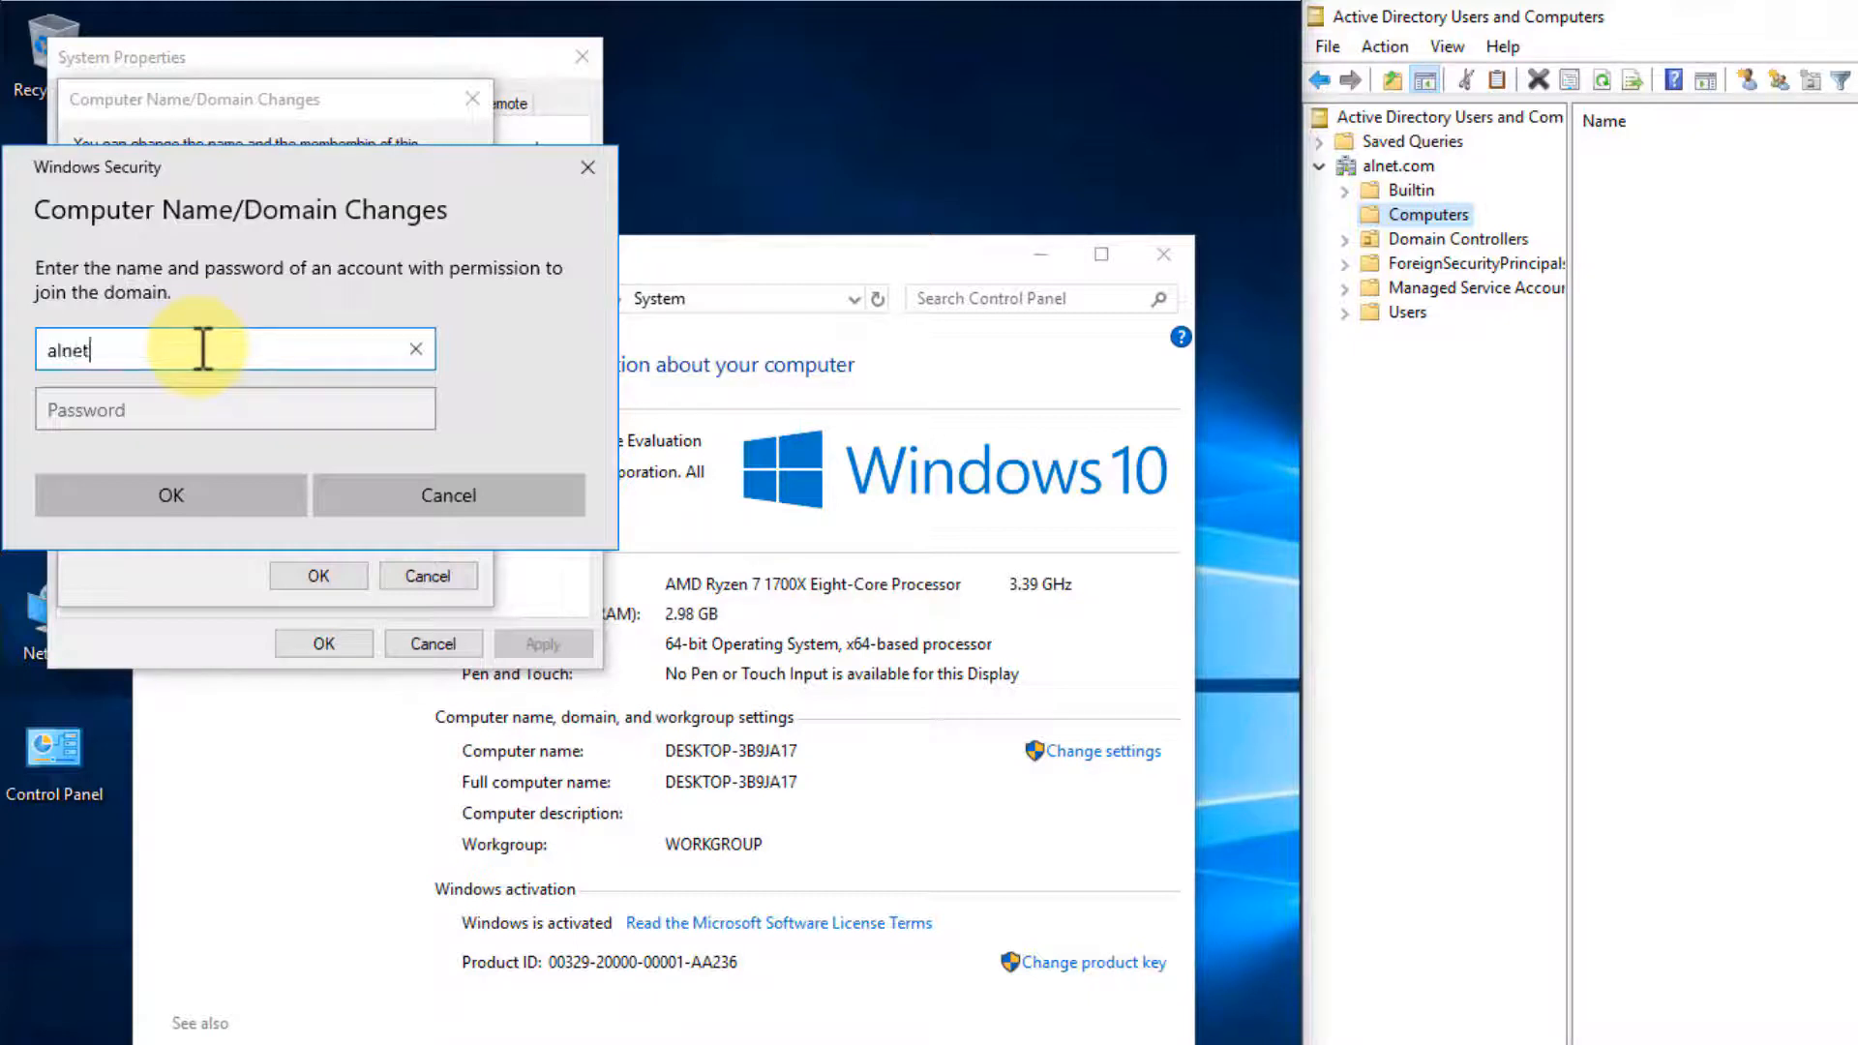
text(\administrator)
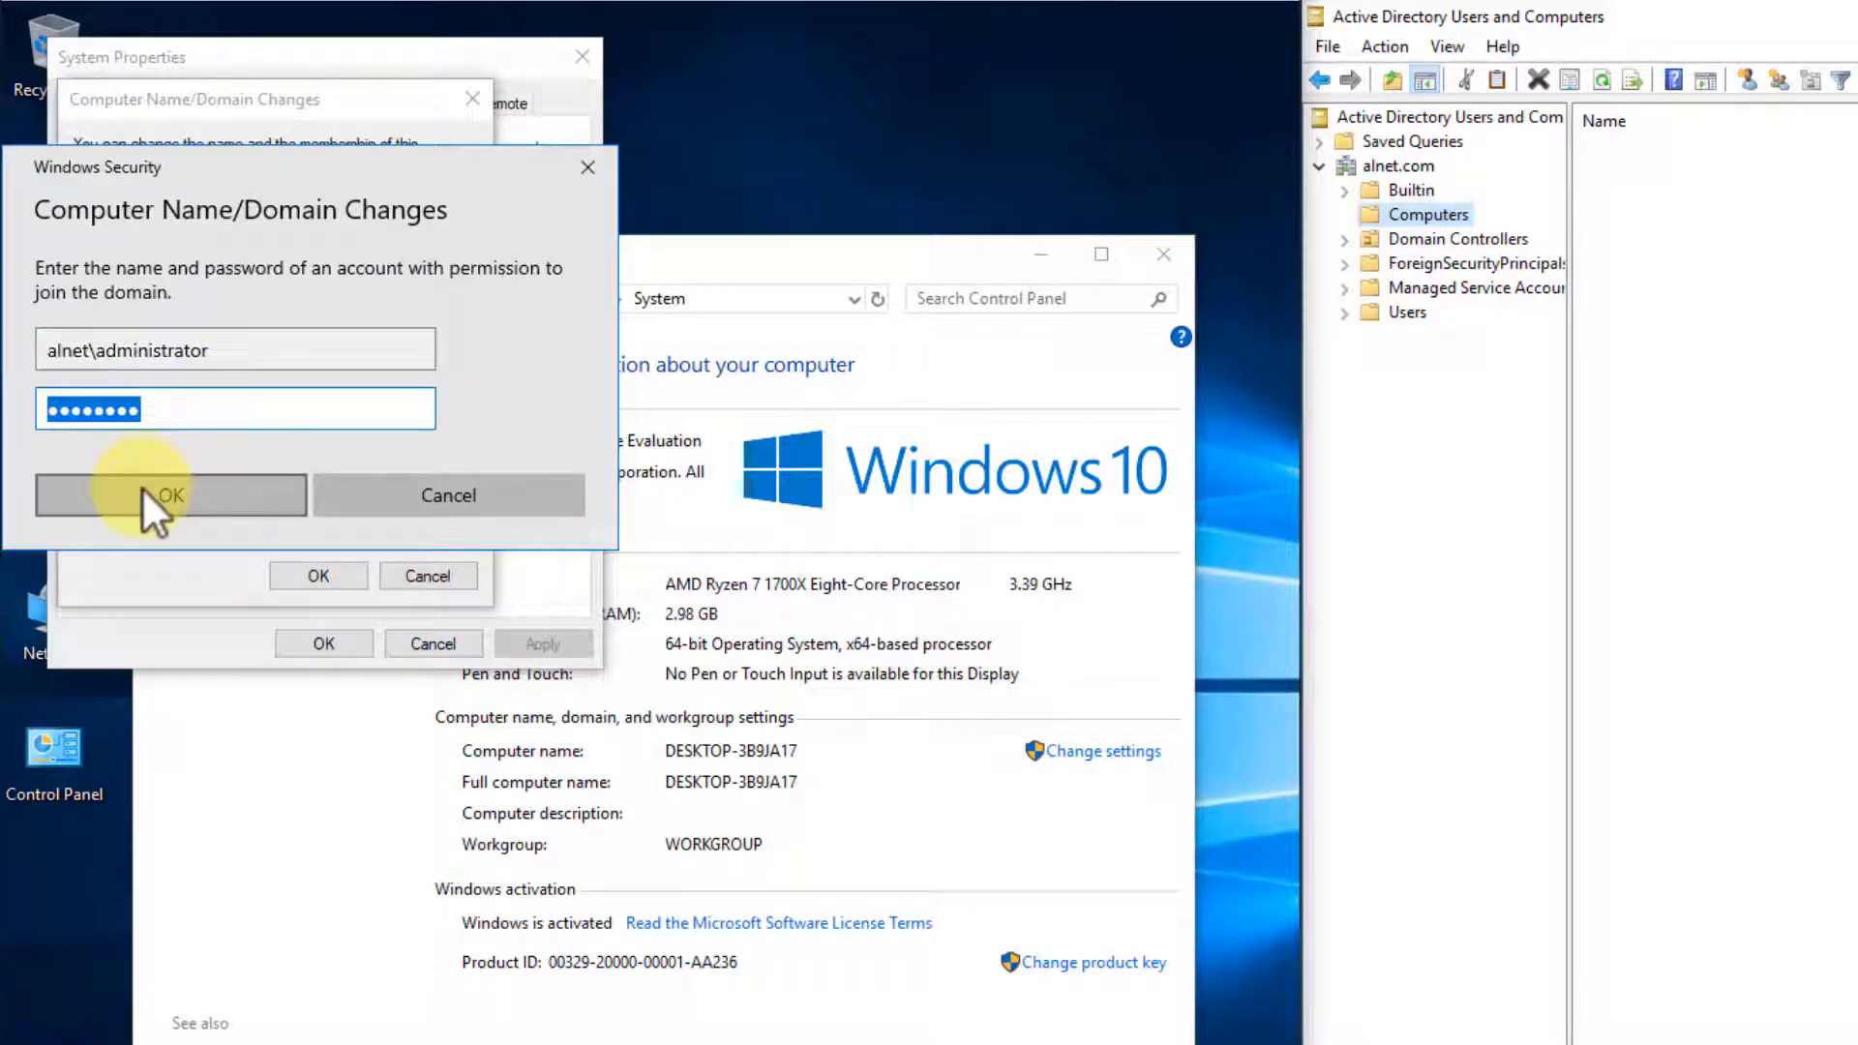
click(169, 495)
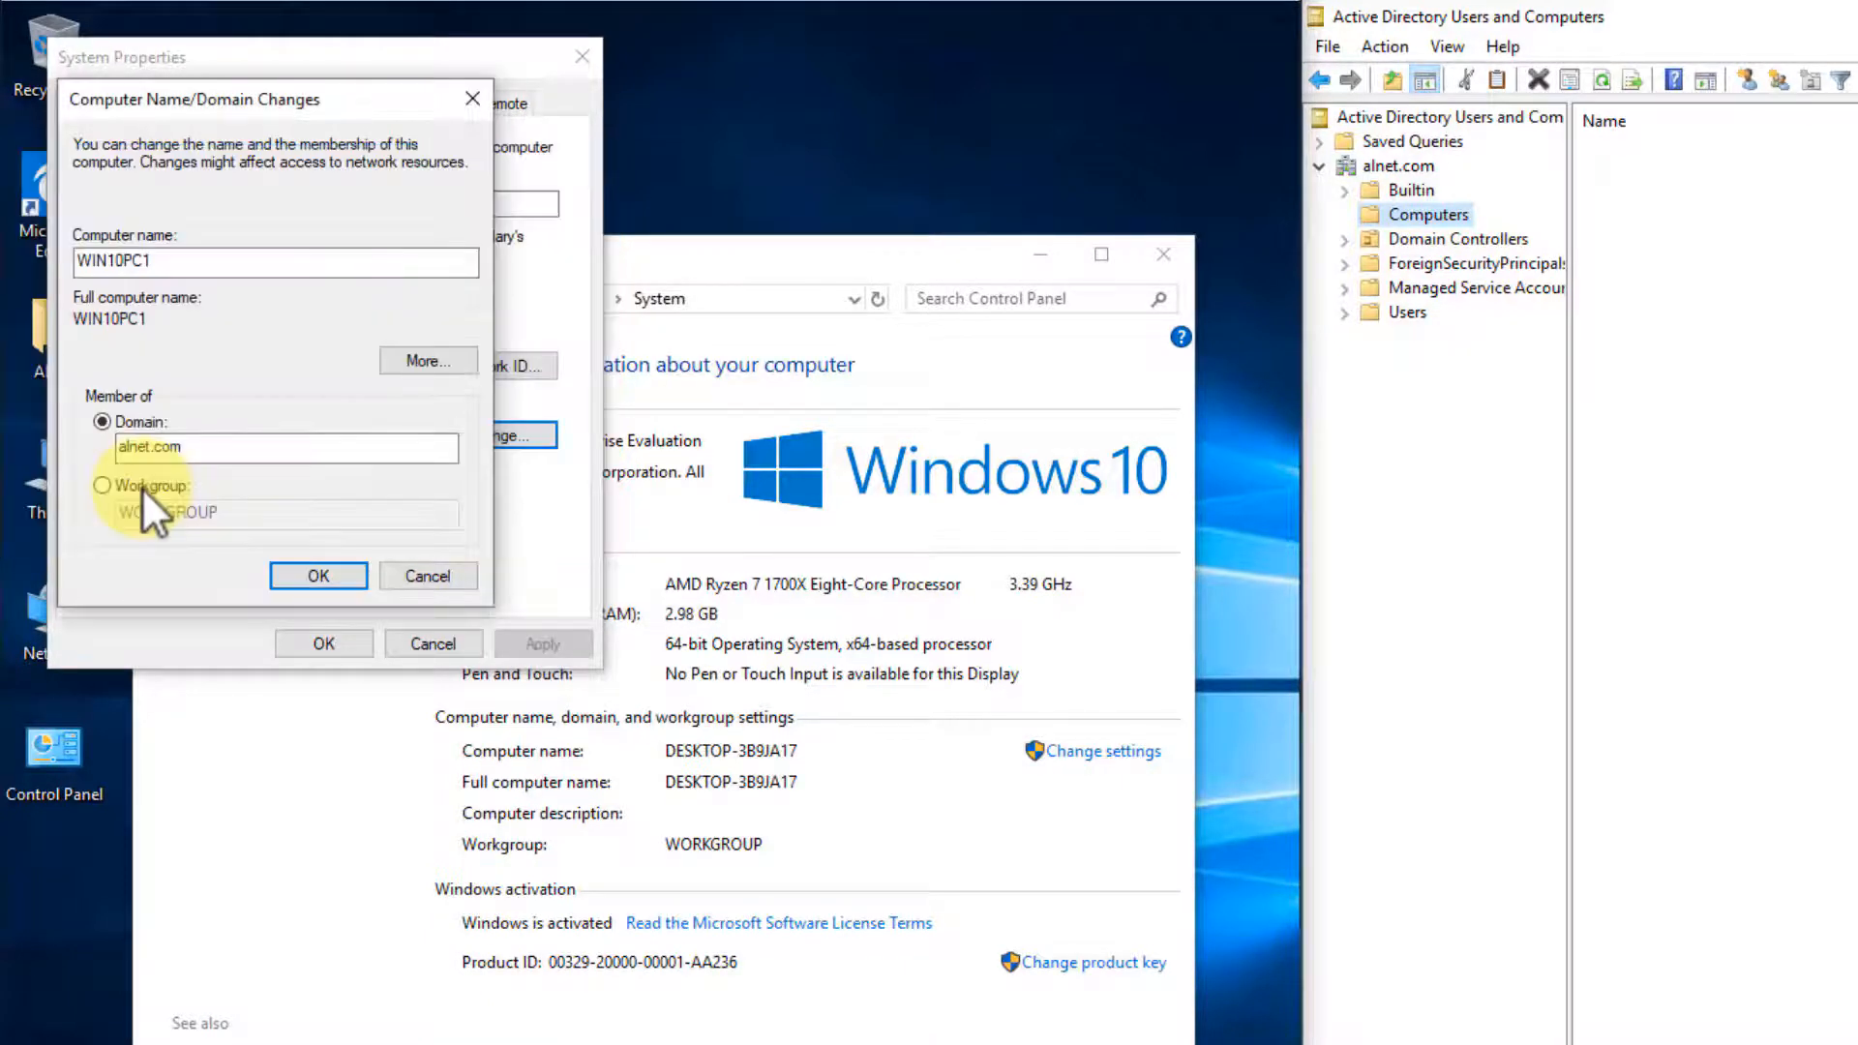
Dismiss the alnet.com welcome and restart notices, then restart the PC now.
click(318, 575)
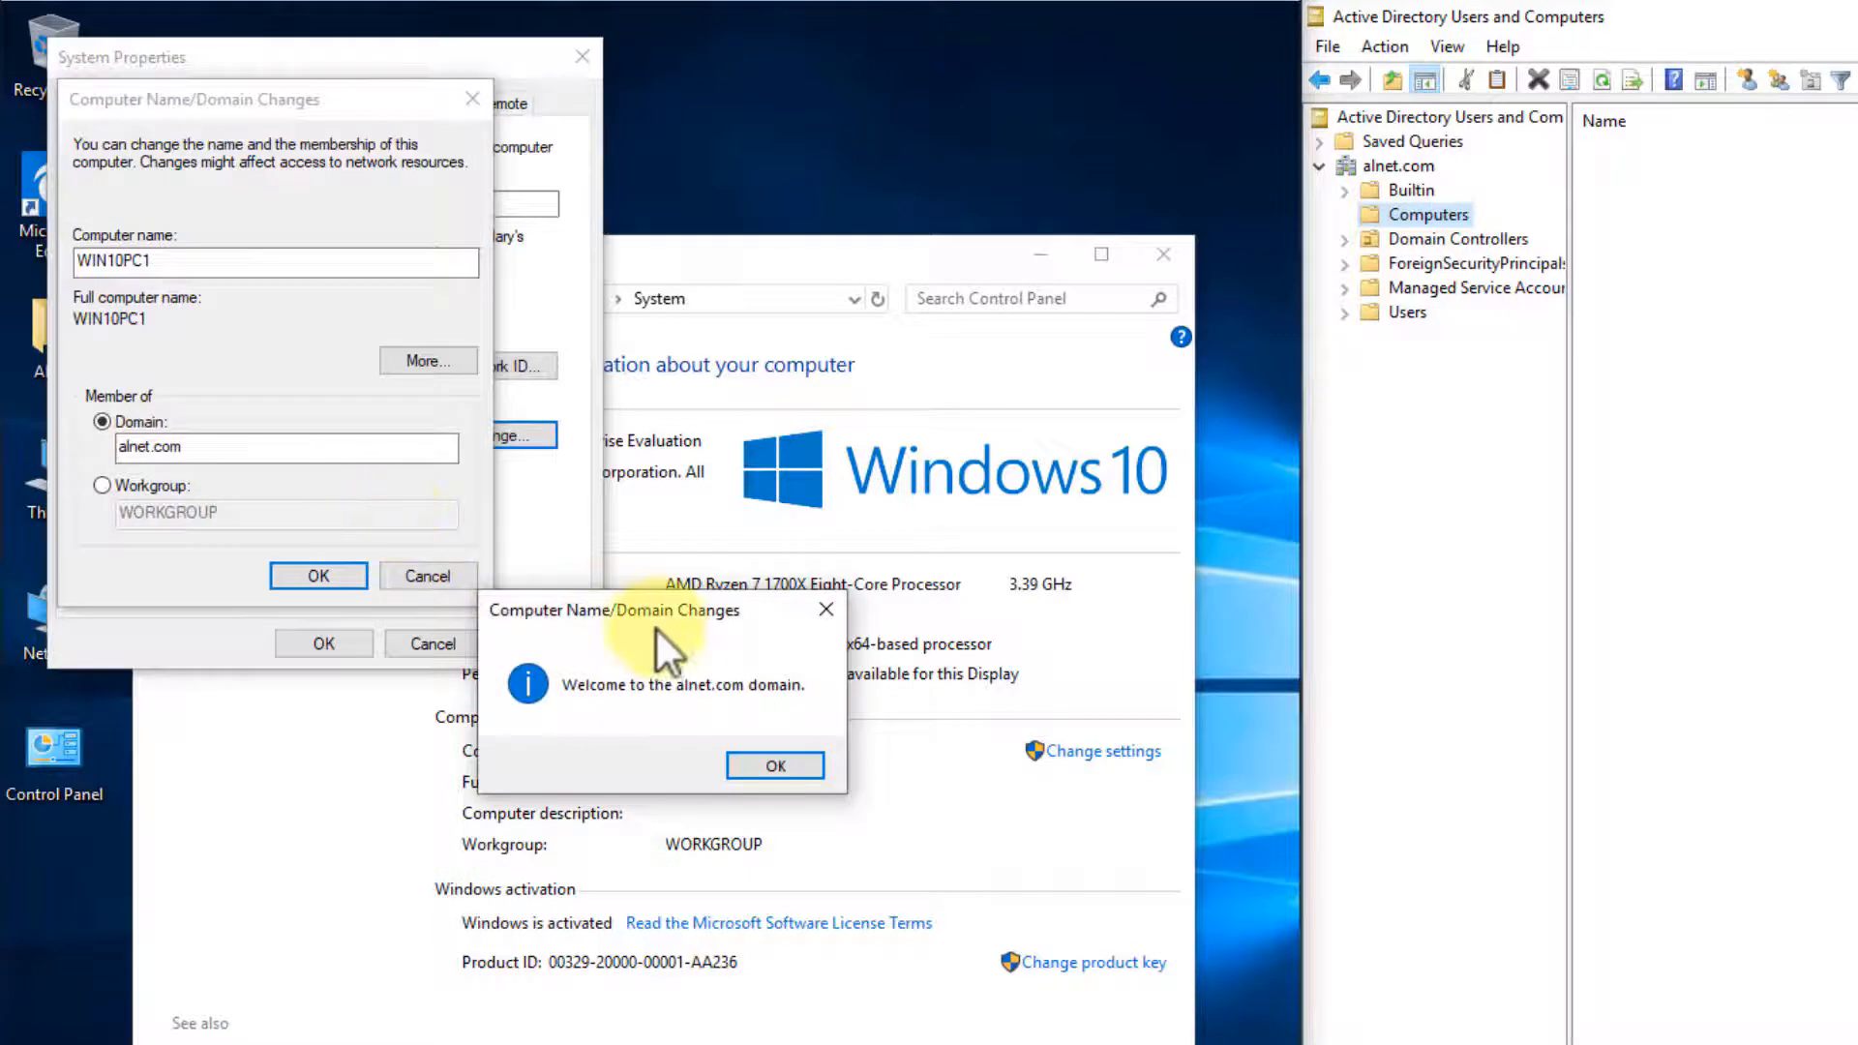
mouse_move(809, 722)
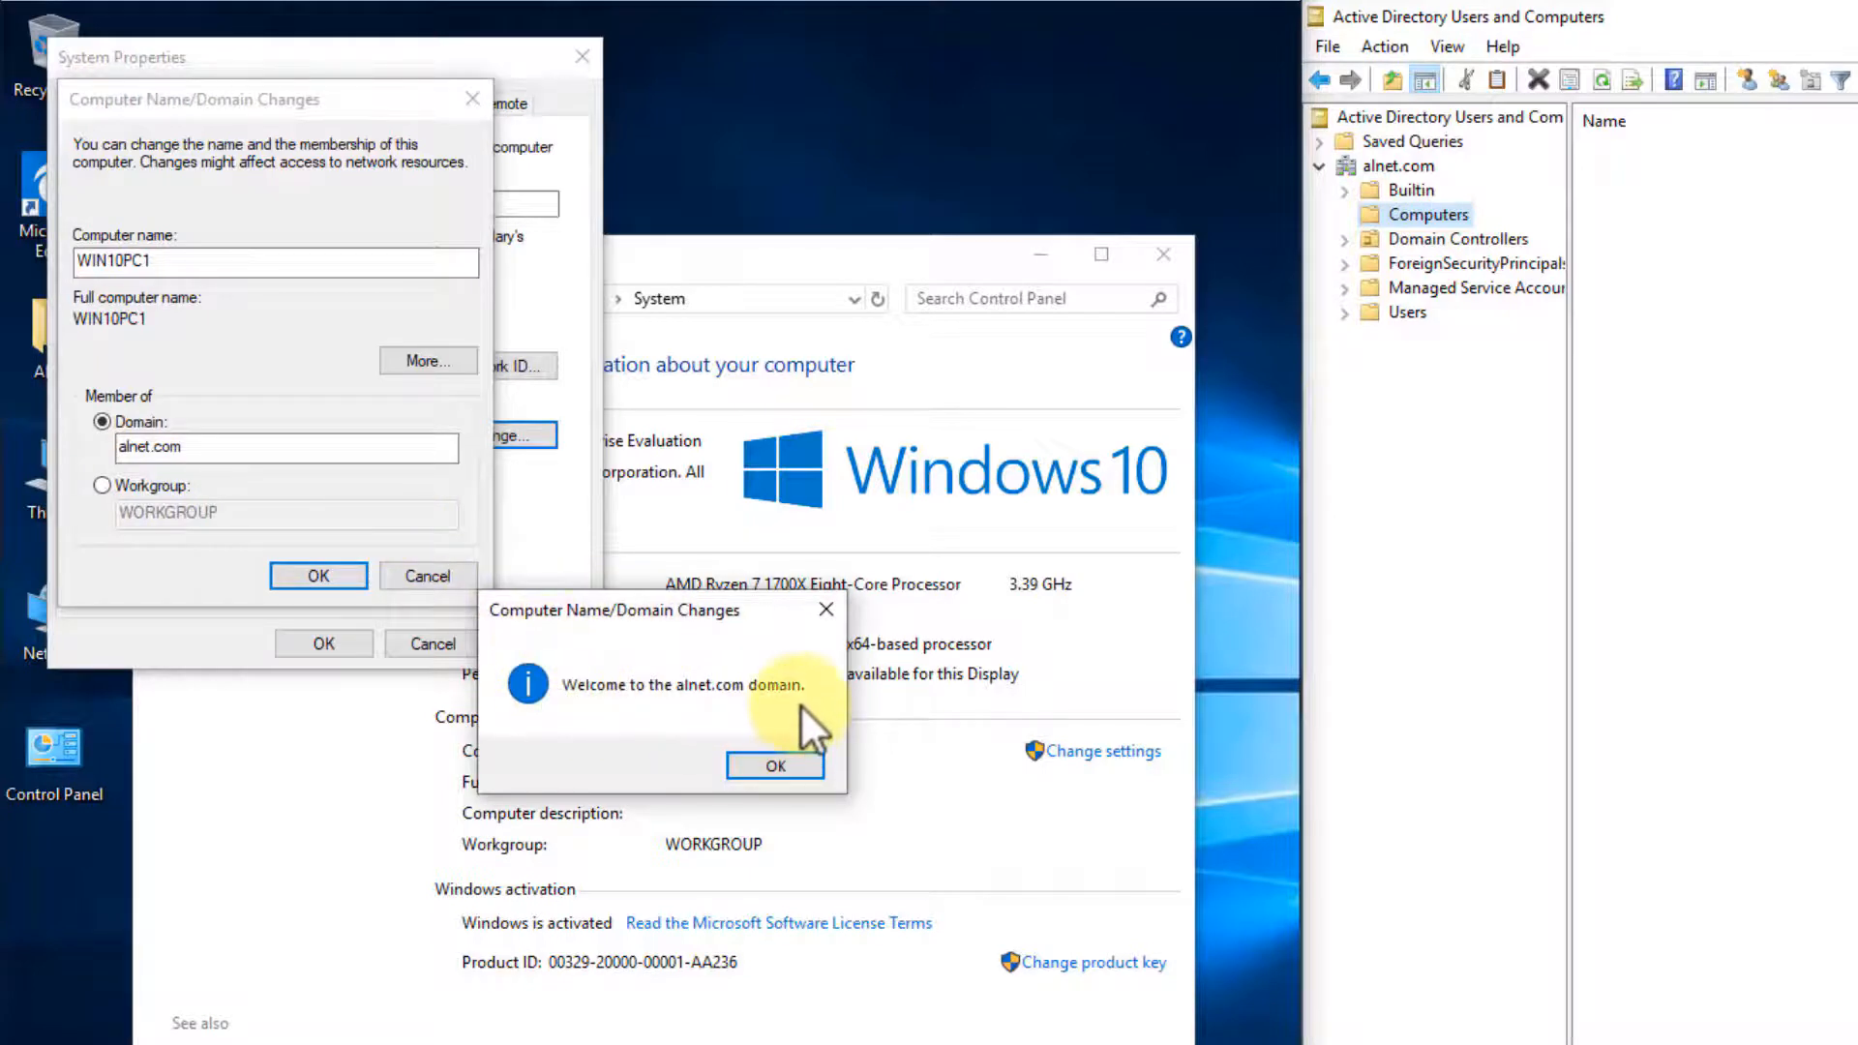
click(775, 766)
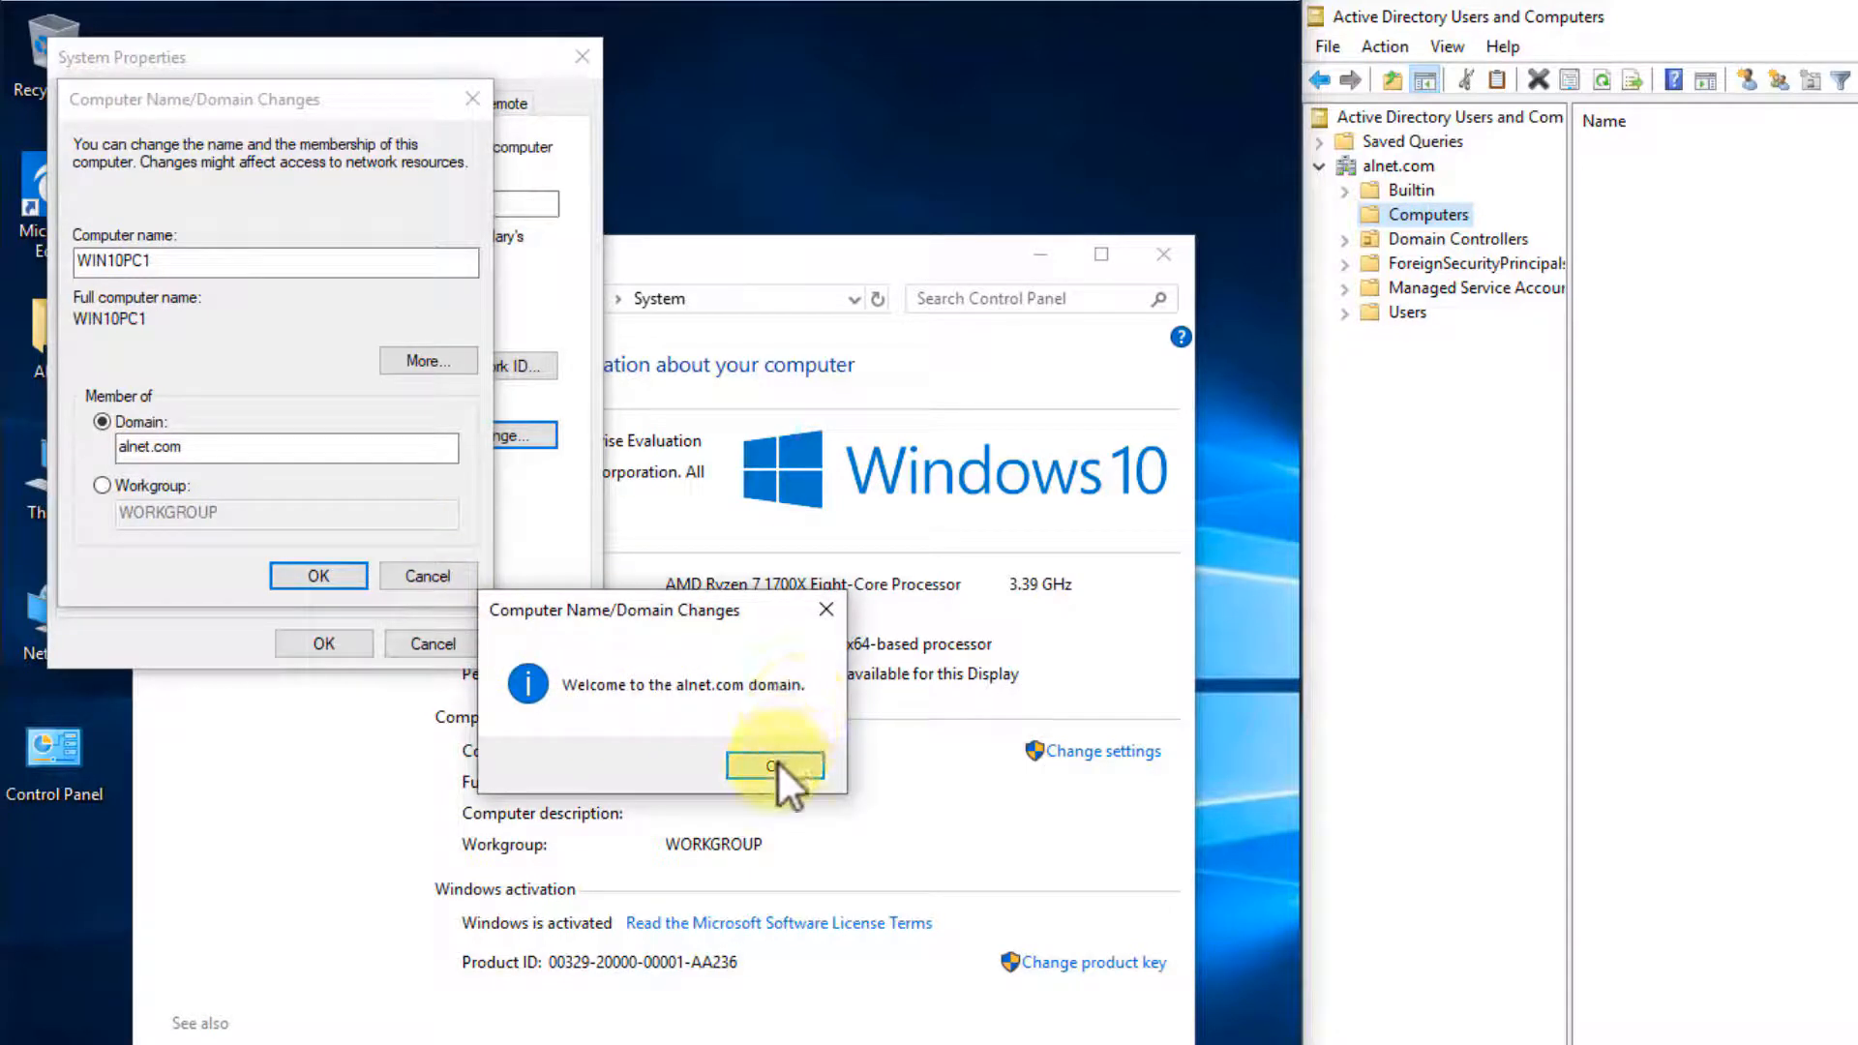
click(775, 765)
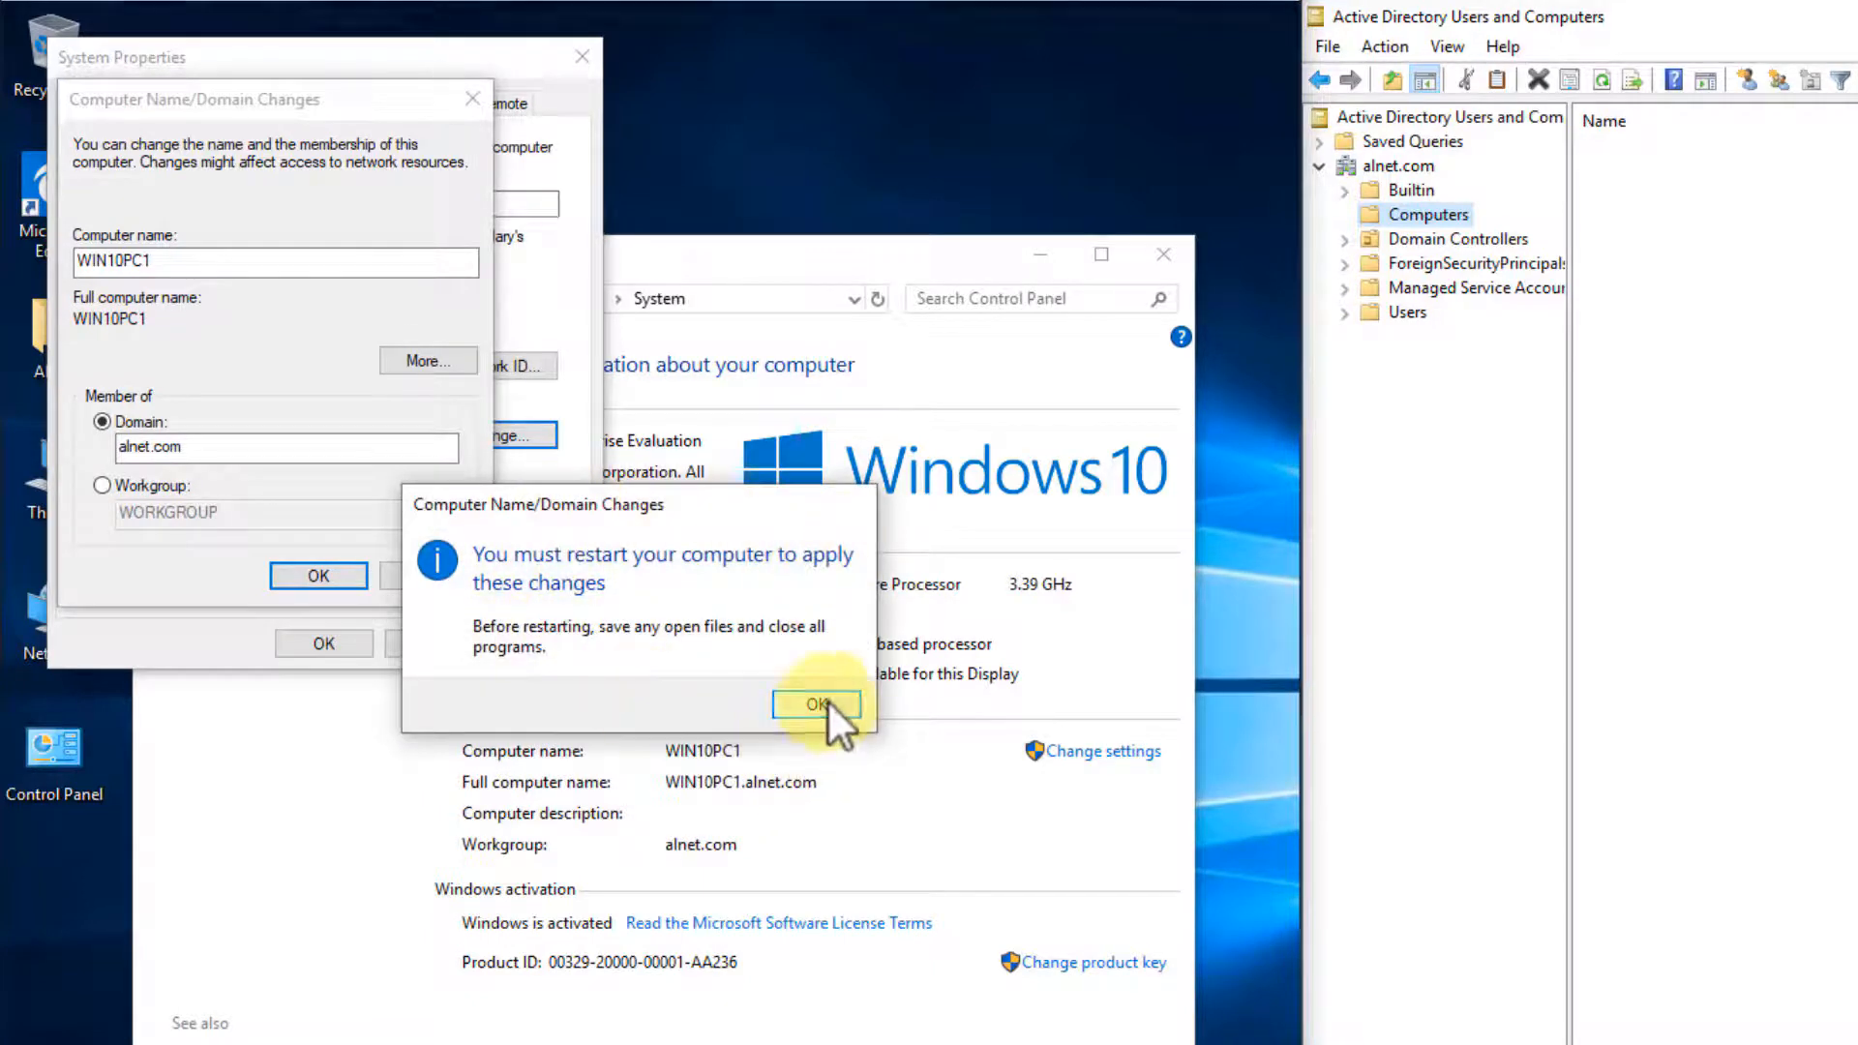
click(815, 703)
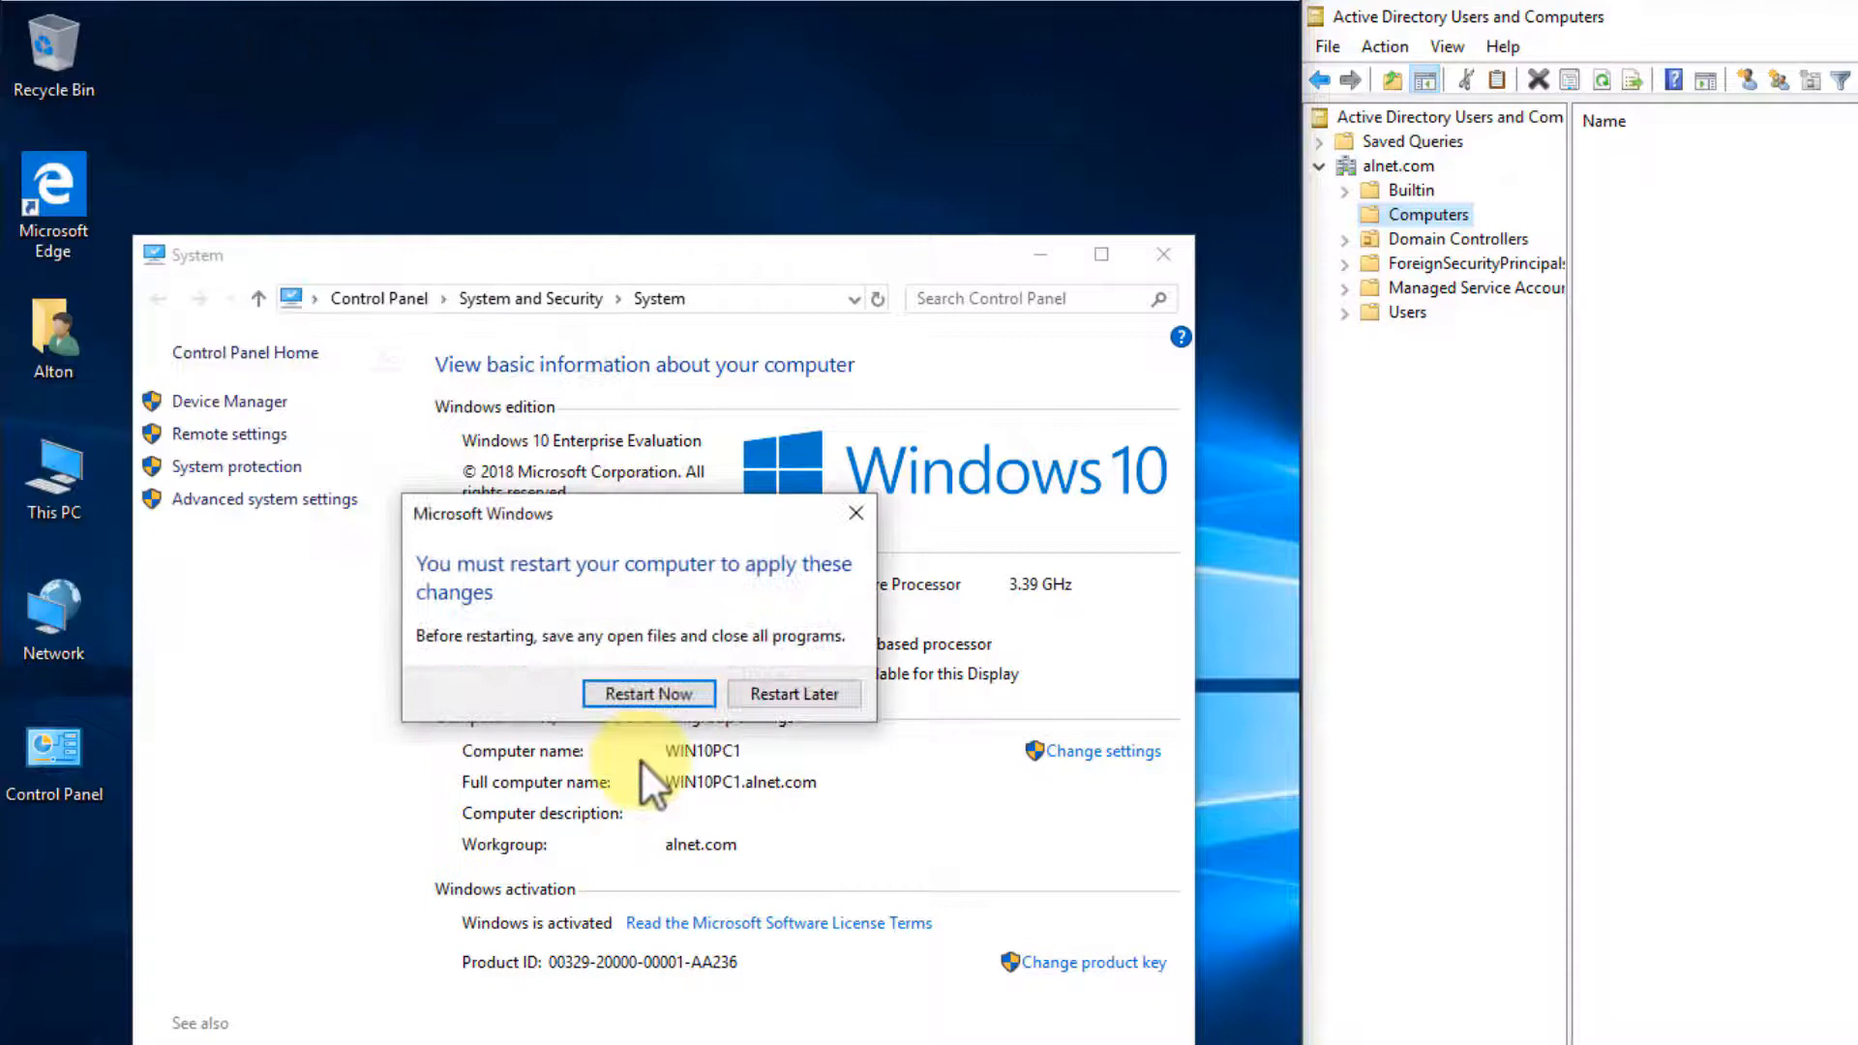
click(649, 693)
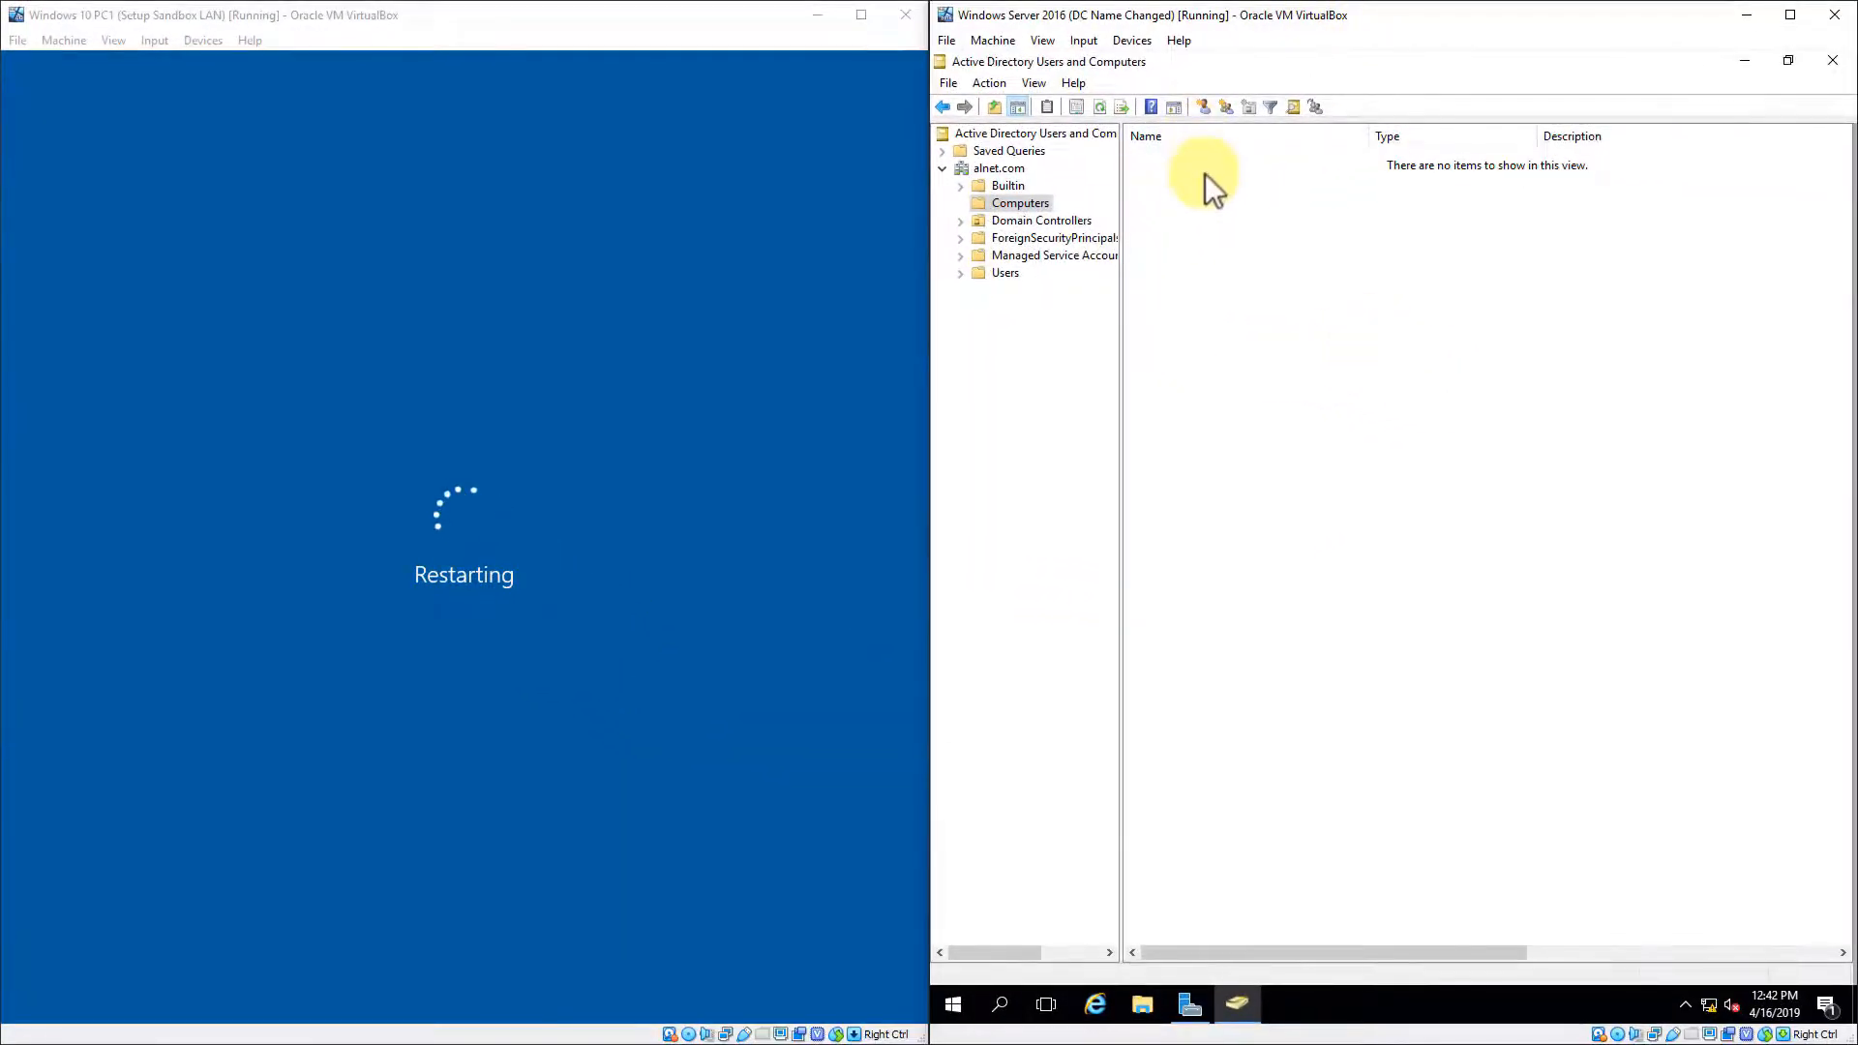
Refresh Computers and inspect WIN10PC1's General, Operating System and Member Of tabs.
right_click(1206, 173)
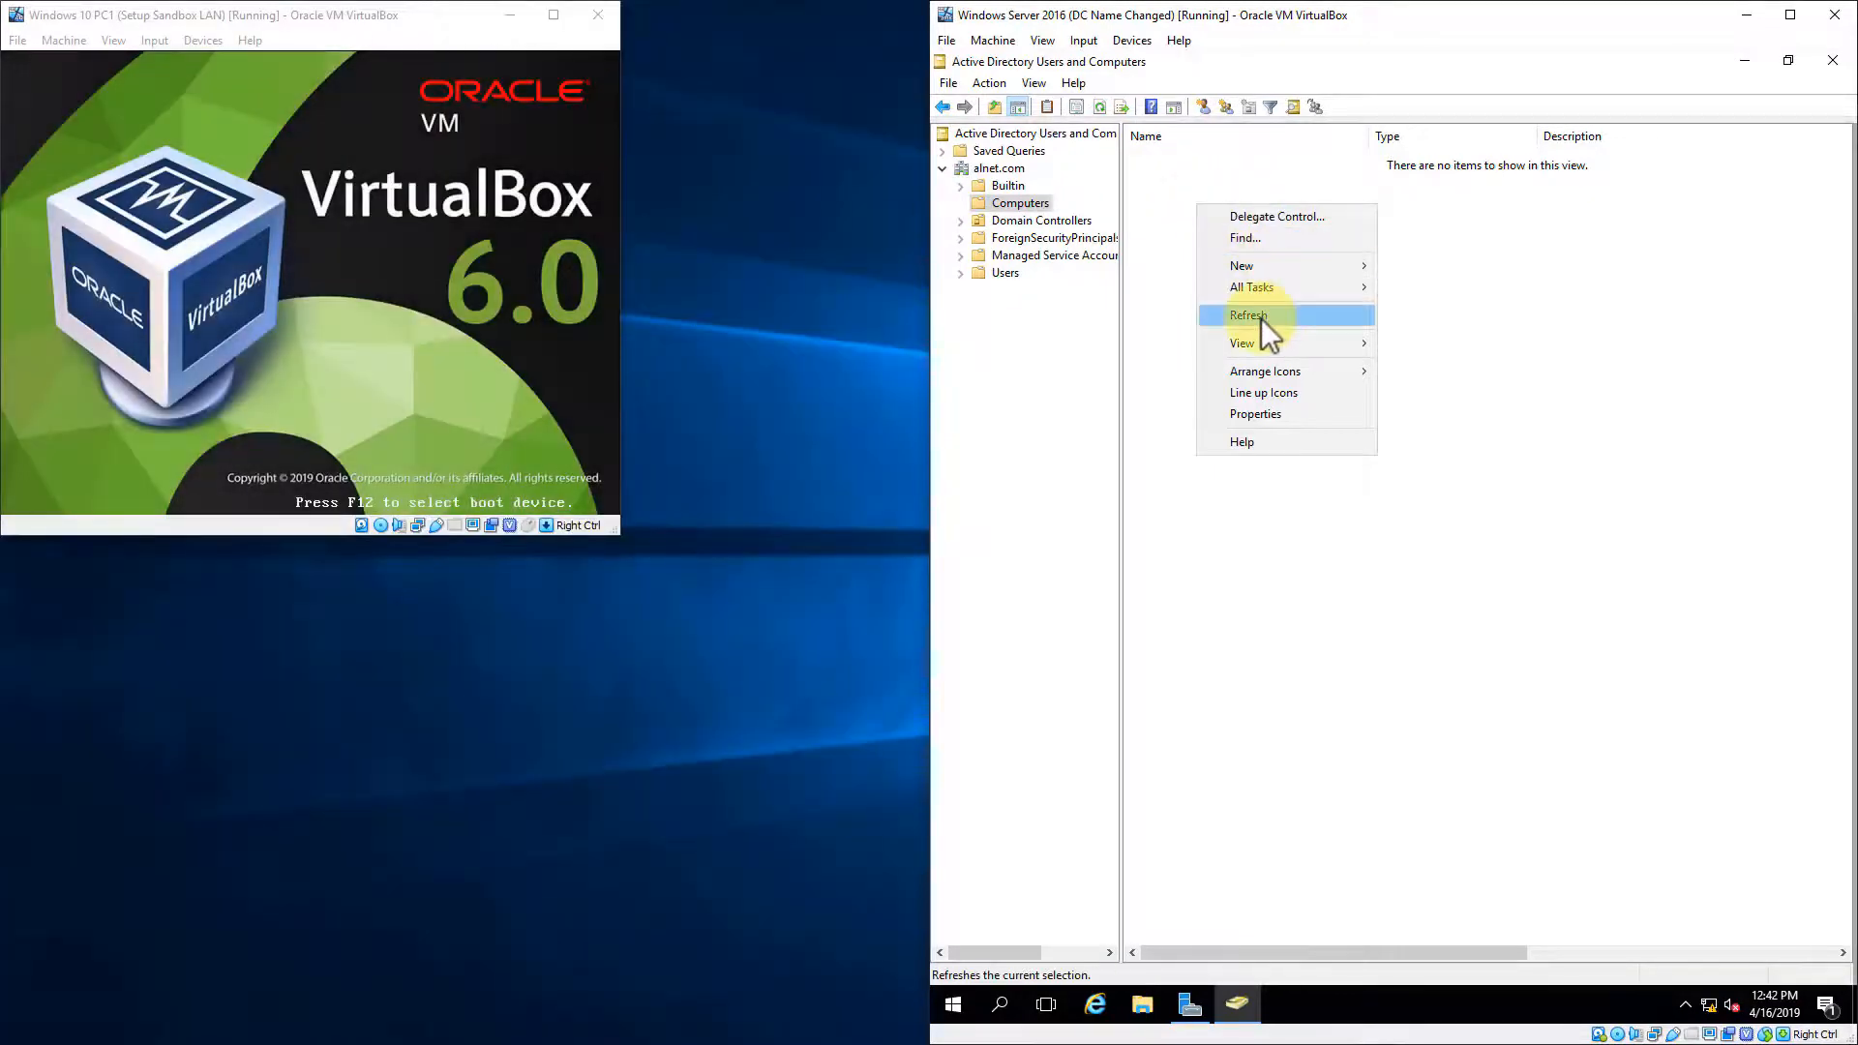
click(1248, 315)
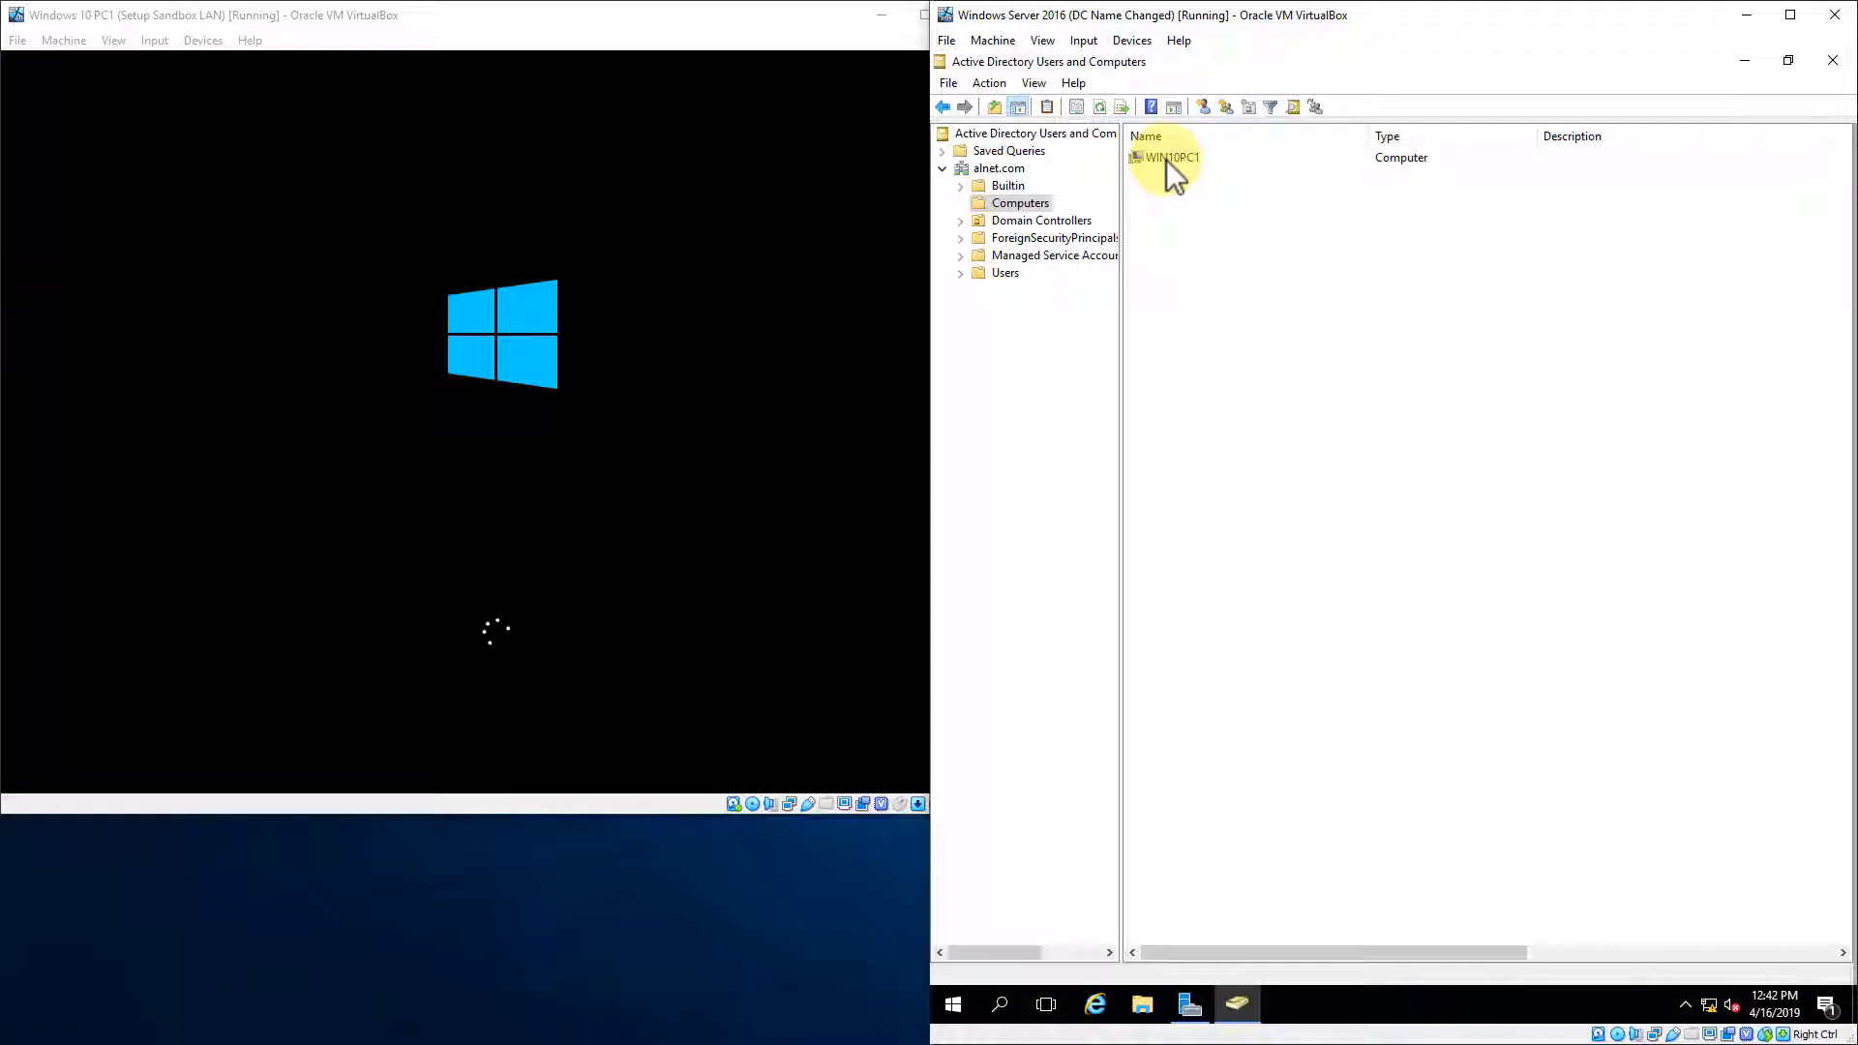
double_click(1173, 158)
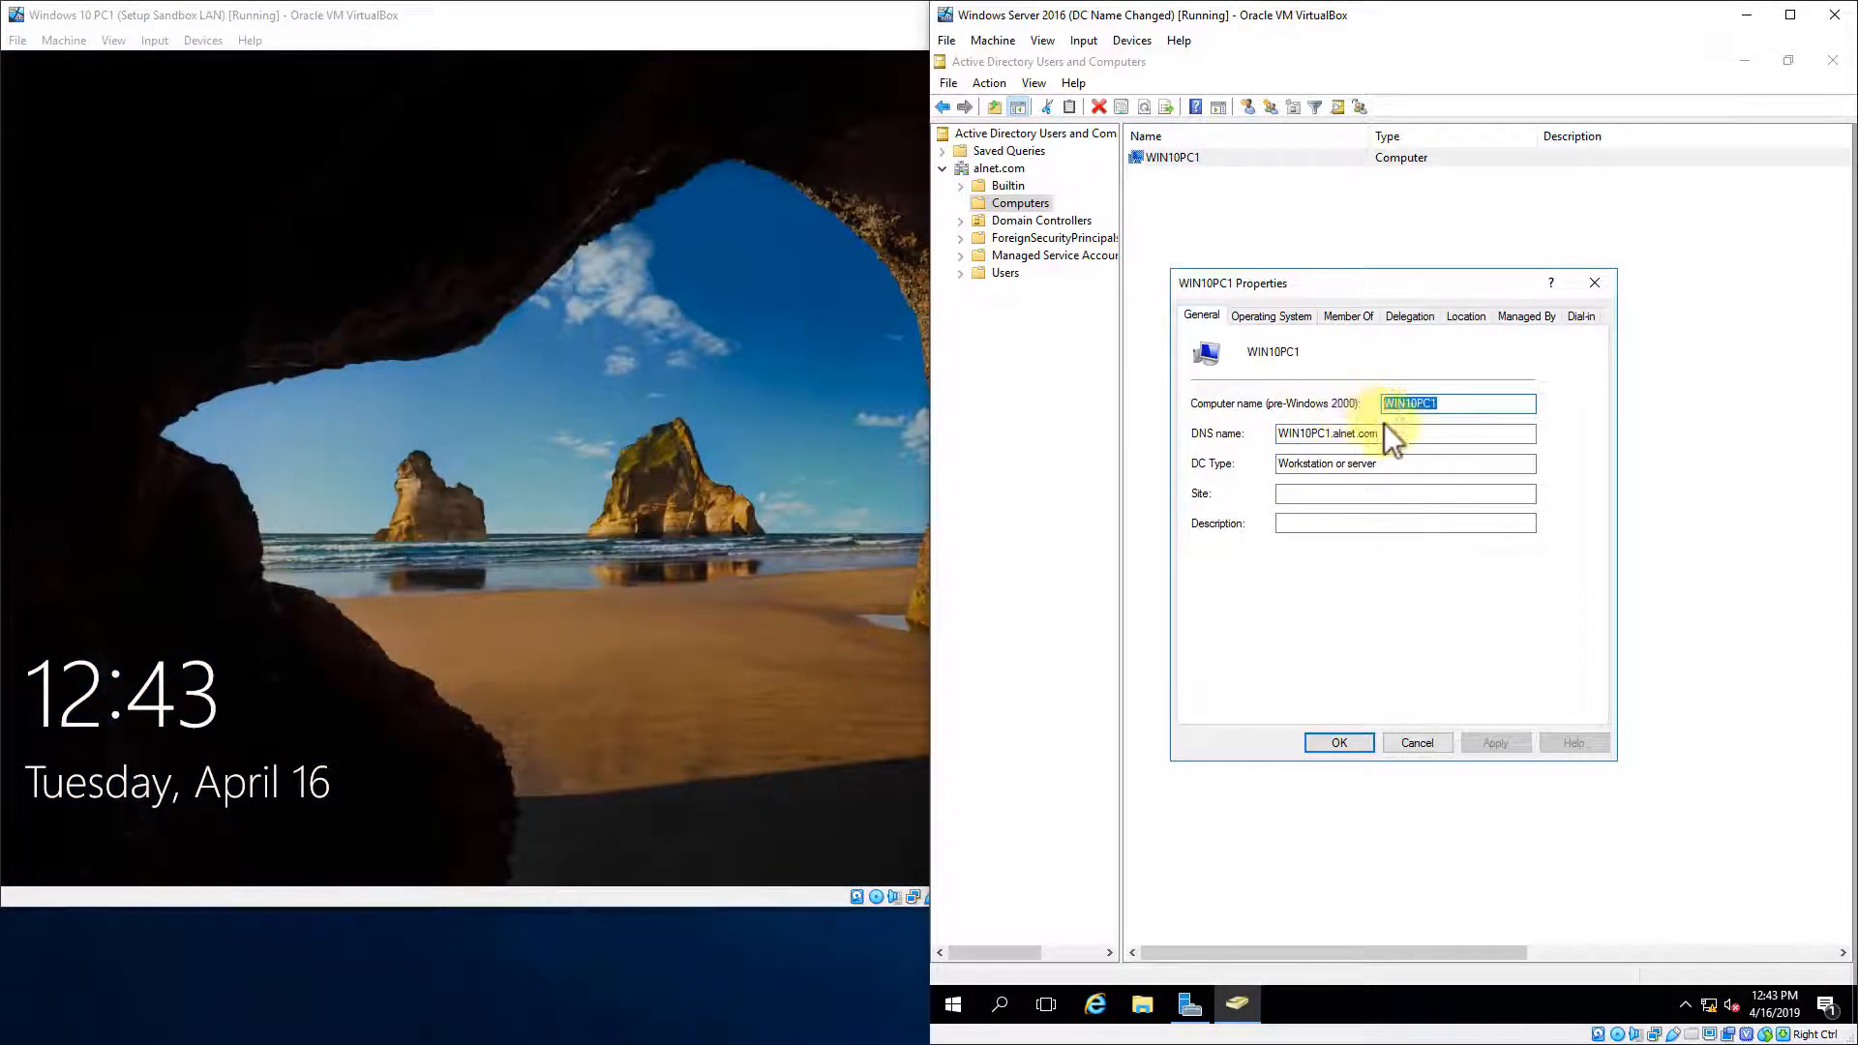
click(1270, 315)
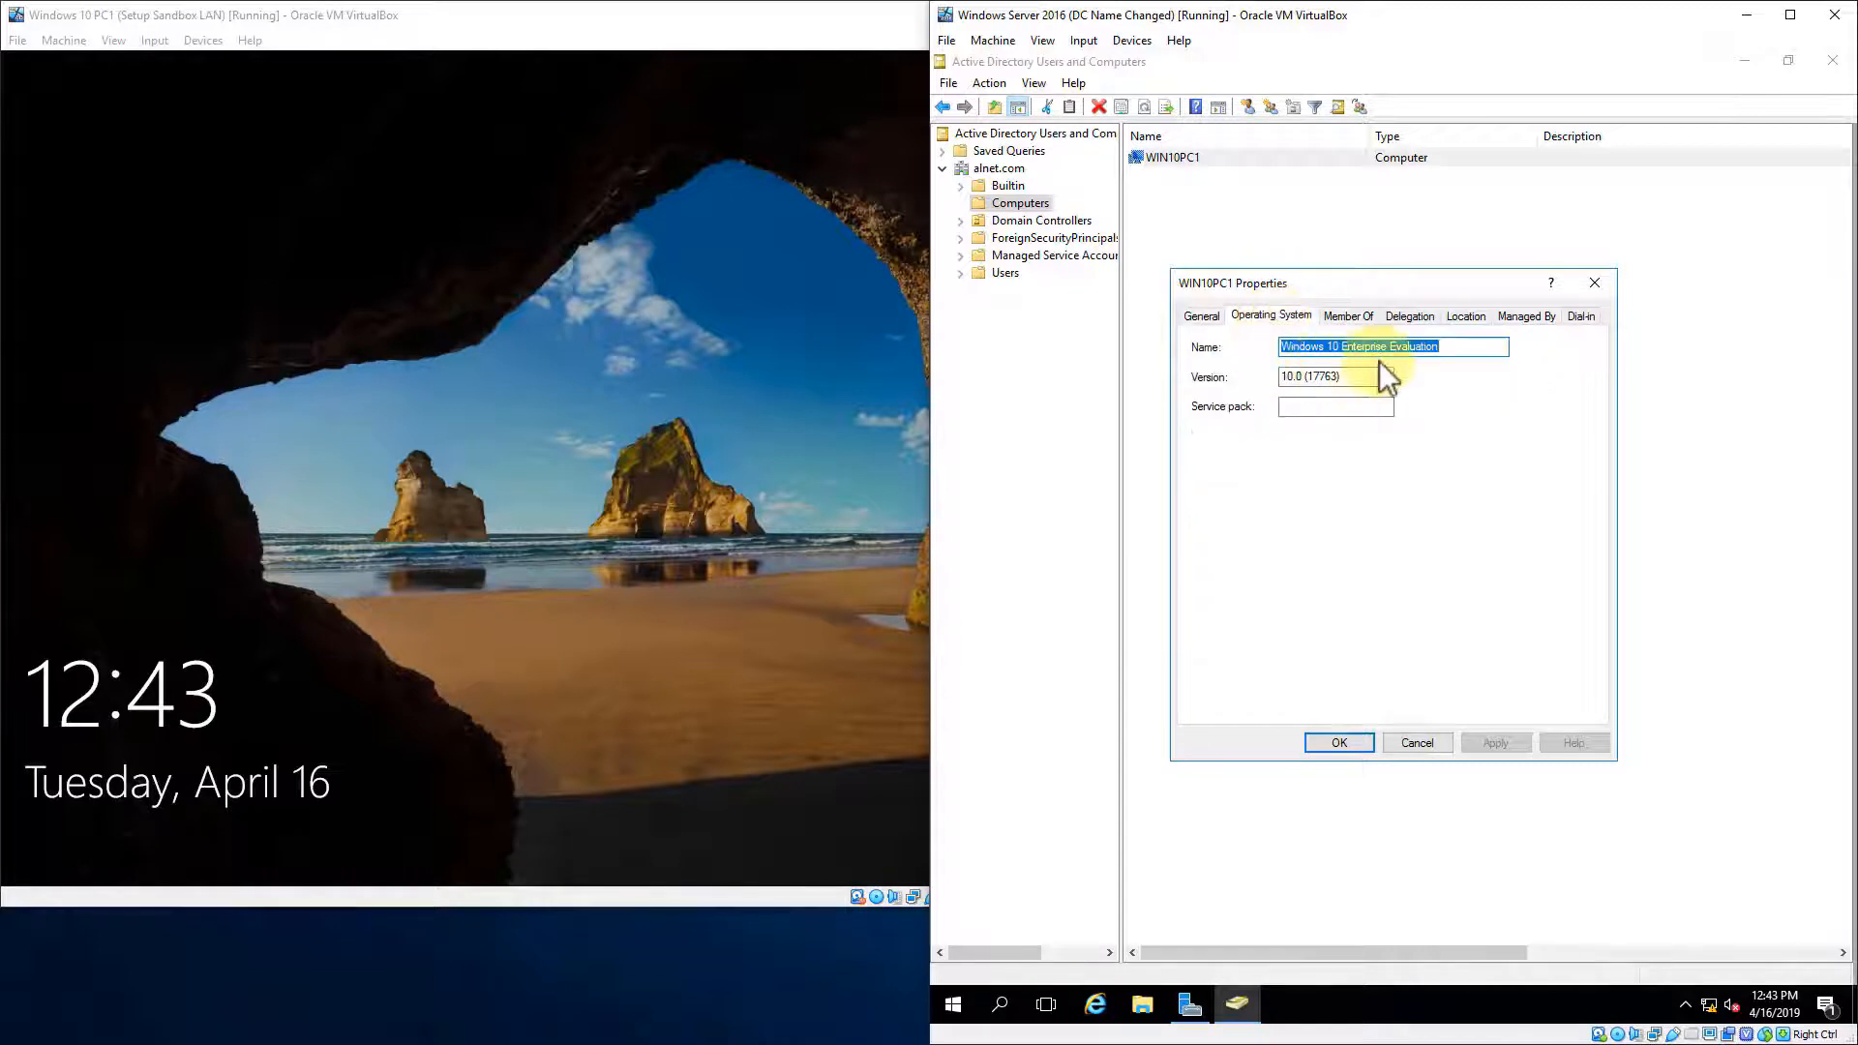
click(1348, 315)
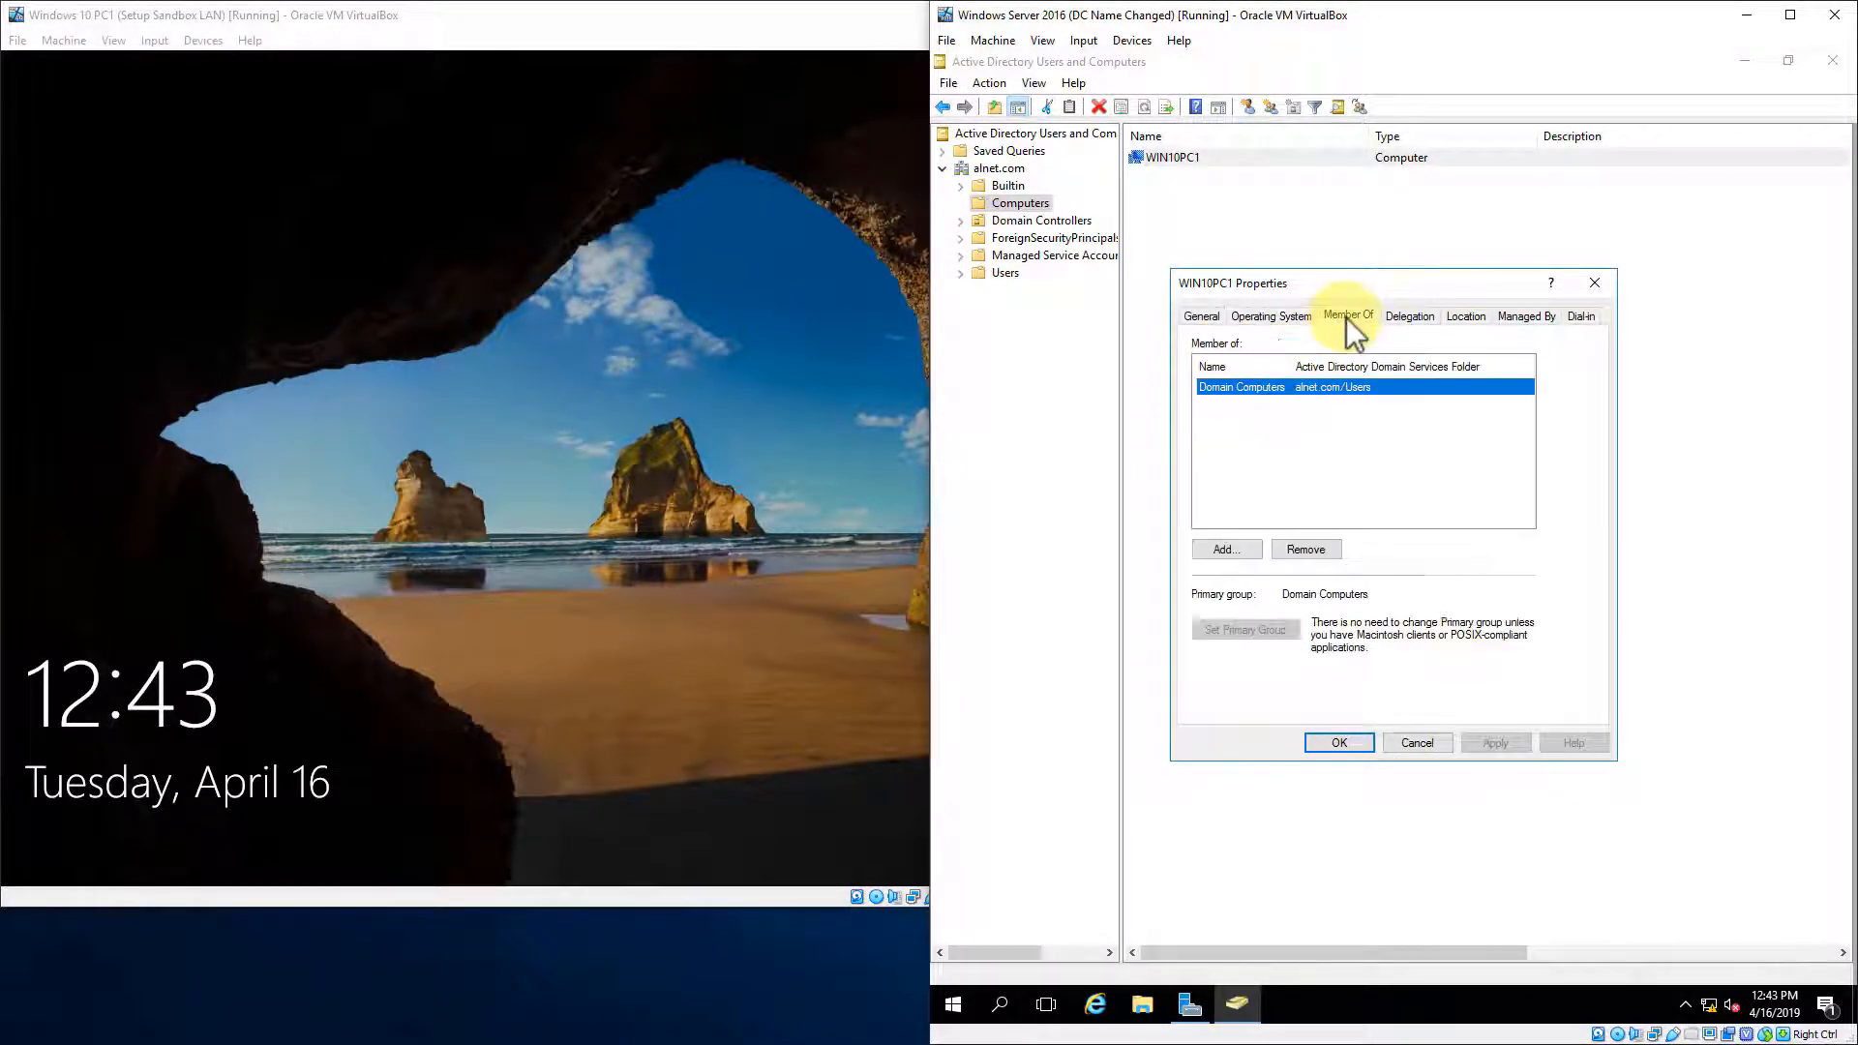
mouse_move(1387, 427)
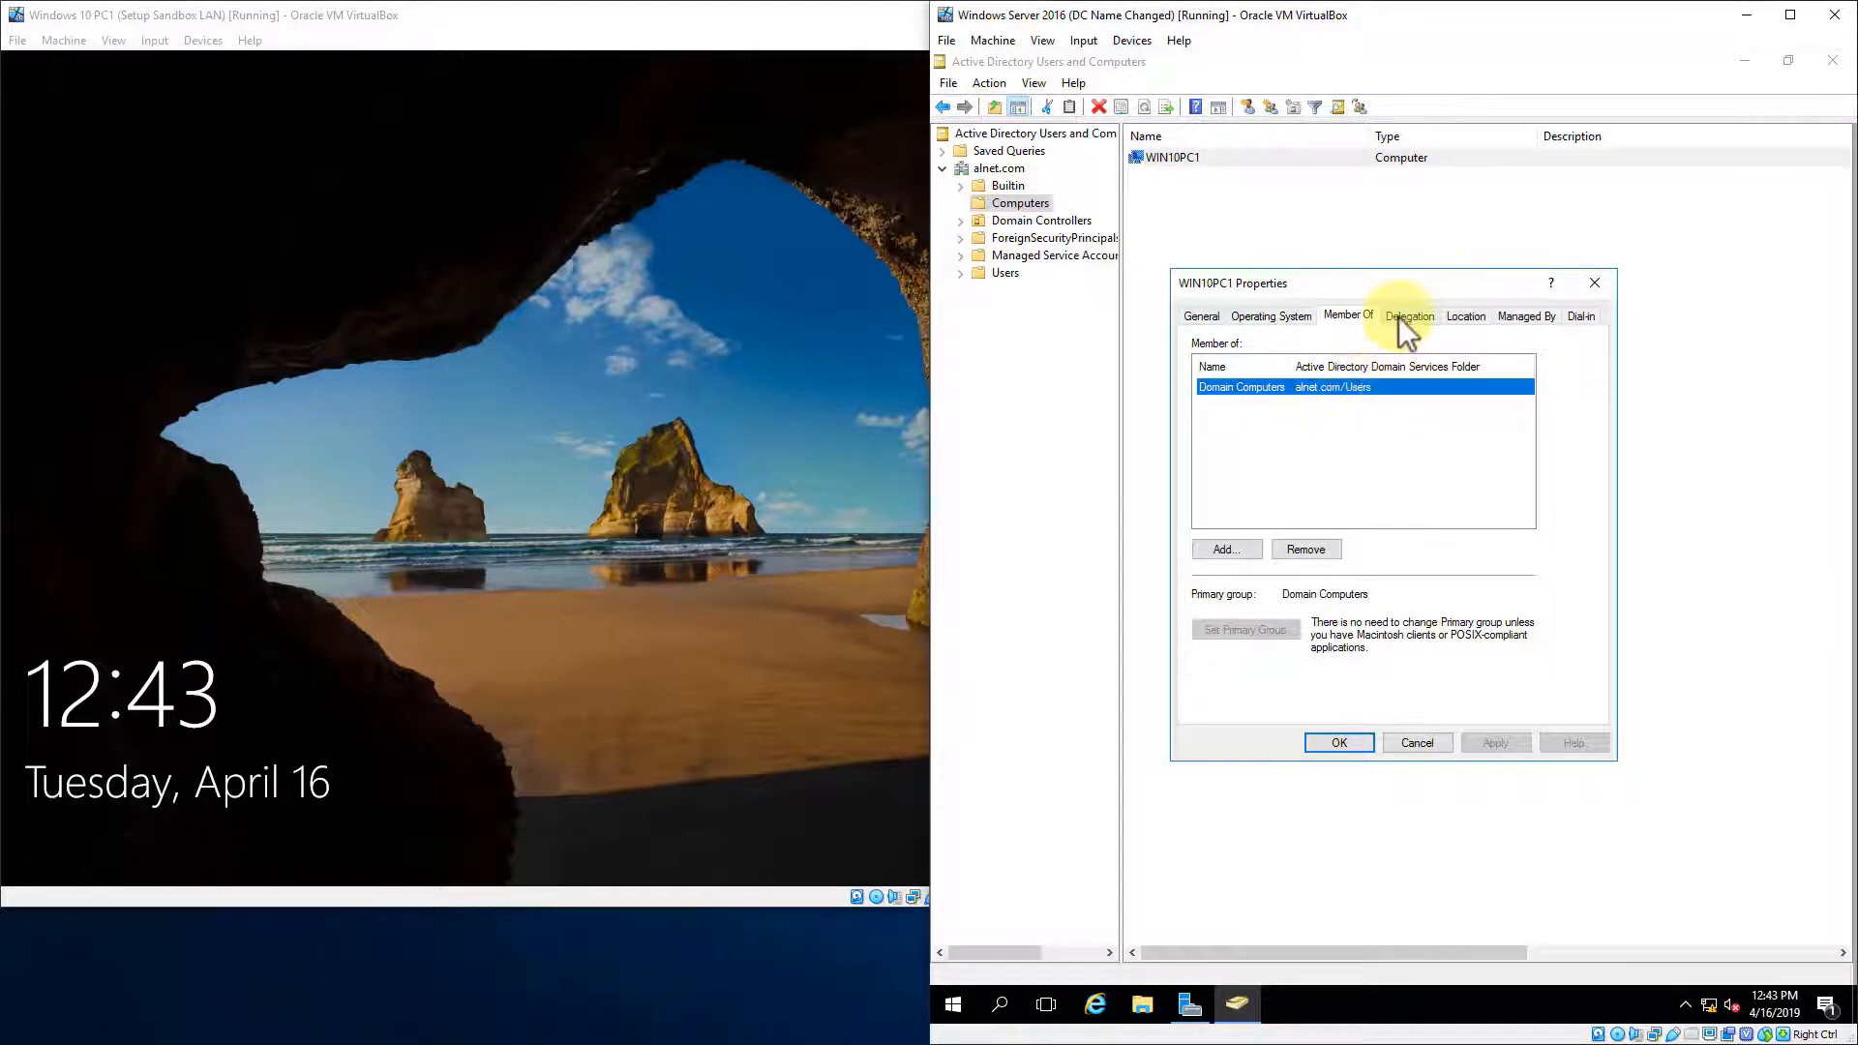
click(1466, 315)
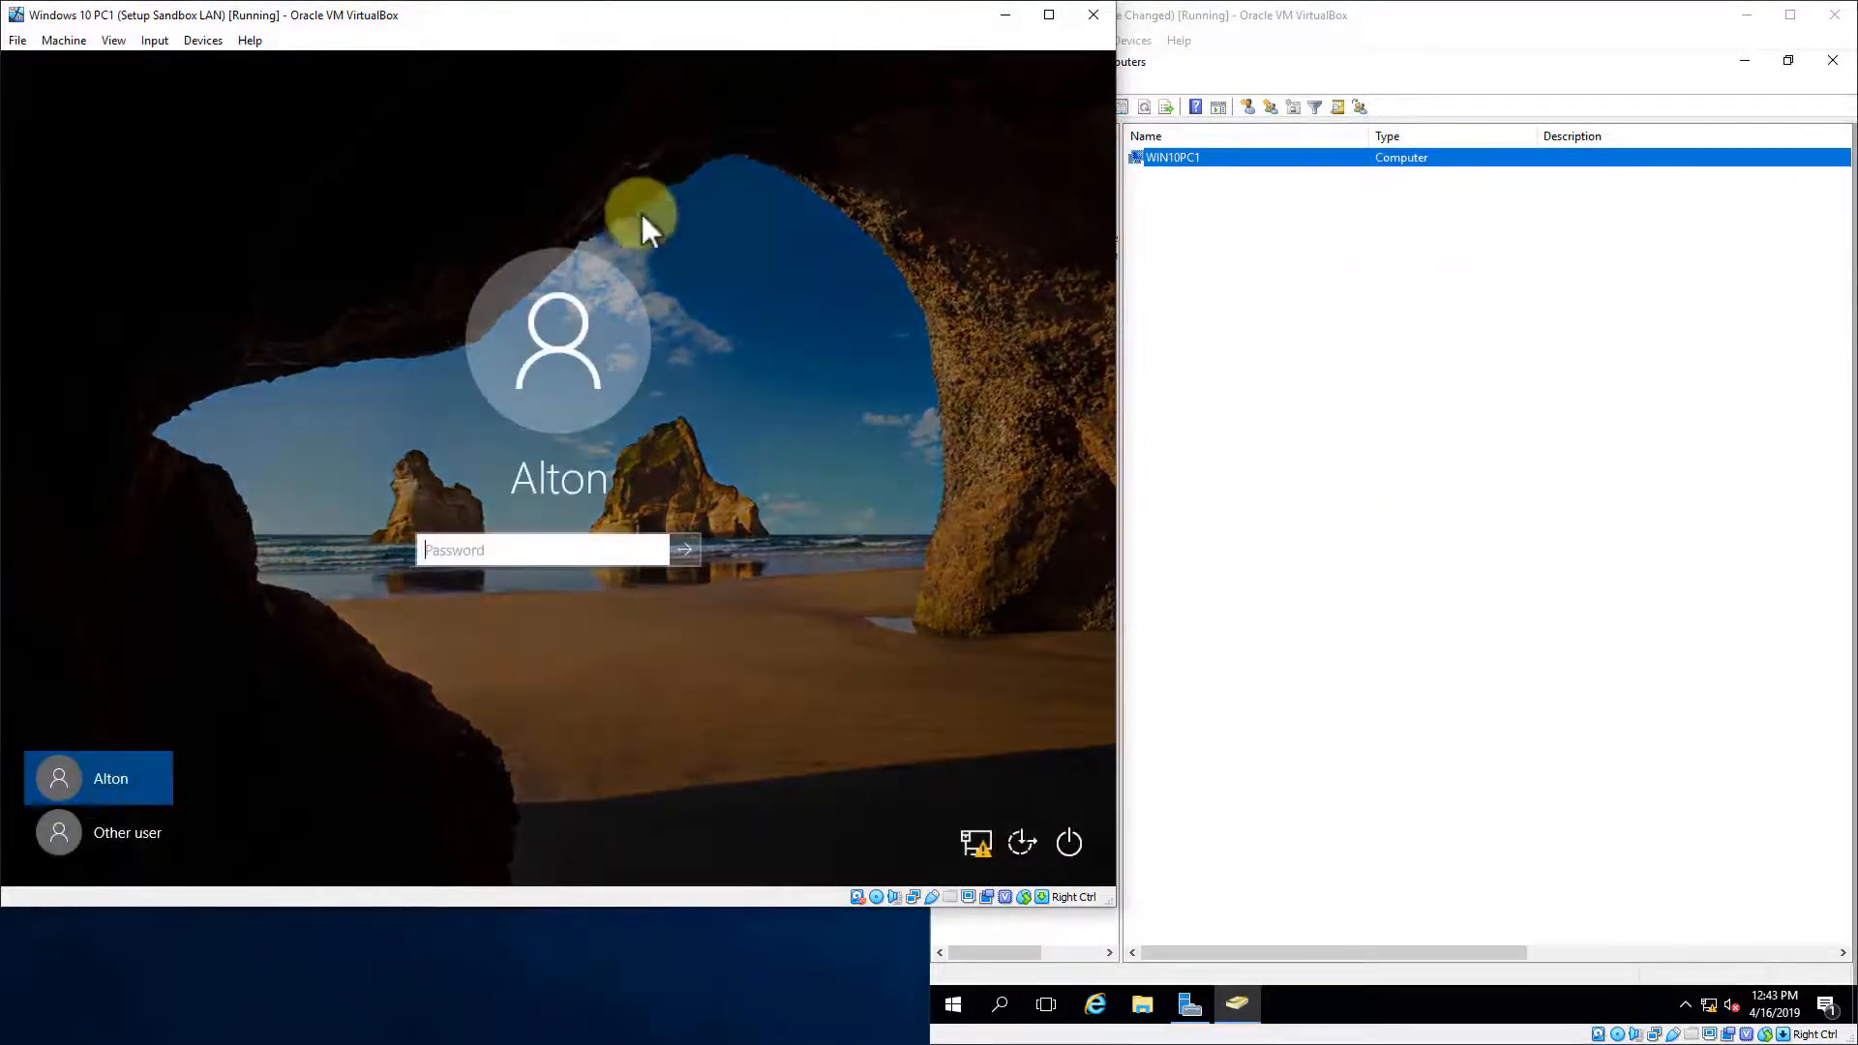
mouse_move(1357, 43)
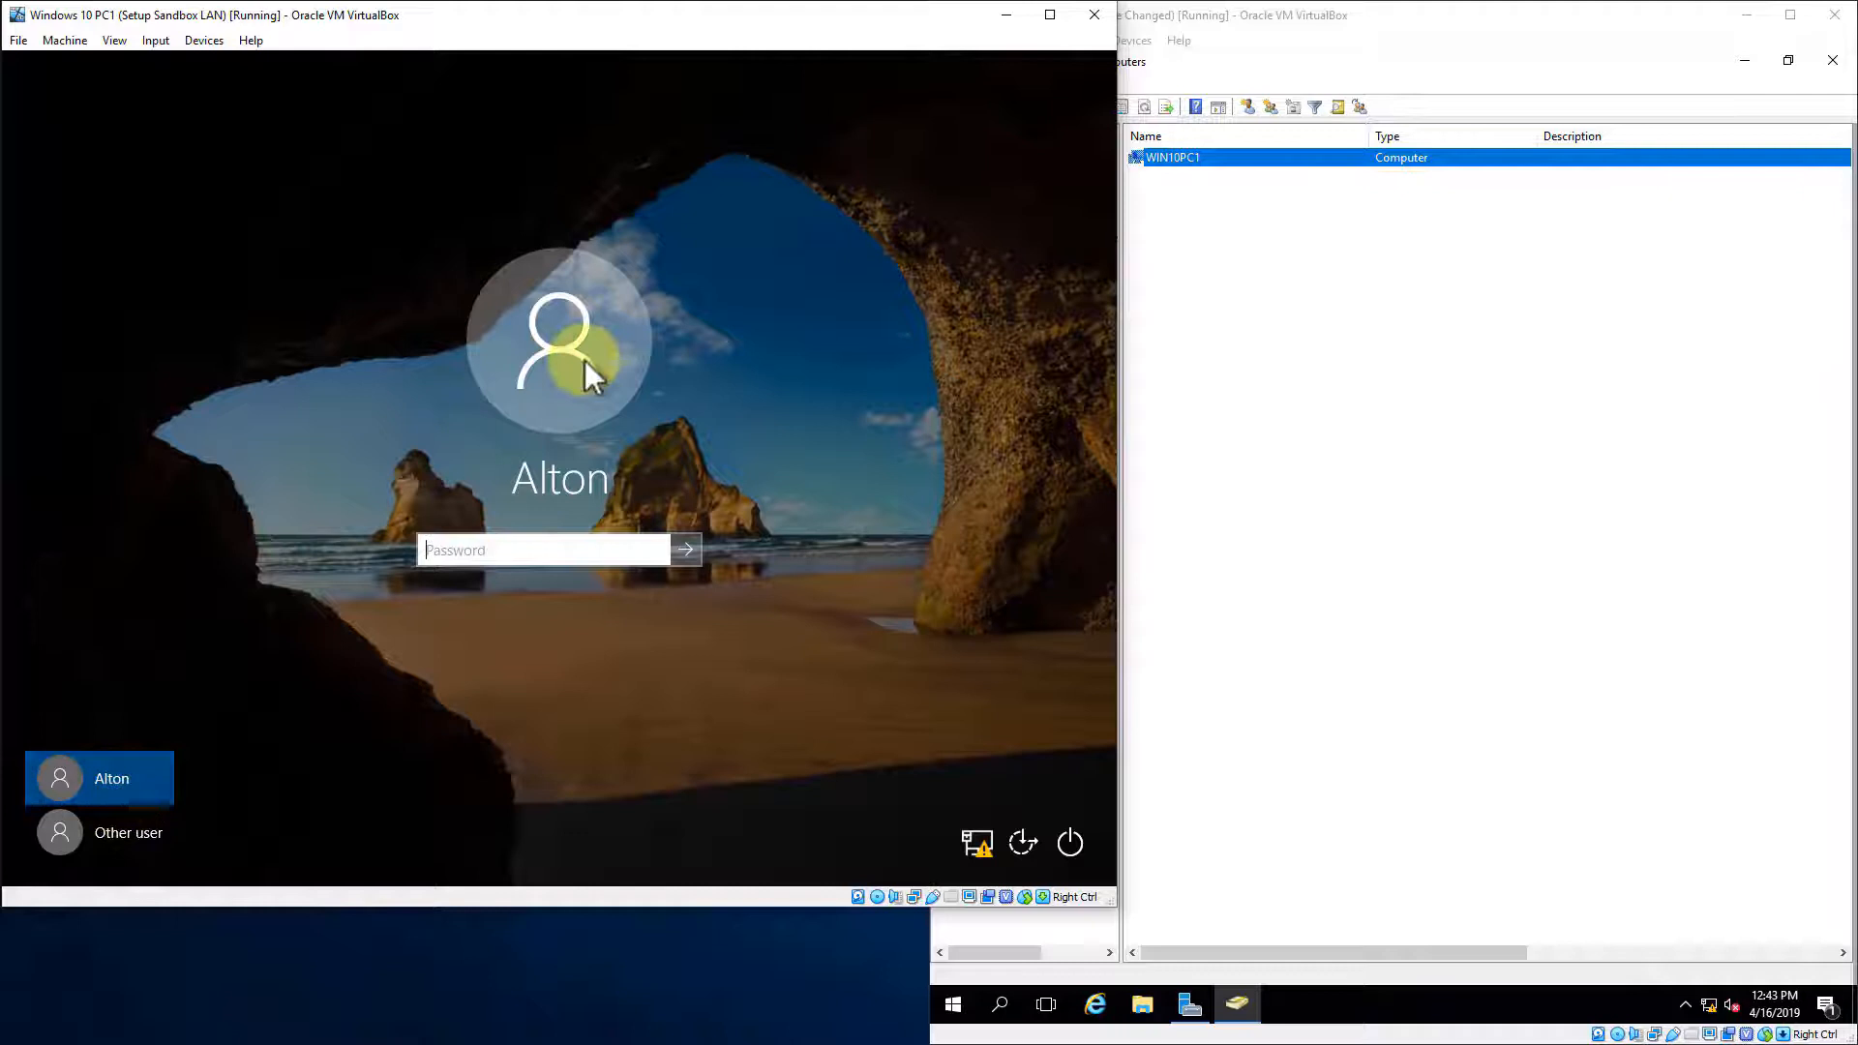
Sign in as alnet\administrator through Other user and make the VM window full screen.
click(545, 549)
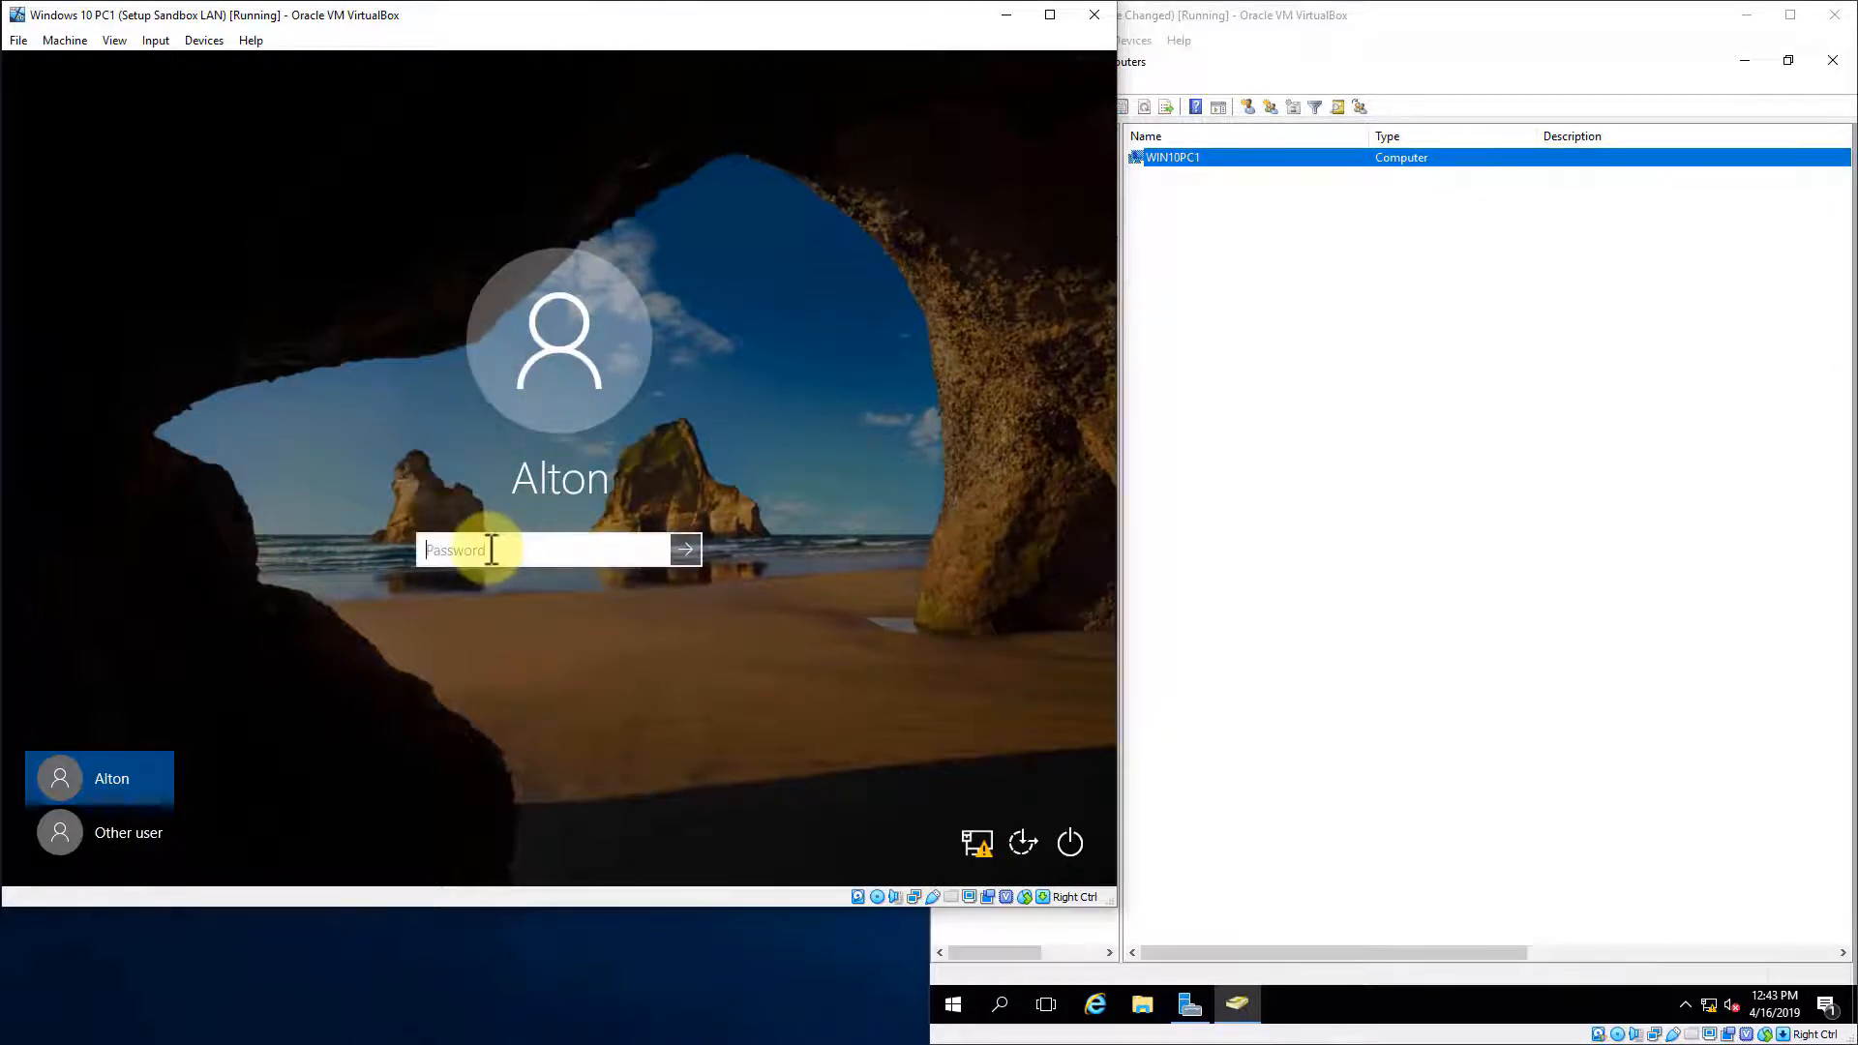
mouse_move(531, 527)
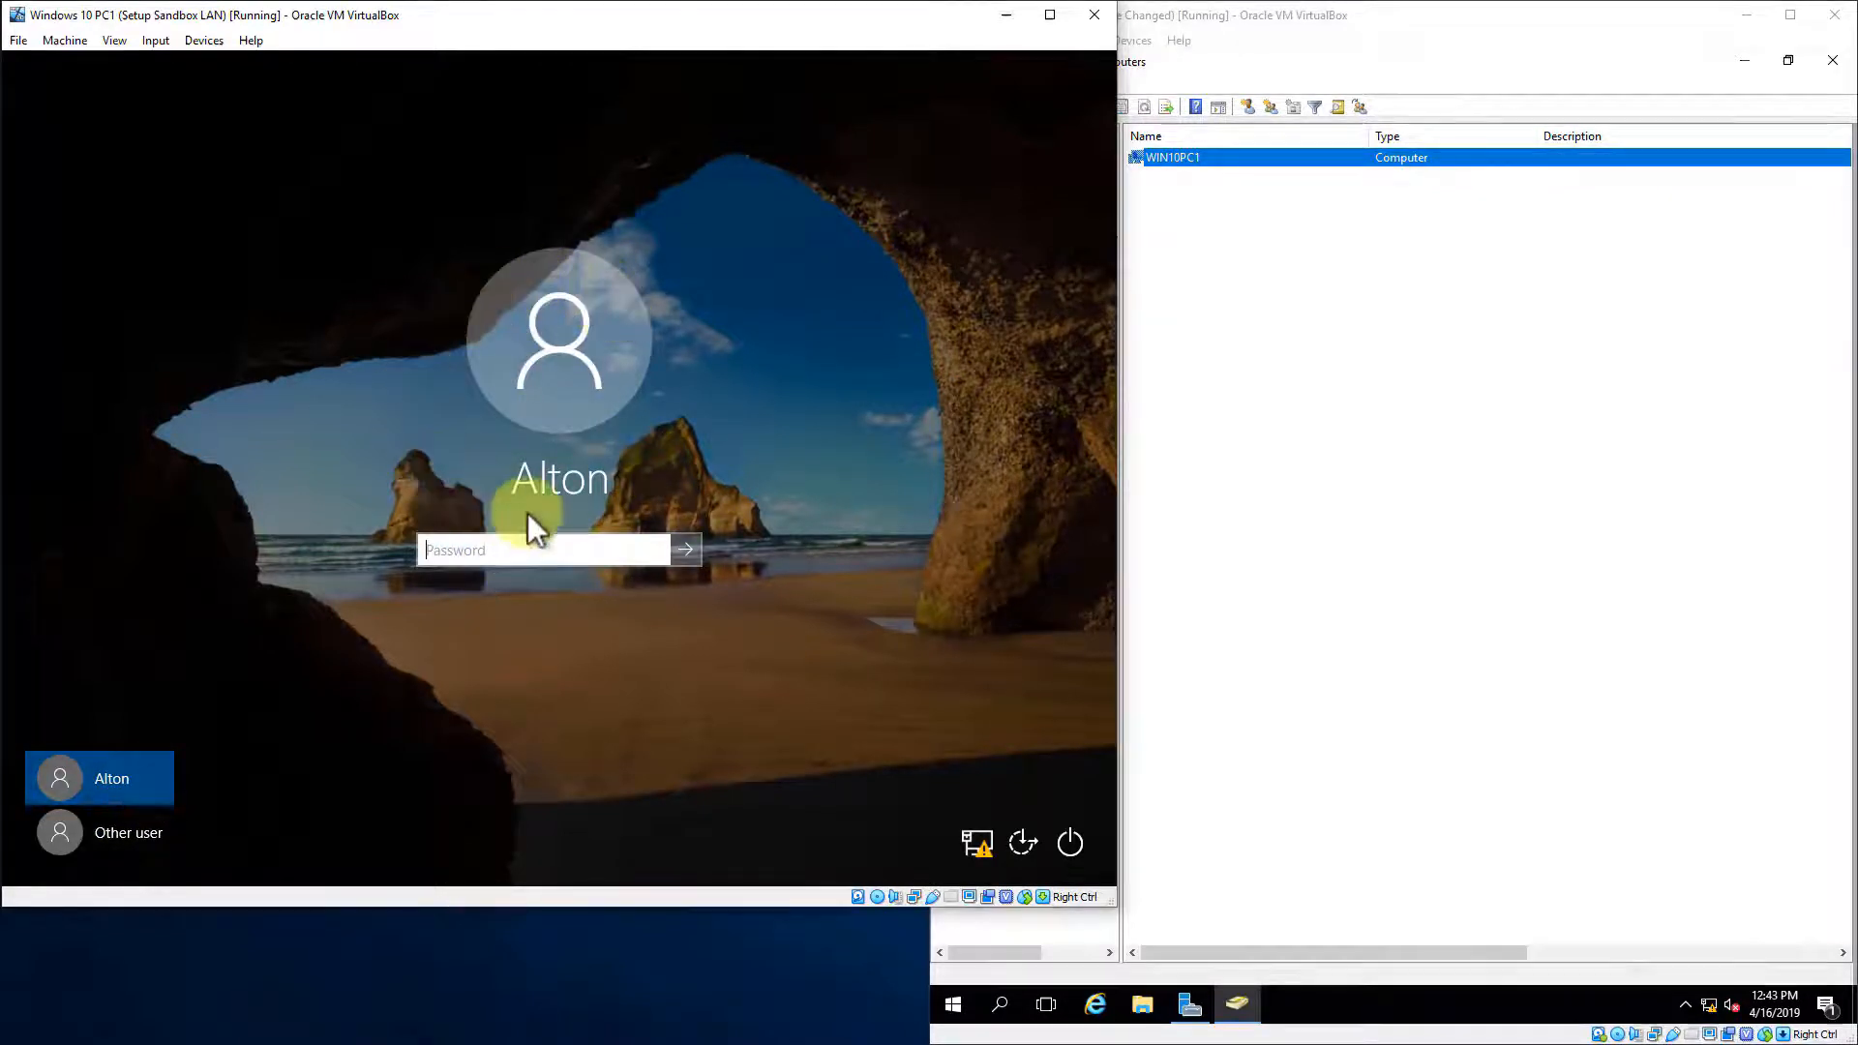
mouse_move(460, 361)
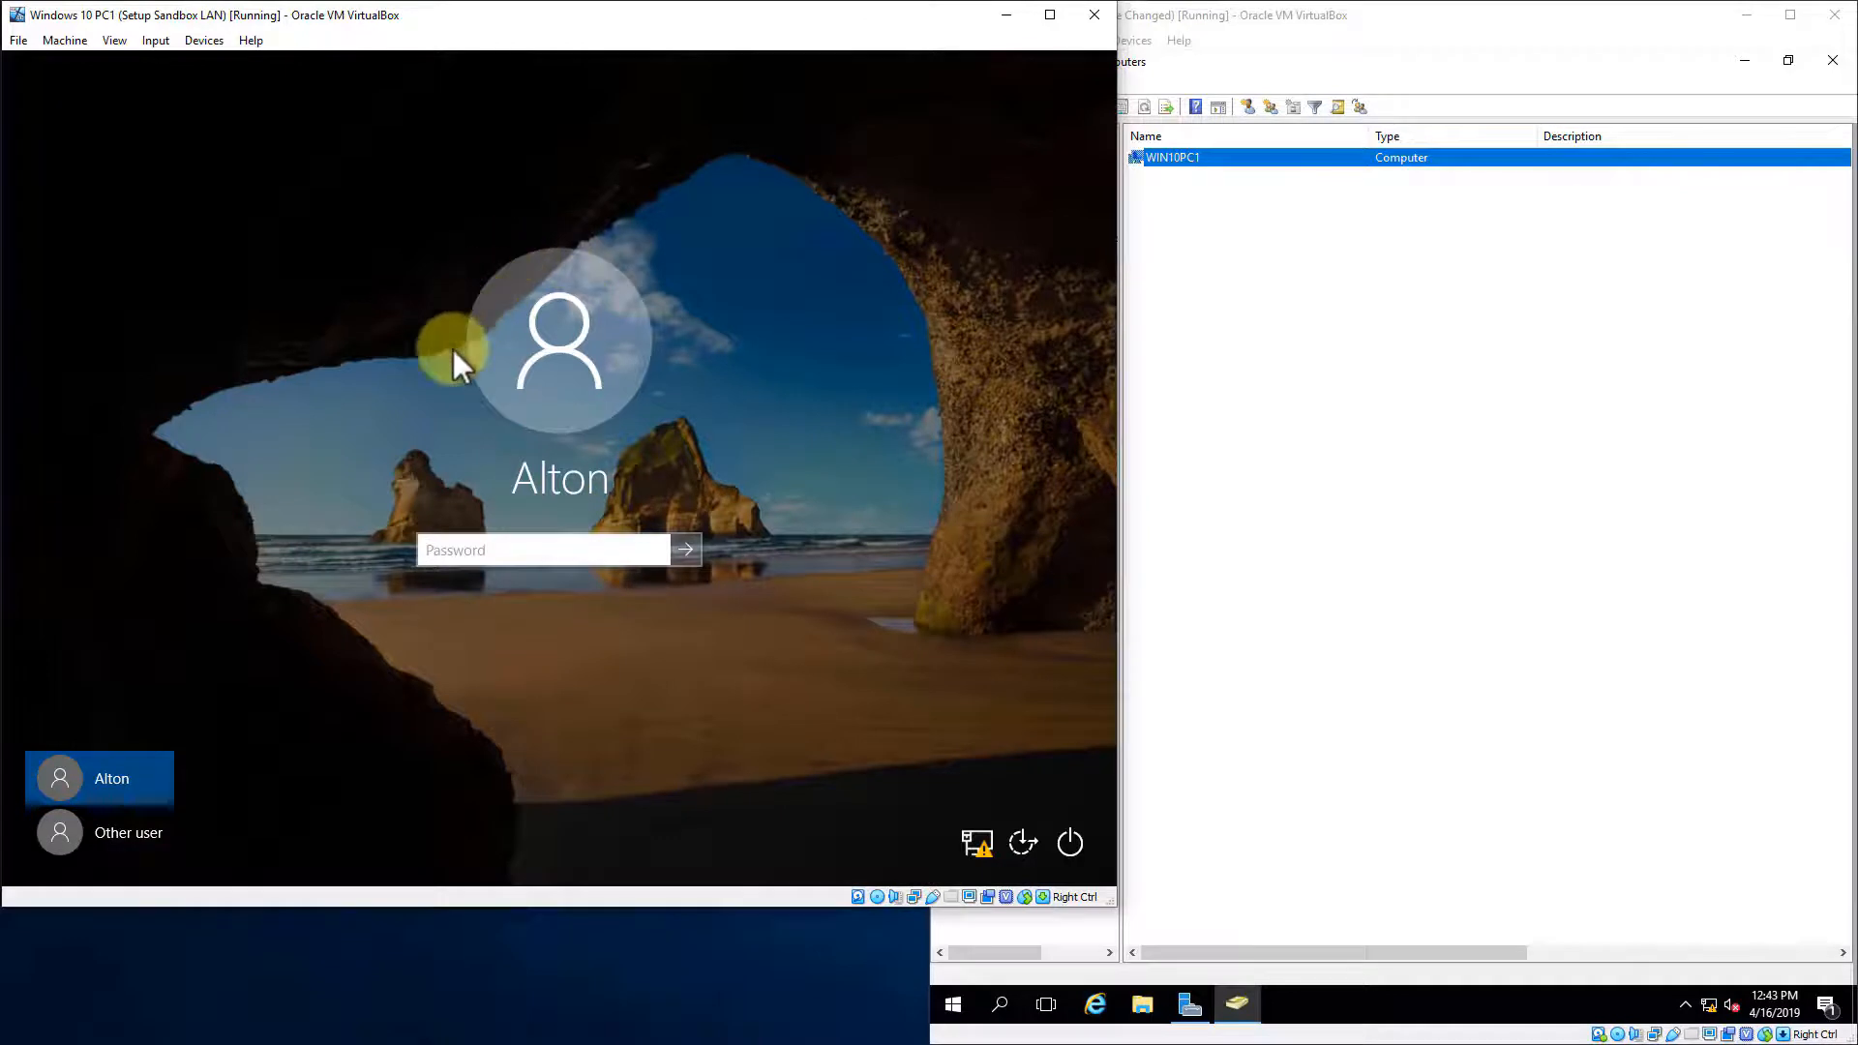
click(127, 833)
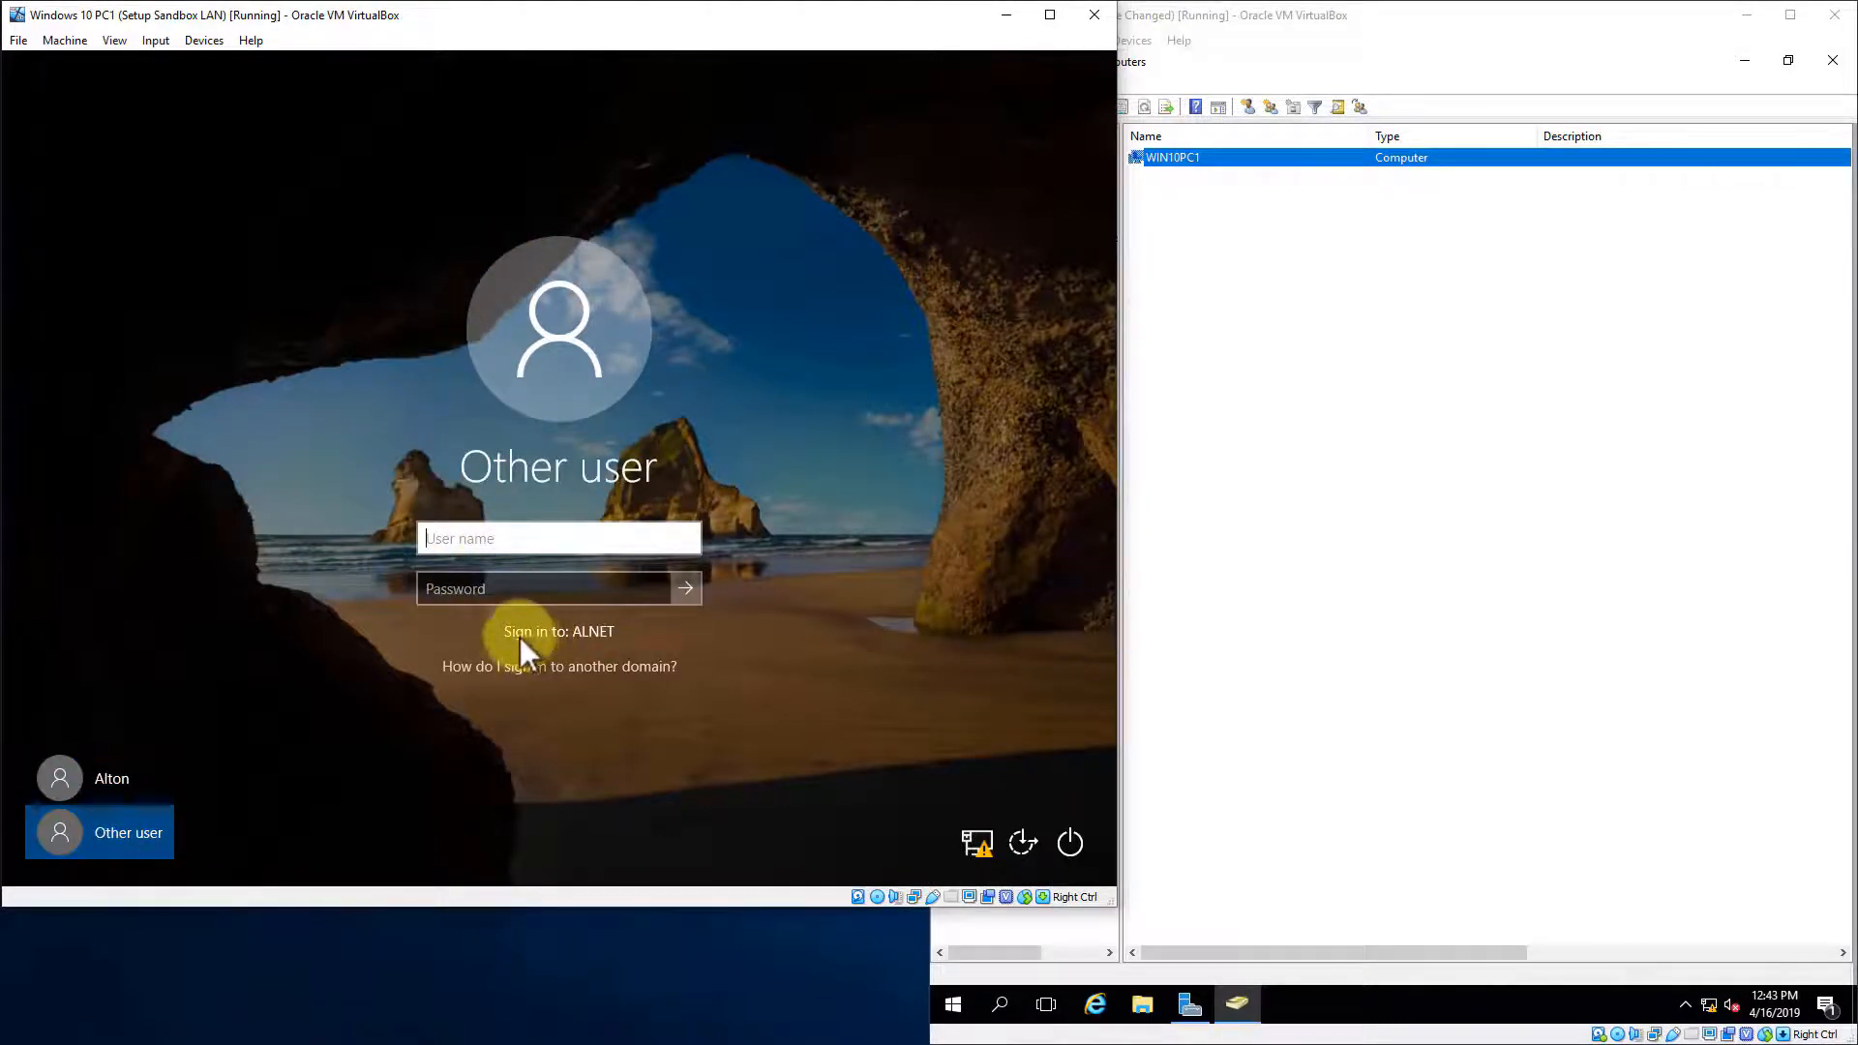
click(557, 538)
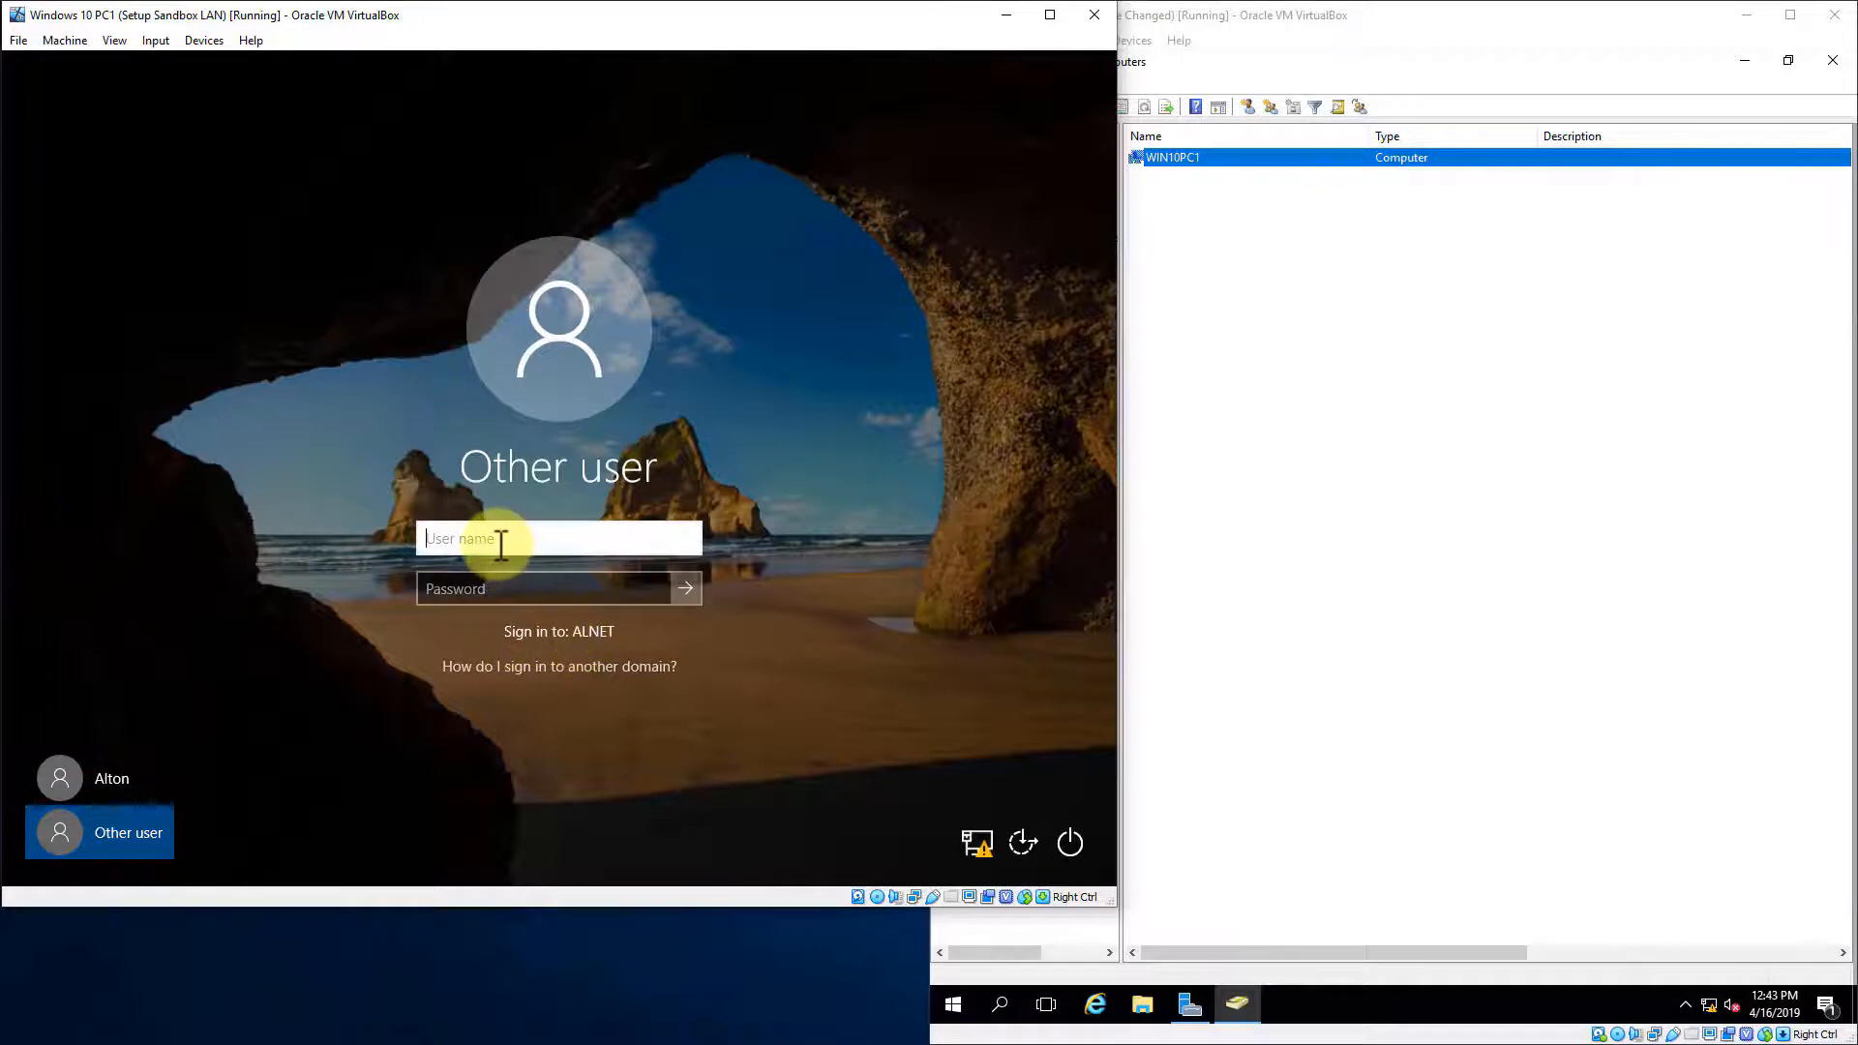
text(alnet)
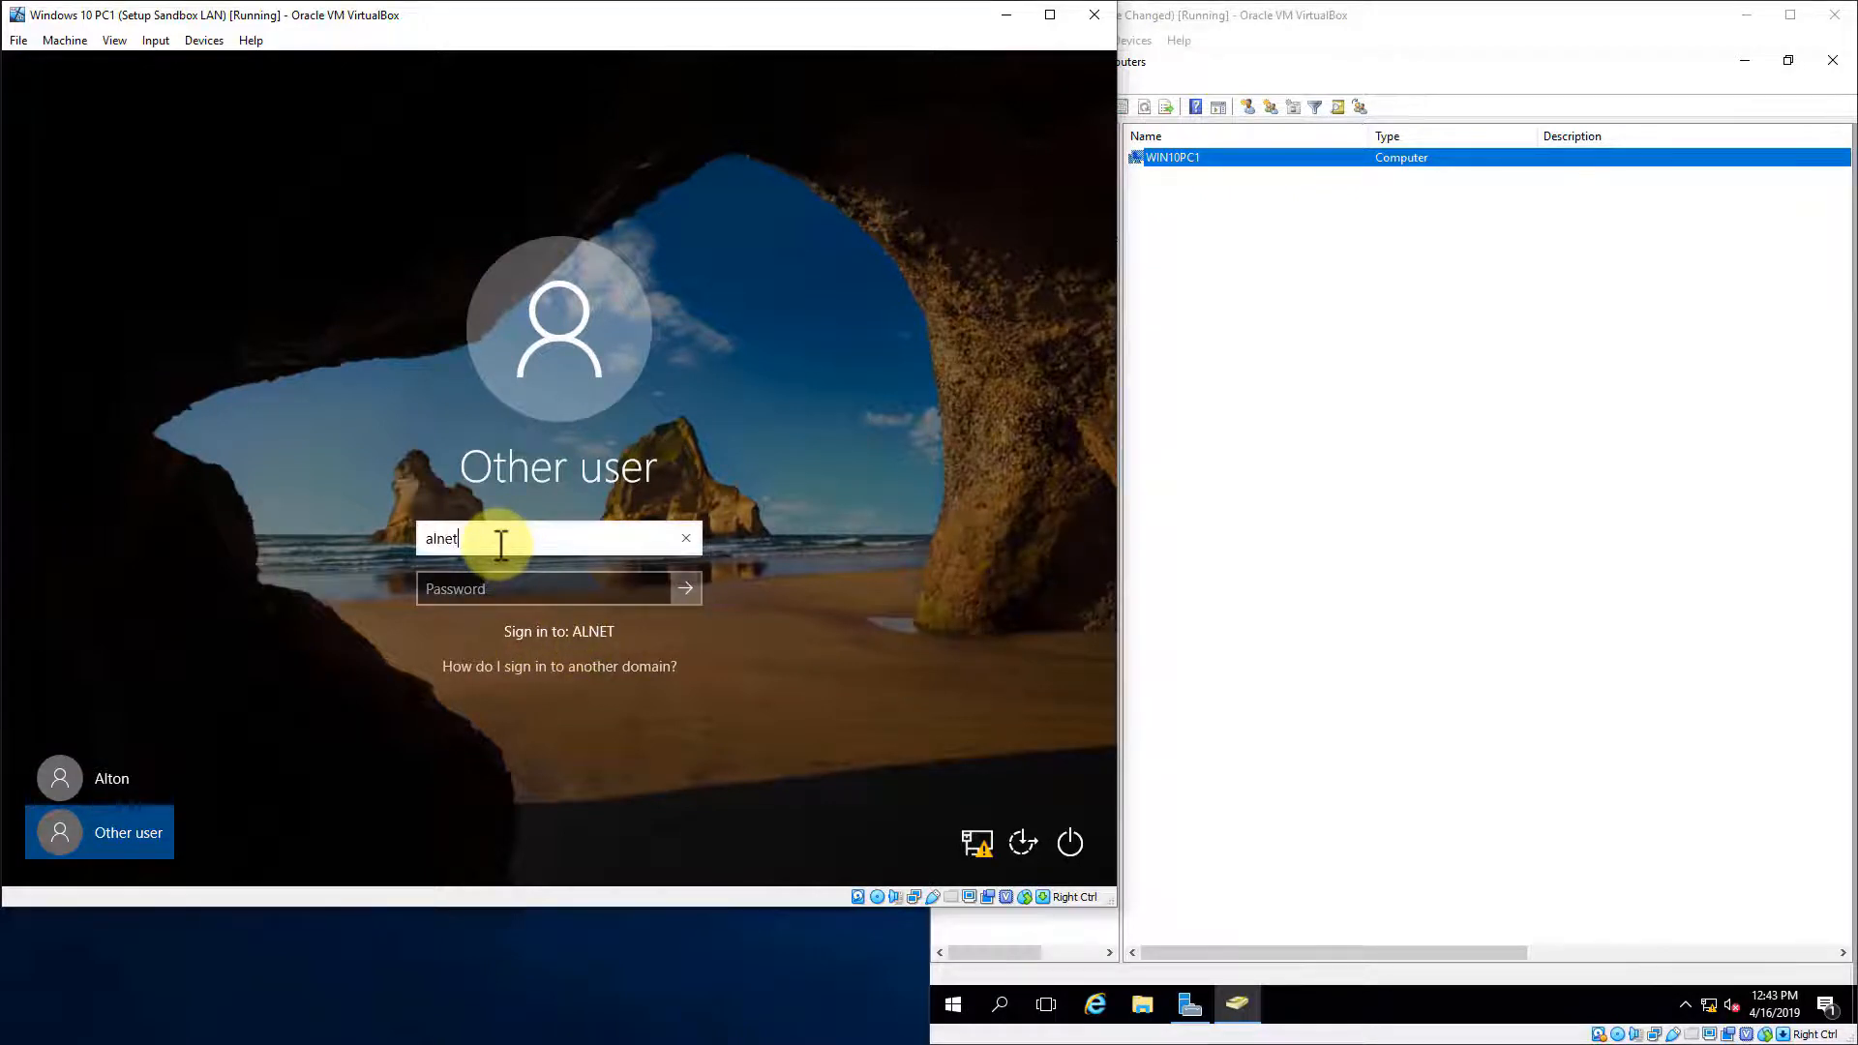
text(\)
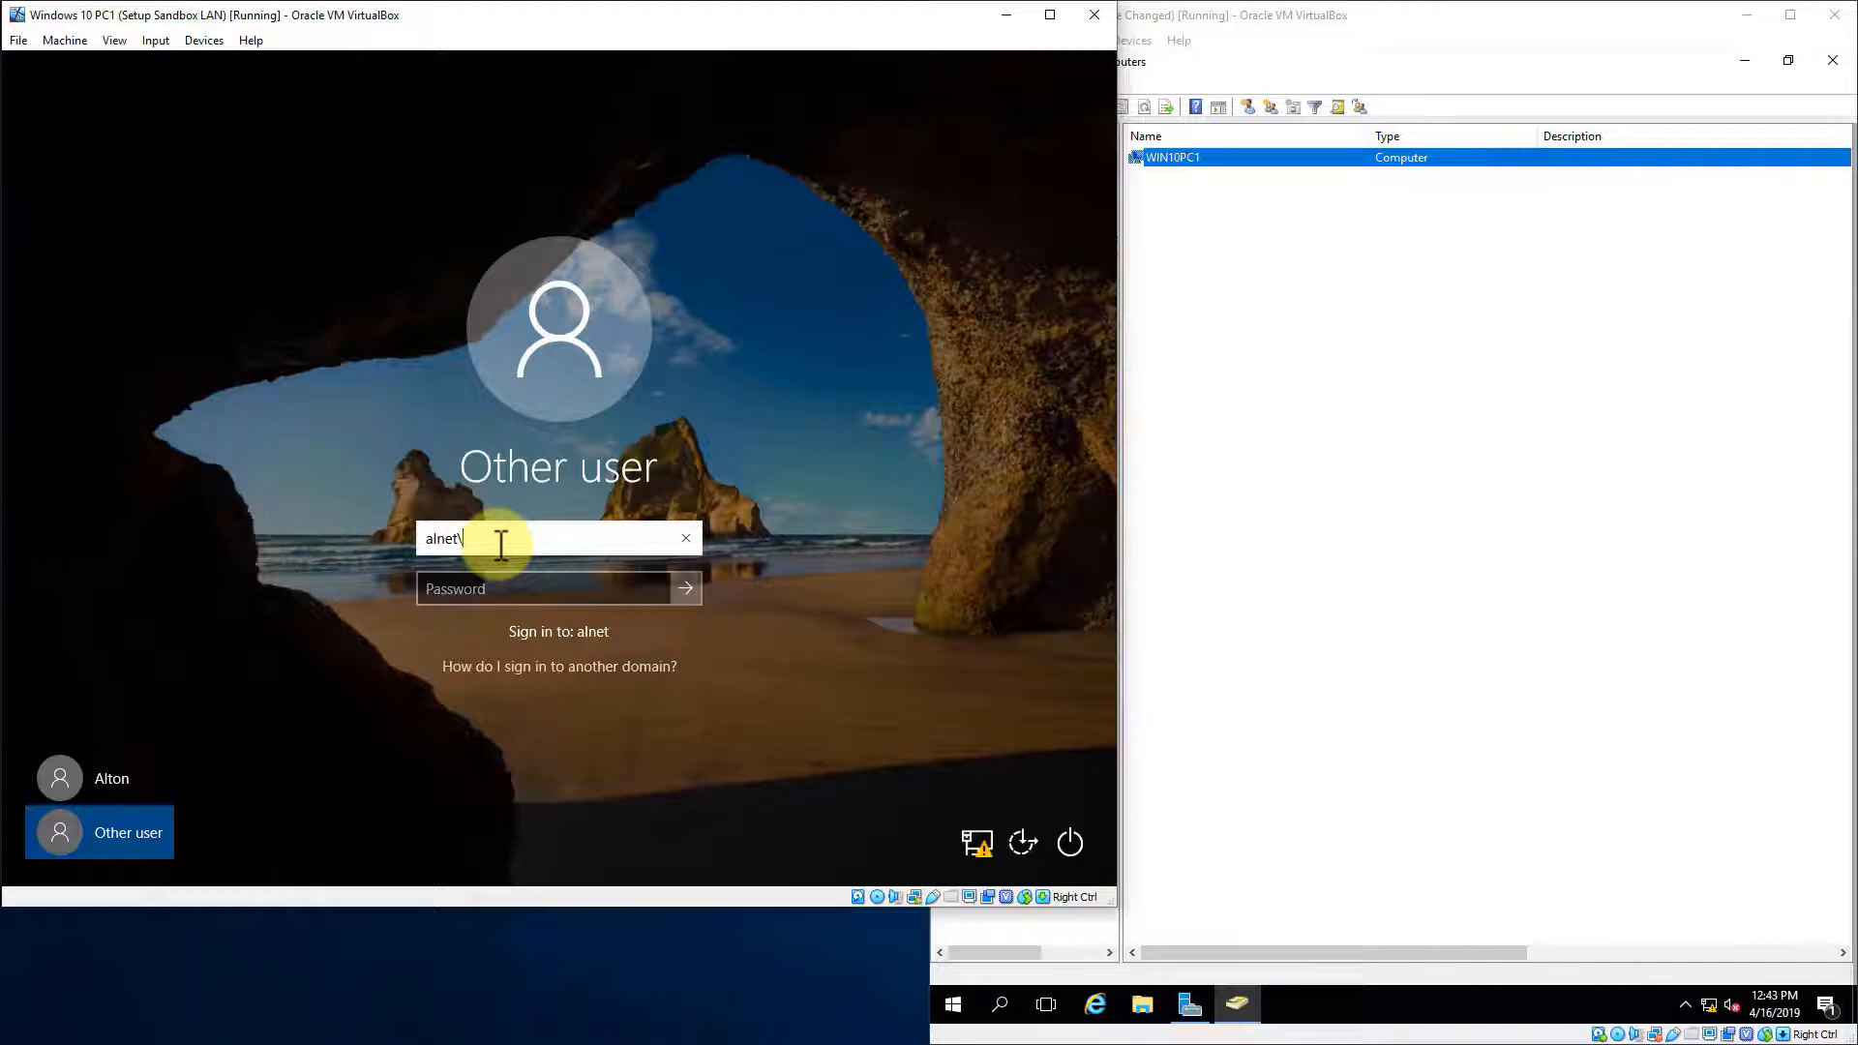
text(adm)
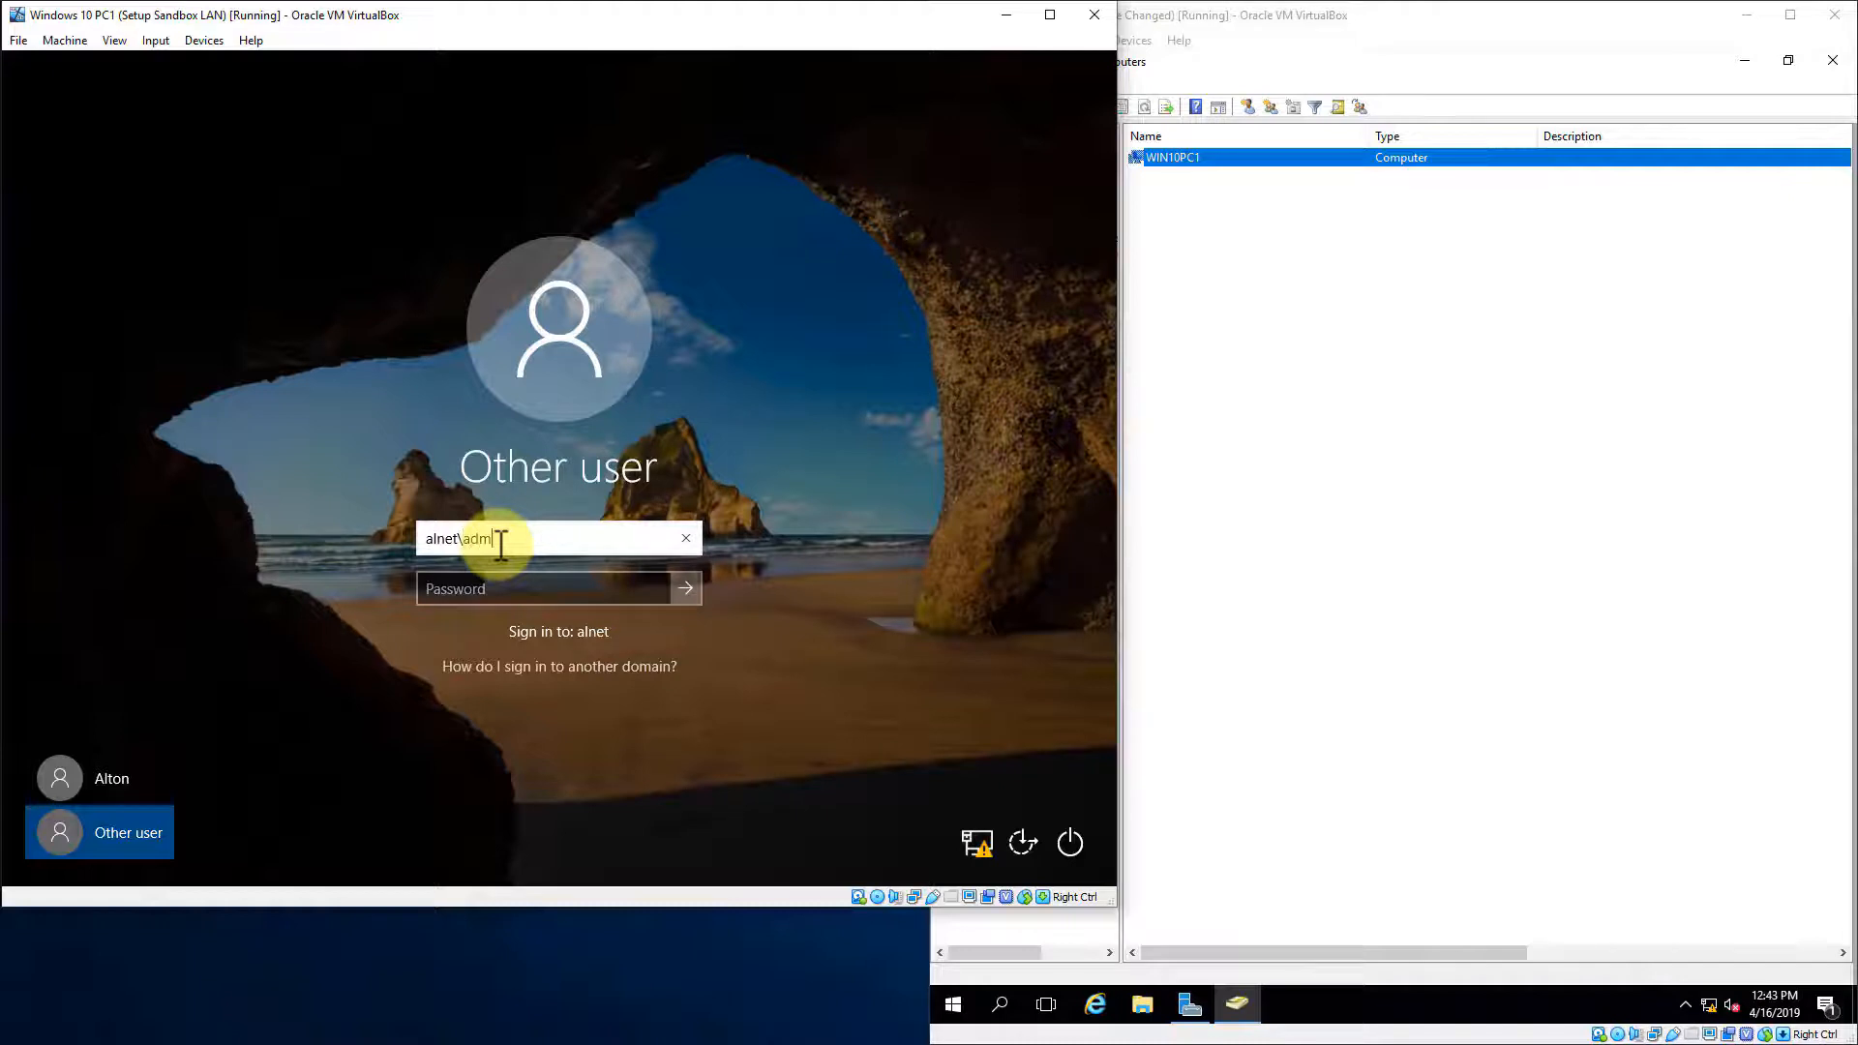
text(in)
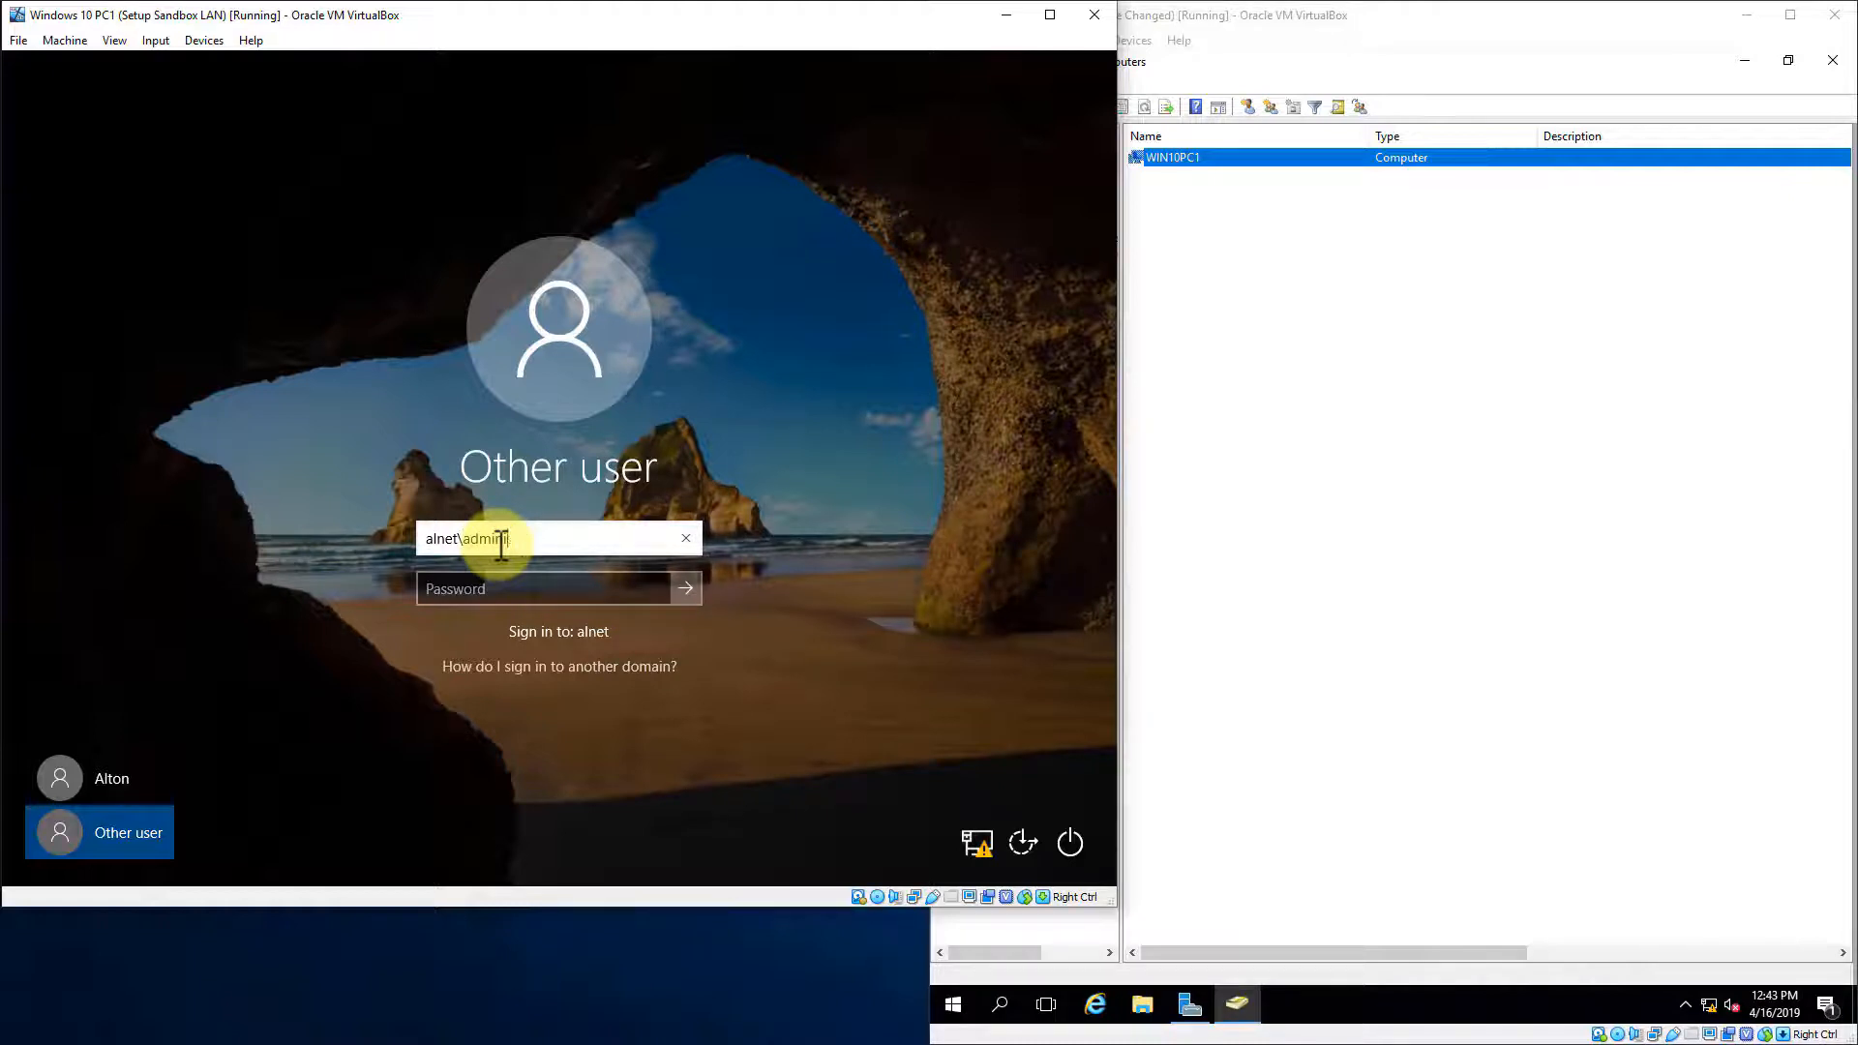
text(istrator)
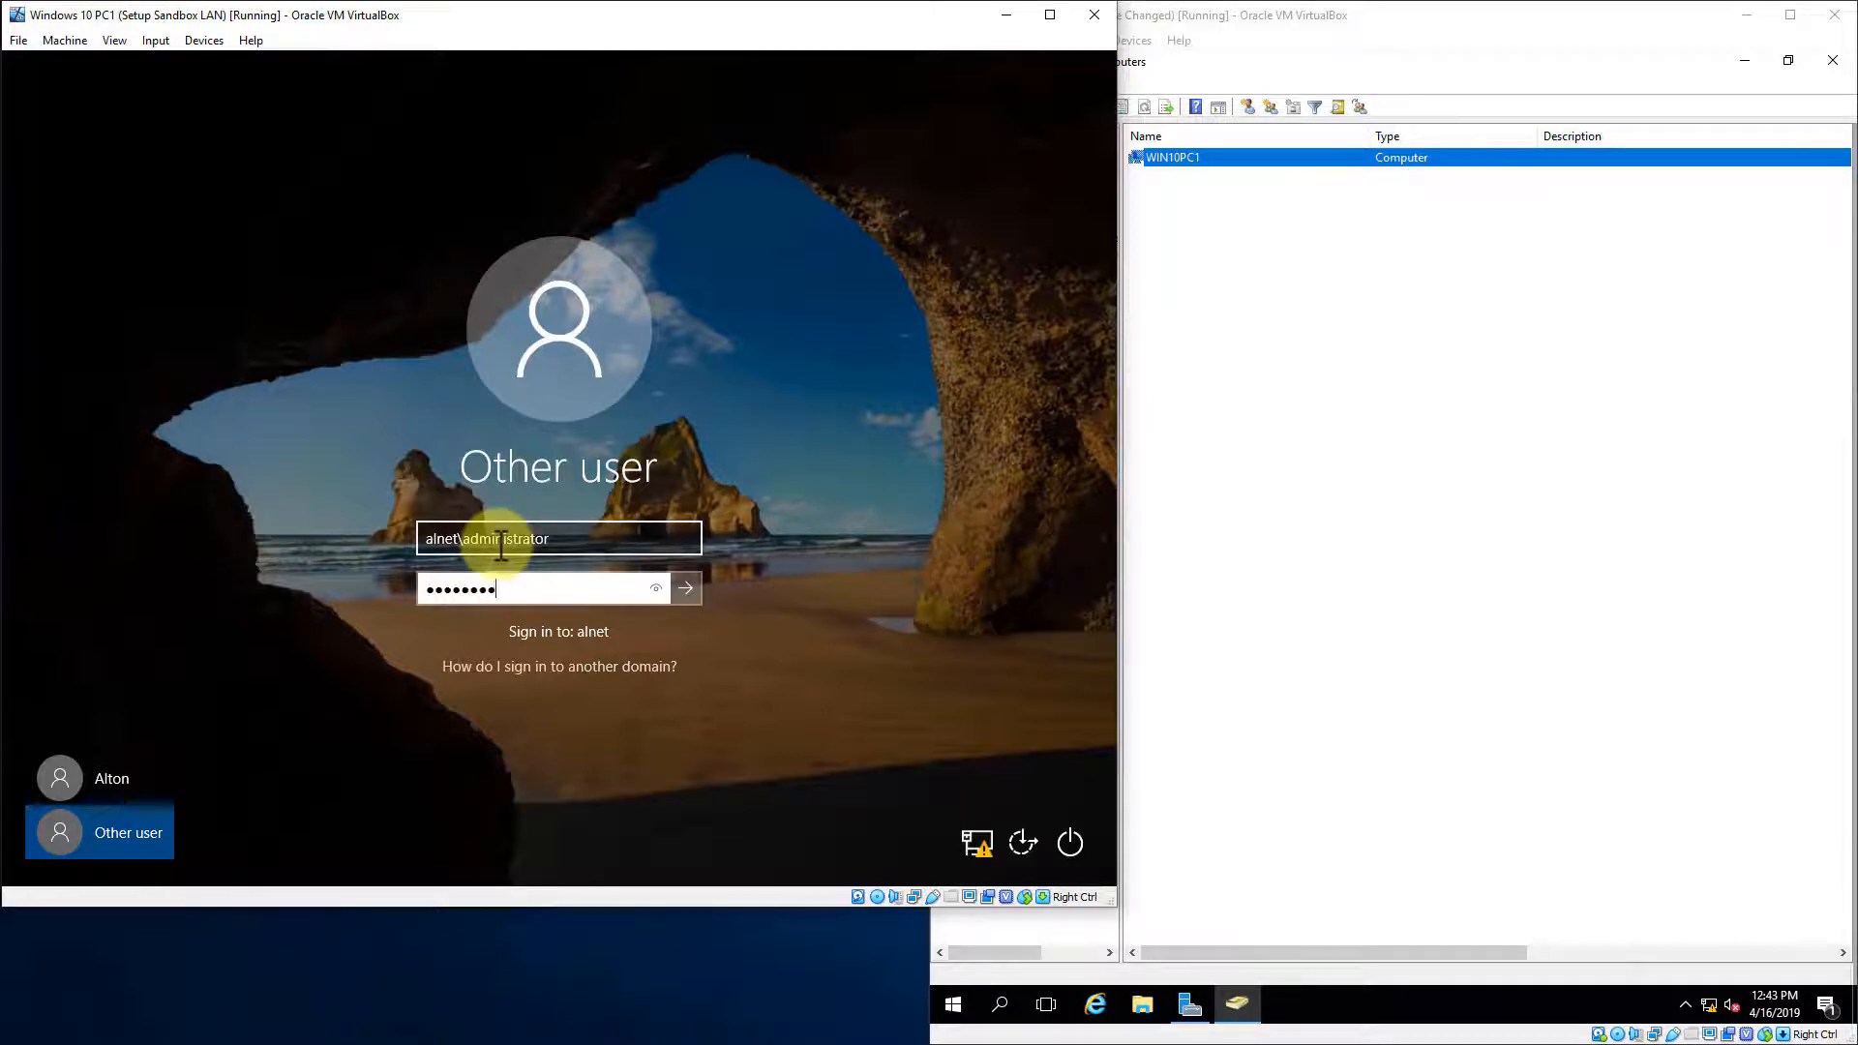
click(685, 587)
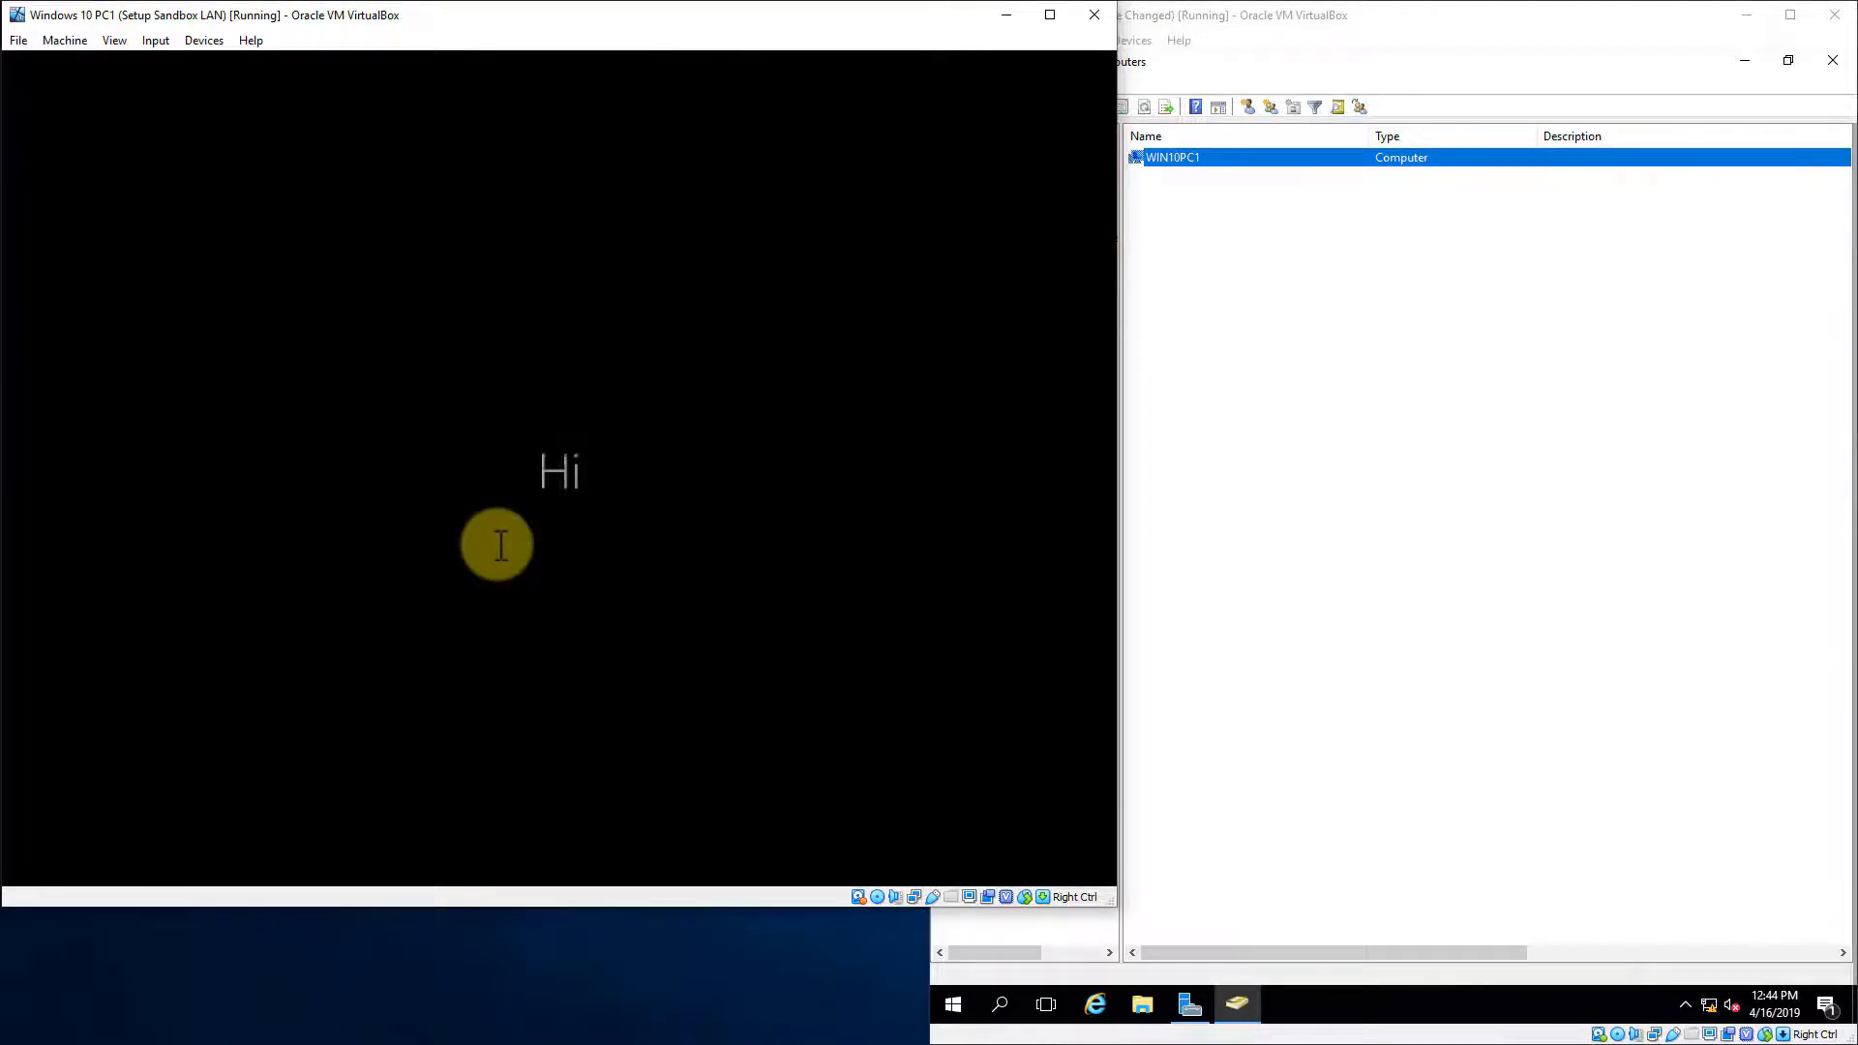
mouse_move(558, 368)
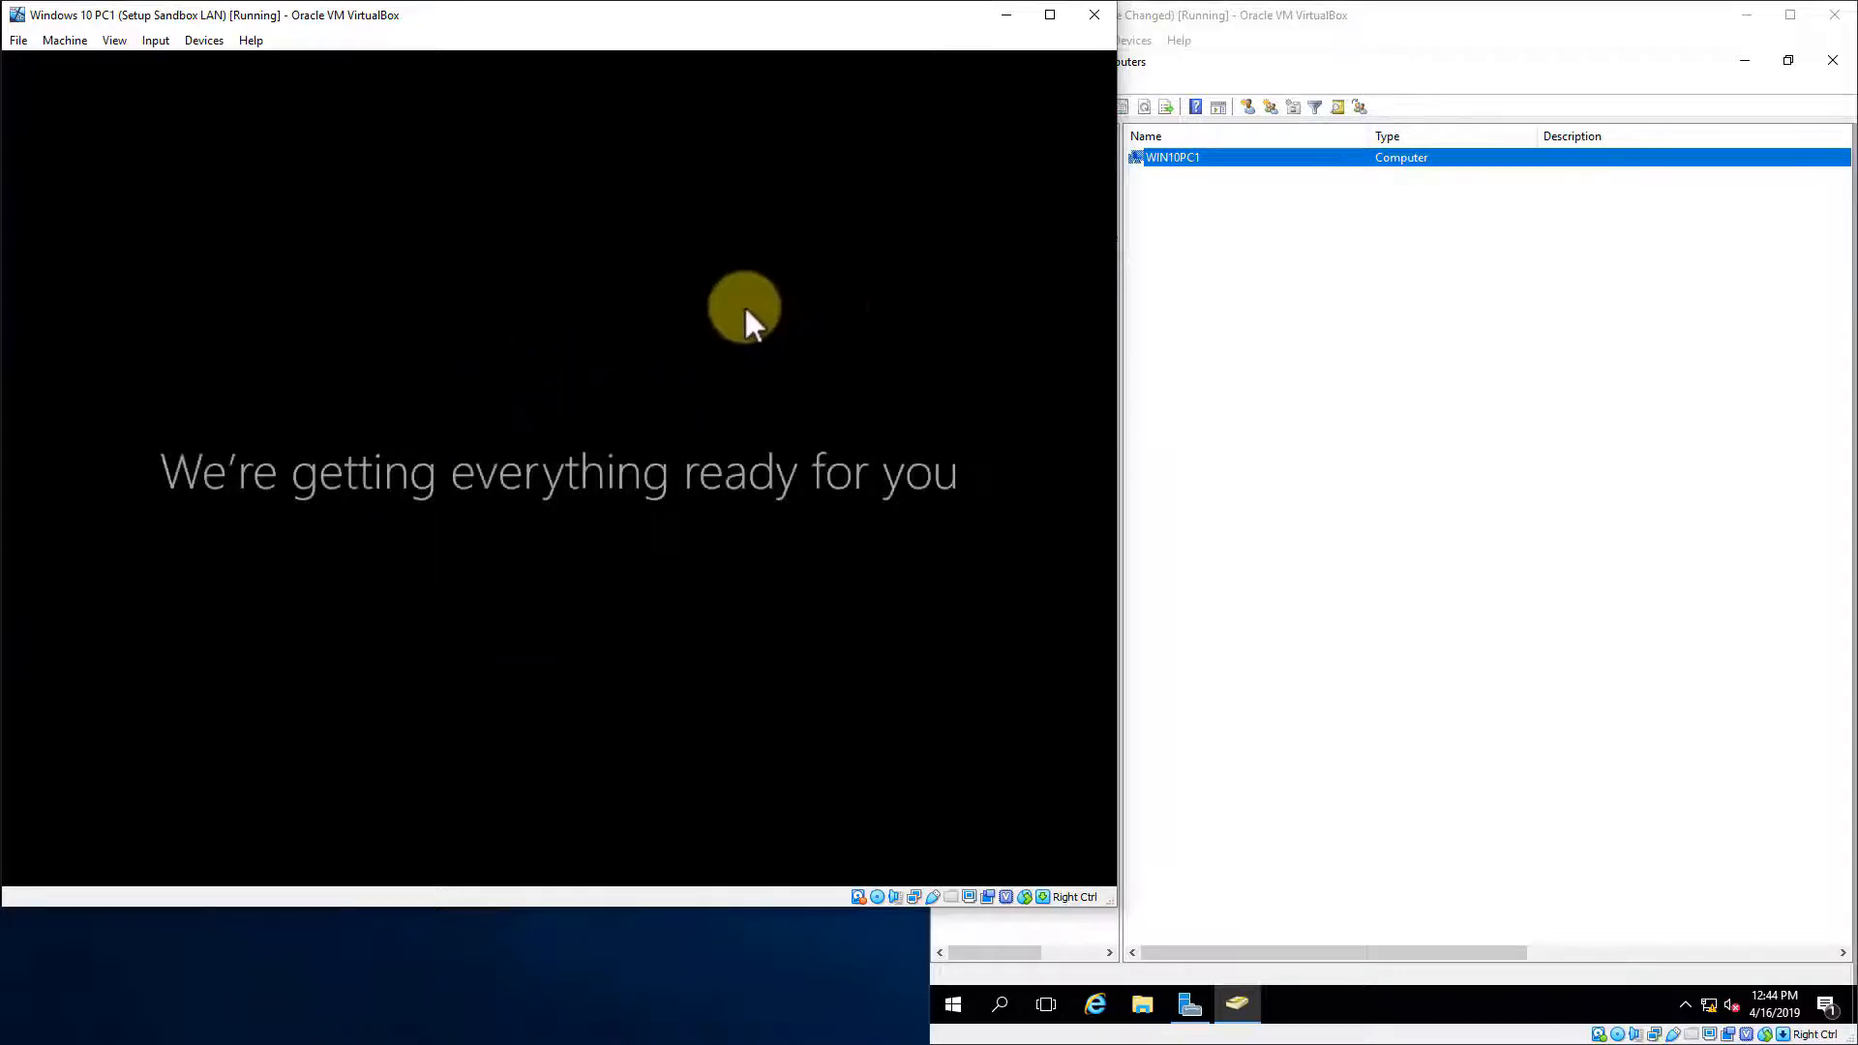
mouse_move(1047, 22)
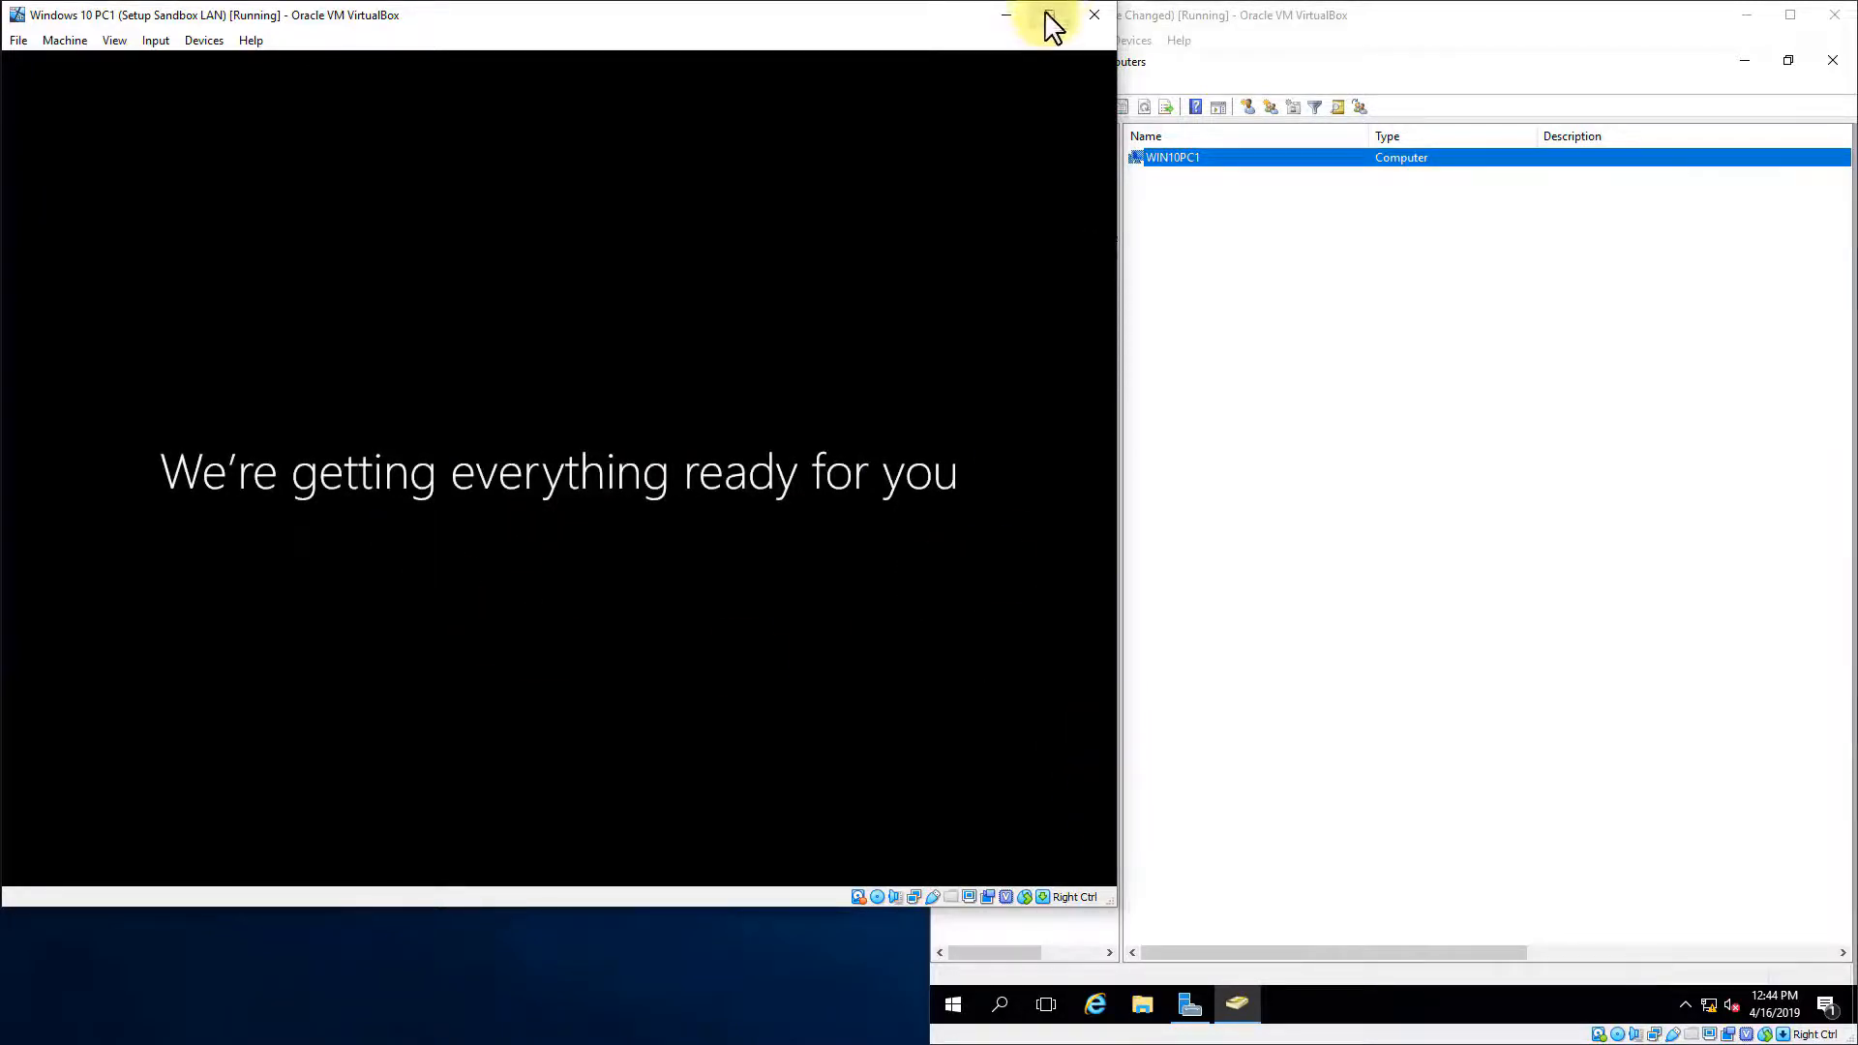
click(1046, 14)
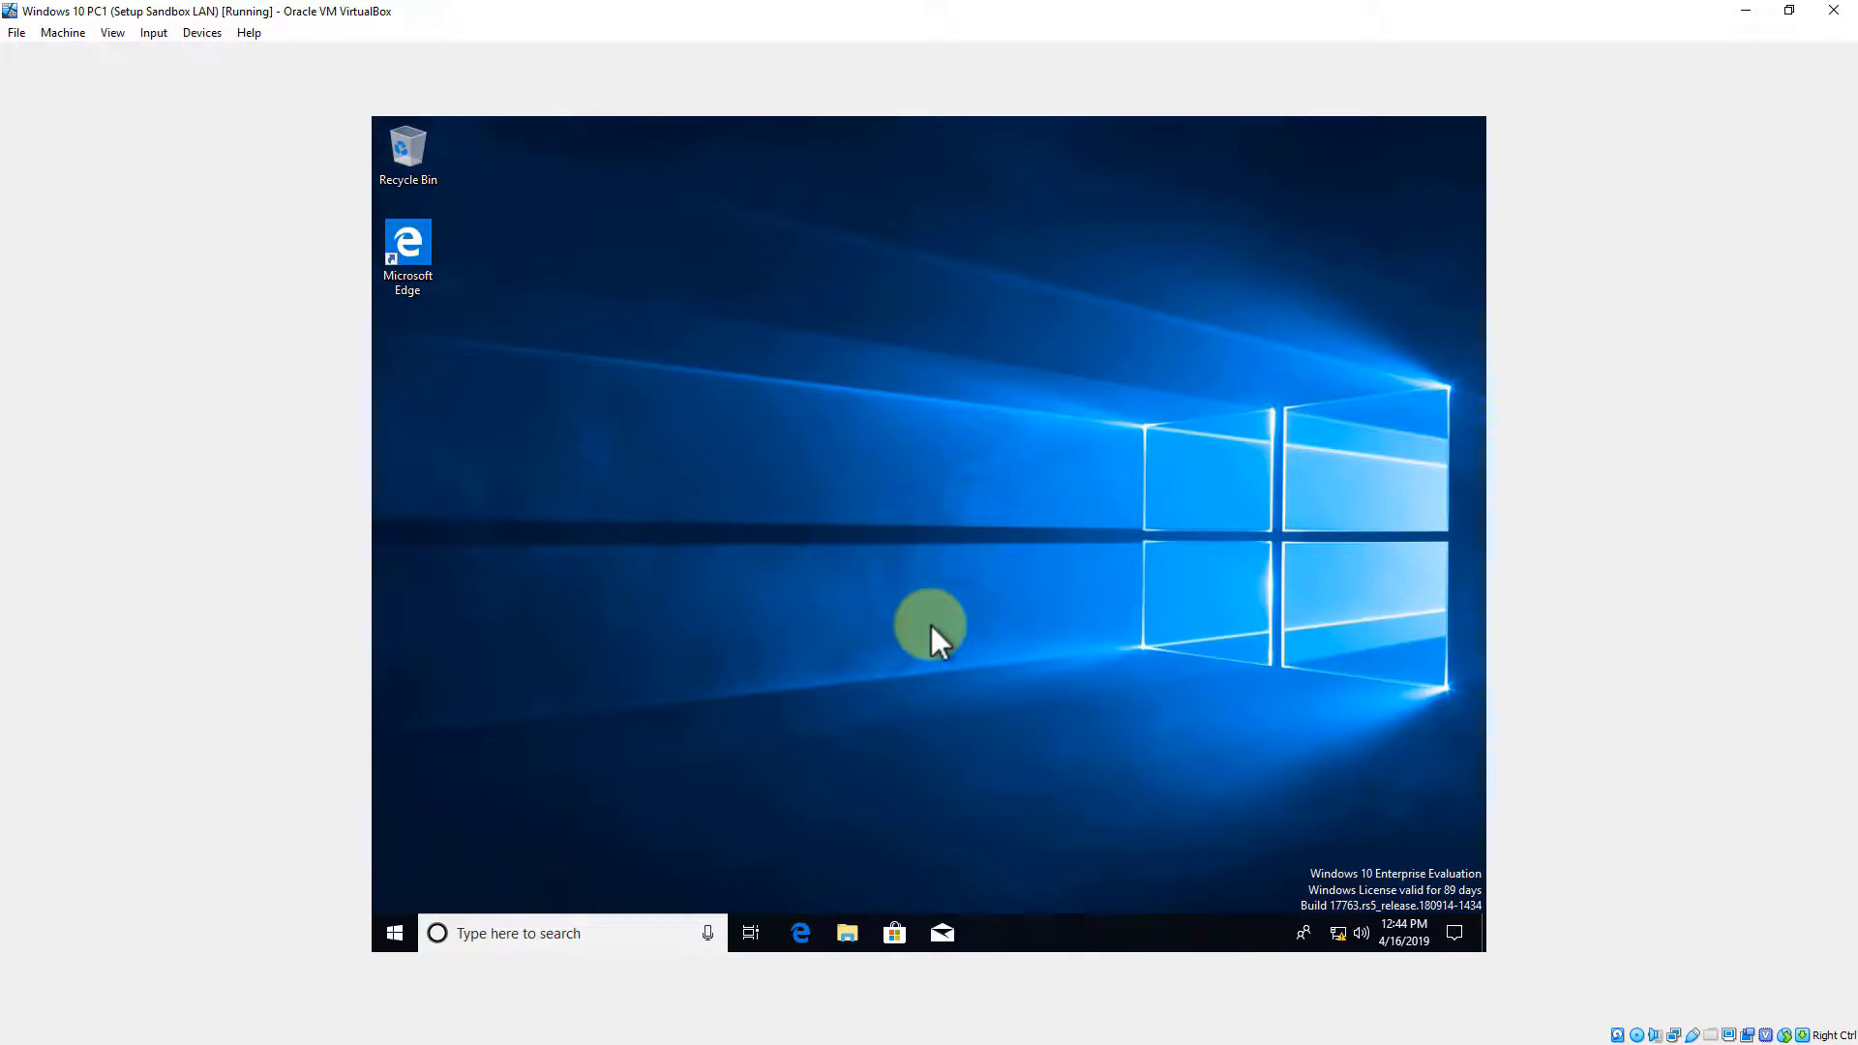
mouse_move(1207, 462)
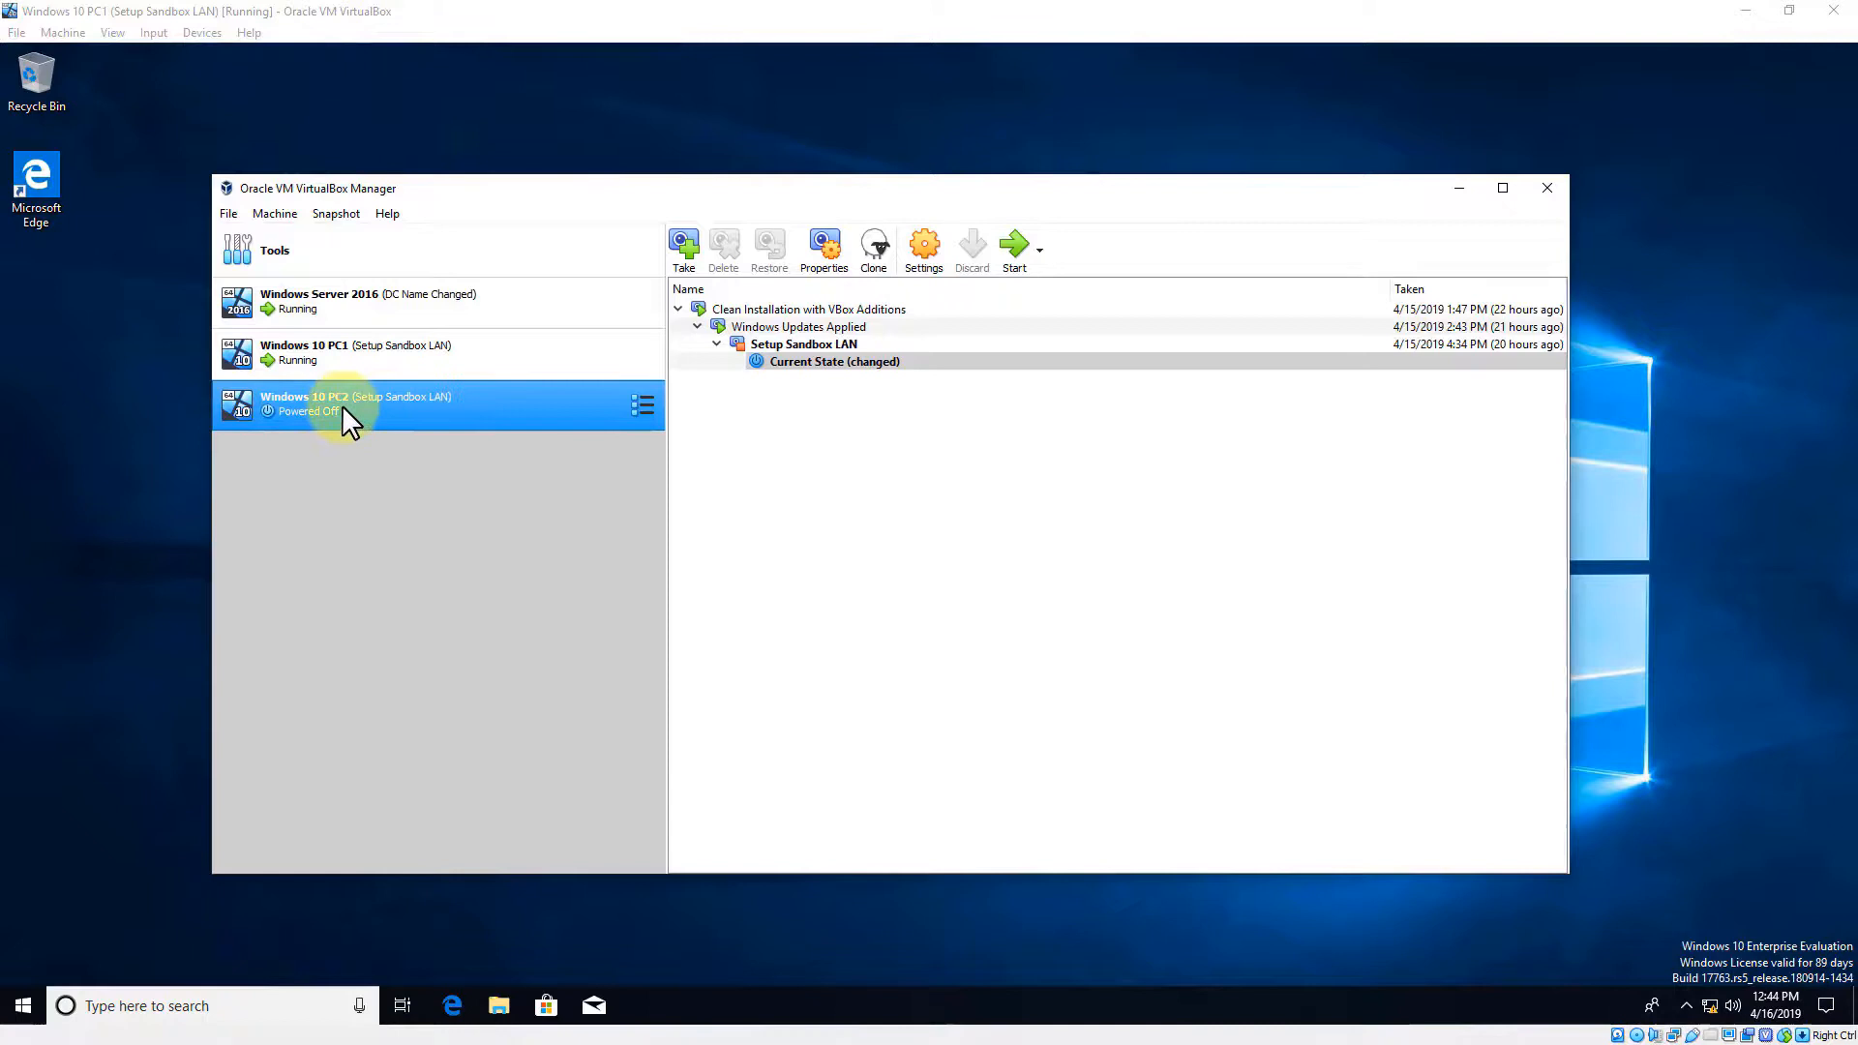
mouse_move(349, 411)
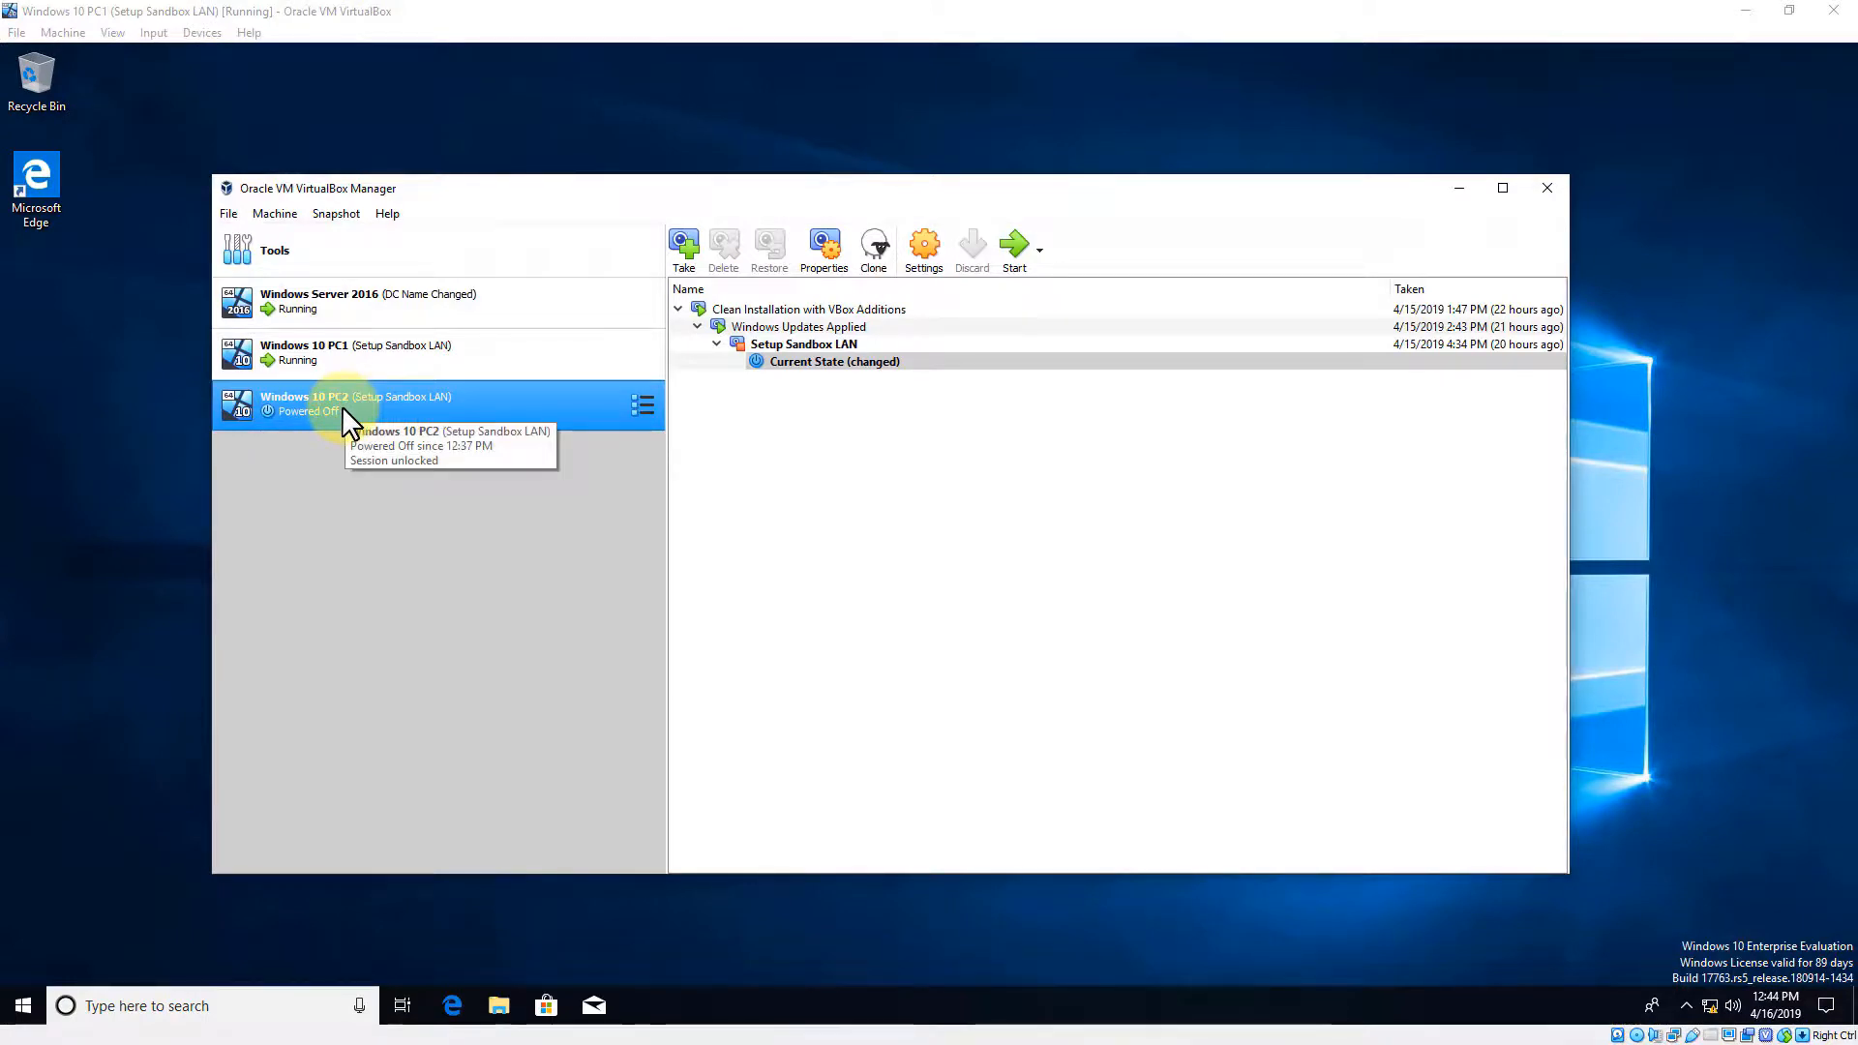
mouse_move(159, 359)
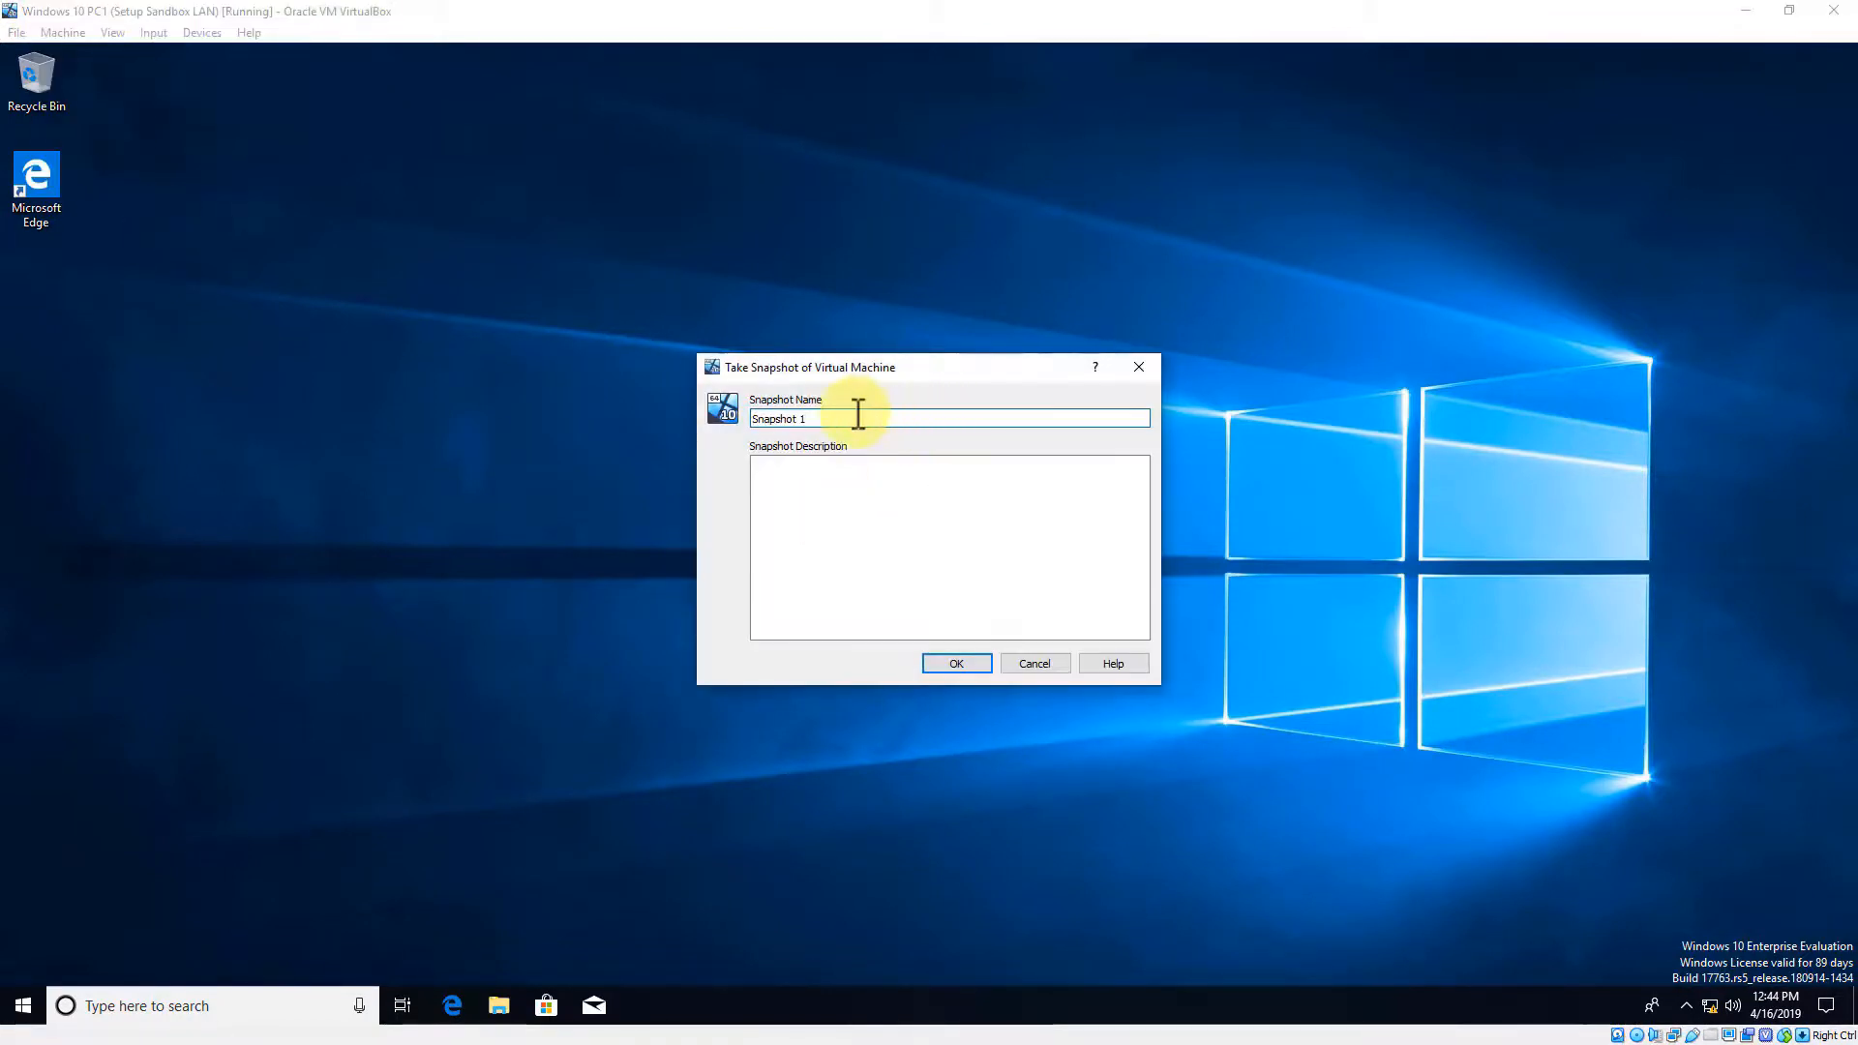
Name the snapshot 'Added Computer to AD Domain' and confirm it.
text(Added Computer to)
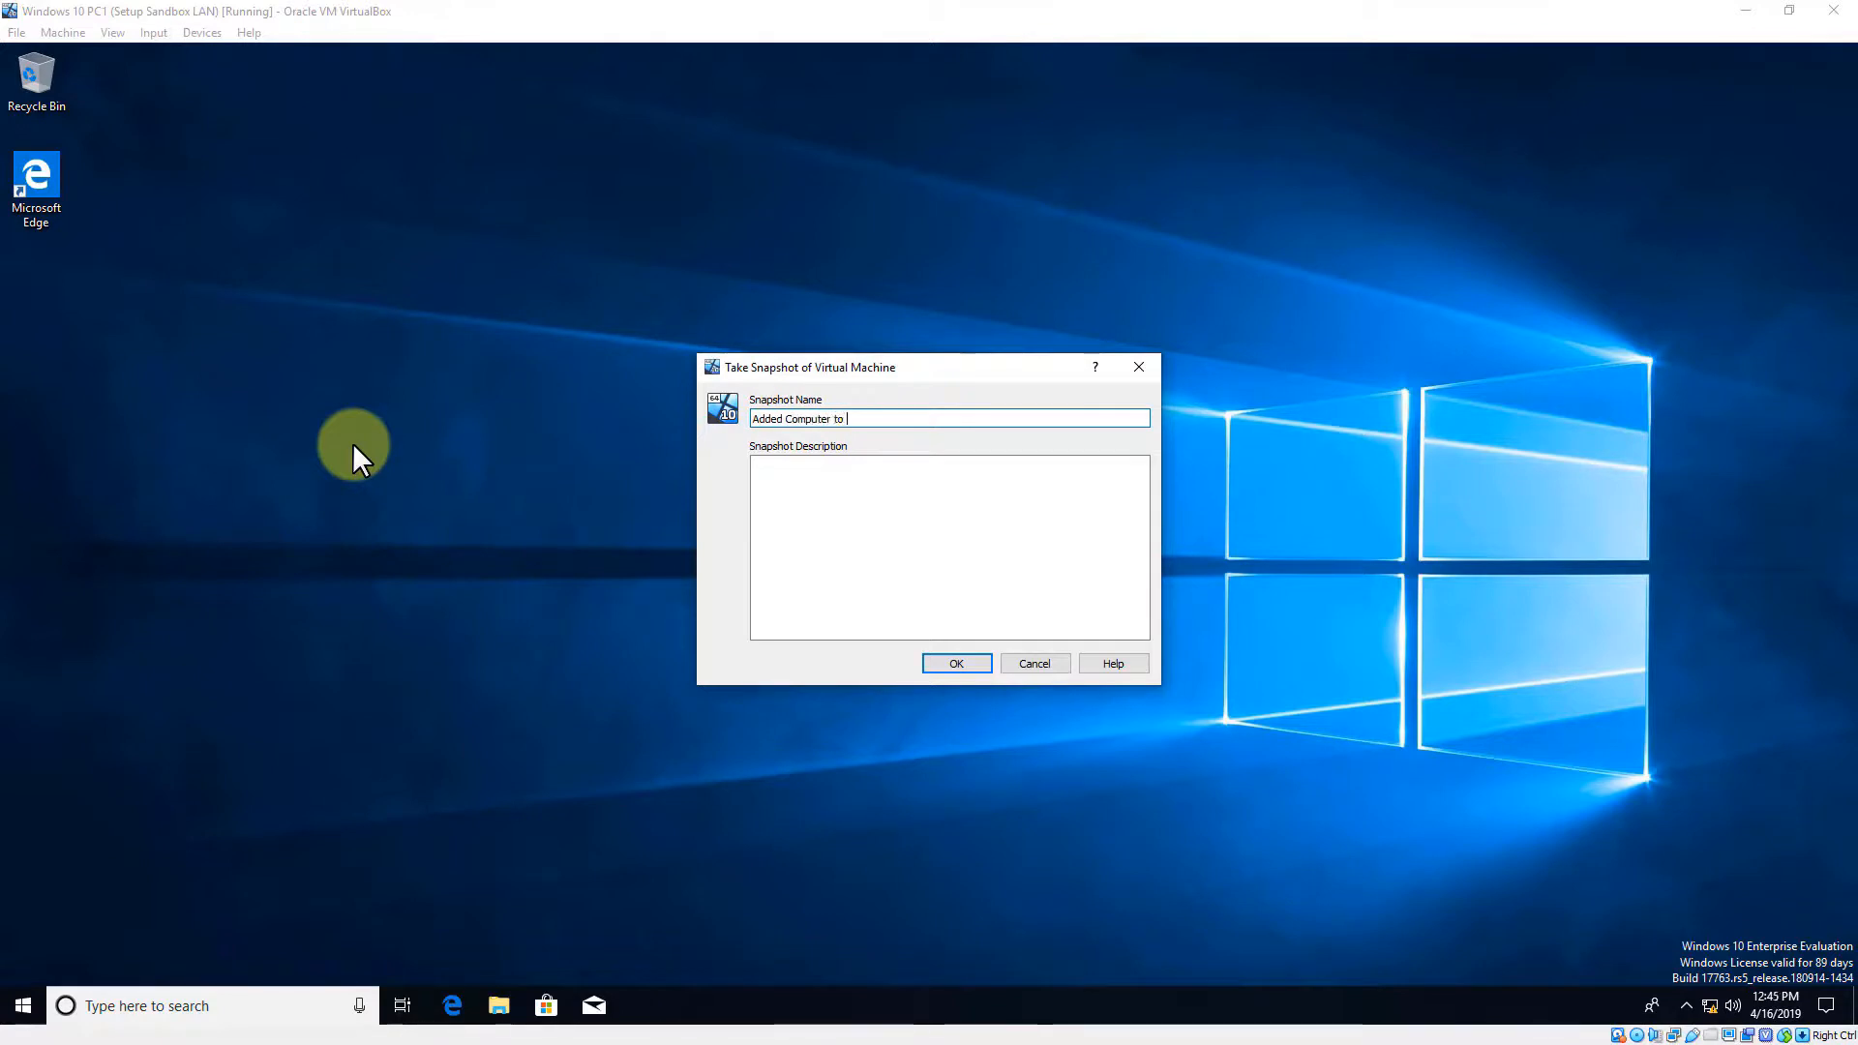
text(AD Domain)
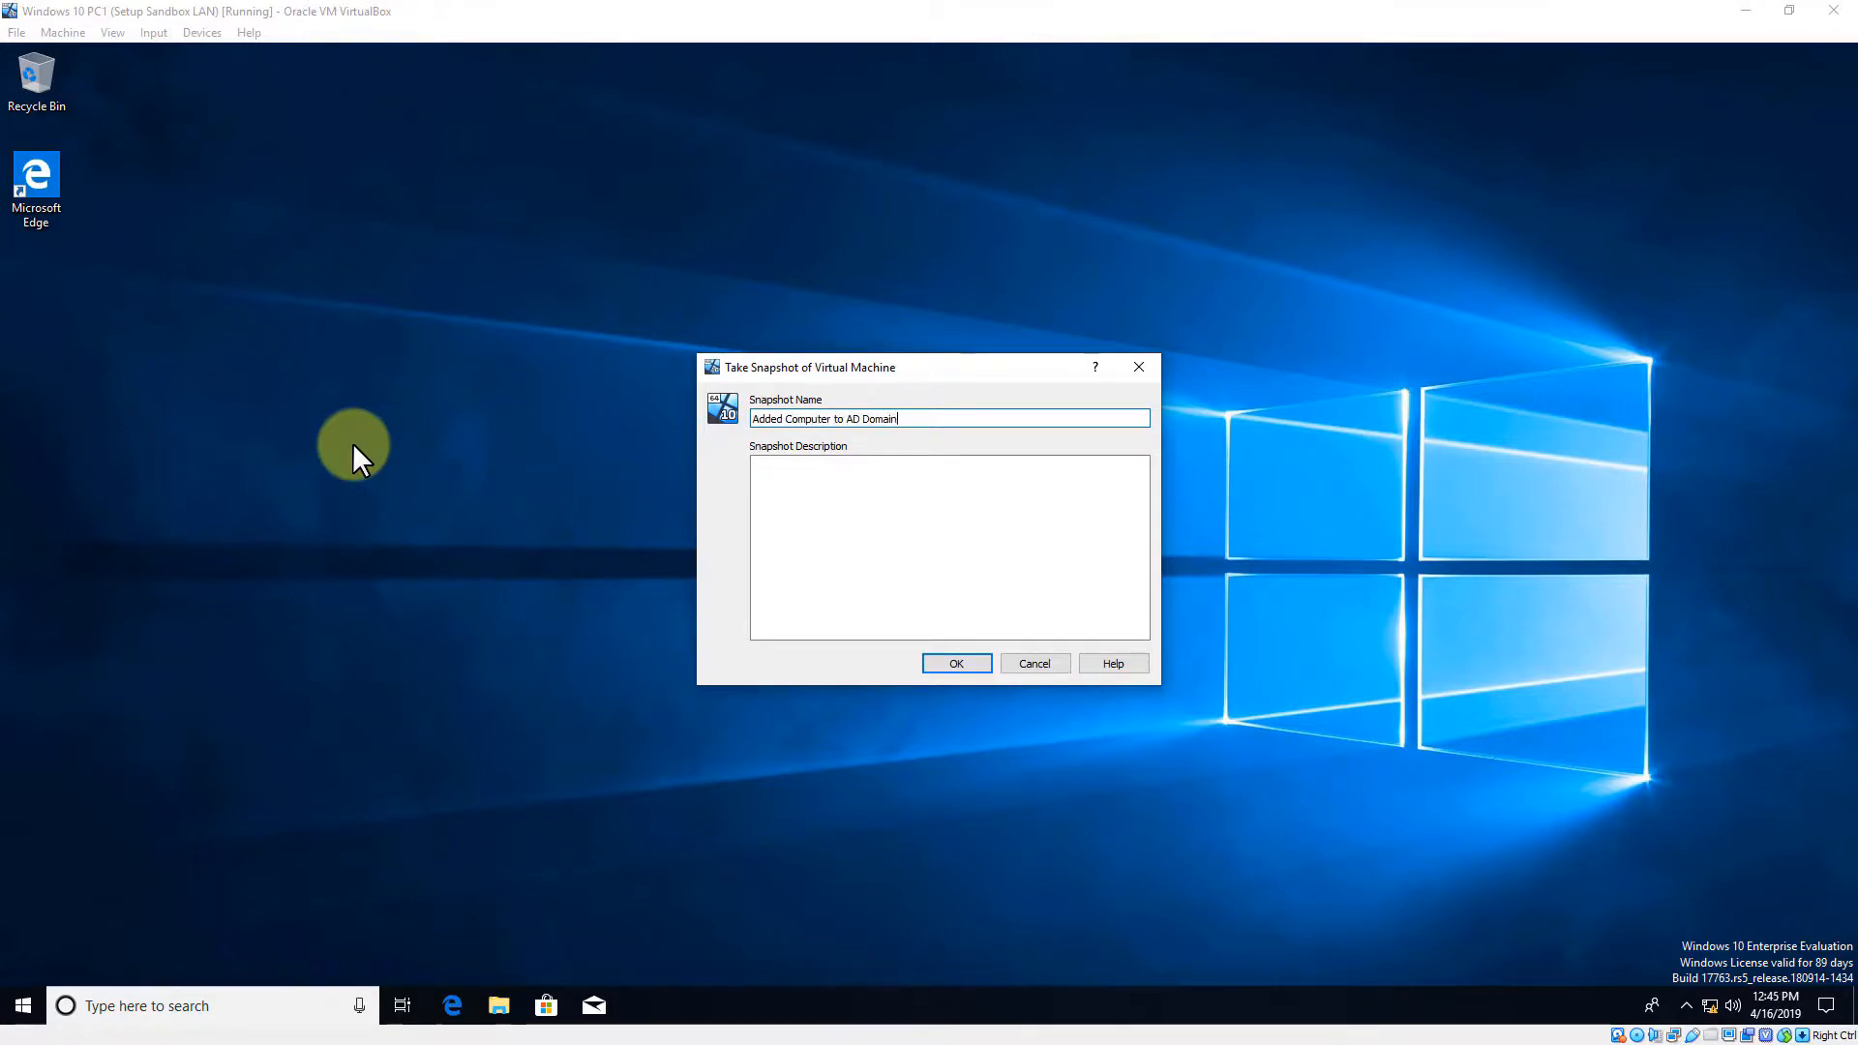
click(956, 662)
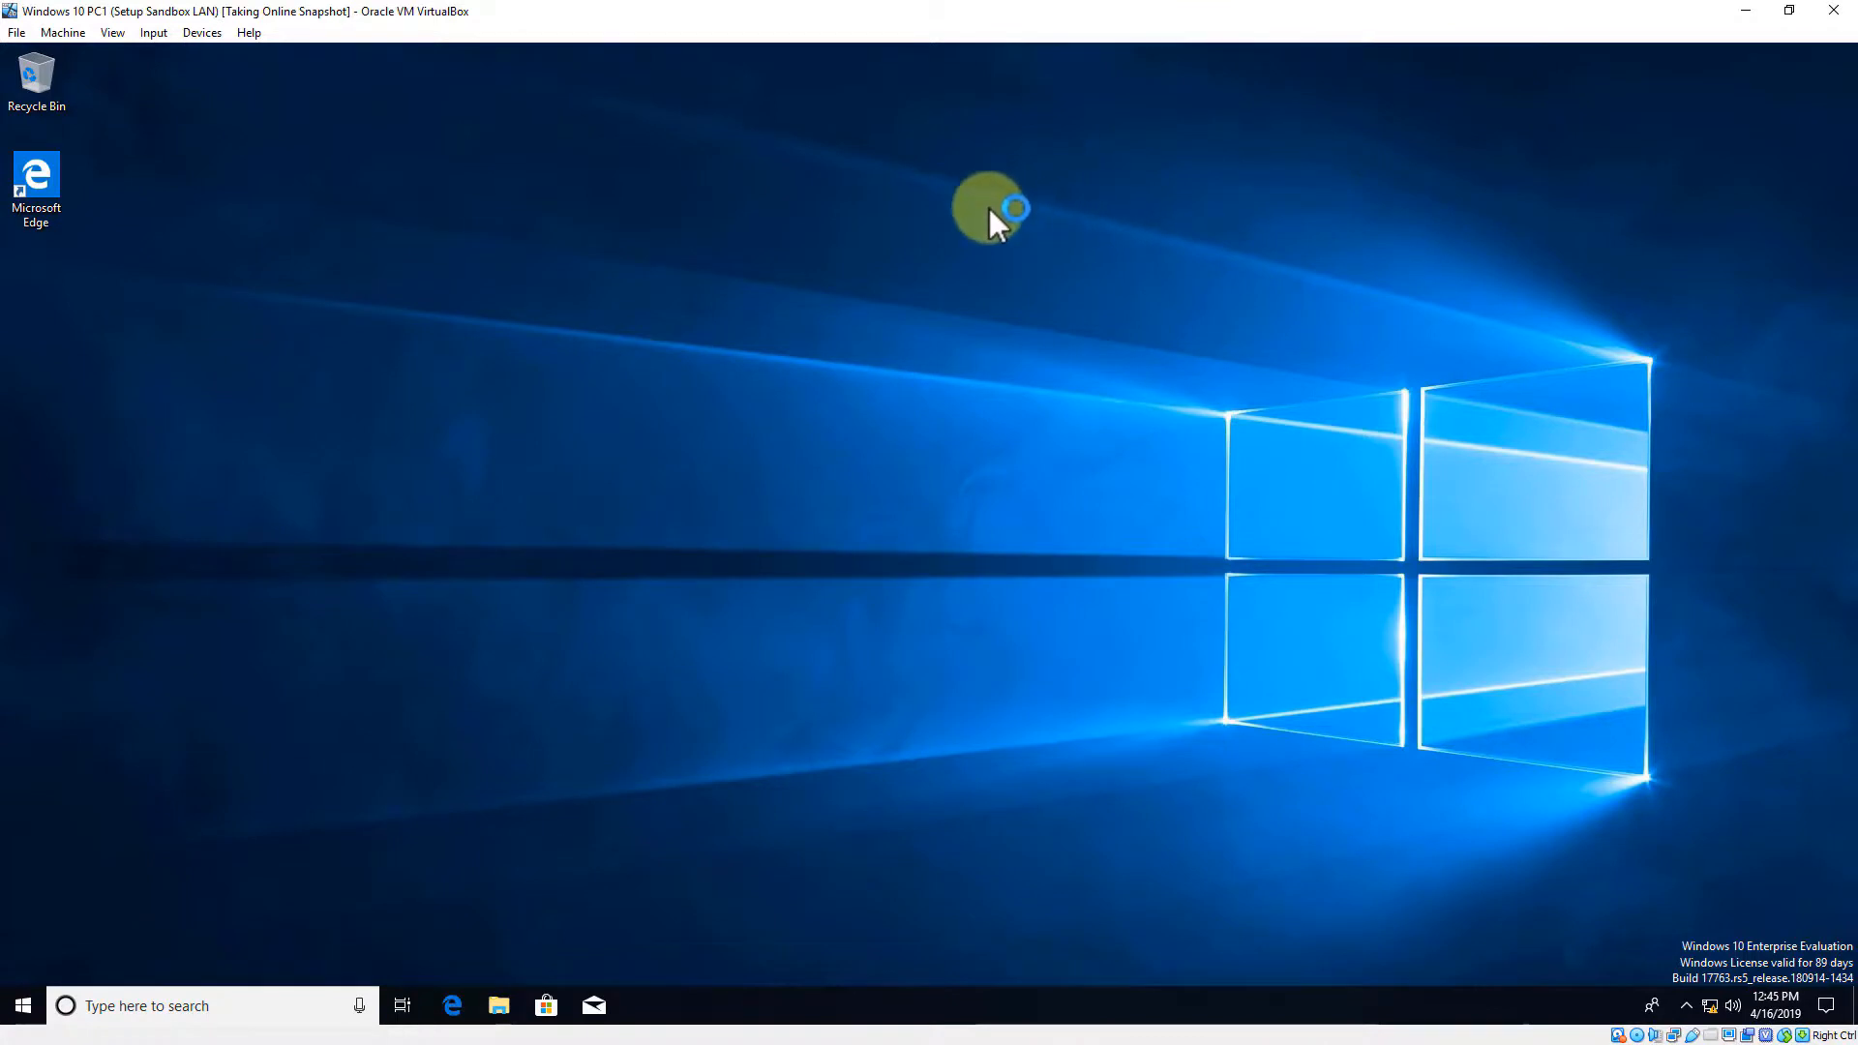